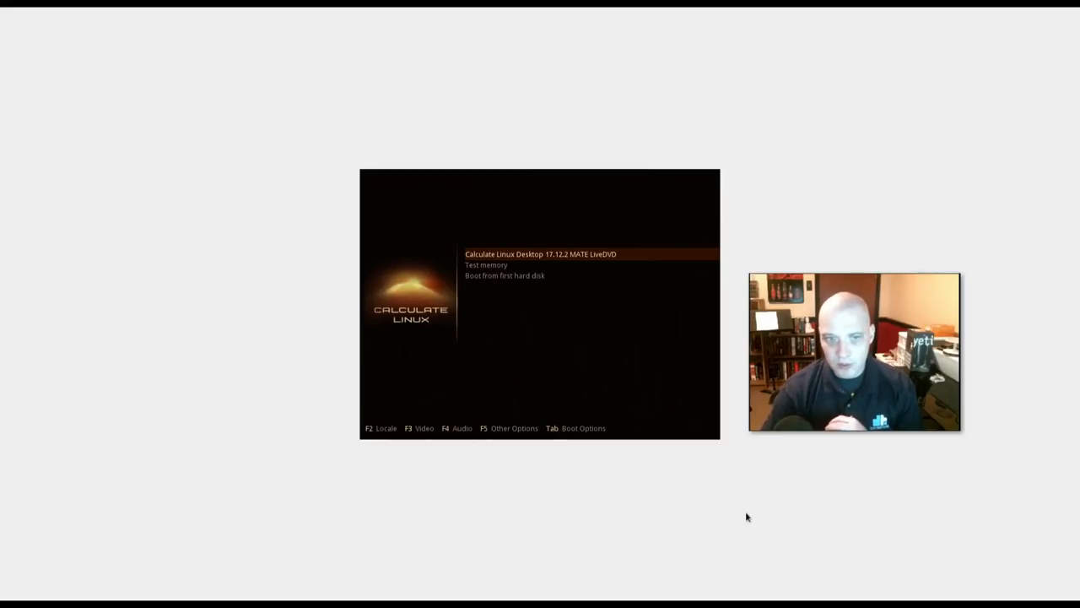
{"action": "mouse_move", "coordinate": [736, 439]}
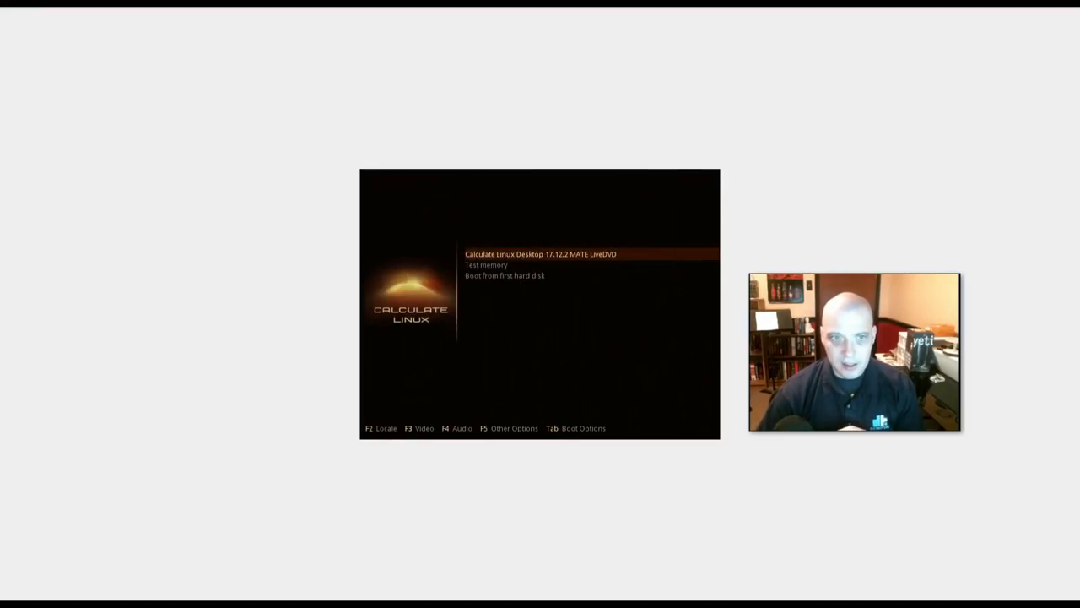
Step: Boot the highlighted 'Calculate Linux Desktop 17.12.2 MATE LiveDVD' boot menu entry
{"action": "key", "text": "Return"}
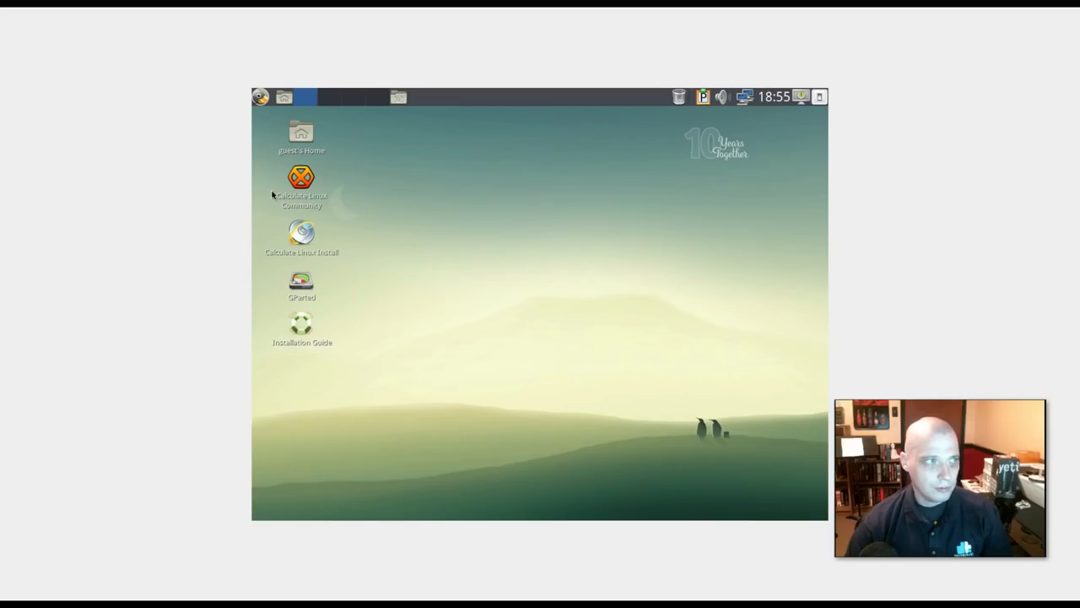
{"action": "mouse_move", "coordinate": [453, 498]}
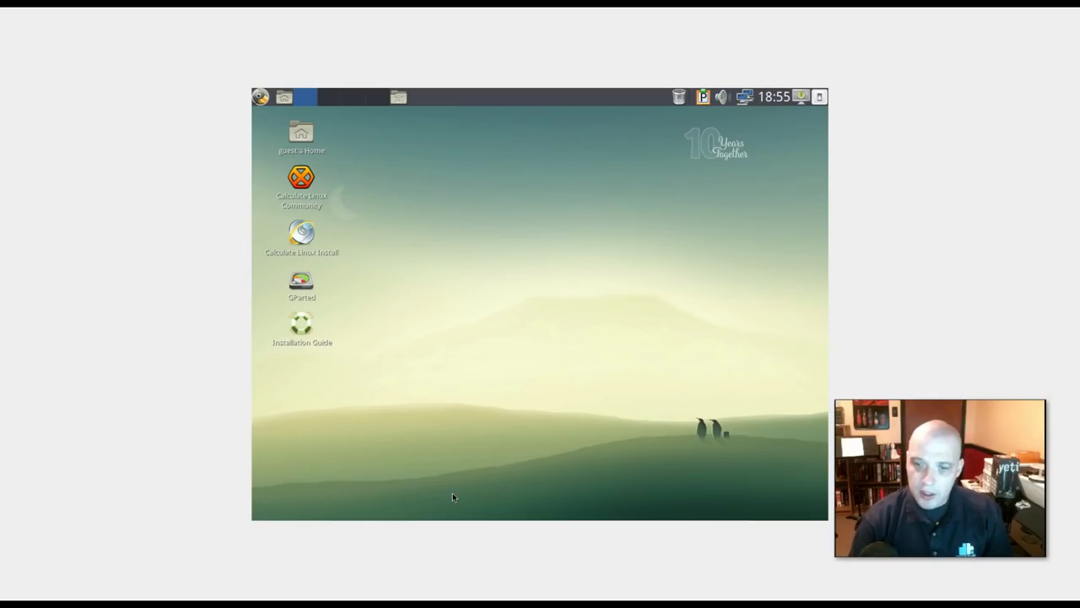
{"action": "mouse_move", "coordinate": [498, 335]}
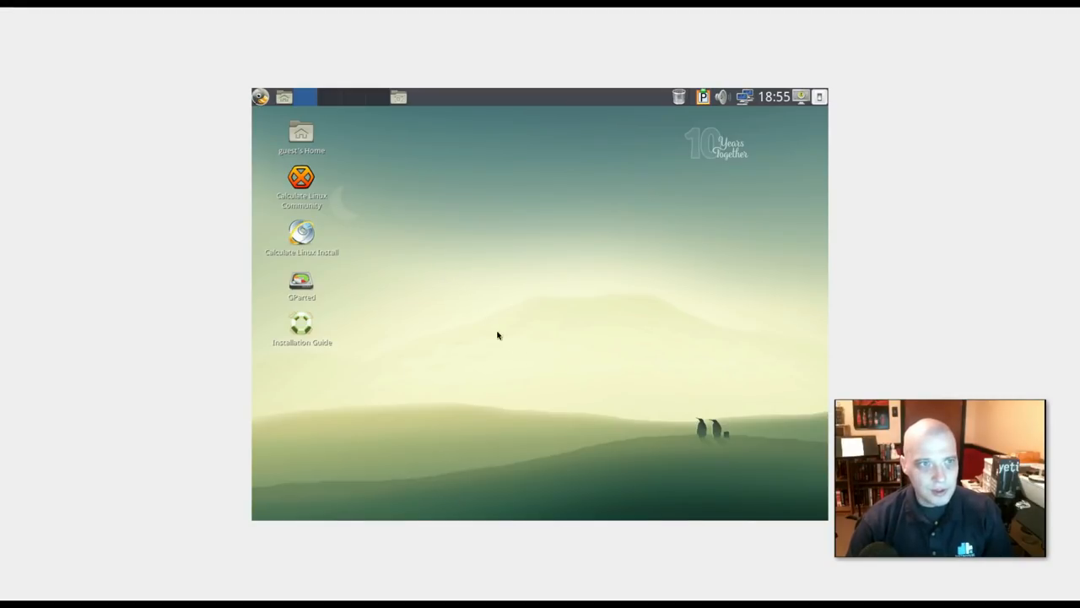
{"action": "mouse_move", "coordinate": [408, 245]}
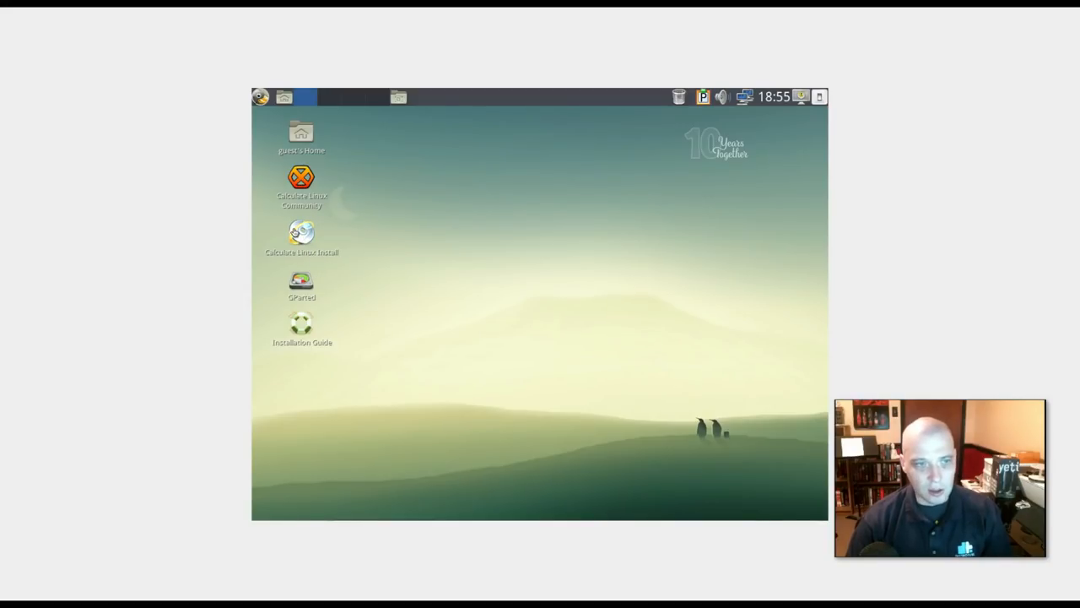
{"action": "left_click", "coordinate": [302, 233]}
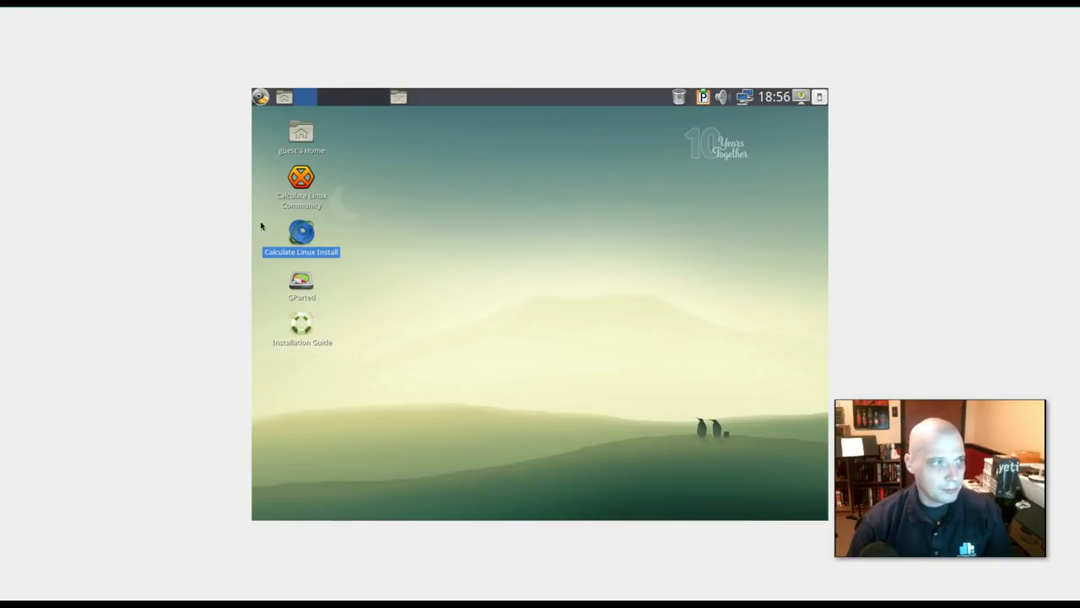
Step: Launch the installer, choose time zone America/Chicago (-06:00) with English (United States) locale, and continue
{"action": "double_click", "coordinate": [301, 232]}
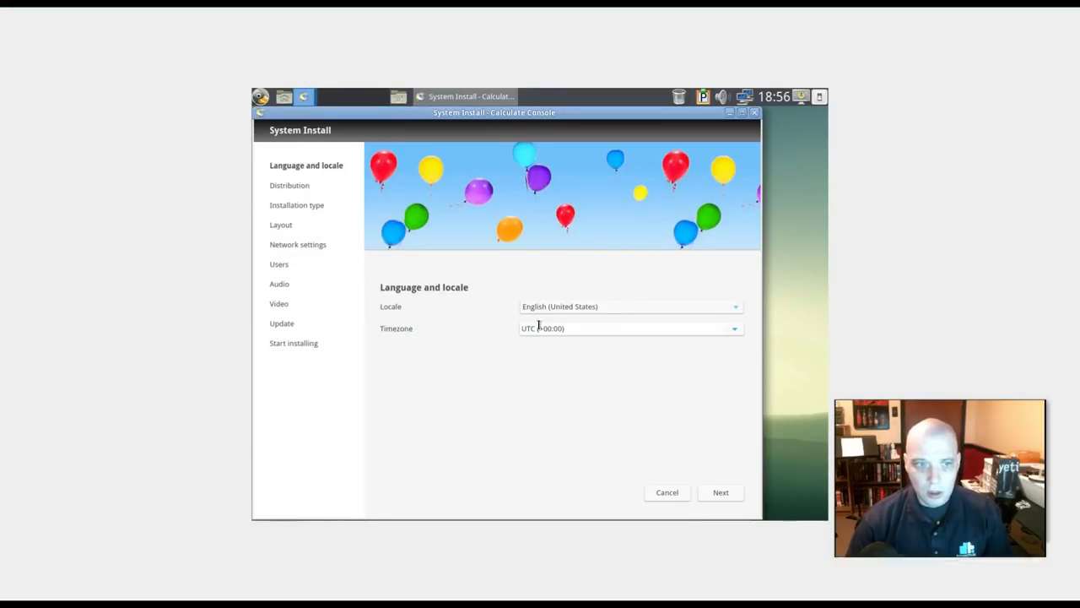
{"action": "mouse_move", "coordinate": [569, 413]}
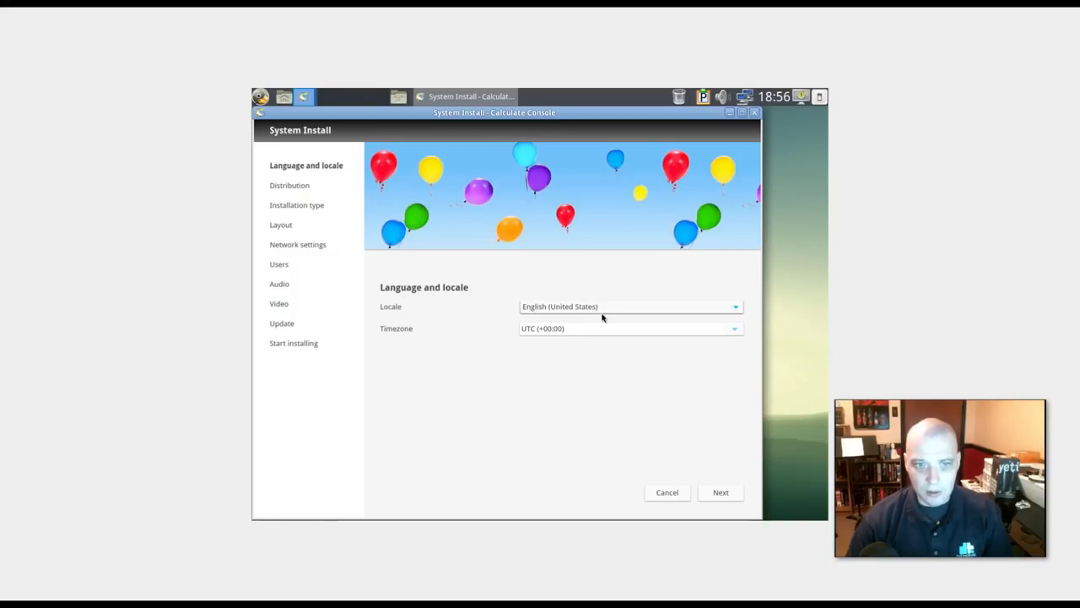
{"action": "mouse_move", "coordinate": [609, 306]}
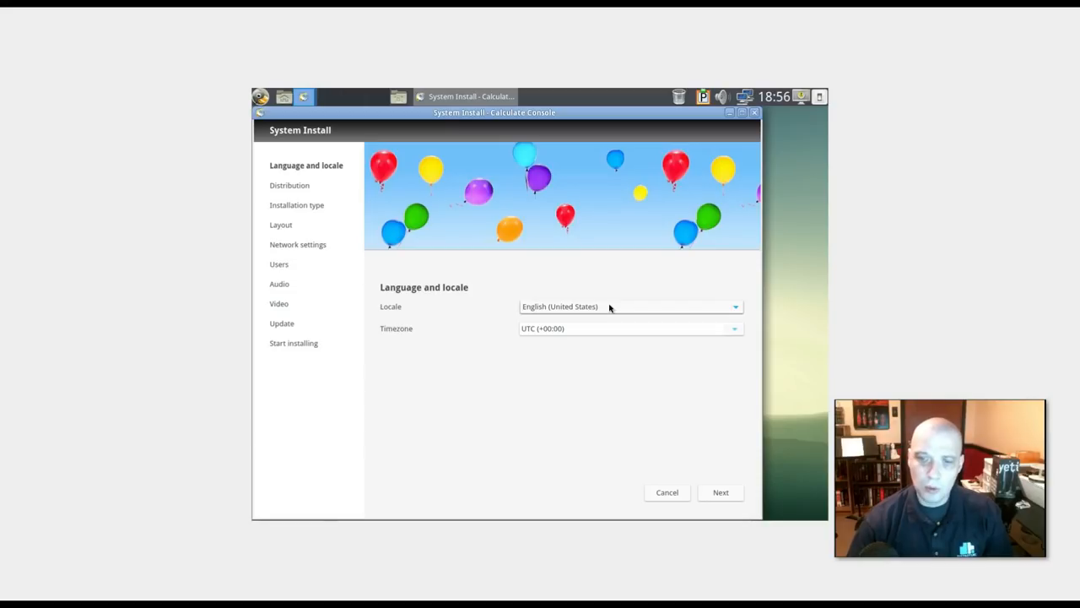
{"action": "mouse_move", "coordinate": [487, 335]}
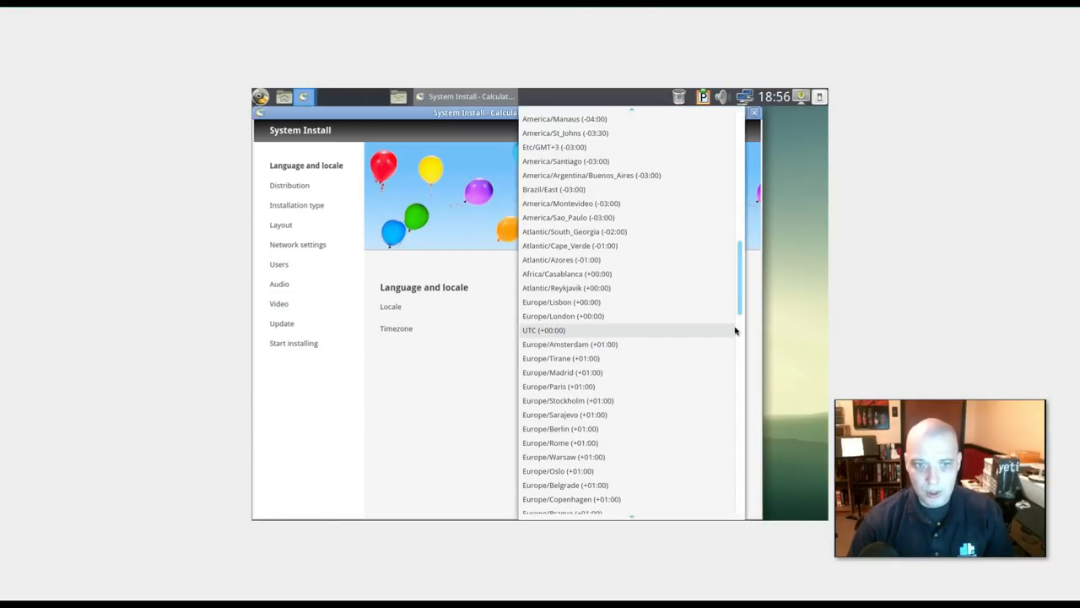
{"action": "mouse_move", "coordinate": [712, 288]}
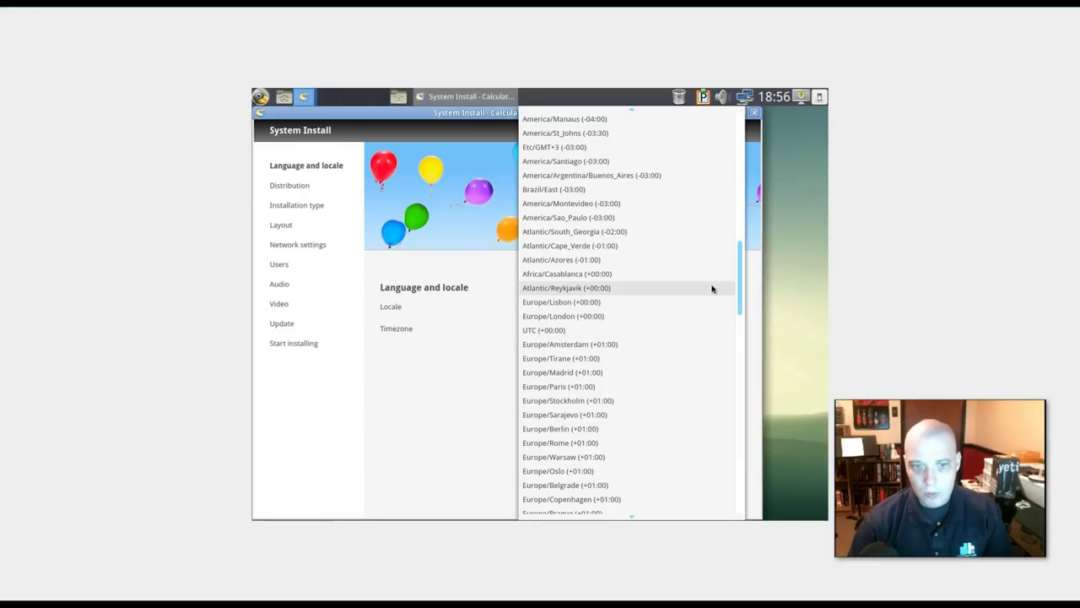
{"action": "scroll", "scroll_direction": "up", "scroll_amount": 3}
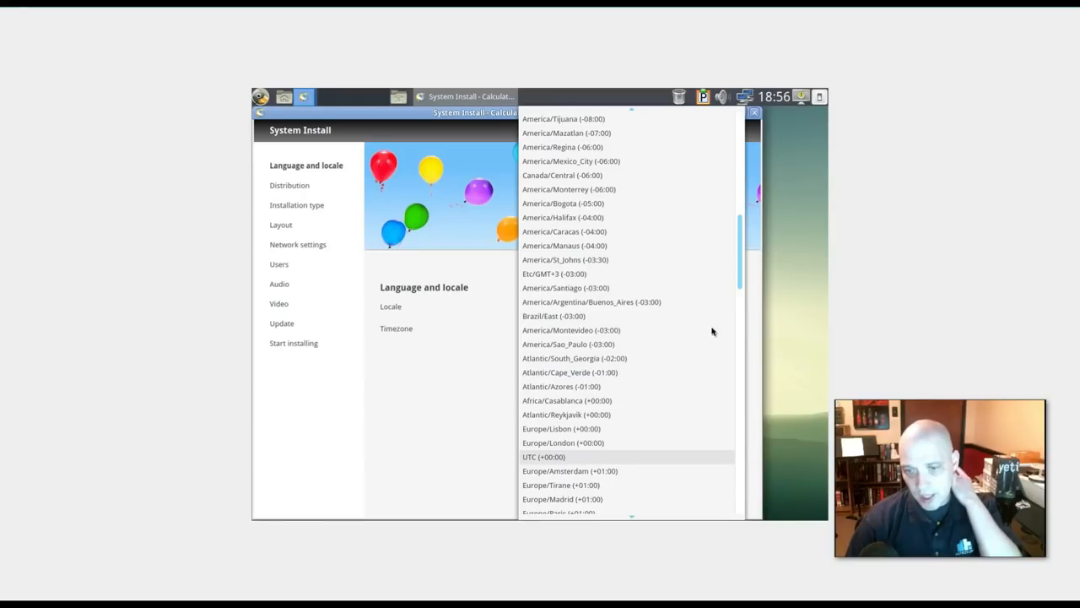
{"action": "scroll", "scroll_direction": "up", "scroll_amount": 3}
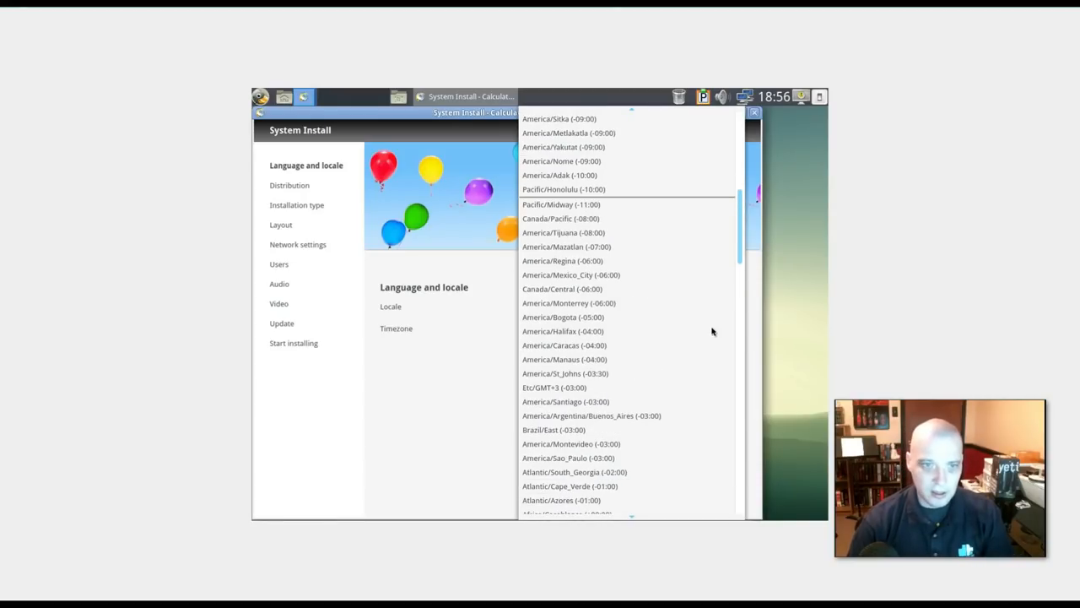
{"action": "scroll", "scroll_direction": "up", "scroll_amount": 3}
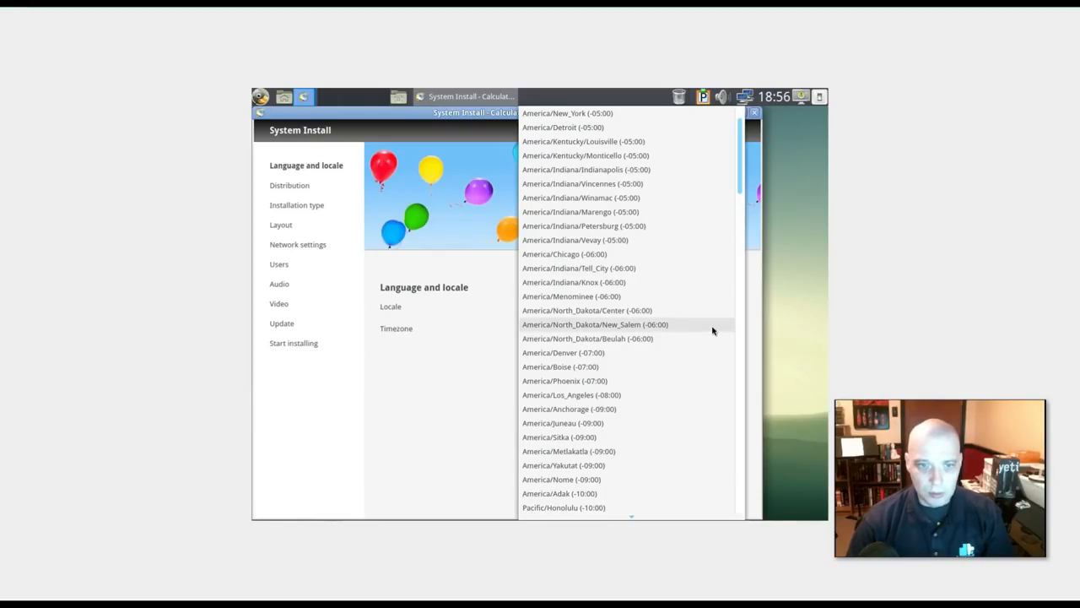
{"action": "mouse_move", "coordinate": [547, 422]}
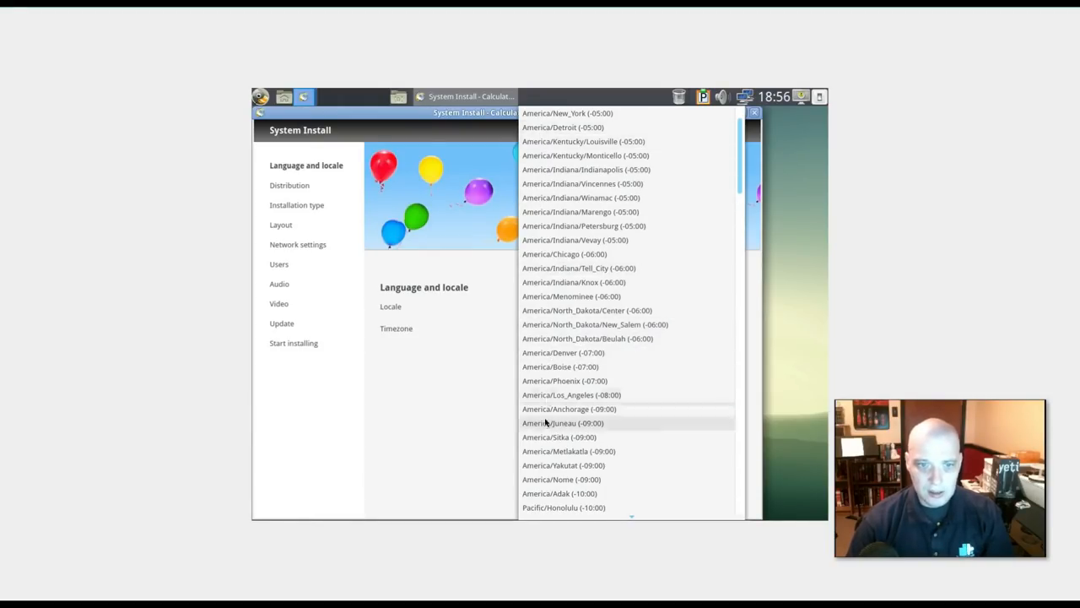
{"action": "mouse_move", "coordinate": [662, 429]}
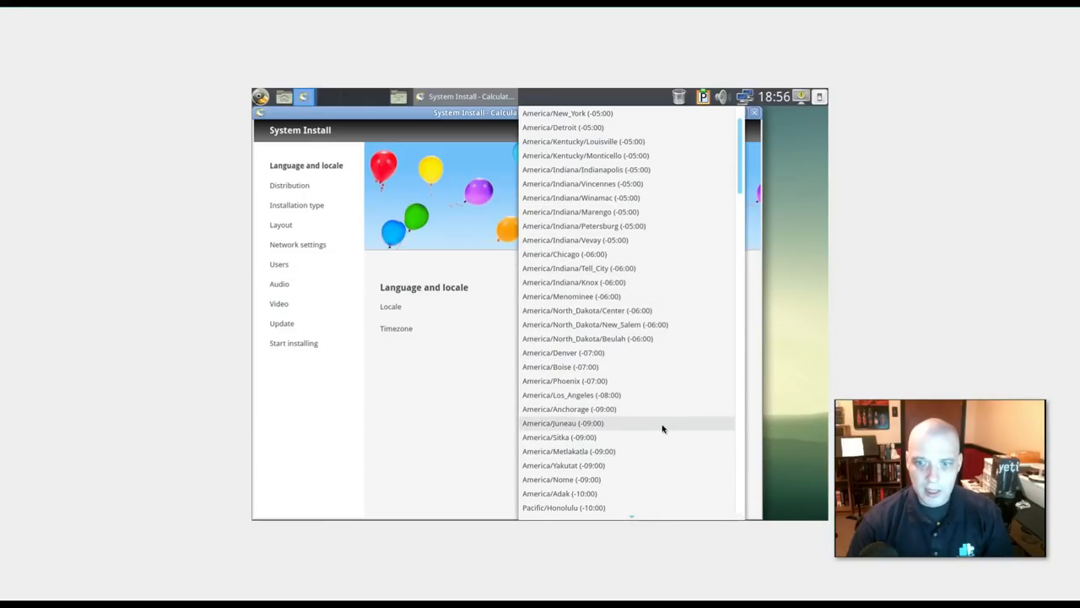
{"action": "mouse_move", "coordinate": [631, 352]}
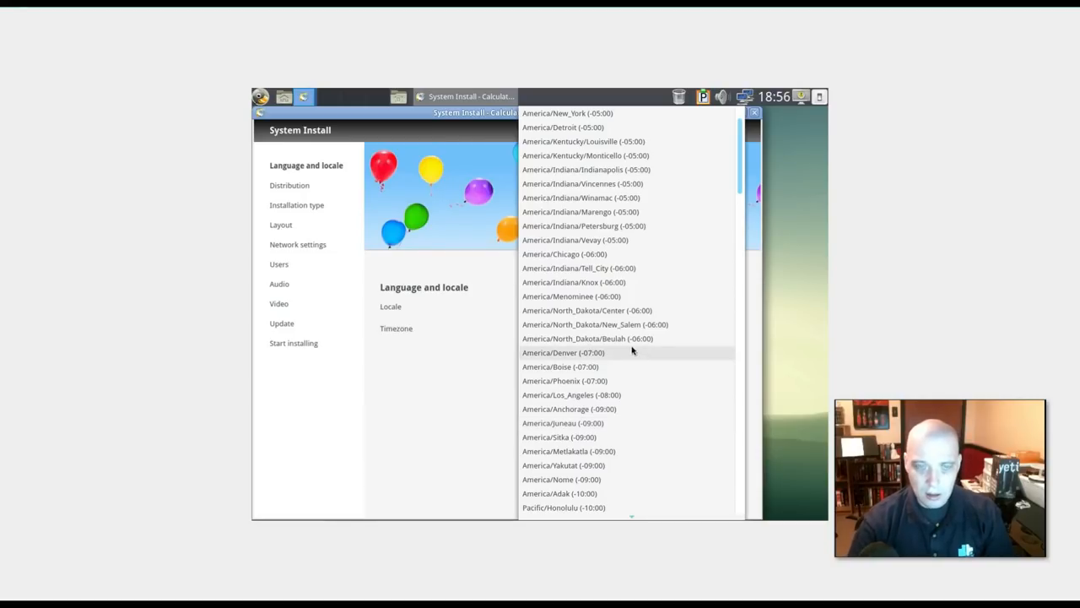
{"action": "mouse_move", "coordinate": [612, 254]}
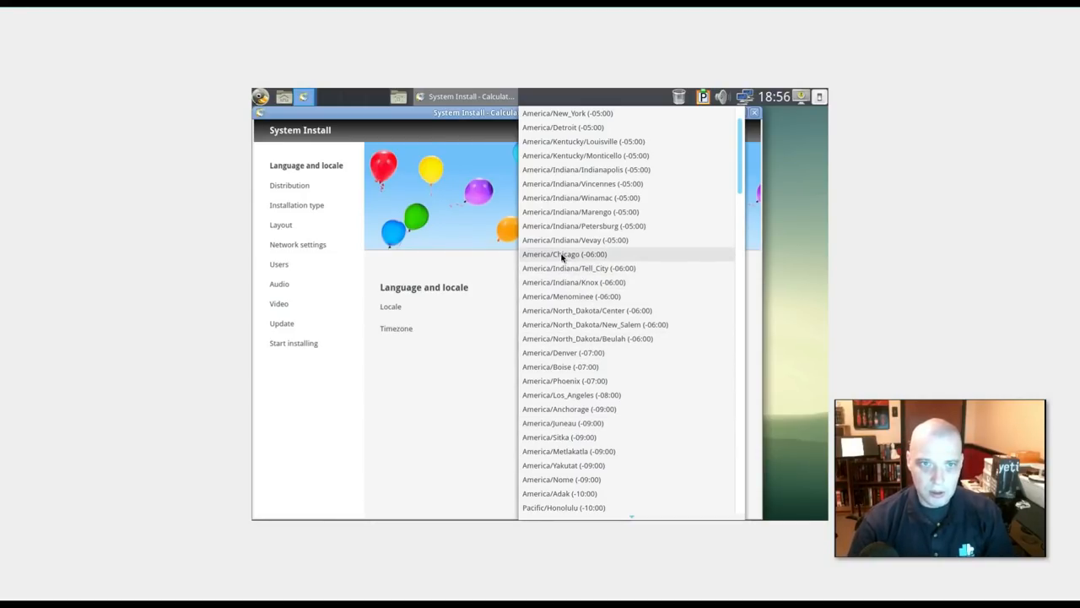
{"action": "left_click", "coordinate": [563, 253]}
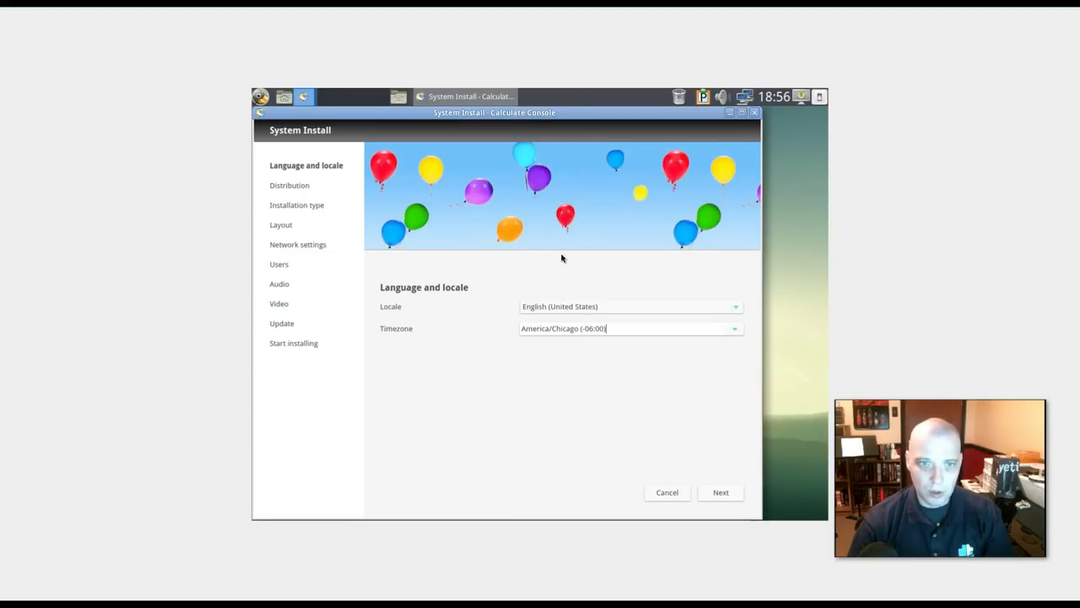
{"action": "left_click", "coordinate": [721, 492]}
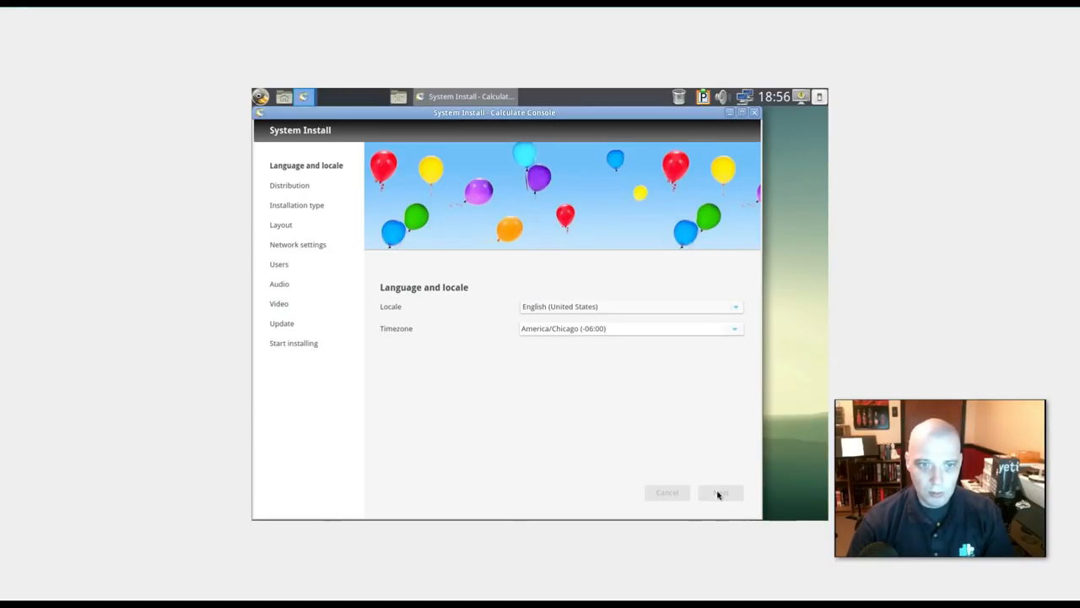
{"action": "left_click", "coordinate": [721, 492]}
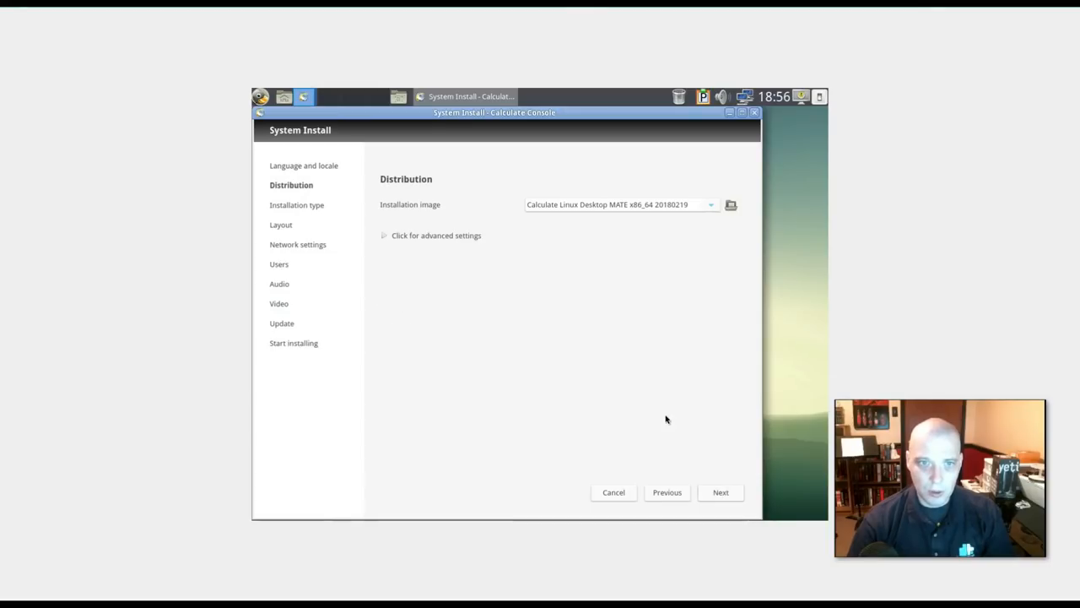
{"action": "mouse_move", "coordinate": [436, 198]}
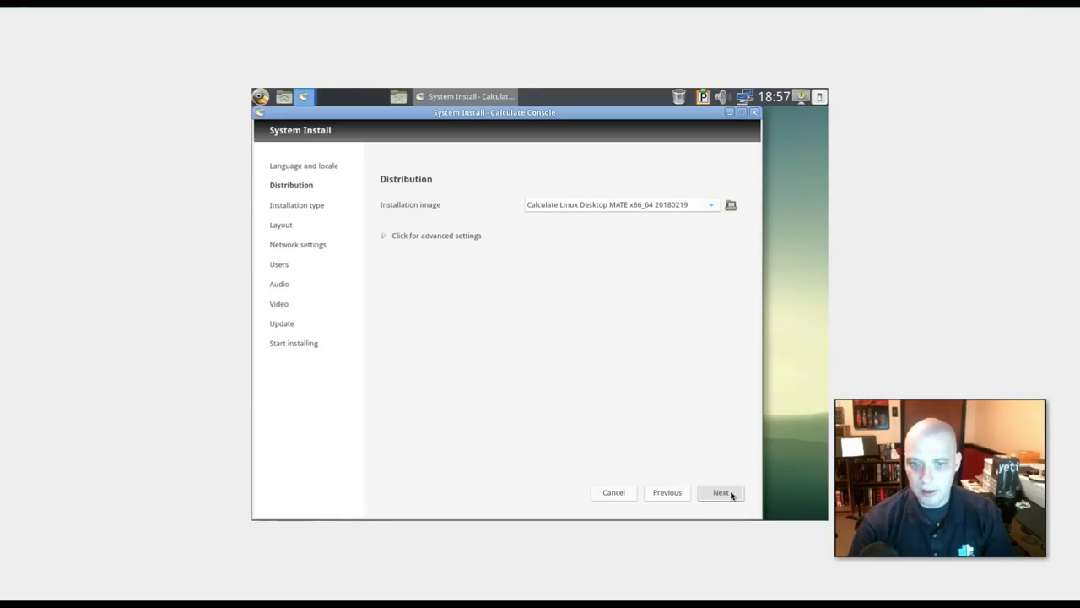
{"action": "left_click", "coordinate": [721, 492]}
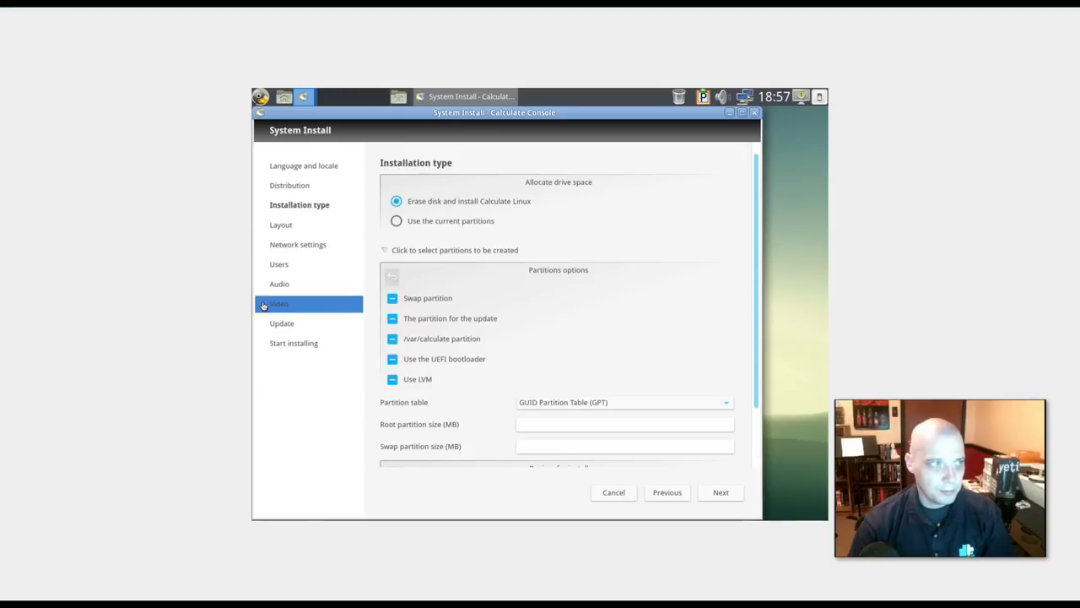
{"action": "mouse_move", "coordinate": [517, 249]}
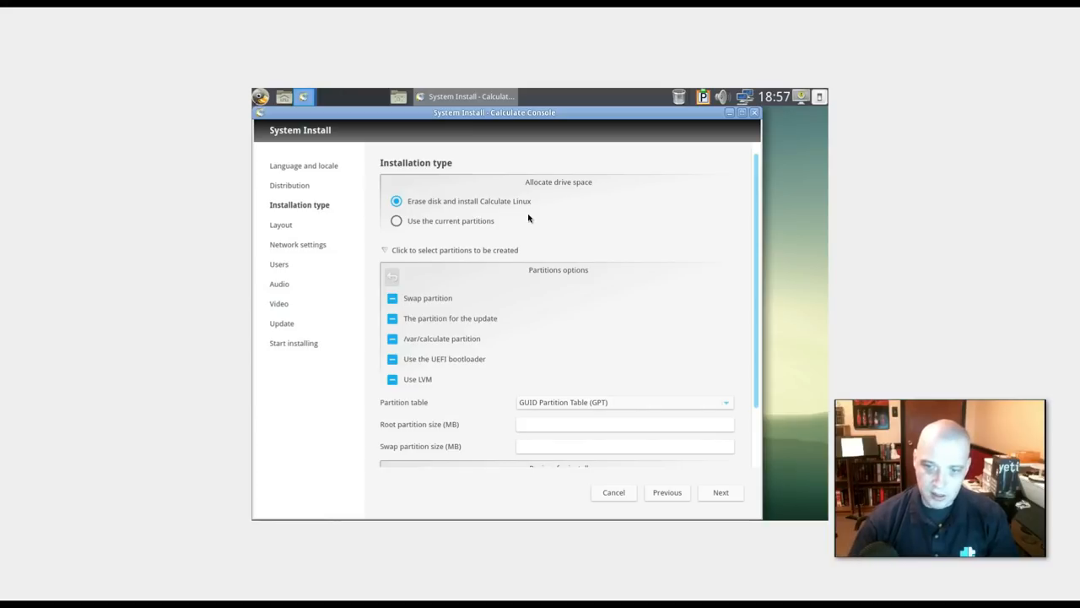
{"action": "mouse_move", "coordinate": [542, 299]}
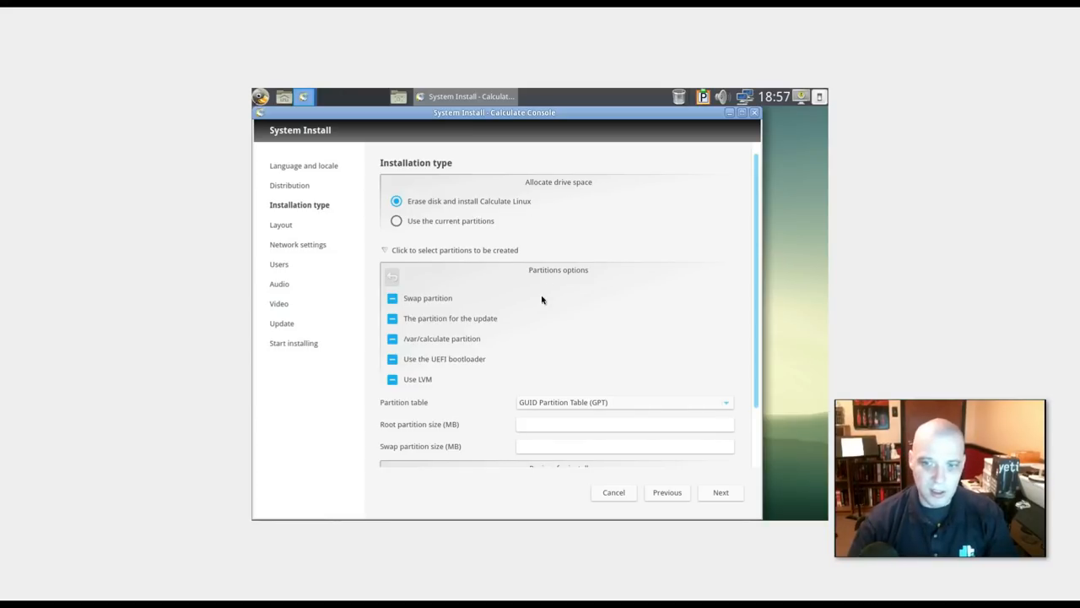
{"action": "mouse_move", "coordinate": [445, 326]}
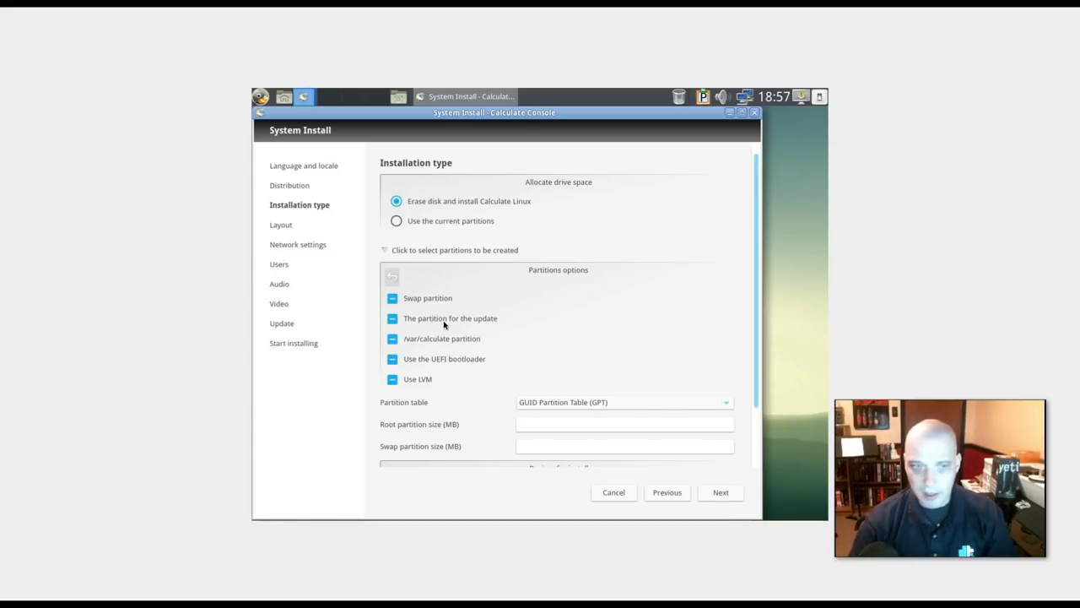
{"action": "mouse_move", "coordinate": [564, 286]}
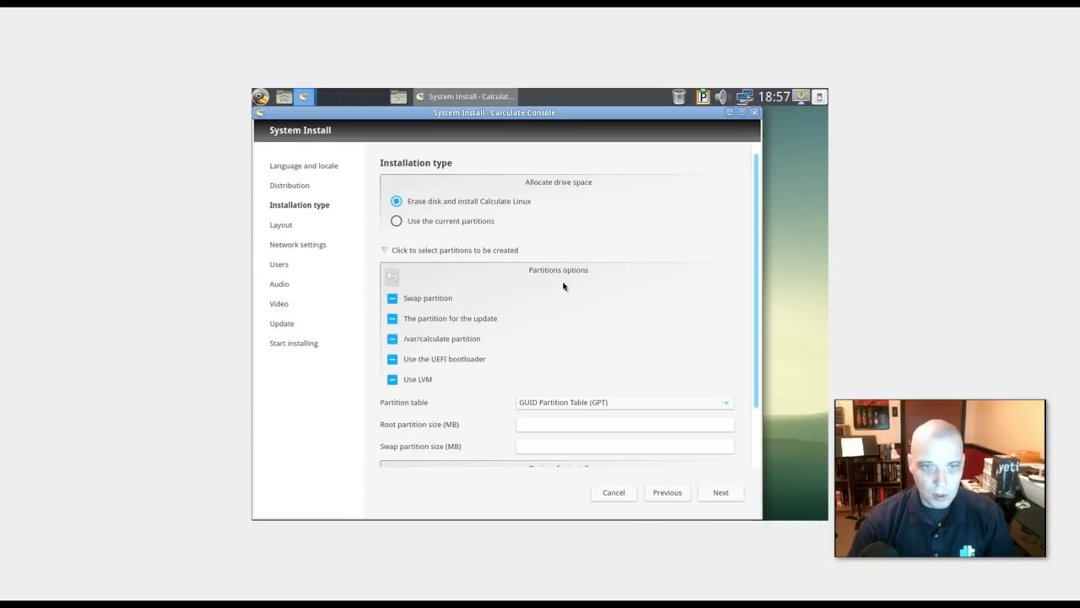
{"action": "mouse_move", "coordinate": [402, 312]}
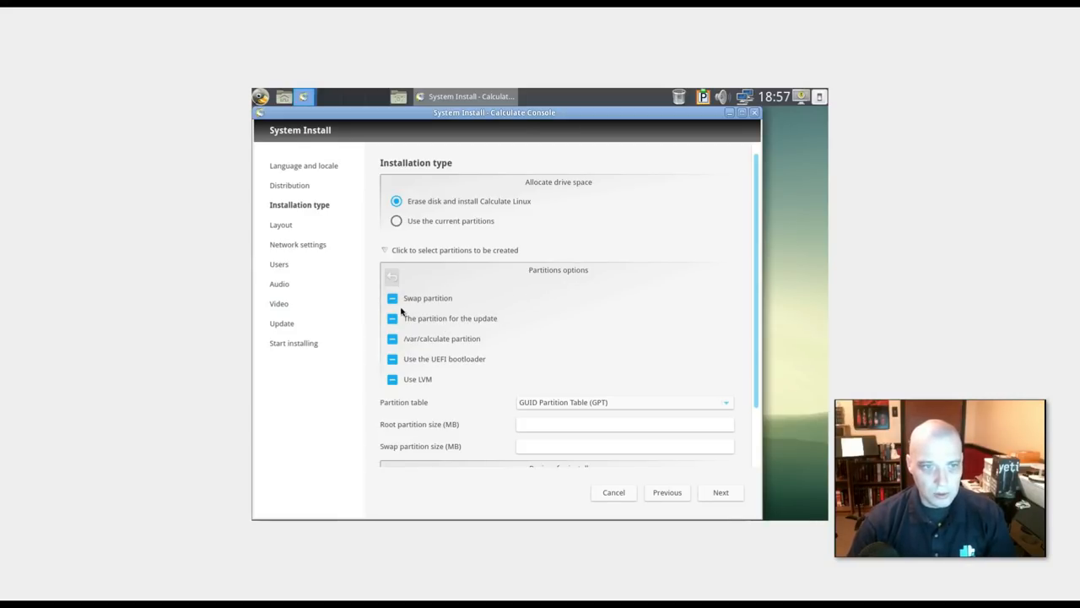
Step: Erase /dev/sda for install with Swap and /var/calculate partitions enabled
{"action": "left_click", "coordinate": [392, 276]}
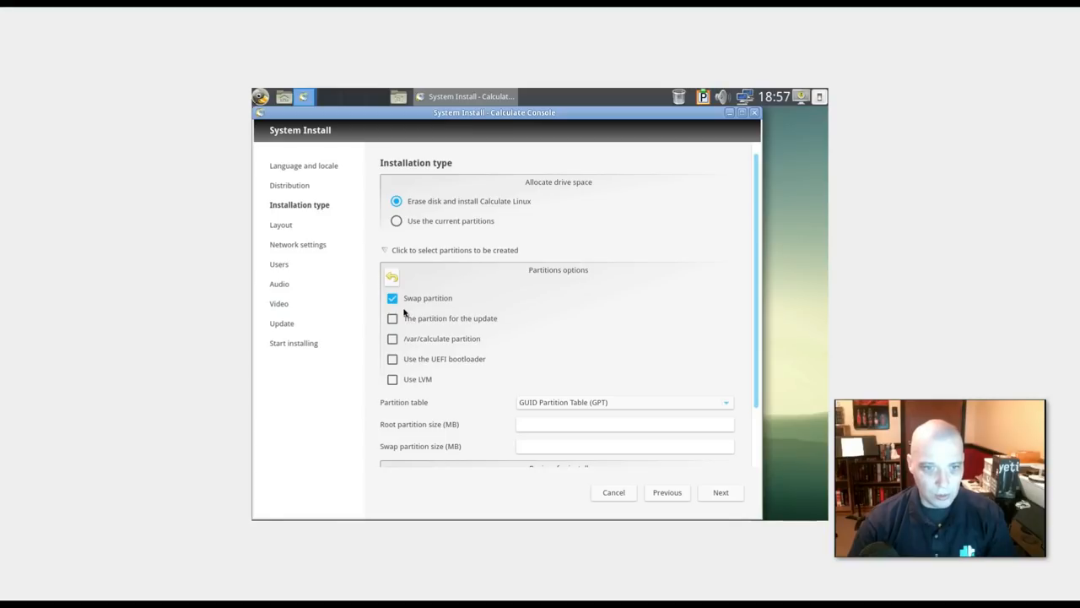
{"action": "mouse_move", "coordinate": [452, 327]}
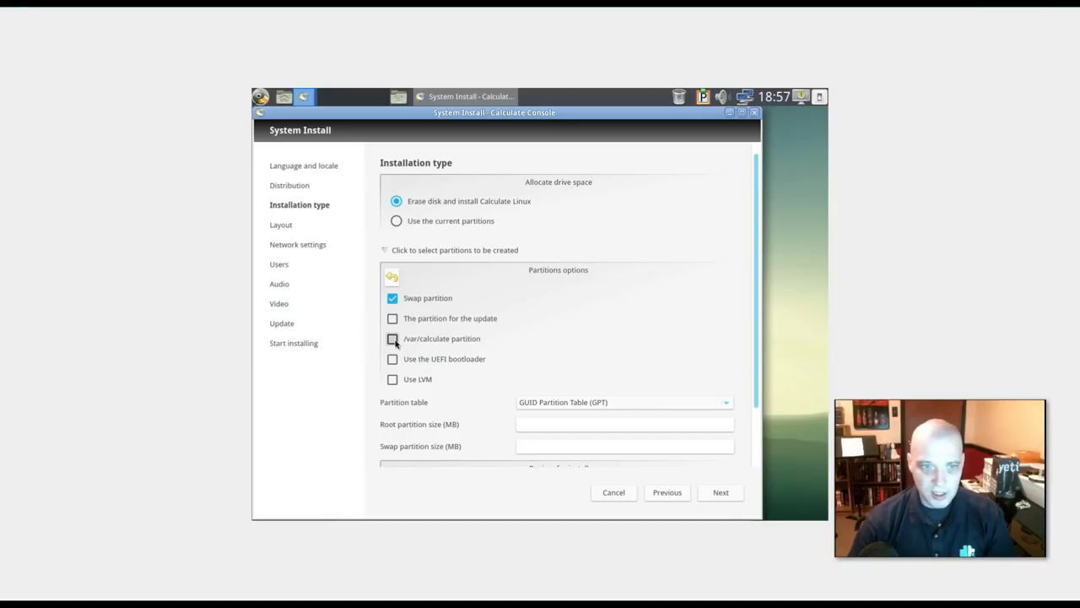
{"action": "left_click", "coordinate": [392, 338]}
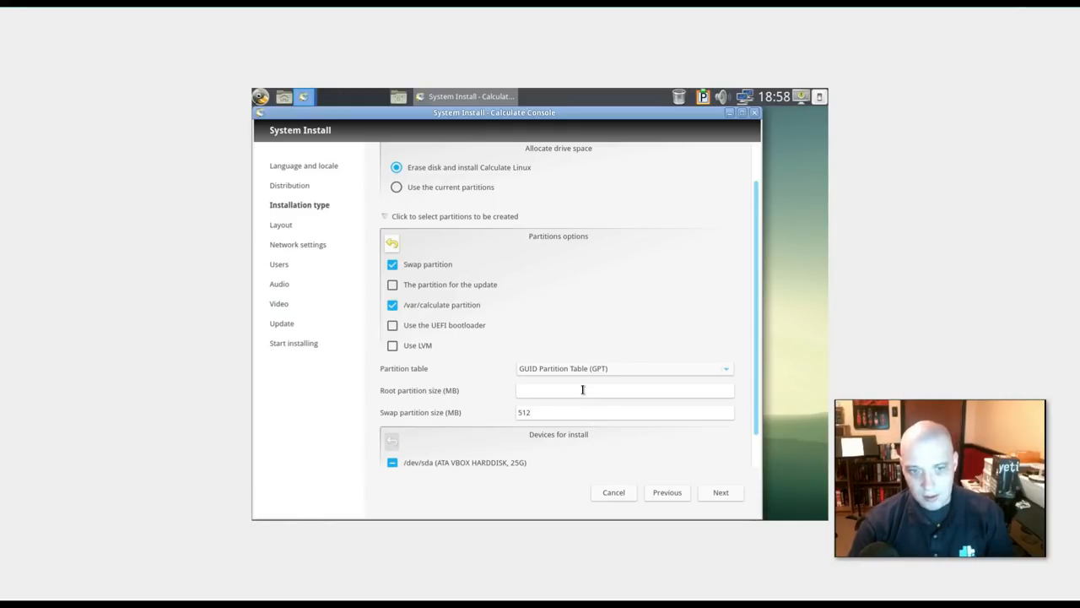
{"action": "mouse_move", "coordinate": [405, 479]}
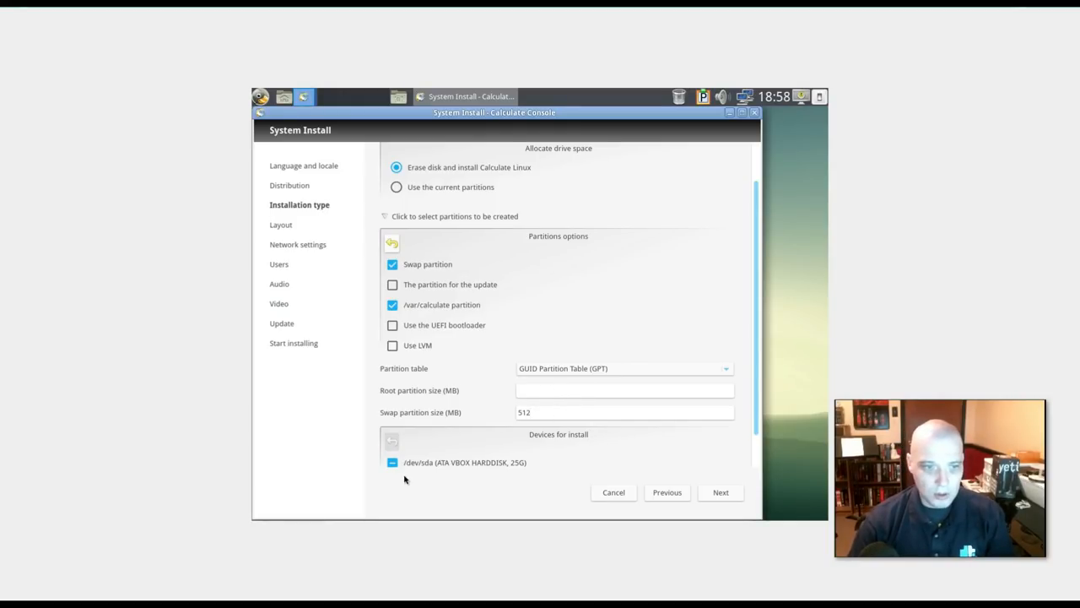
{"action": "mouse_move", "coordinate": [506, 462]}
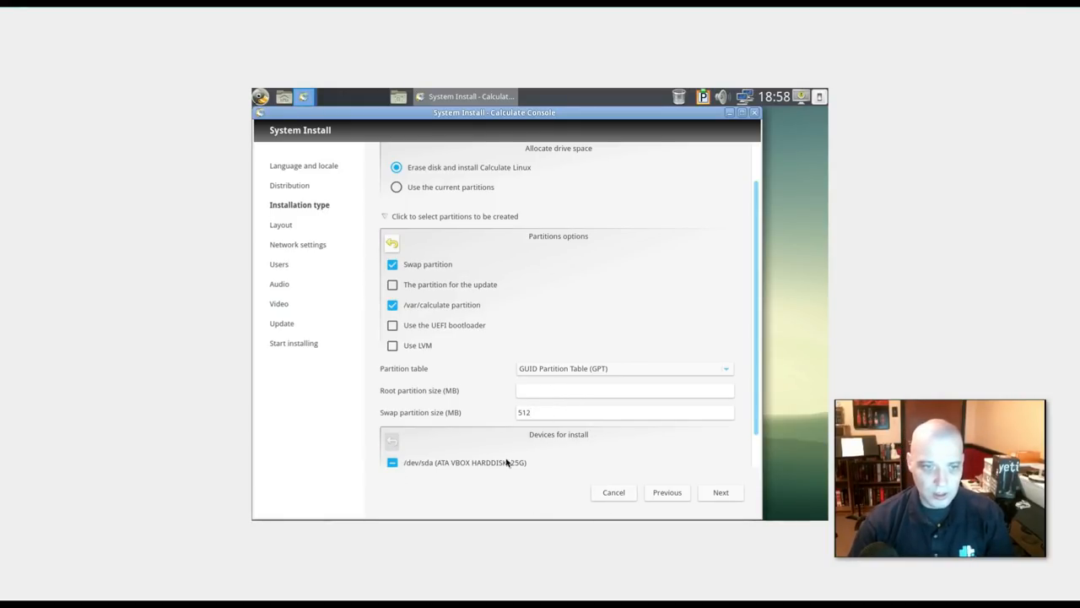
{"action": "left_click", "coordinate": [392, 463]}
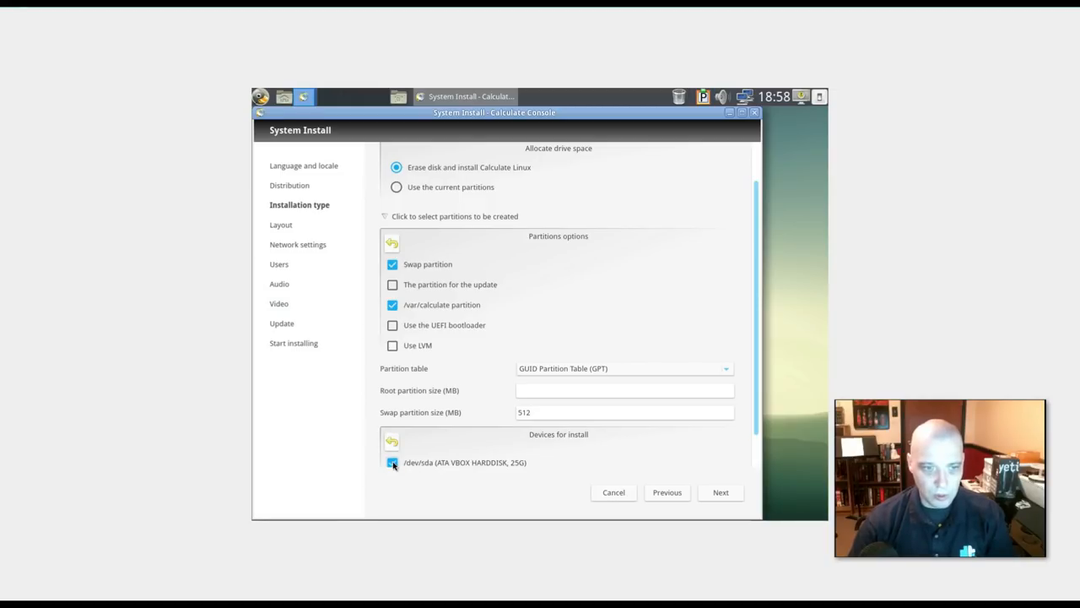
{"action": "left_click", "coordinate": [392, 462]}
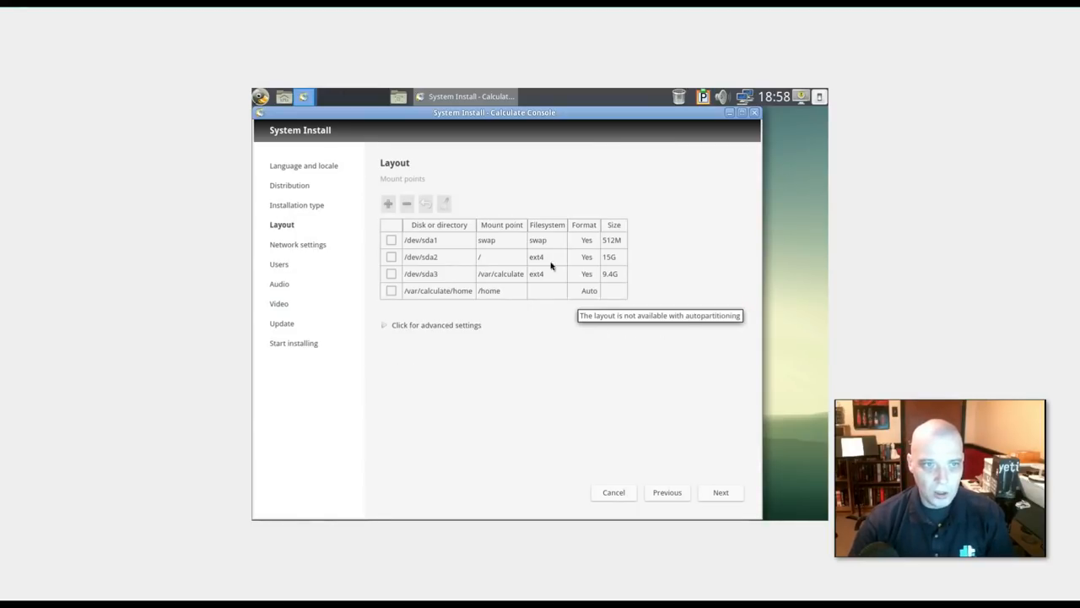
{"action": "mouse_move", "coordinate": [698, 372]}
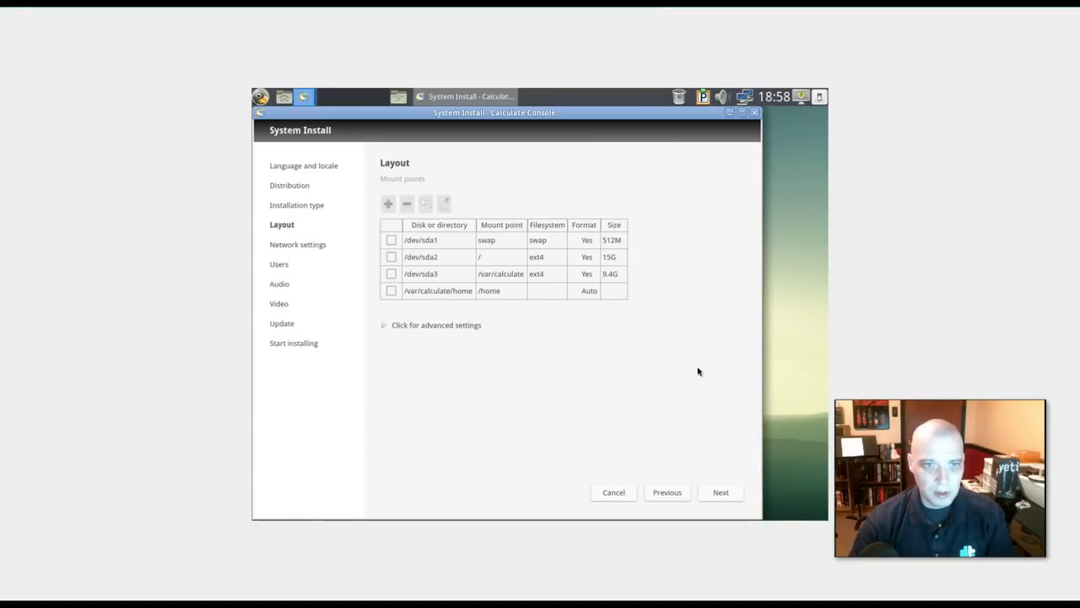
{"action": "mouse_move", "coordinate": [675, 370]}
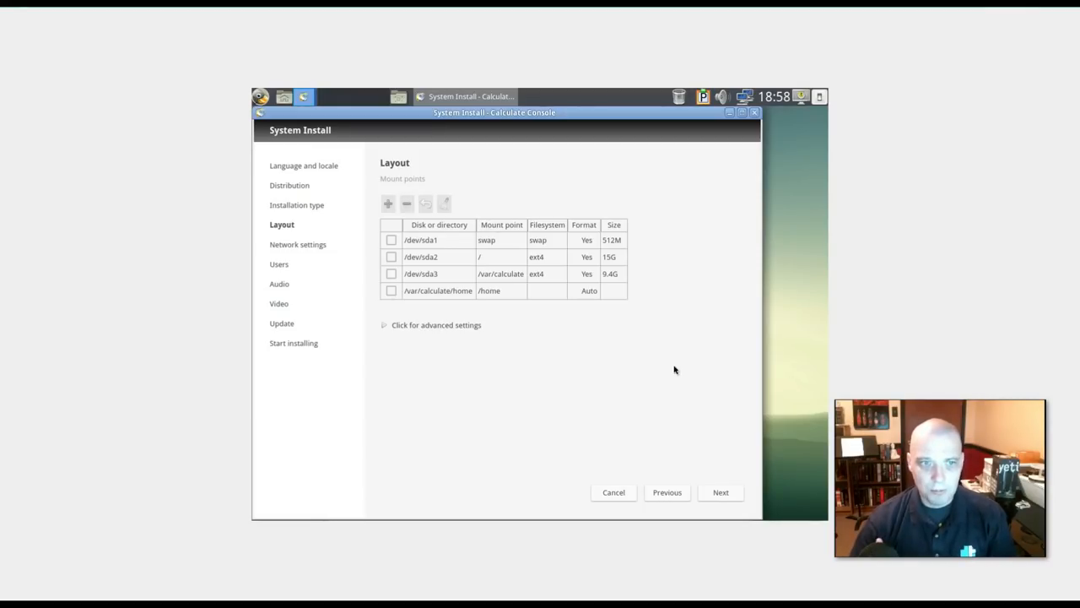
{"action": "mouse_move", "coordinate": [496, 290]}
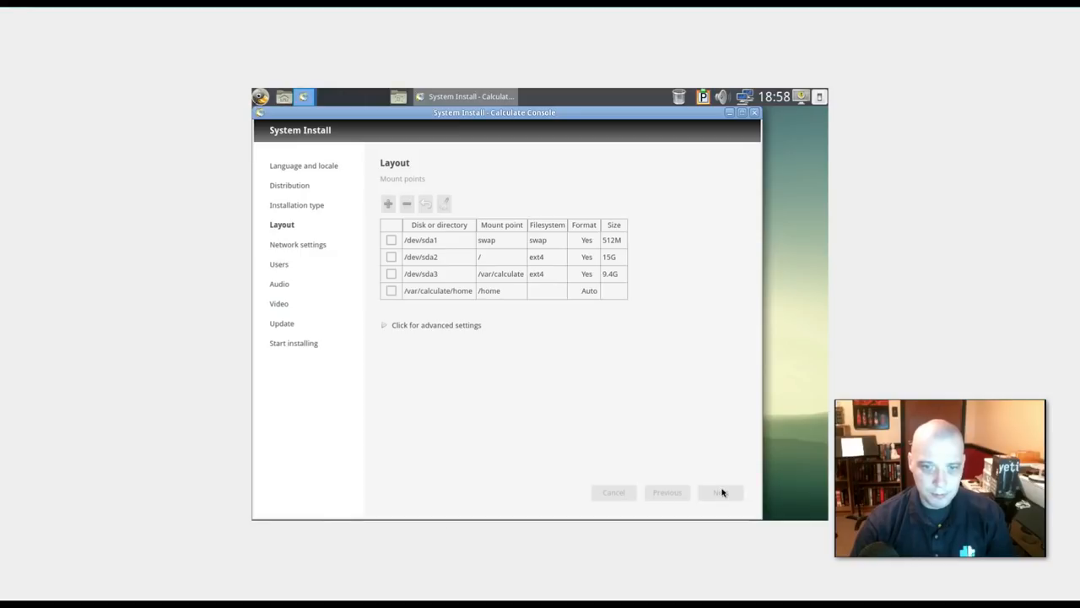
Step: Accept the layout of swap 512M, root ext4 15G and /var/calculate 9.4G
{"action": "left_click", "coordinate": [721, 492]}
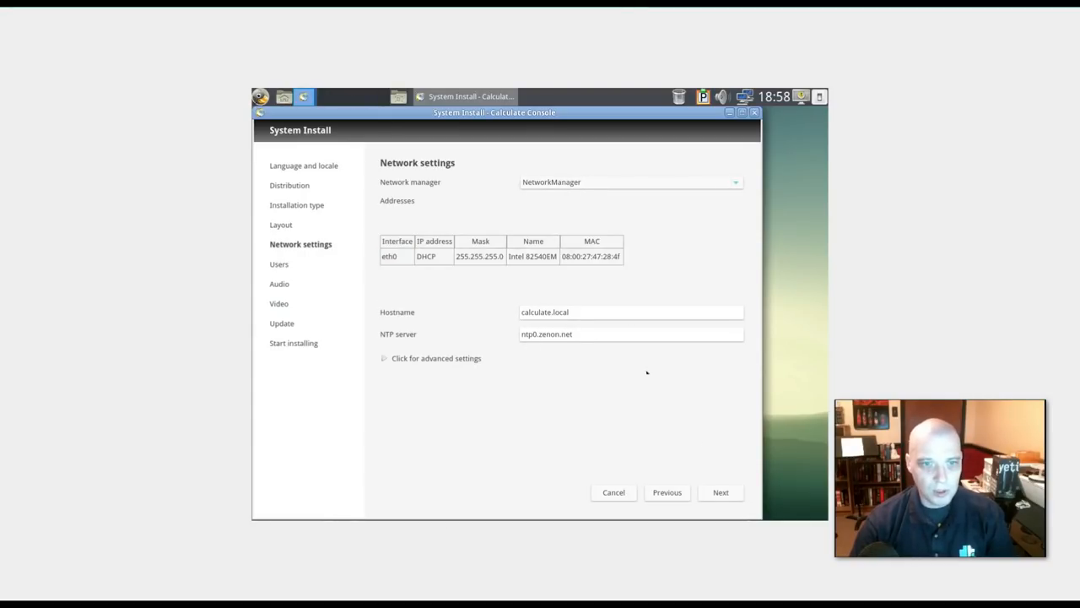
Step: Keep default network settings, set and confirm the root password, and dismiss the guest dialog
{"action": "left_click", "coordinate": [721, 493]}
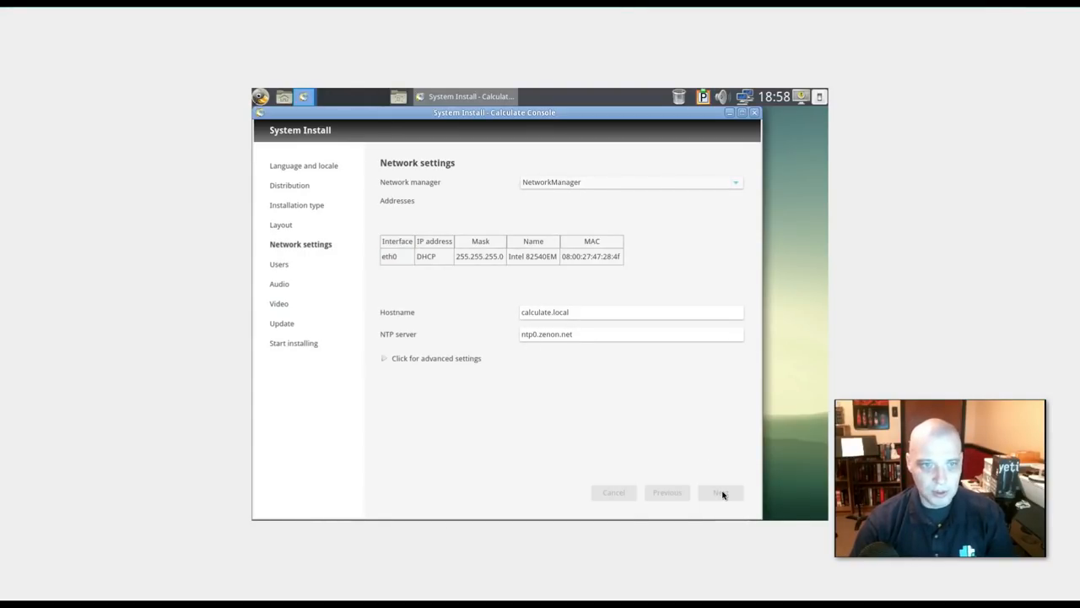
{"action": "left_click", "coordinate": [720, 492]}
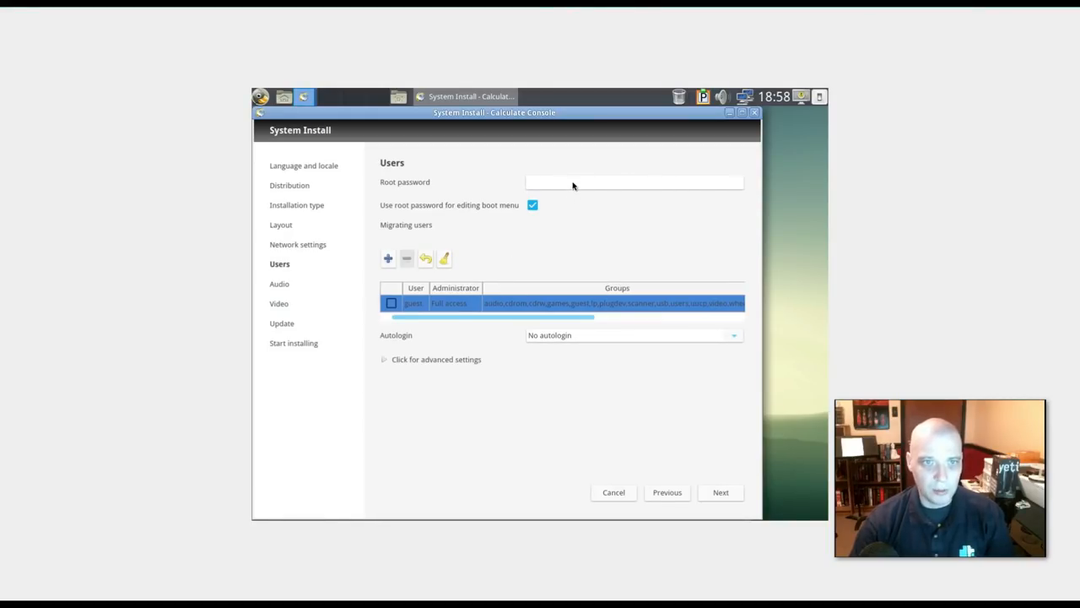
{"action": "left_click", "coordinate": [633, 182]}
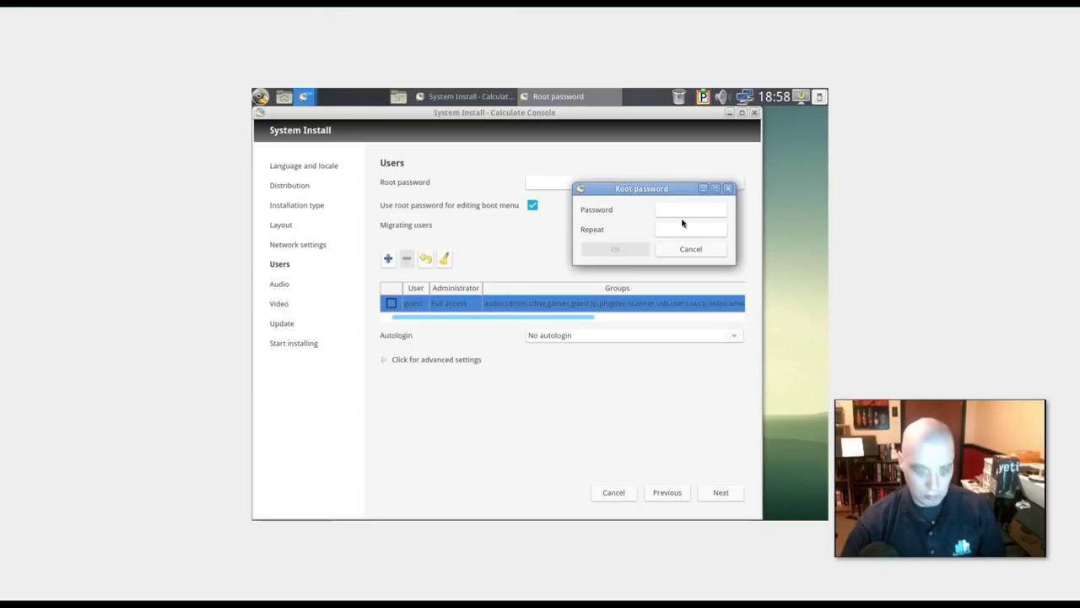
{"action": "type", "text": "**"}
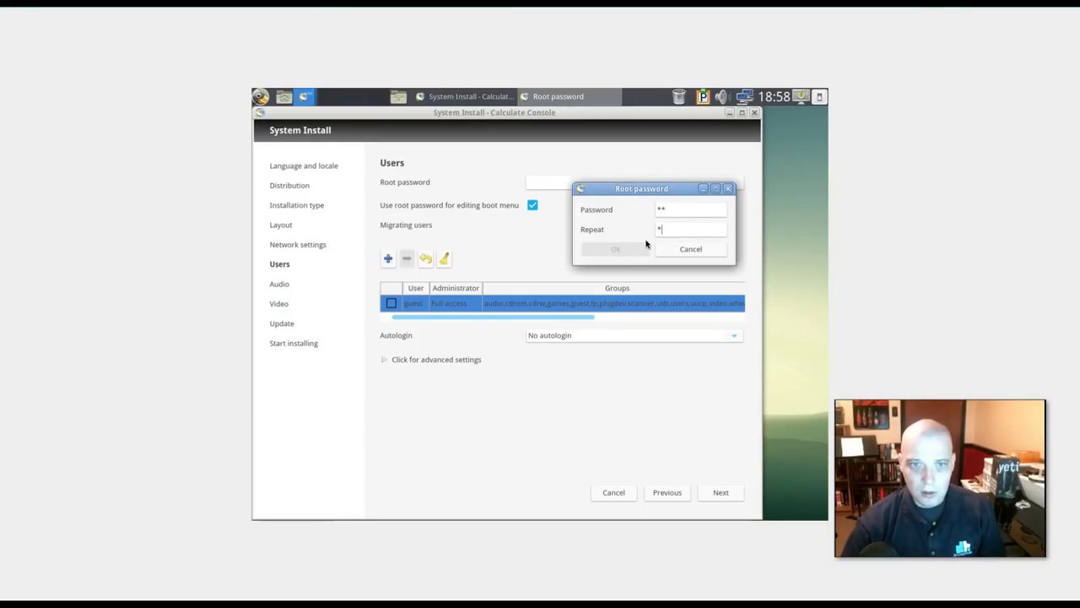
{"action": "type", "text": "*"}
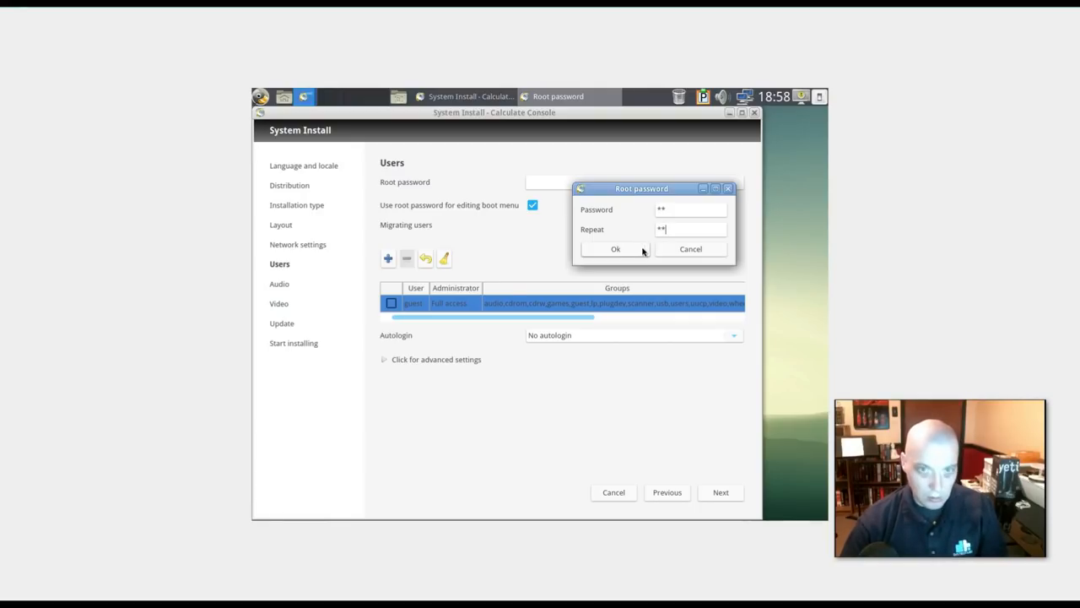
{"action": "left_click", "coordinate": [616, 248]}
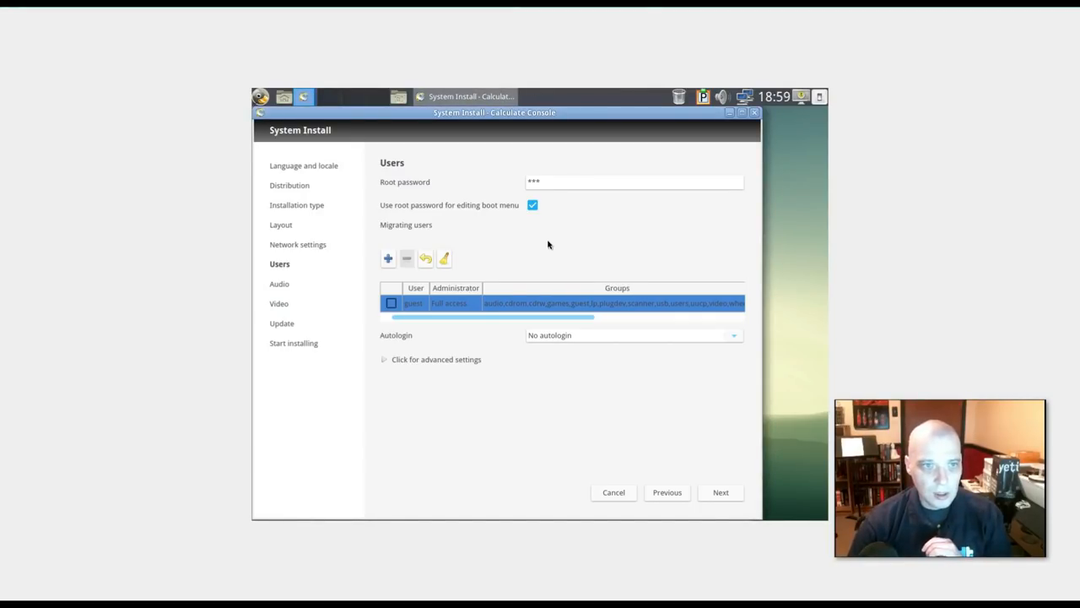
{"action": "mouse_move", "coordinate": [489, 214]}
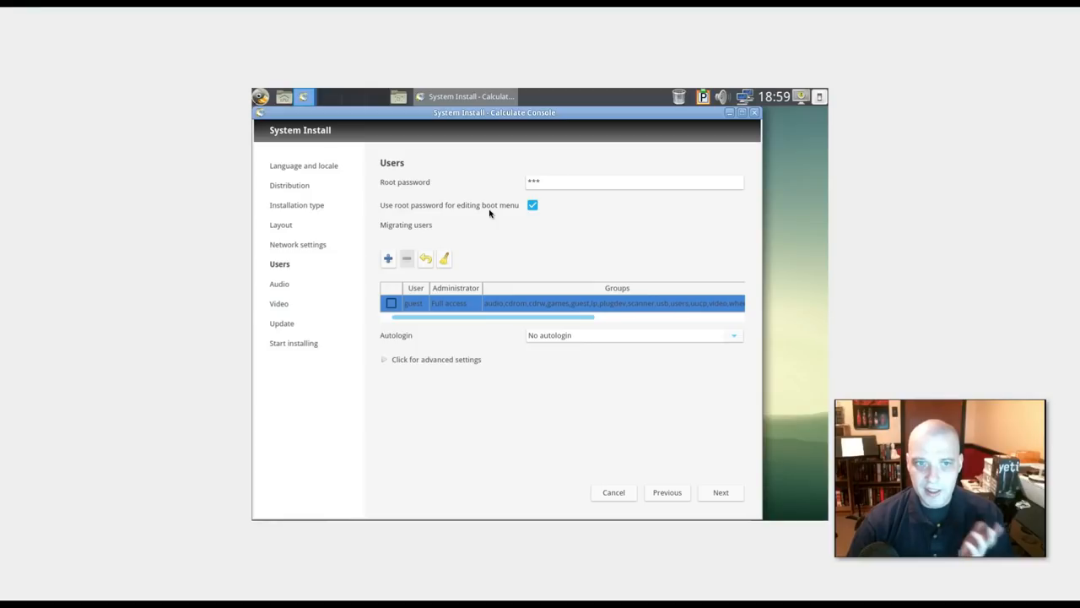
{"action": "mouse_move", "coordinate": [543, 218]}
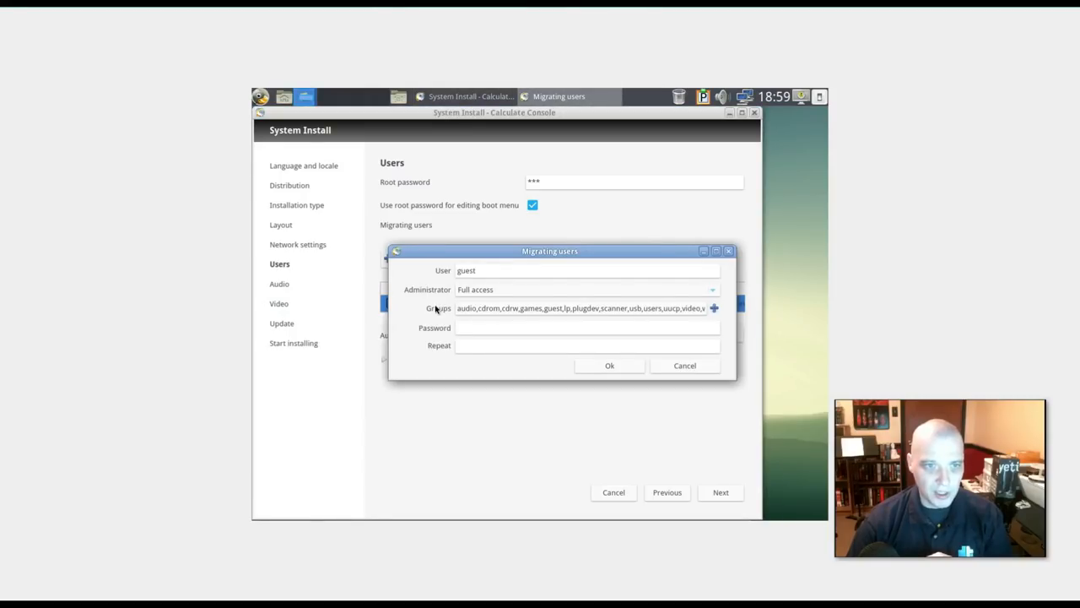
{"action": "left_click", "coordinate": [610, 364]}
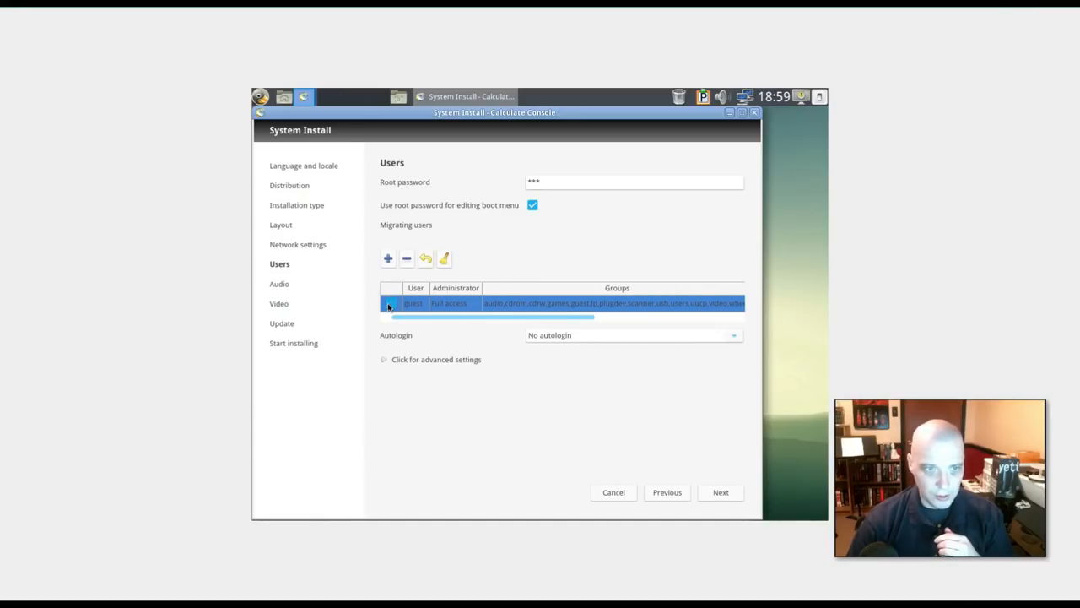
Step: Remove the guest account and add user 'dt' with Full access
{"action": "left_click", "coordinate": [406, 259]}
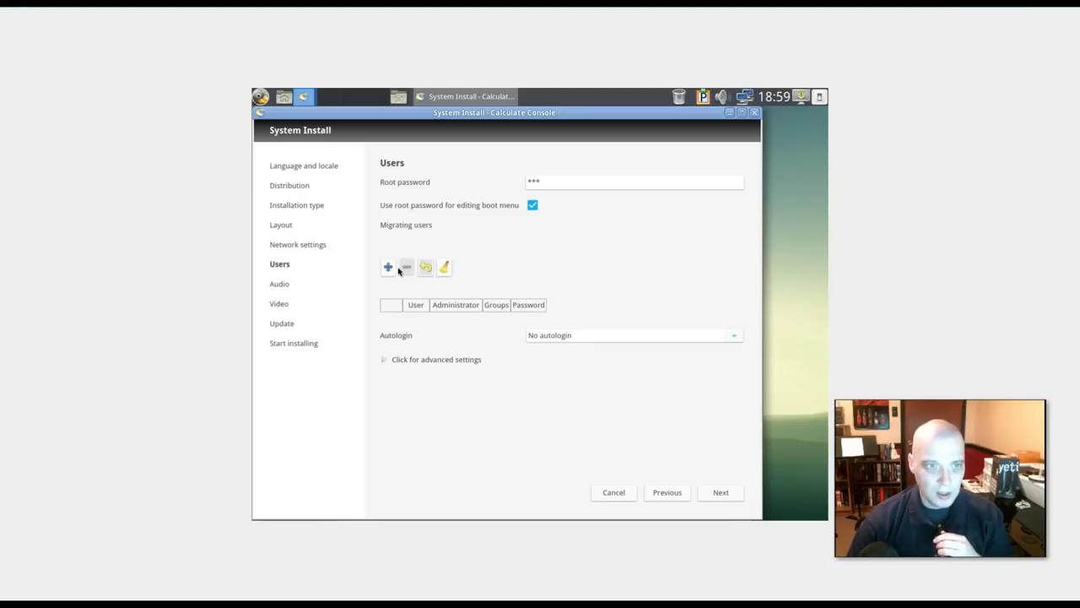
{"action": "left_click", "coordinate": [387, 267]}
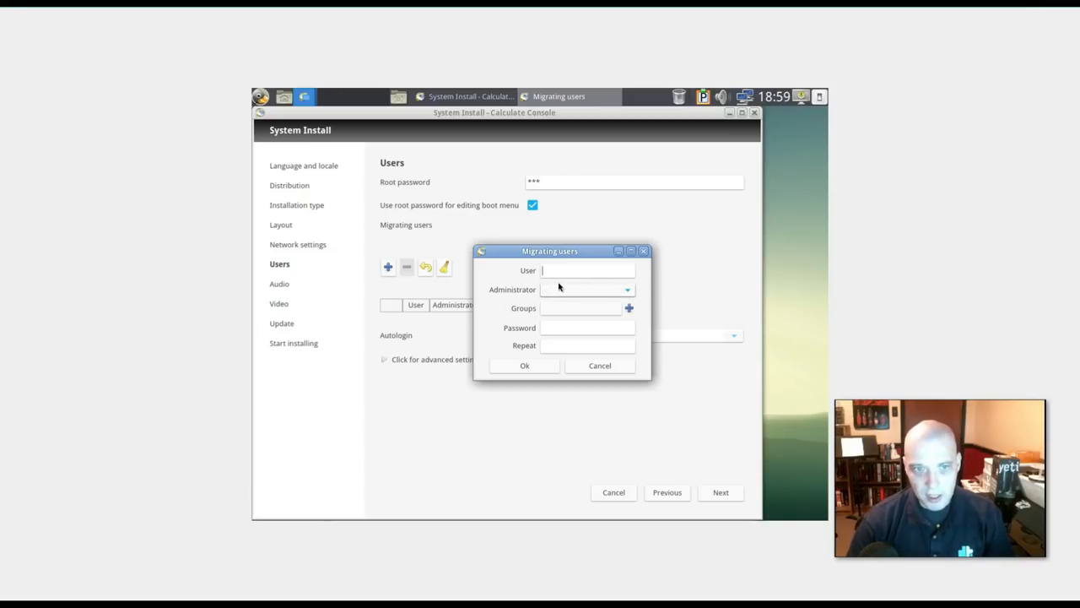
{"action": "type", "text": "dt"}
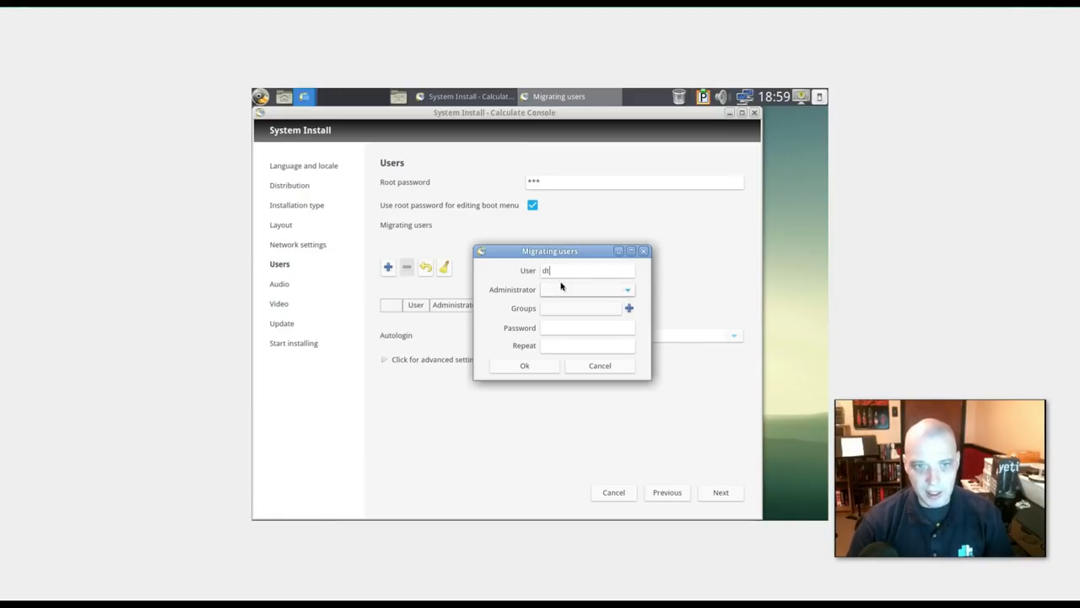
{"action": "left_click", "coordinate": [627, 289]}
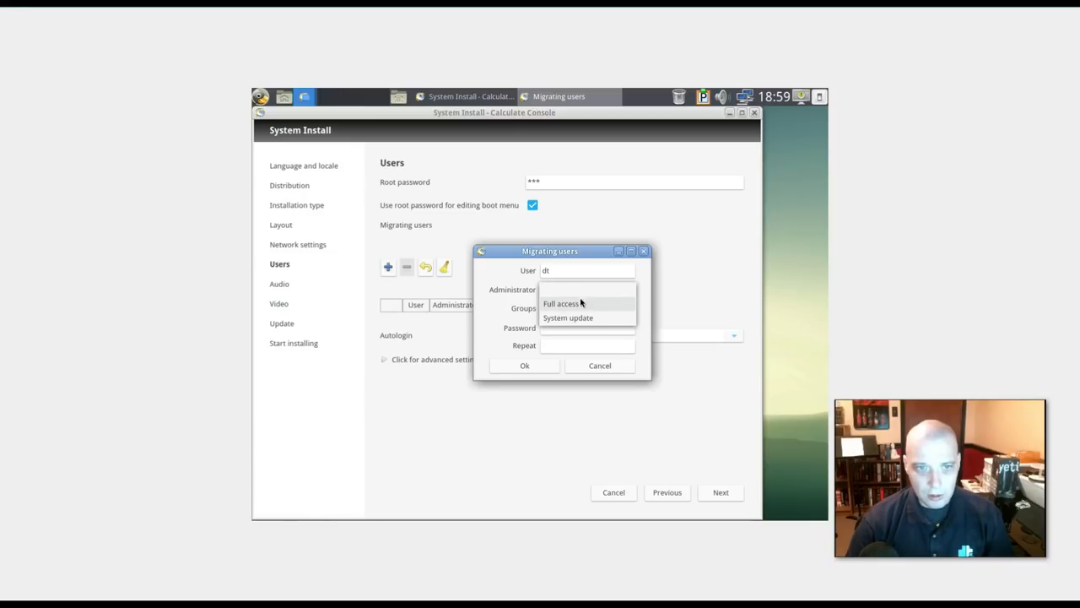
{"action": "left_click", "coordinate": [562, 303]}
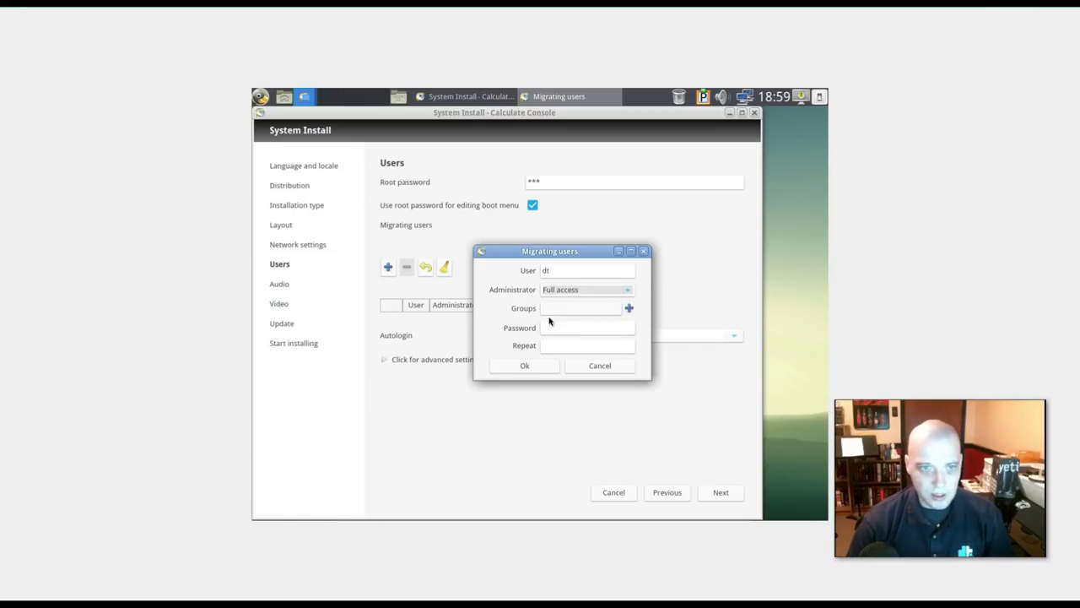
Step: Put user dt in the sudo and wheel groups
{"action": "left_click", "coordinate": [629, 307]}
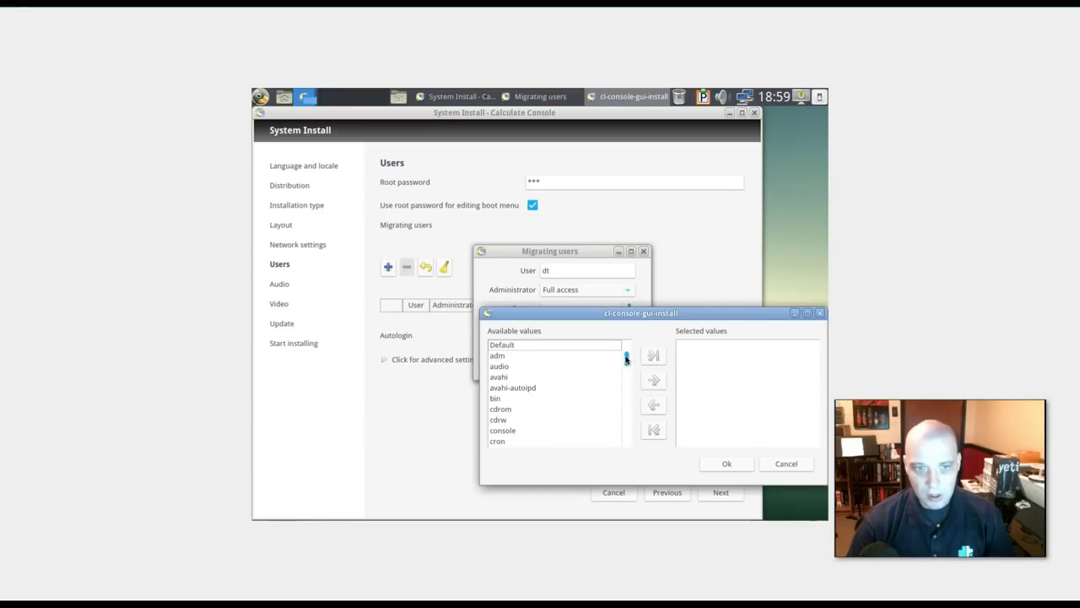
{"action": "scroll", "scroll_direction": "down", "scroll_amount": 3}
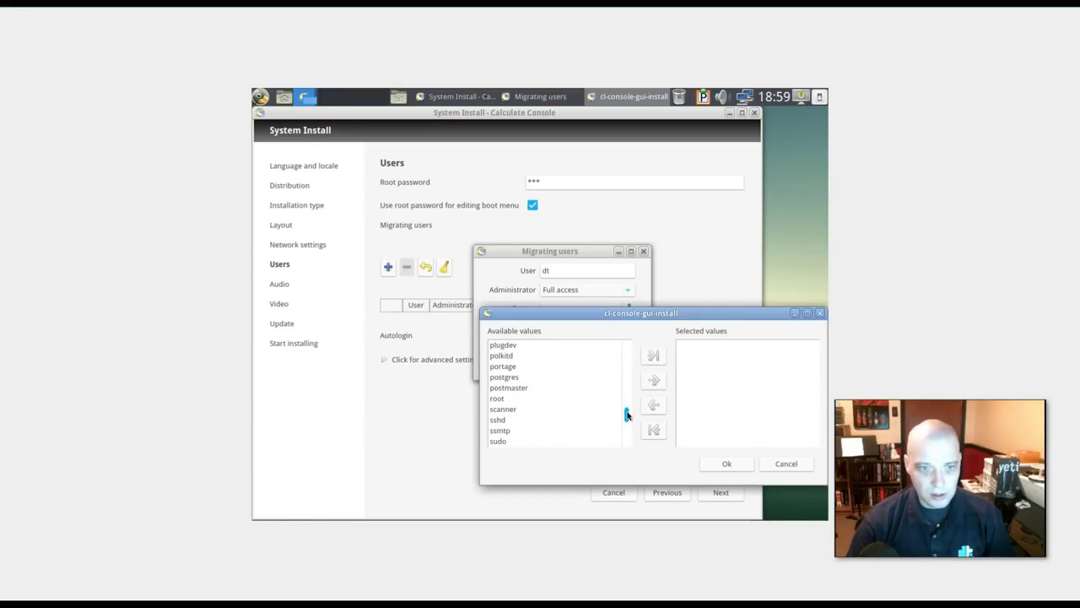
{"action": "left_click", "coordinate": [498, 430]}
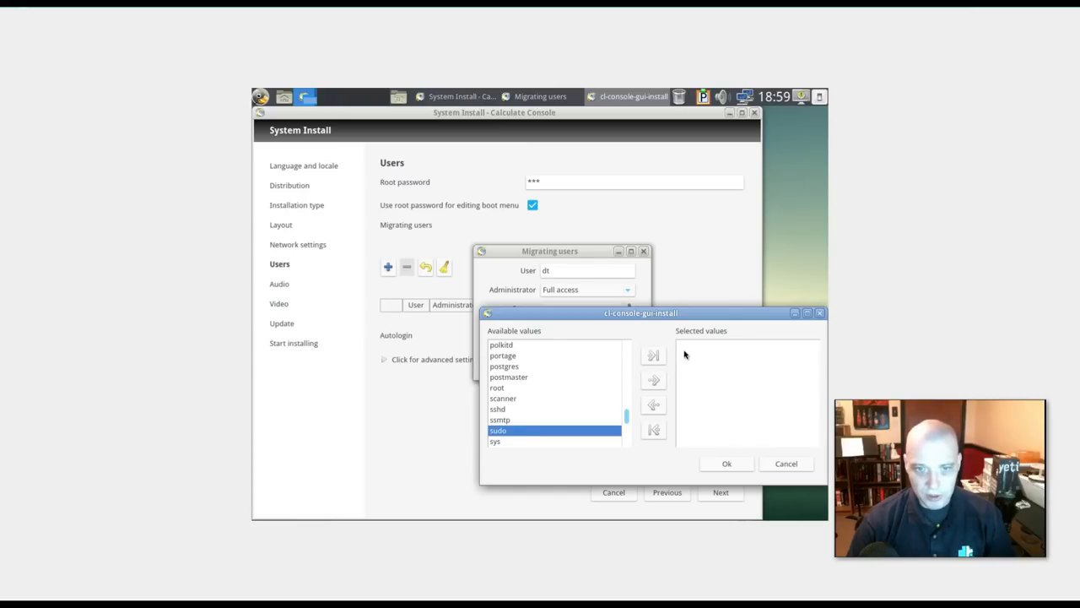
{"action": "left_click", "coordinate": [653, 380]}
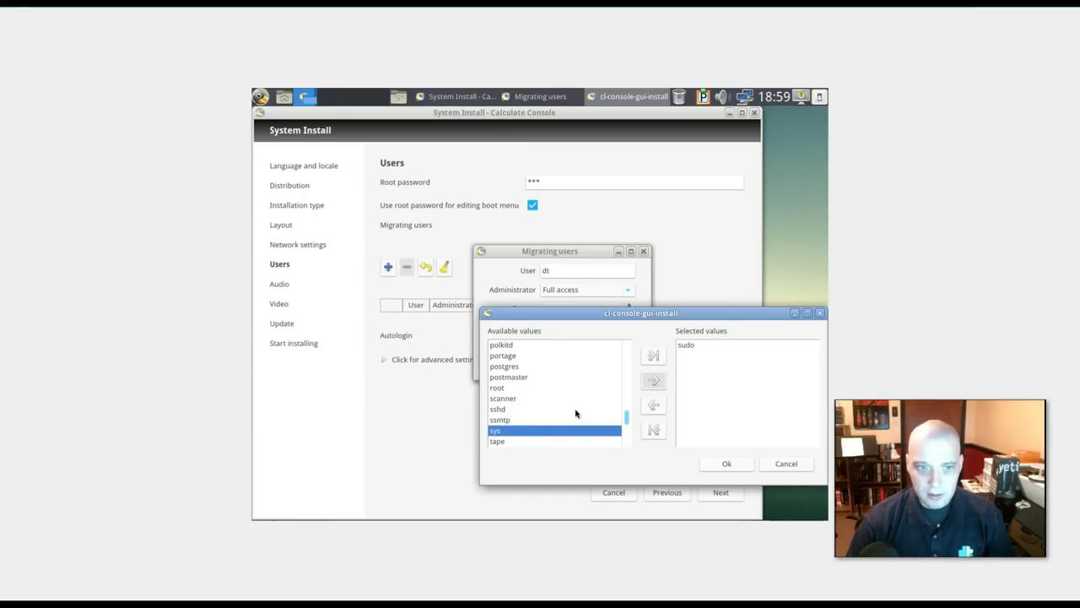
{"action": "scroll", "scroll_direction": "down", "scroll_amount": 3}
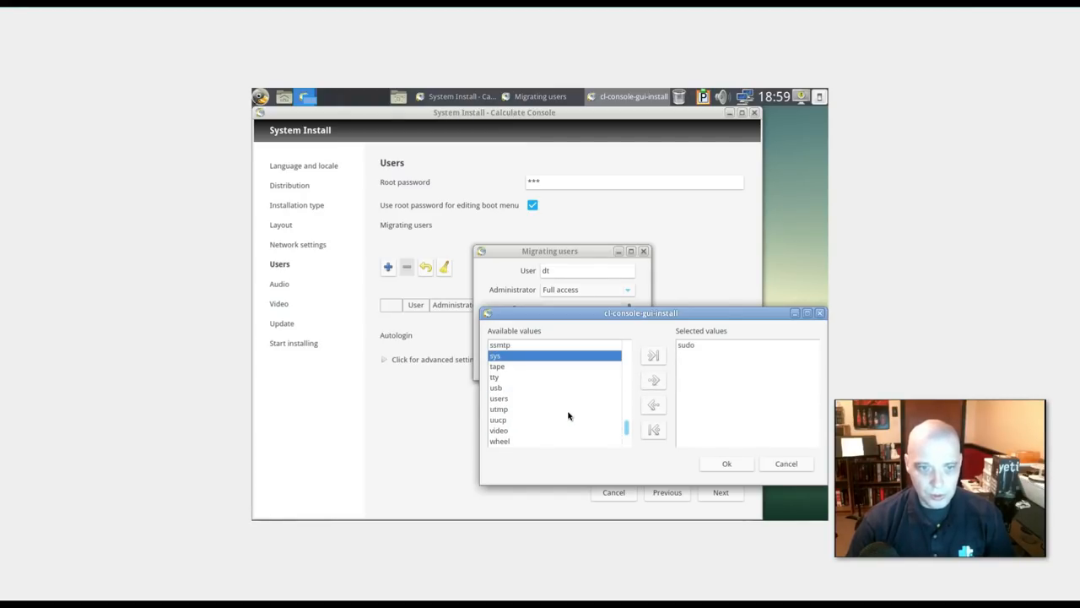
{"action": "left_click", "coordinate": [499, 440]}
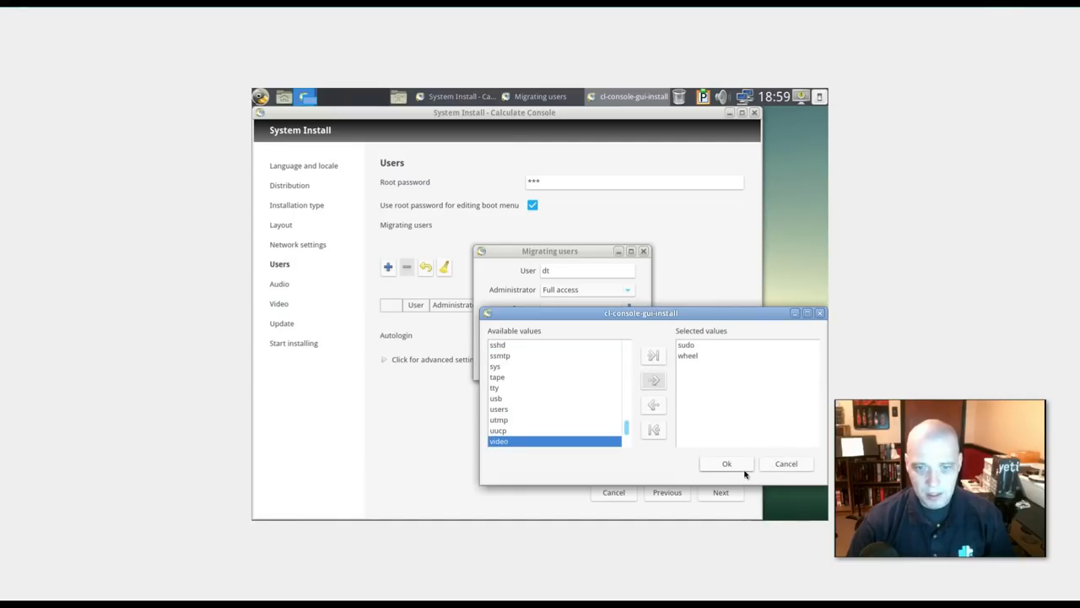
{"action": "left_click", "coordinate": [726, 463]}
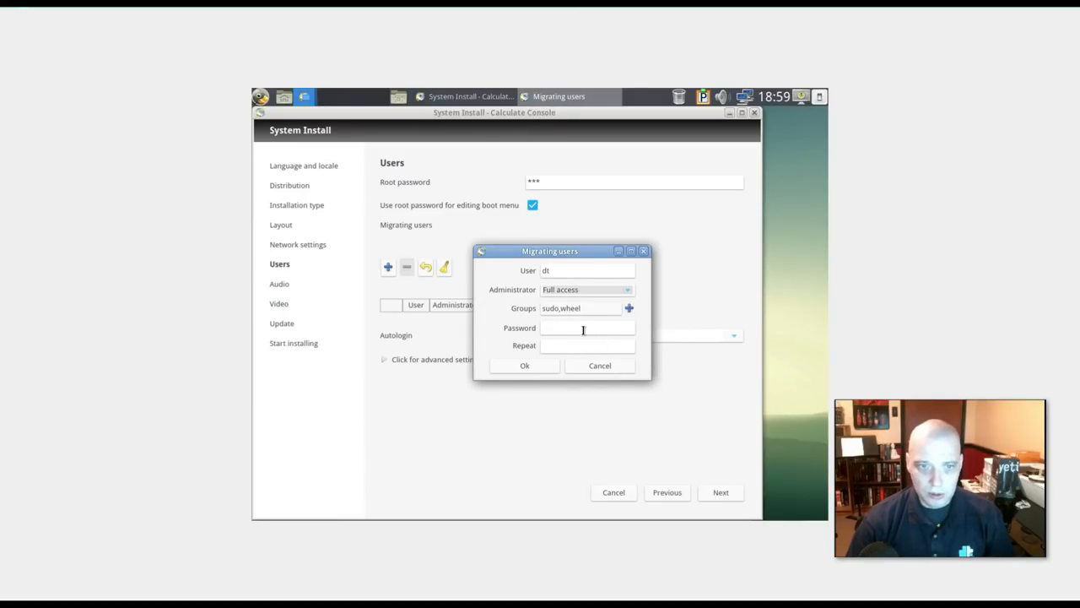
Step: Give dt a password, save the account, and accept the user settings
{"action": "type", "text": "*"}
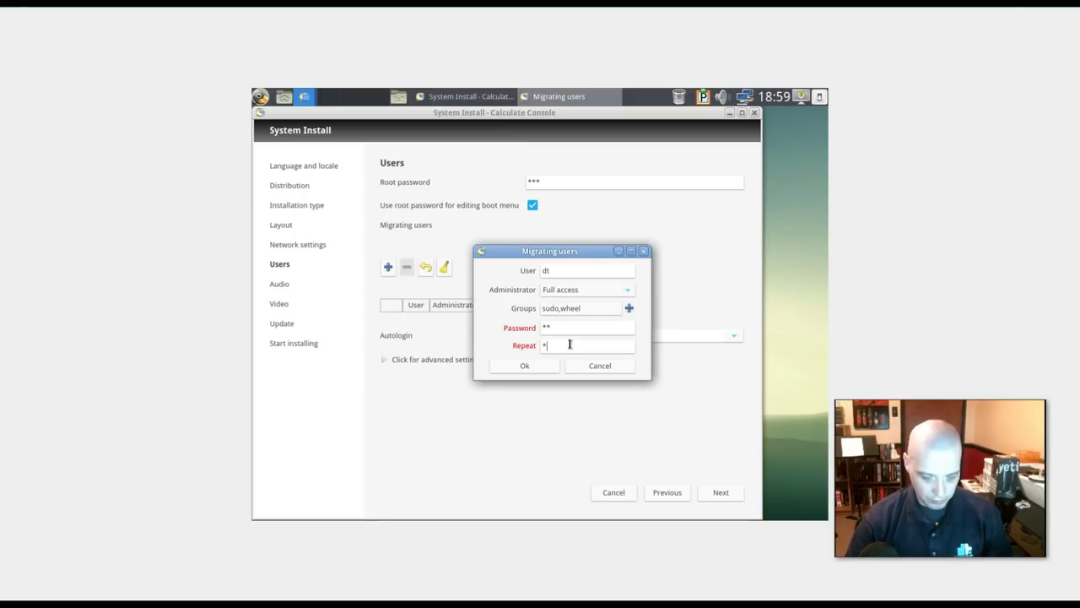
{"action": "left_click", "coordinate": [525, 364]}
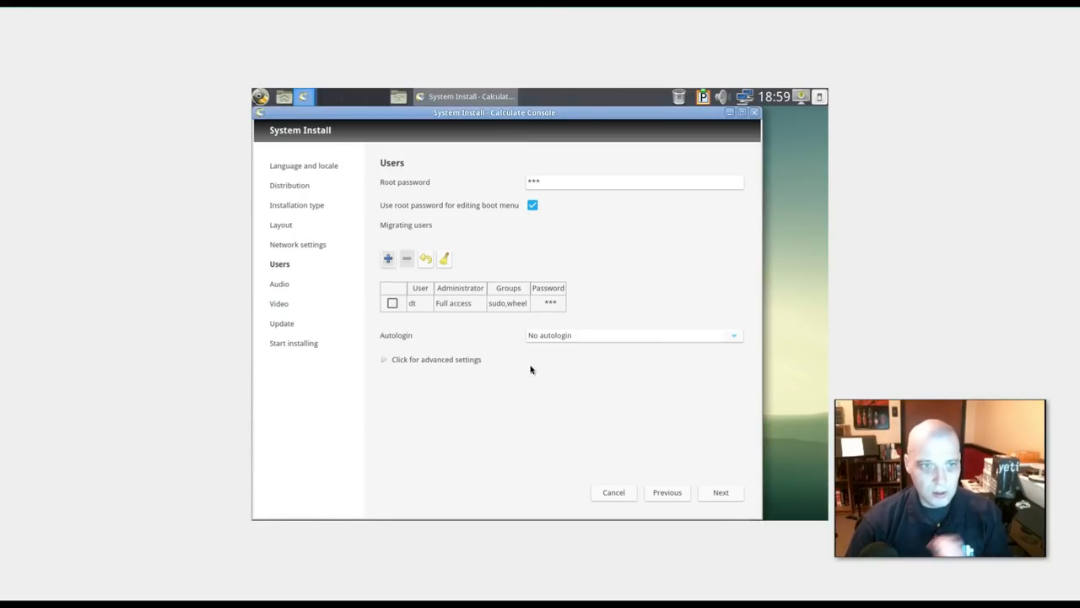
{"action": "mouse_move", "coordinate": [400, 378]}
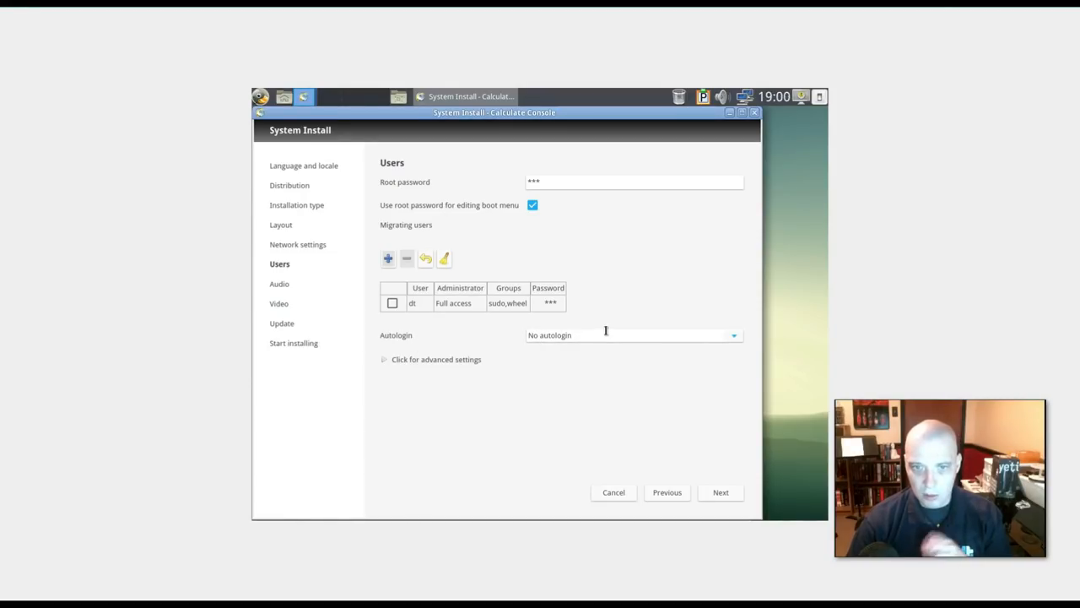
{"action": "mouse_move", "coordinate": [686, 466]}
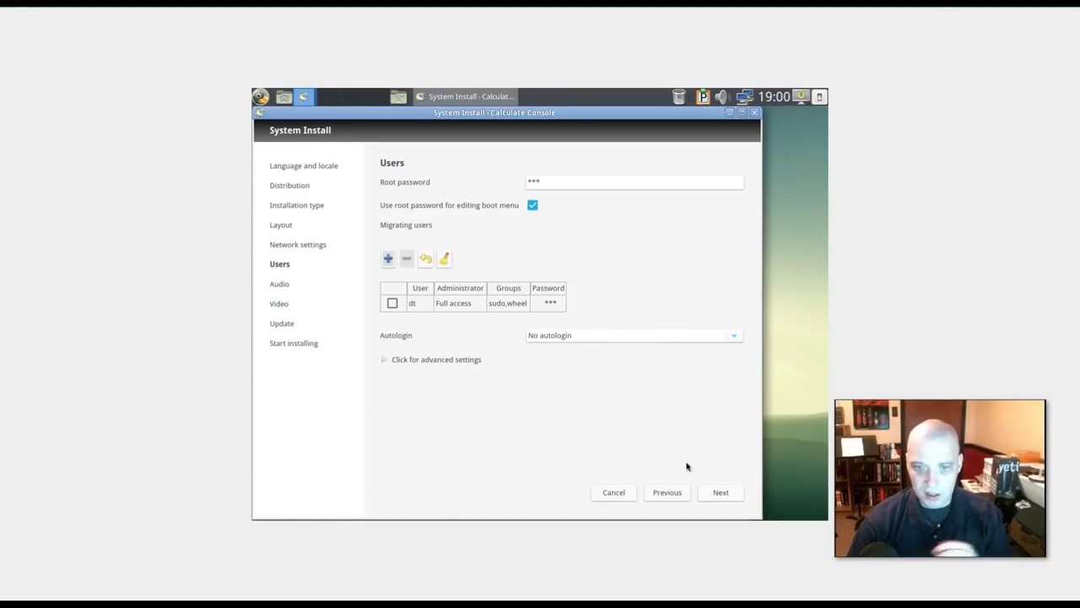
{"action": "left_click", "coordinate": [720, 492]}
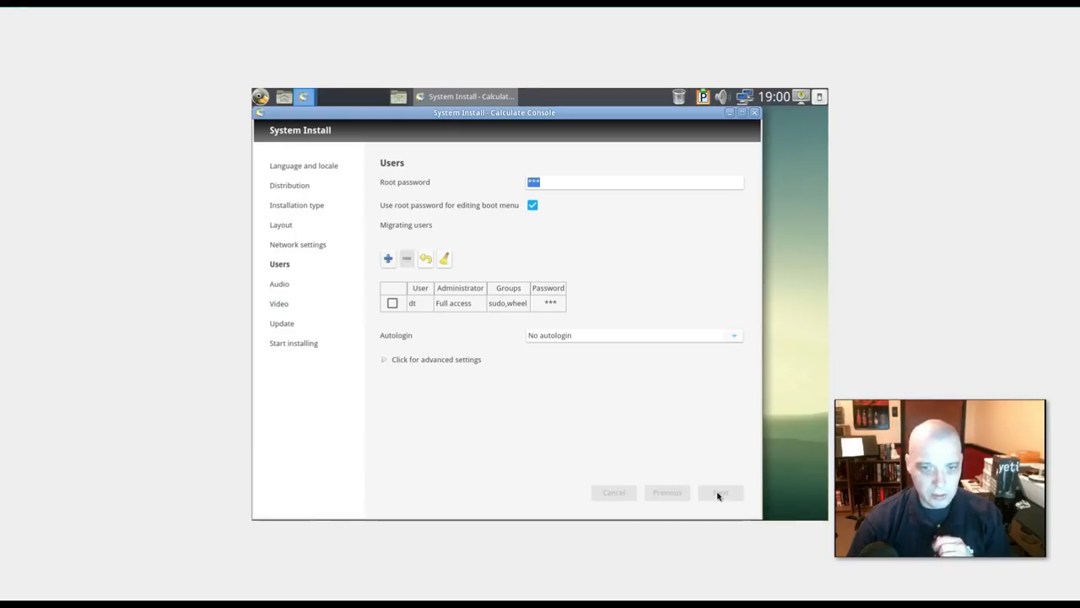
{"action": "left_click", "coordinate": [720, 492]}
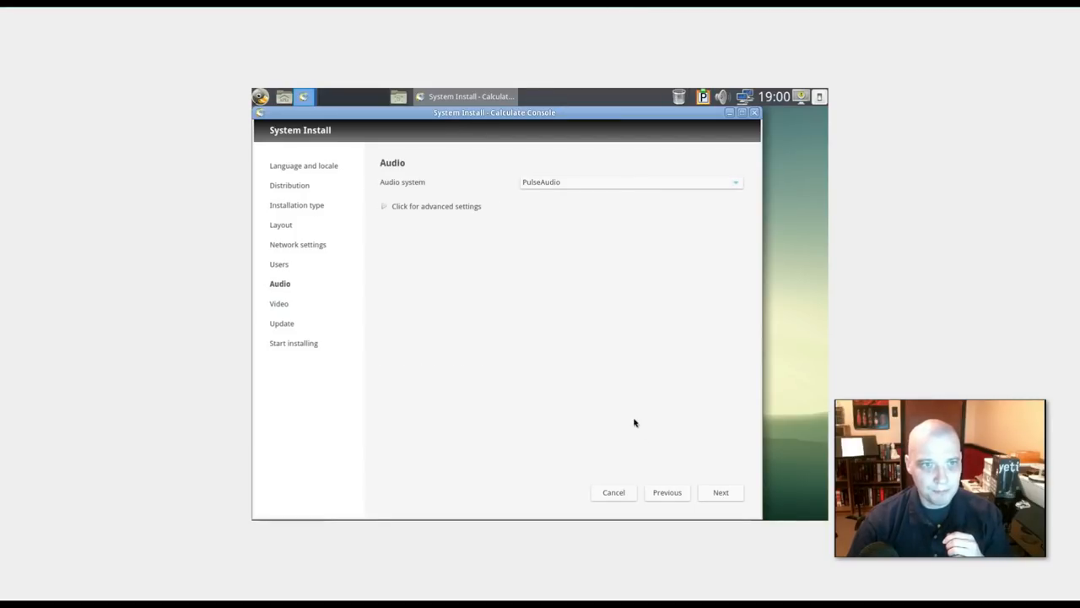
{"action": "mouse_move", "coordinate": [707, 517]}
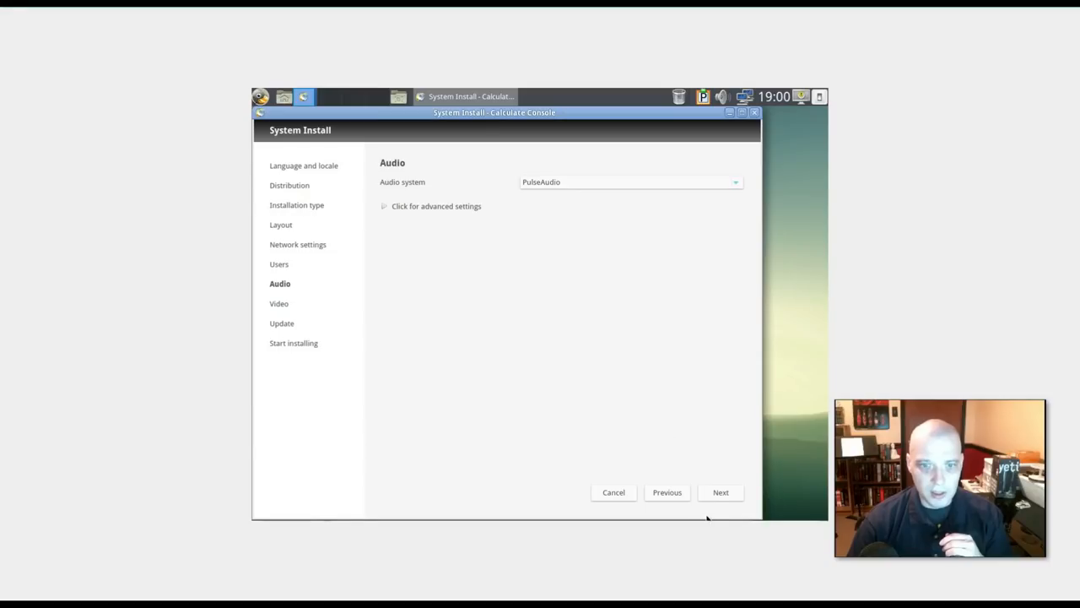
Step: On the Video page, keep automatic video driver detection
{"action": "left_click", "coordinate": [720, 492]}
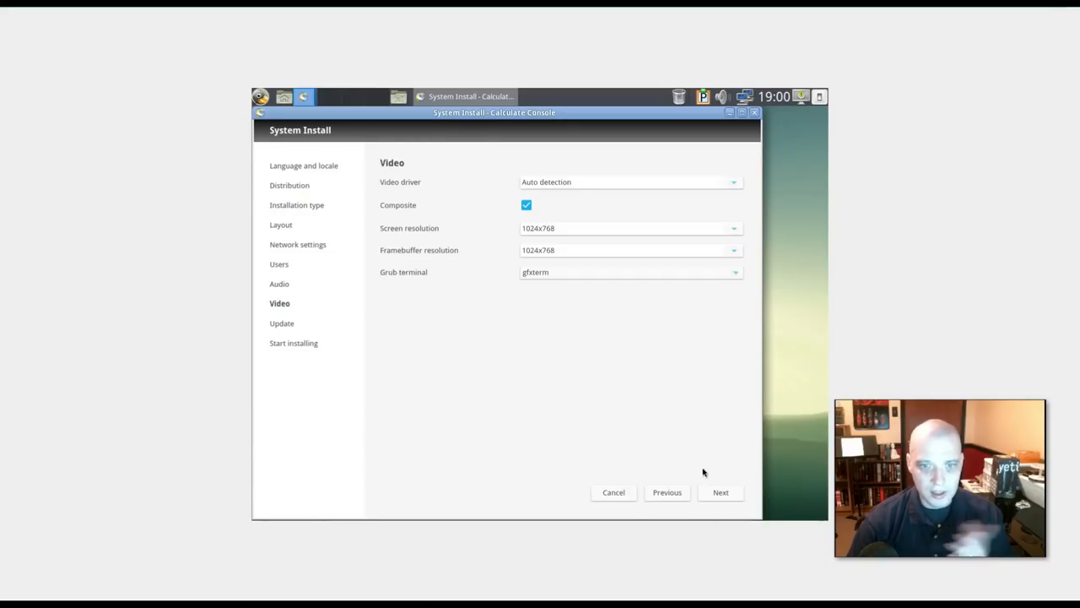
{"action": "mouse_move", "coordinate": [469, 183]}
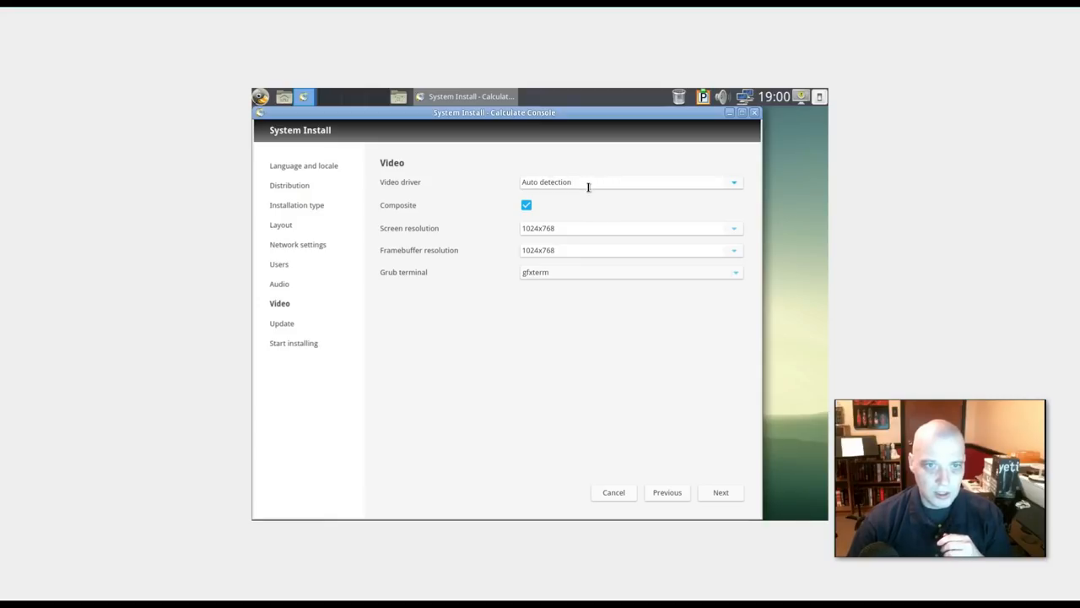
{"action": "left_click", "coordinate": [734, 181]}
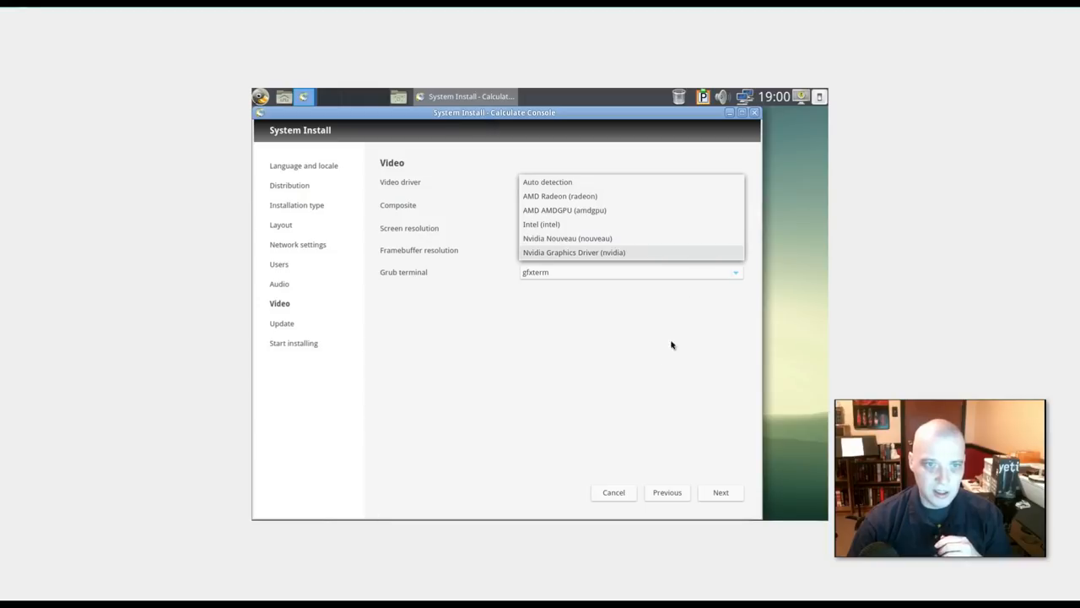
{"action": "left_click", "coordinate": [547, 181]}
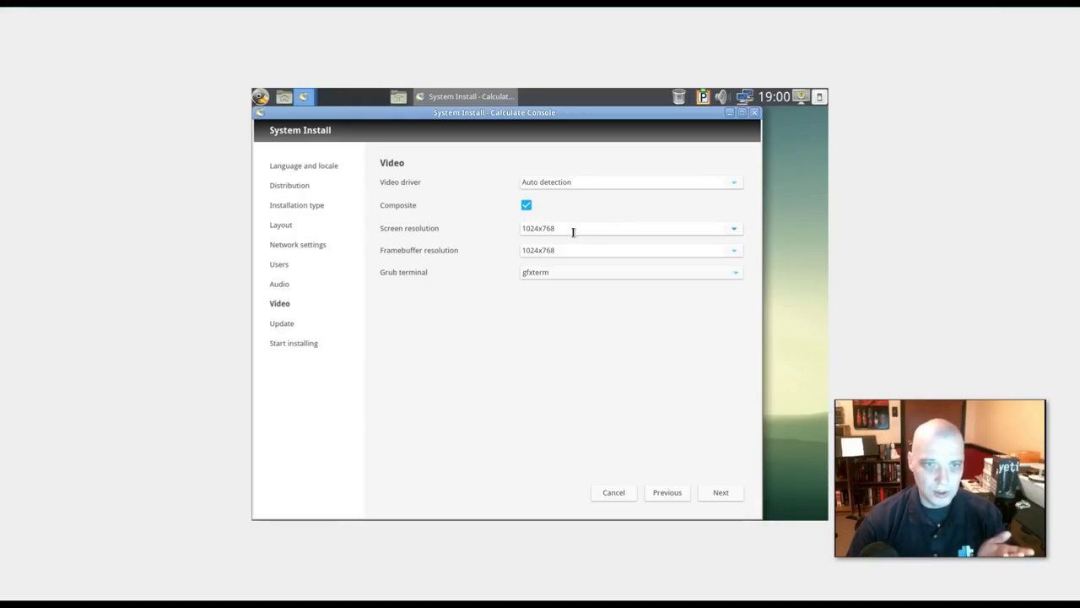
{"action": "mouse_move", "coordinate": [730, 219]}
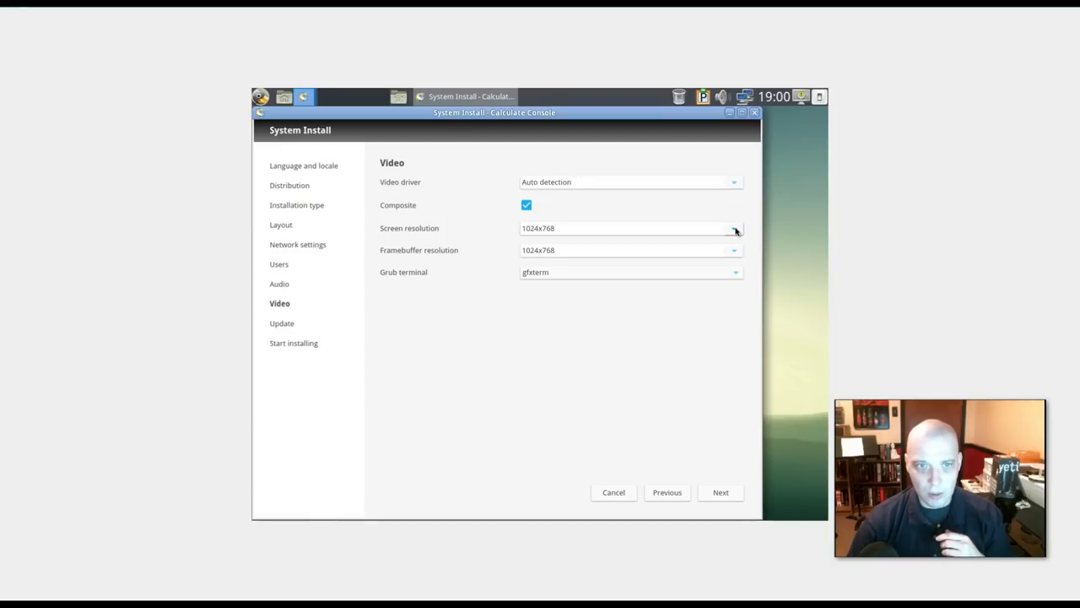
Step: Set screen resolution 1280x1024 and framebuffer resolution 1280x1024-32
{"action": "left_click", "coordinate": [734, 228]}
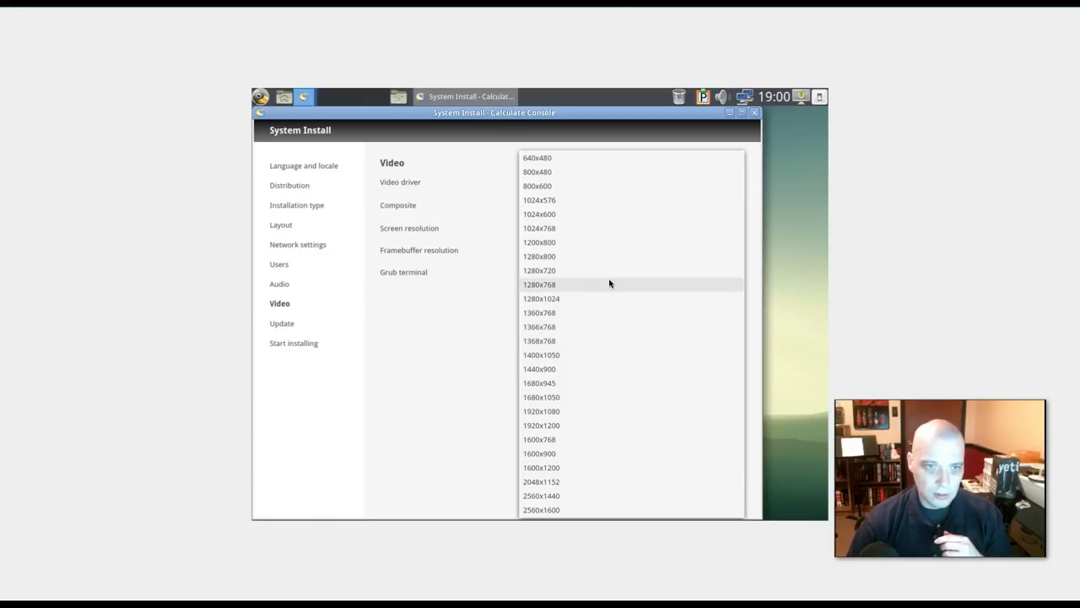
{"action": "mouse_move", "coordinate": [603, 299]}
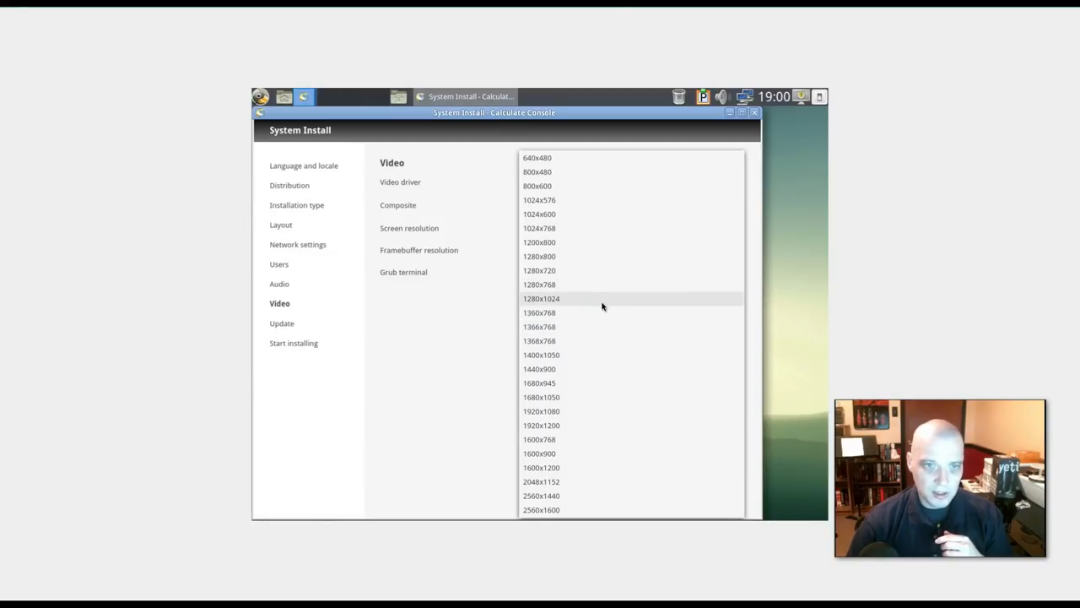
{"action": "left_click", "coordinate": [541, 298]}
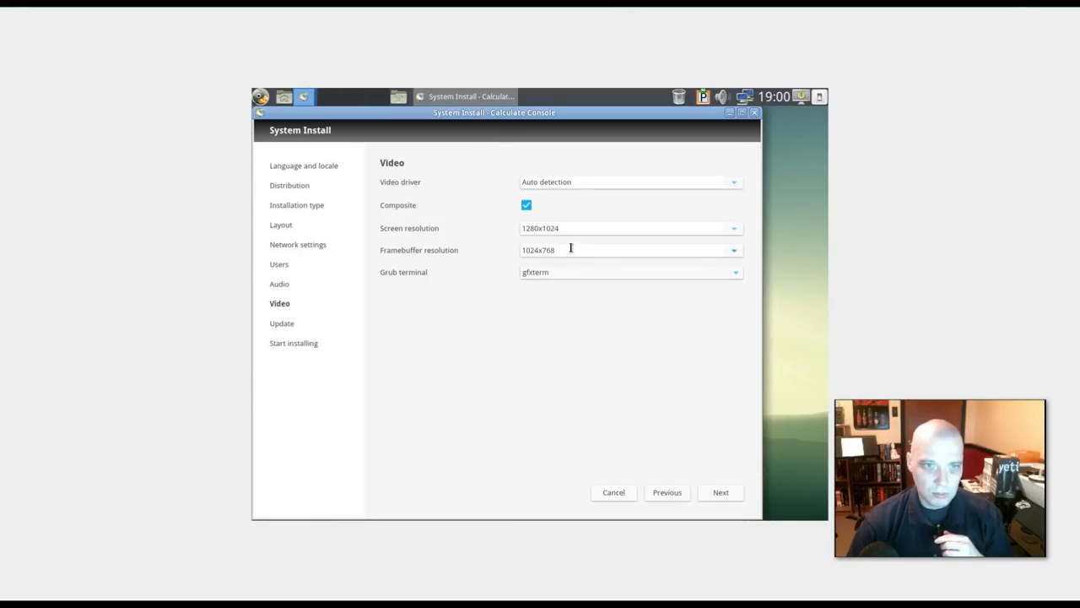
{"action": "left_click", "coordinate": [732, 249]}
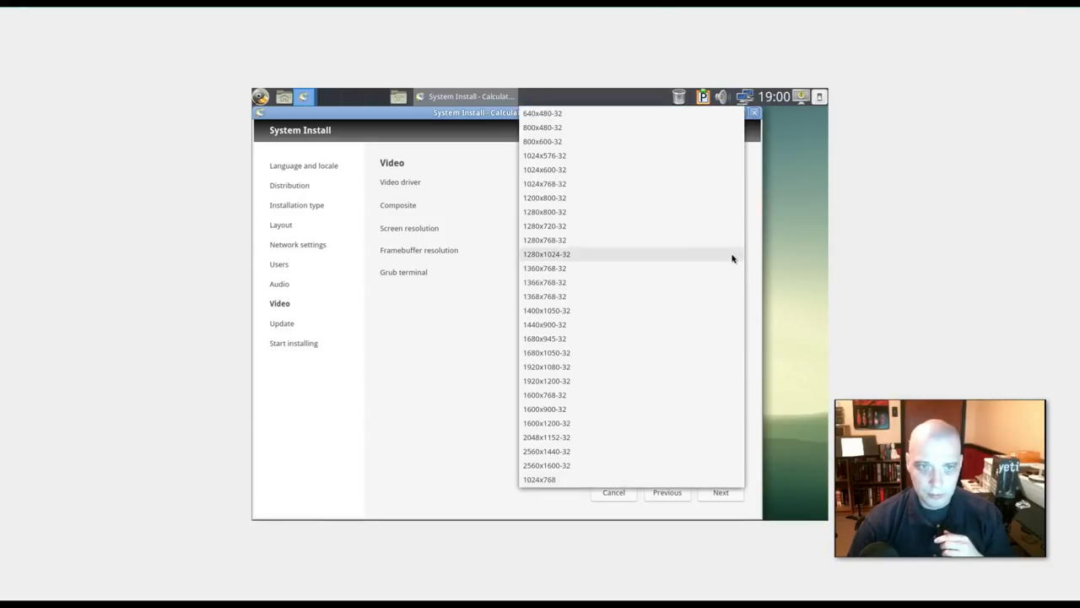
{"action": "mouse_move", "coordinate": [593, 226]}
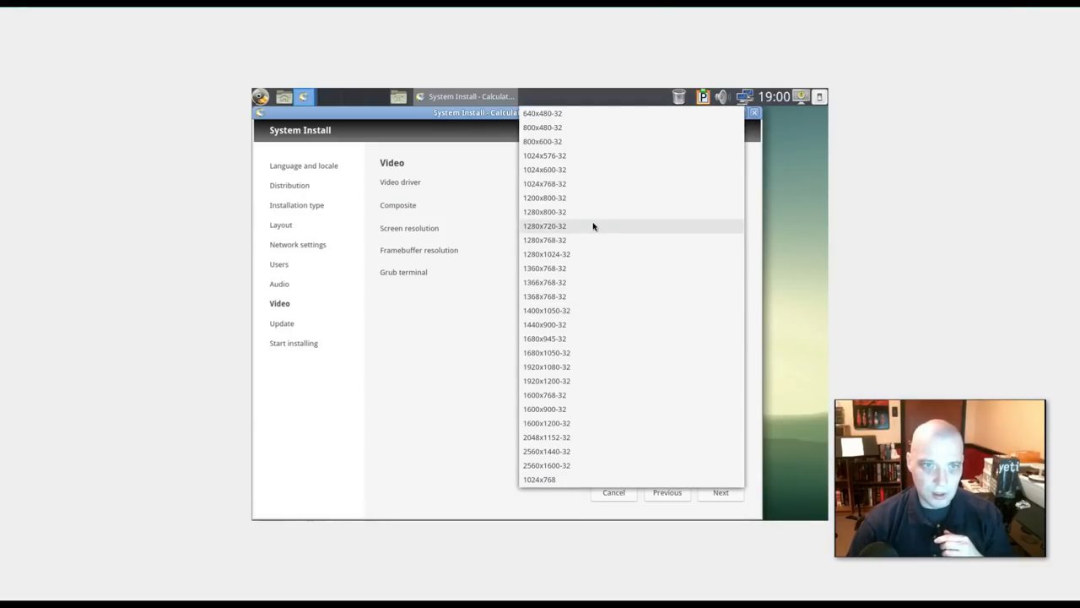
{"action": "left_click", "coordinate": [547, 253]}
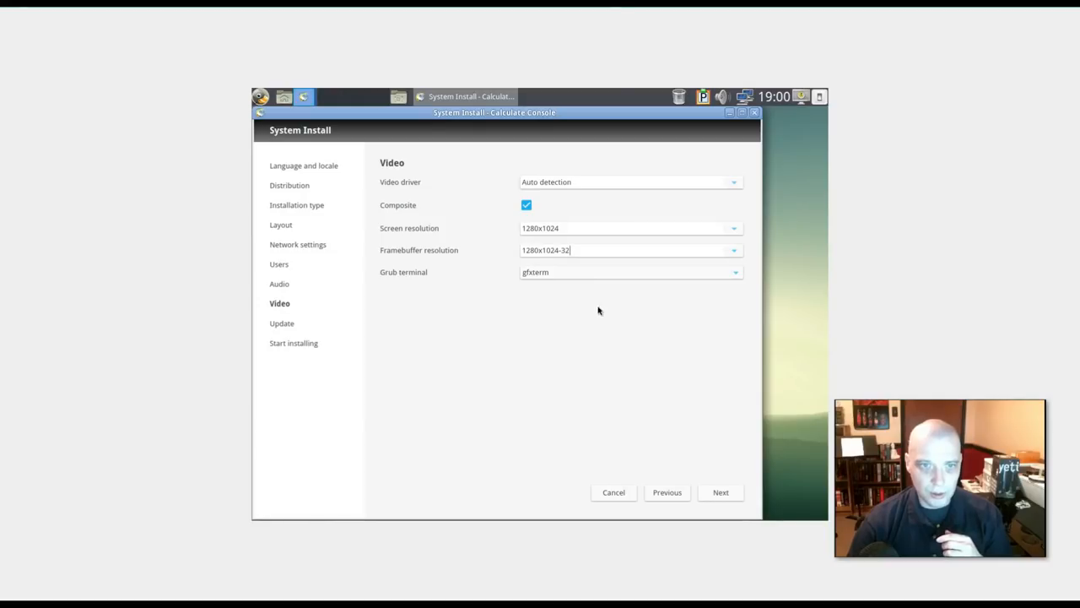
{"action": "mouse_move", "coordinate": [503, 285]}
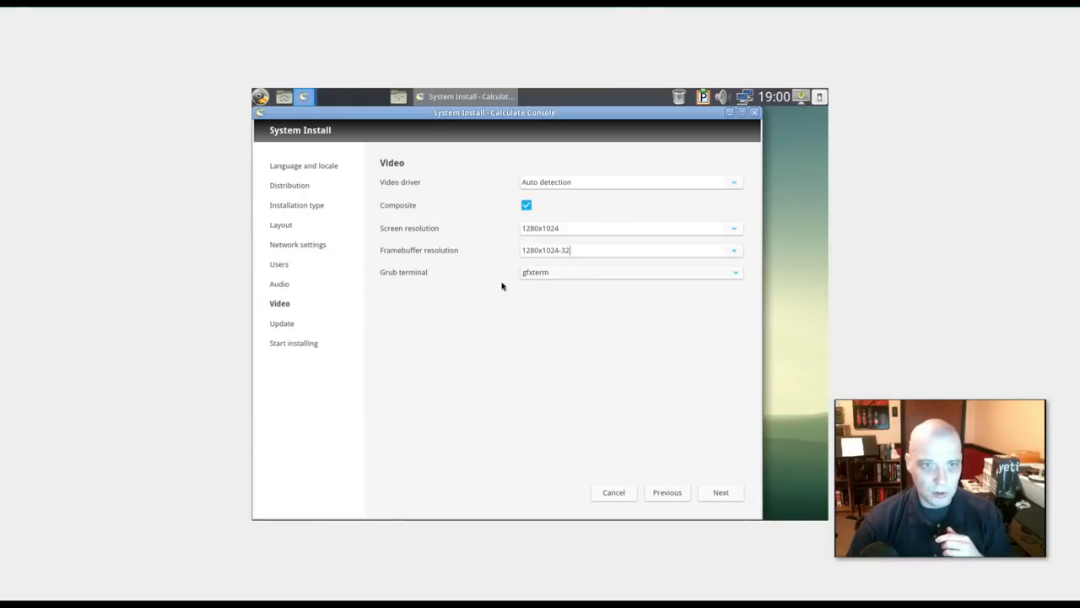
{"action": "mouse_move", "coordinate": [637, 407]}
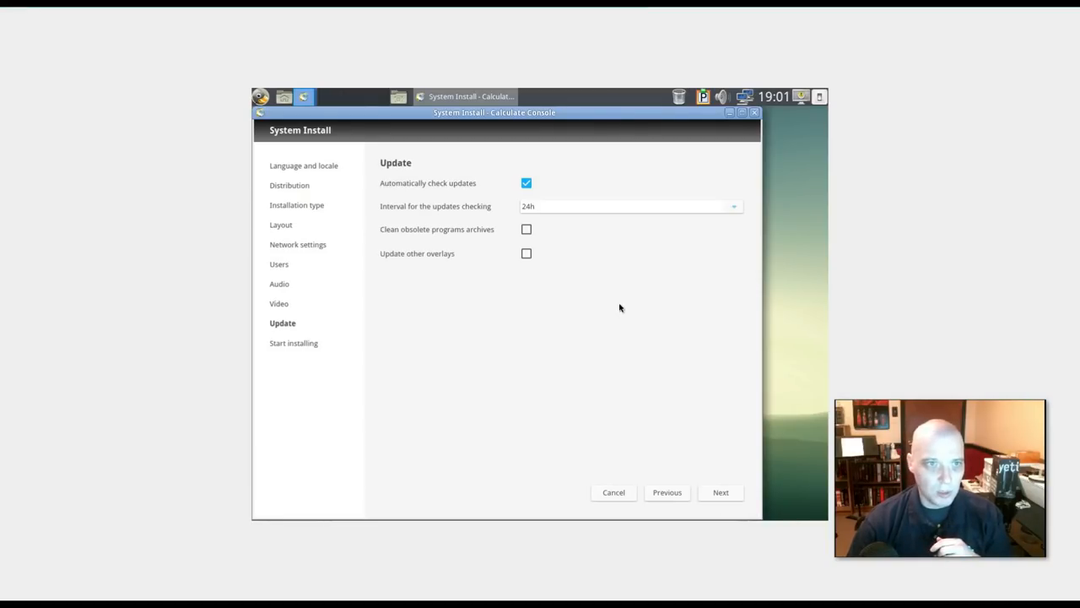
{"action": "mouse_move", "coordinate": [490, 203]}
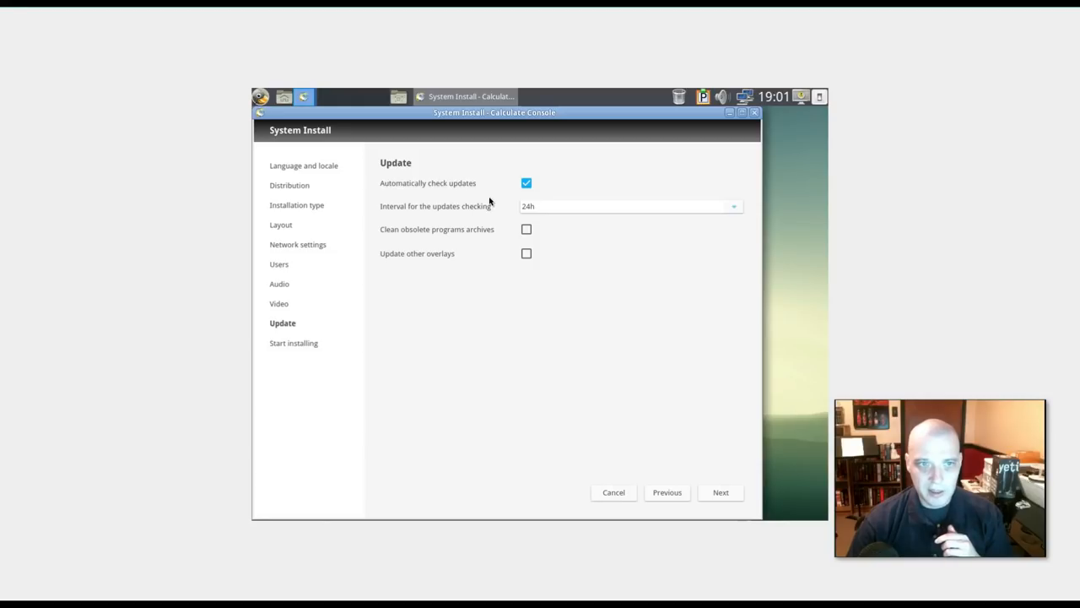
{"action": "mouse_move", "coordinate": [450, 217]}
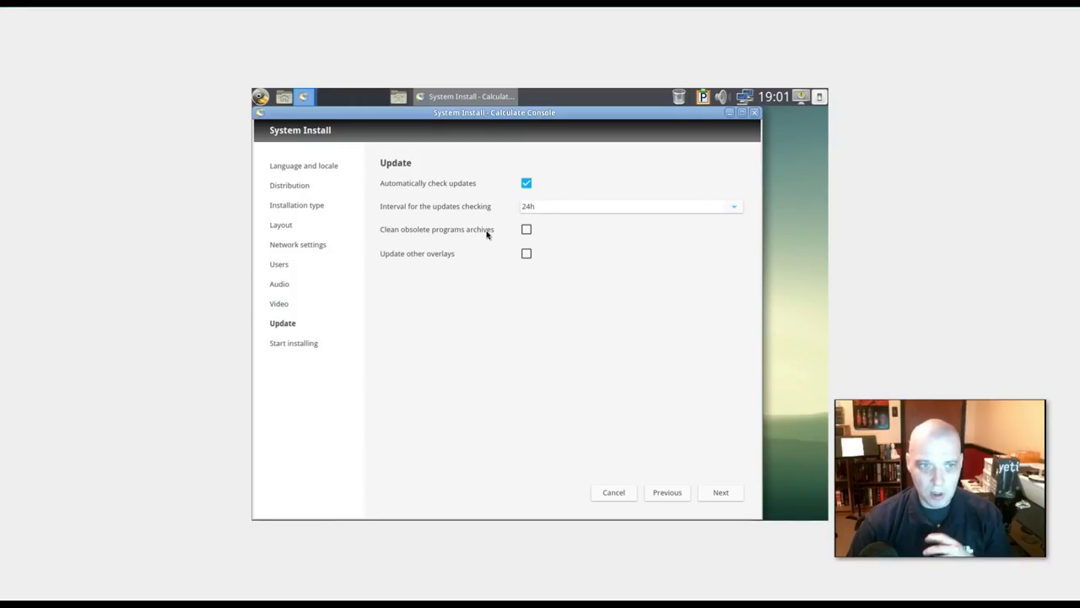
{"action": "mouse_move", "coordinate": [587, 265]}
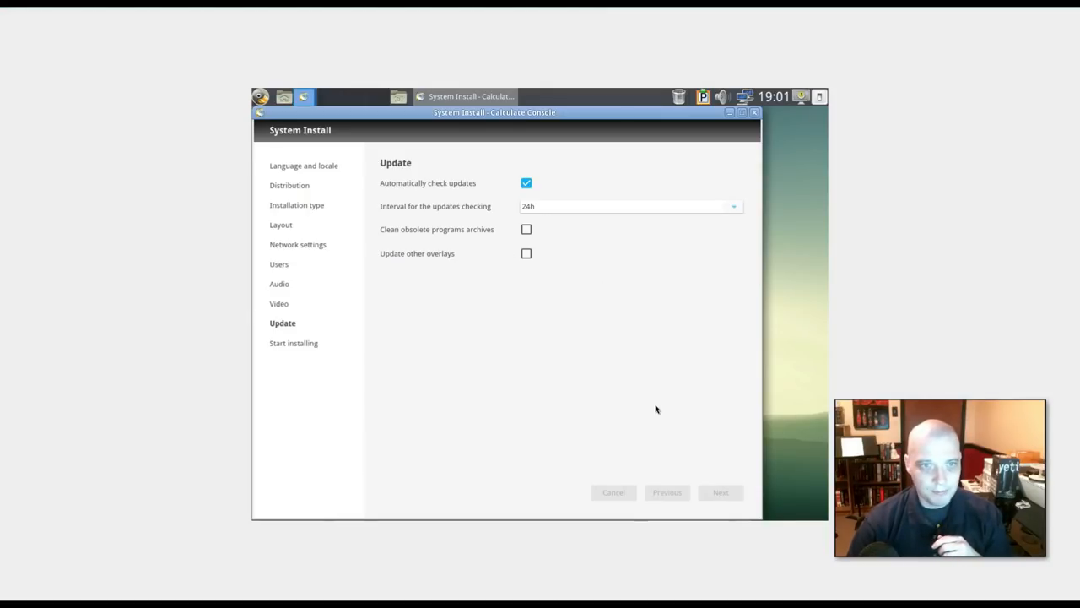
Step: Review the expanded summary of installation options, then run the installation
{"action": "left_click", "coordinate": [720, 492]}
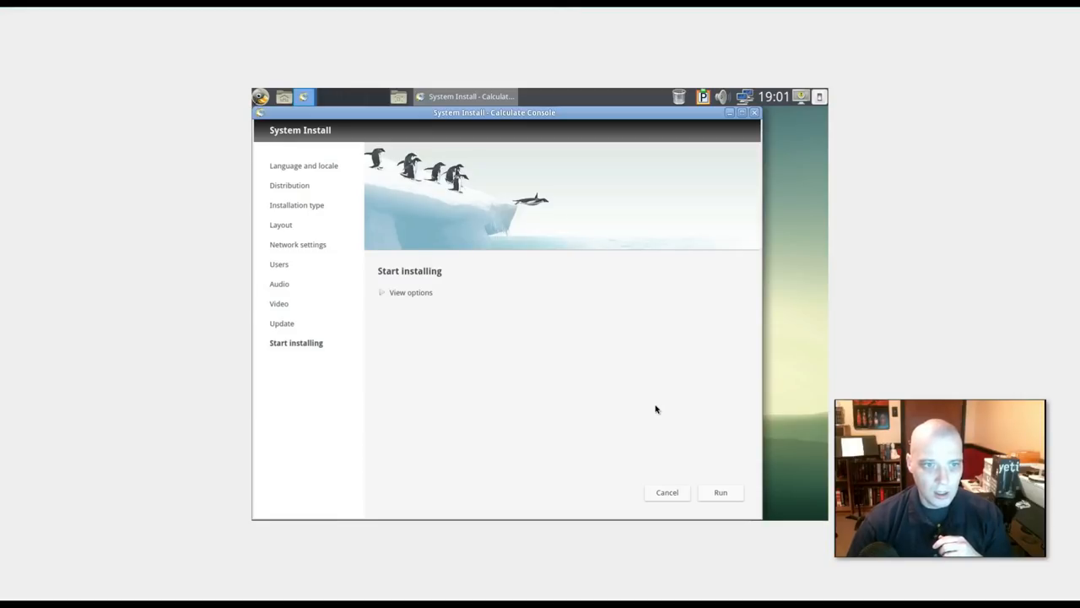
{"action": "left_click", "coordinate": [411, 292]}
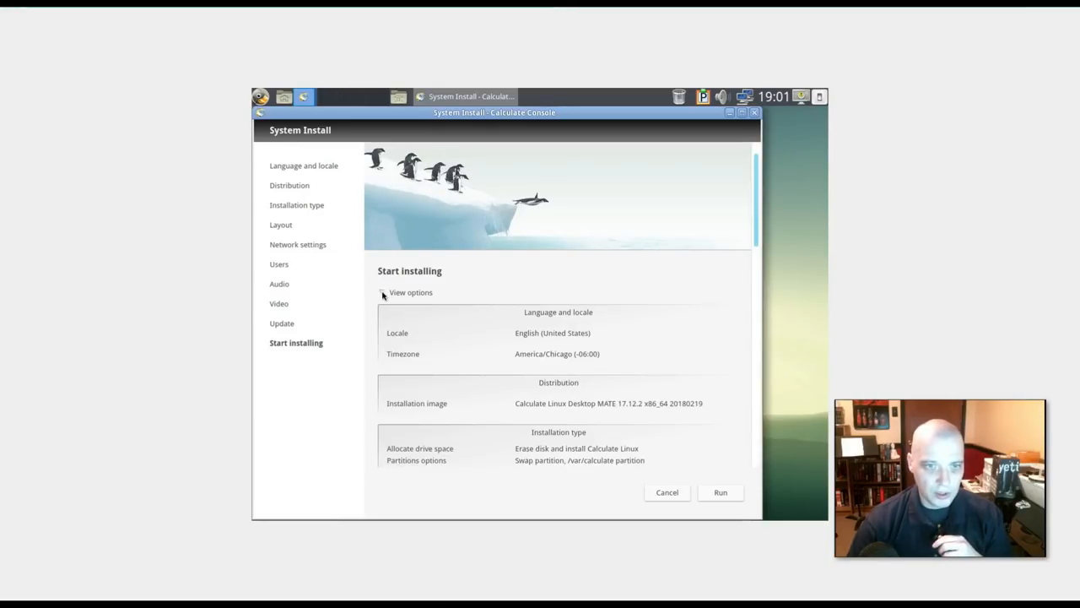
{"action": "scroll", "scroll_direction": "down", "scroll_amount": 3}
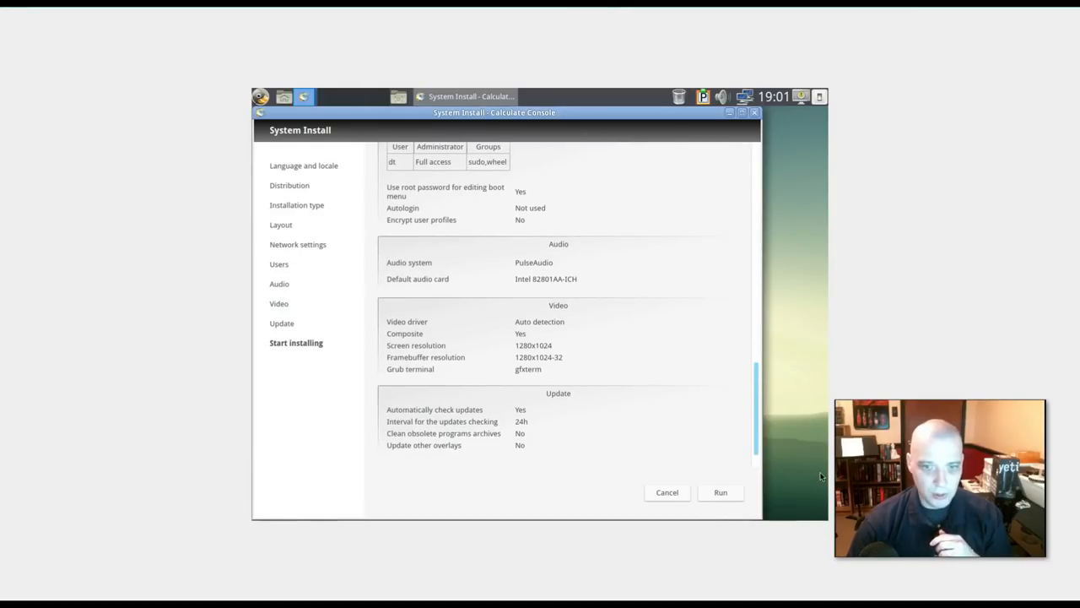
{"action": "left_click", "coordinate": [720, 492]}
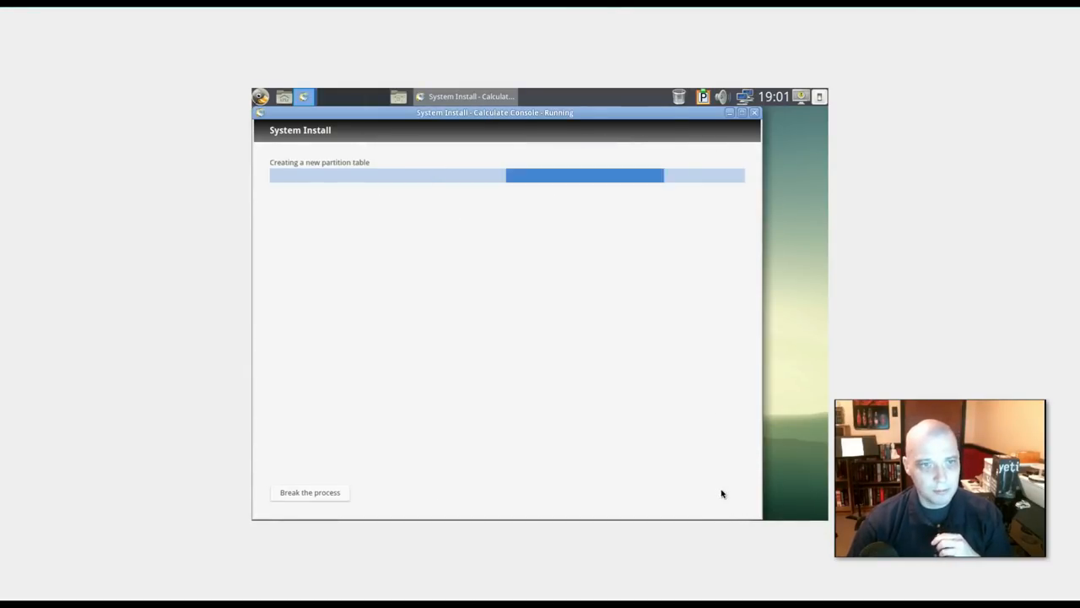
{"action": "mouse_move", "coordinate": [677, 450]}
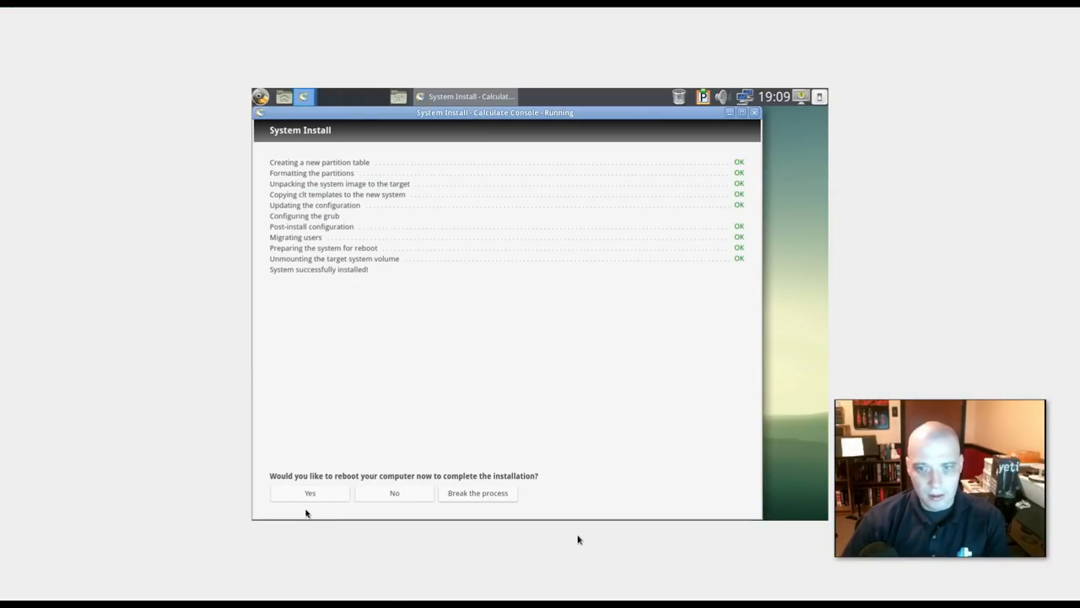
{"action": "mouse_move", "coordinate": [512, 184]}
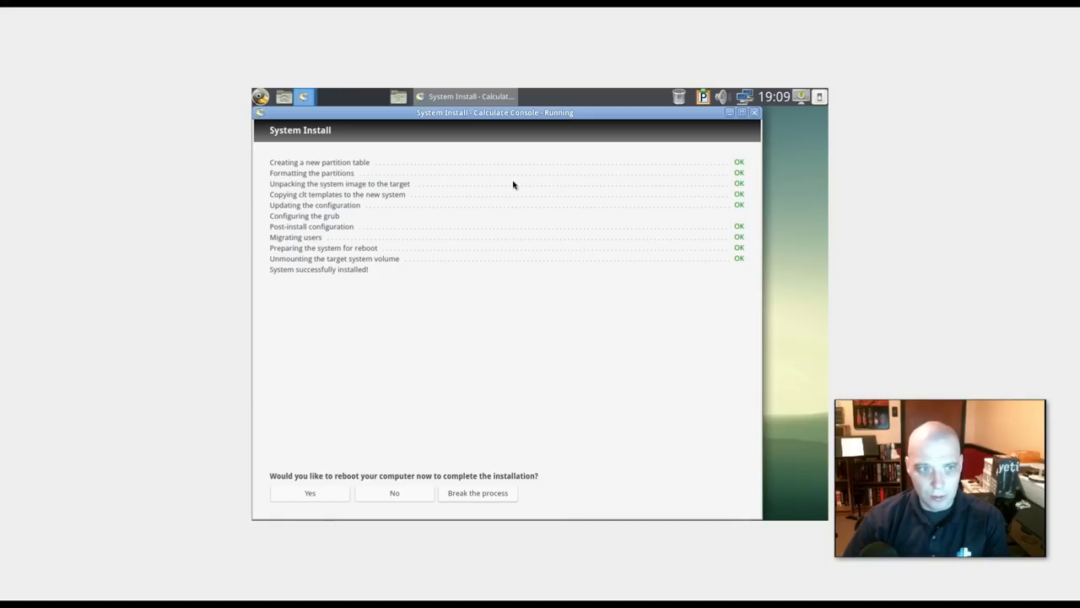
{"action": "mouse_move", "coordinate": [540, 517]}
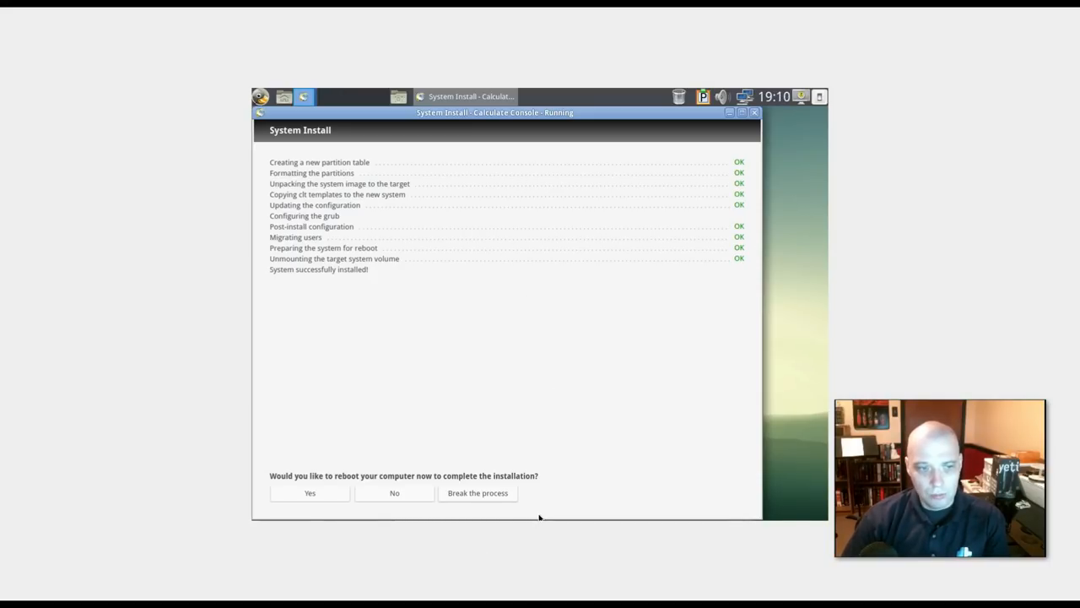
{"action": "mouse_move", "coordinate": [387, 477]}
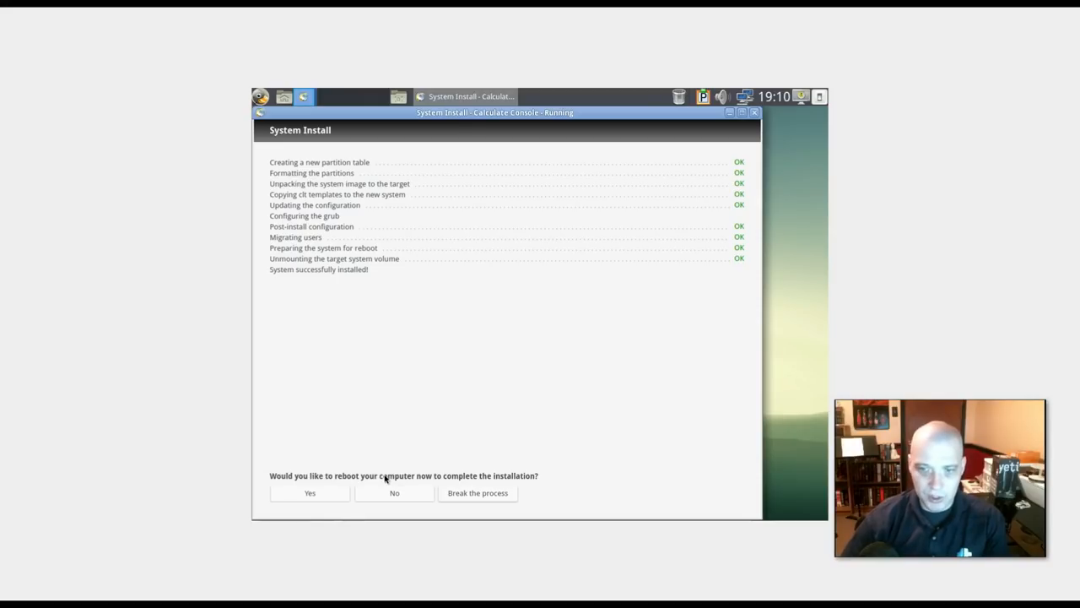
{"action": "mouse_move", "coordinate": [405, 471]}
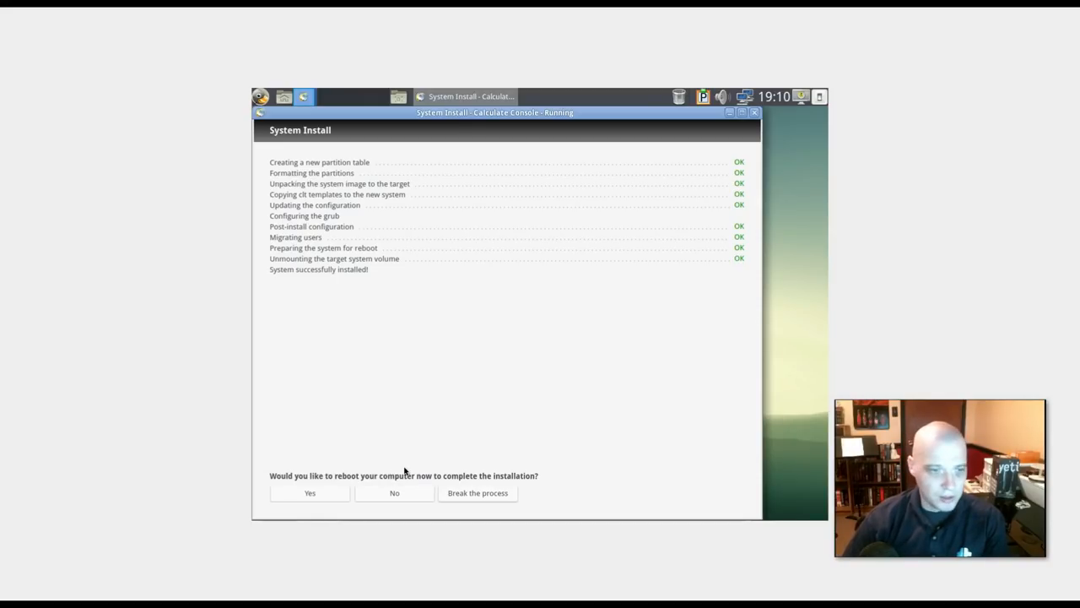
{"action": "mouse_move", "coordinate": [521, 446]}
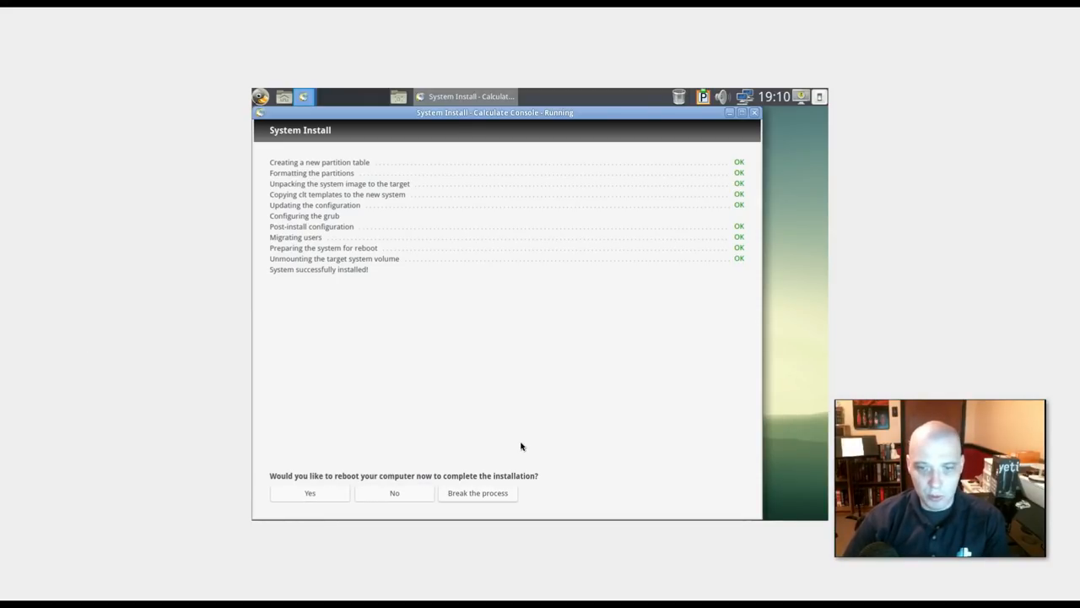
Step: Confirm the reboot prompt to restart into the installed system's login screen
{"action": "left_click", "coordinate": [309, 493]}
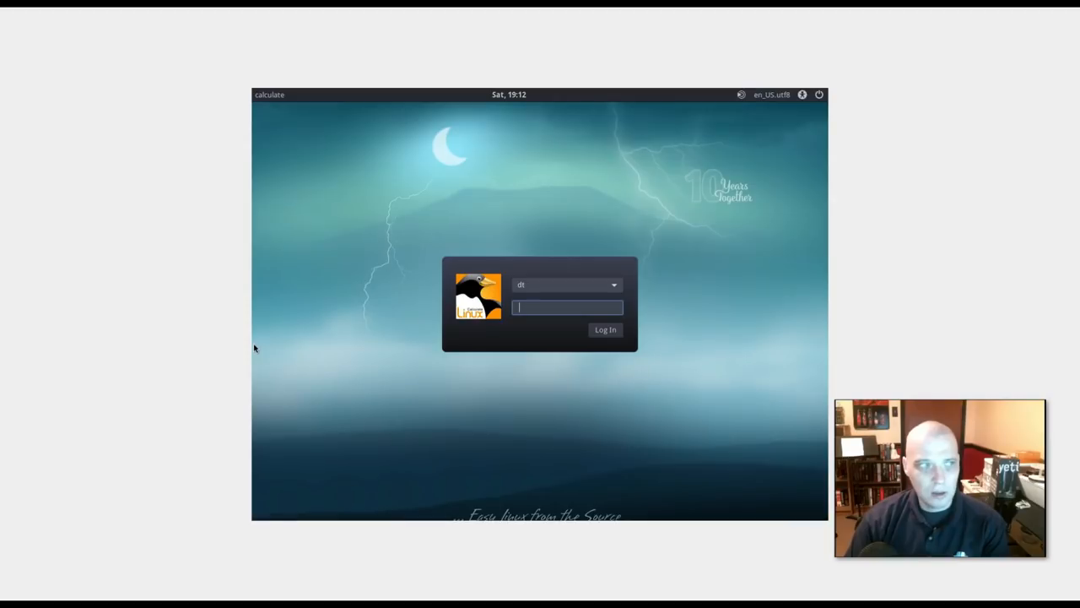
Step: Log in as dt and reopen the Applications menu on the Accessories category
{"action": "left_click", "coordinate": [605, 329]}
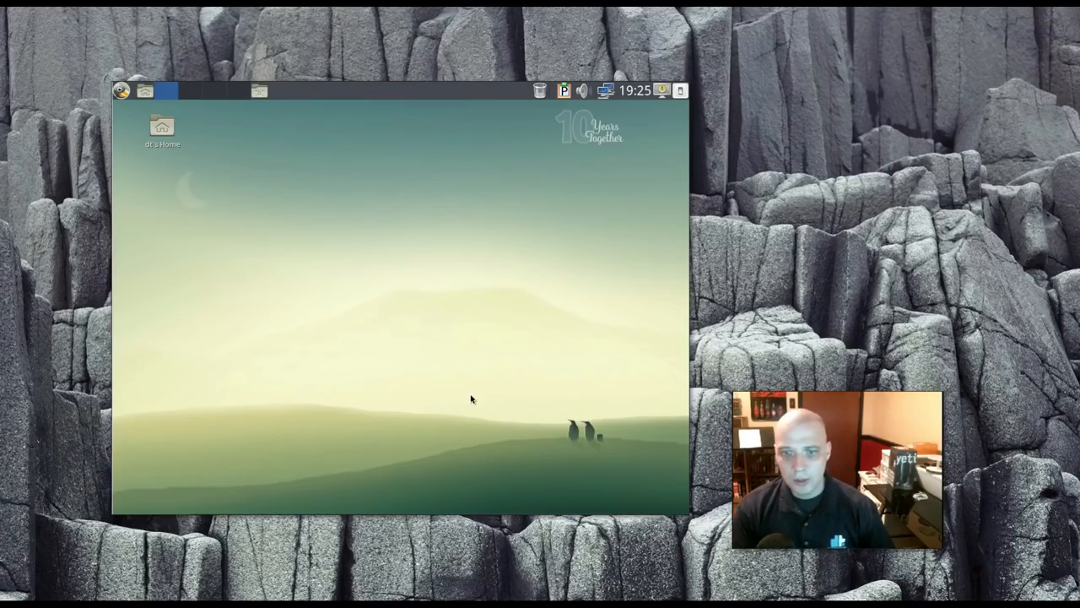
{"action": "mouse_move", "coordinate": [305, 254]}
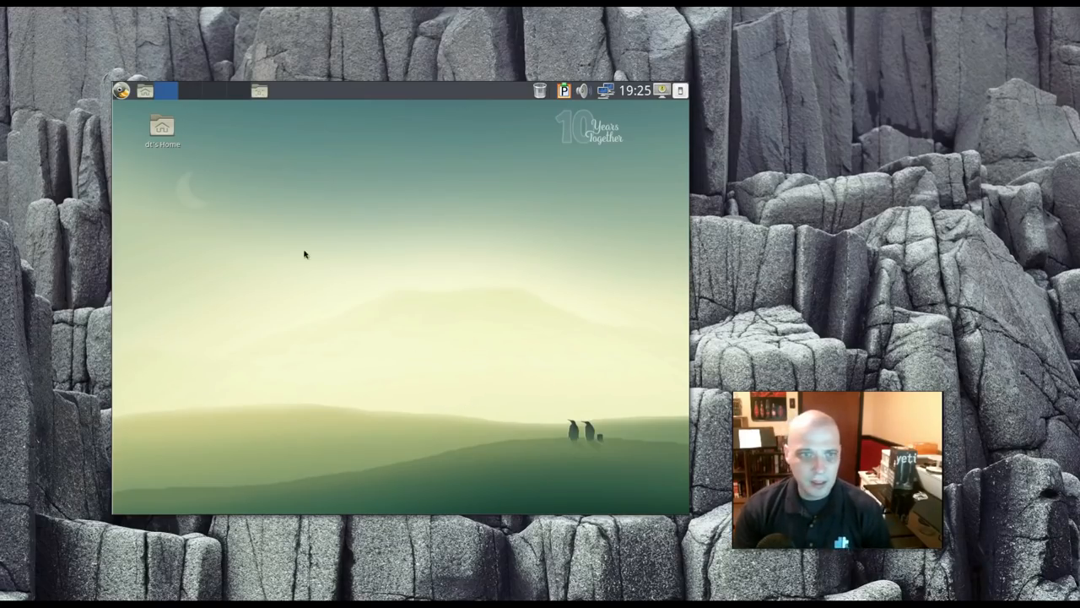
{"action": "mouse_move", "coordinate": [285, 282]}
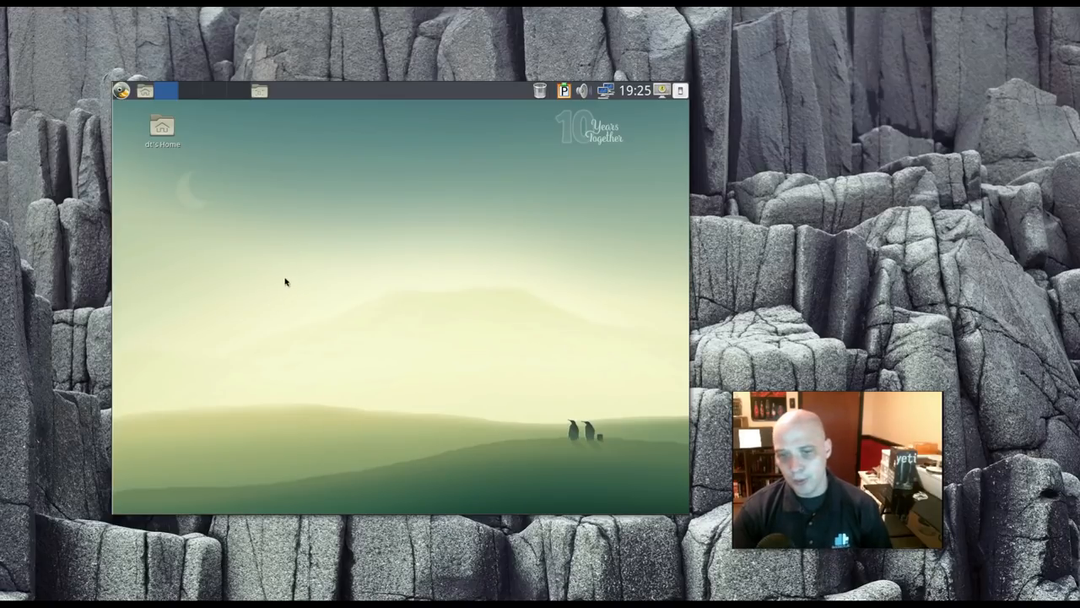
{"action": "mouse_move", "coordinate": [126, 273]}
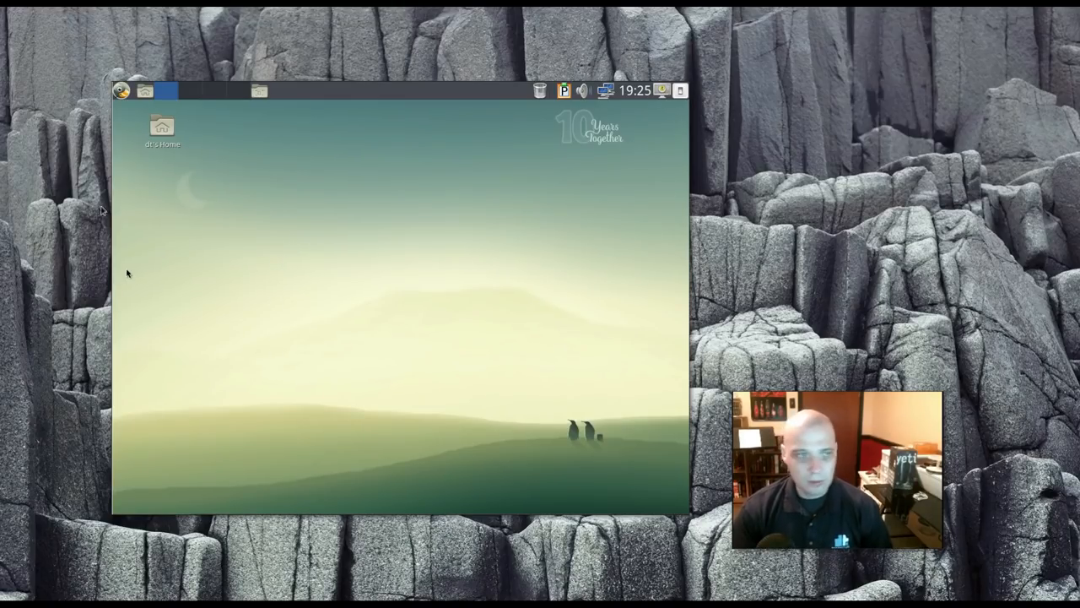
{"action": "left_click", "coordinate": [121, 90]}
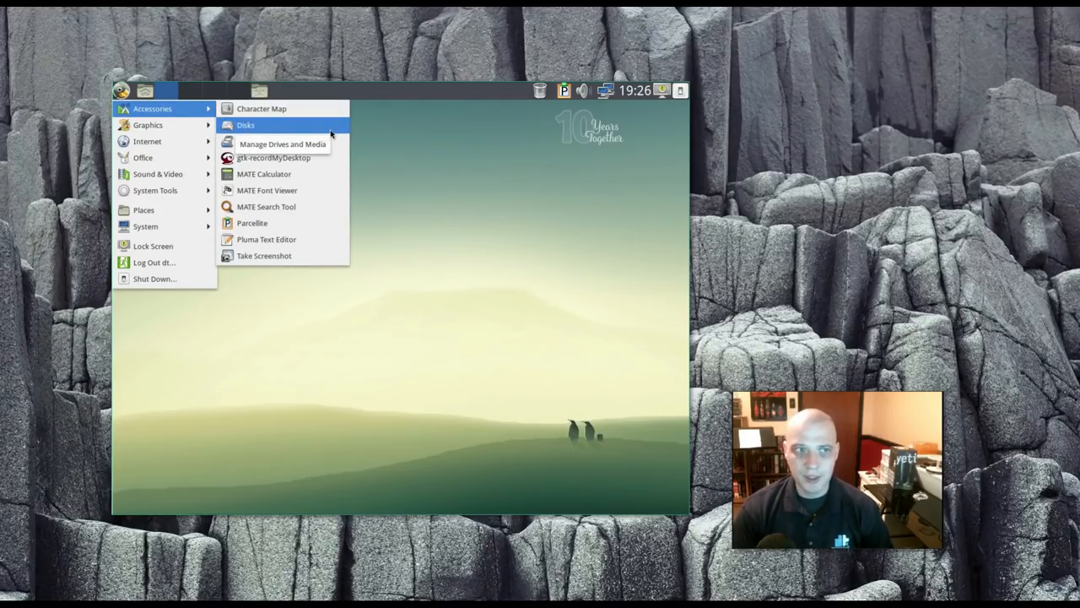
{"action": "mouse_move", "coordinate": [410, 166]}
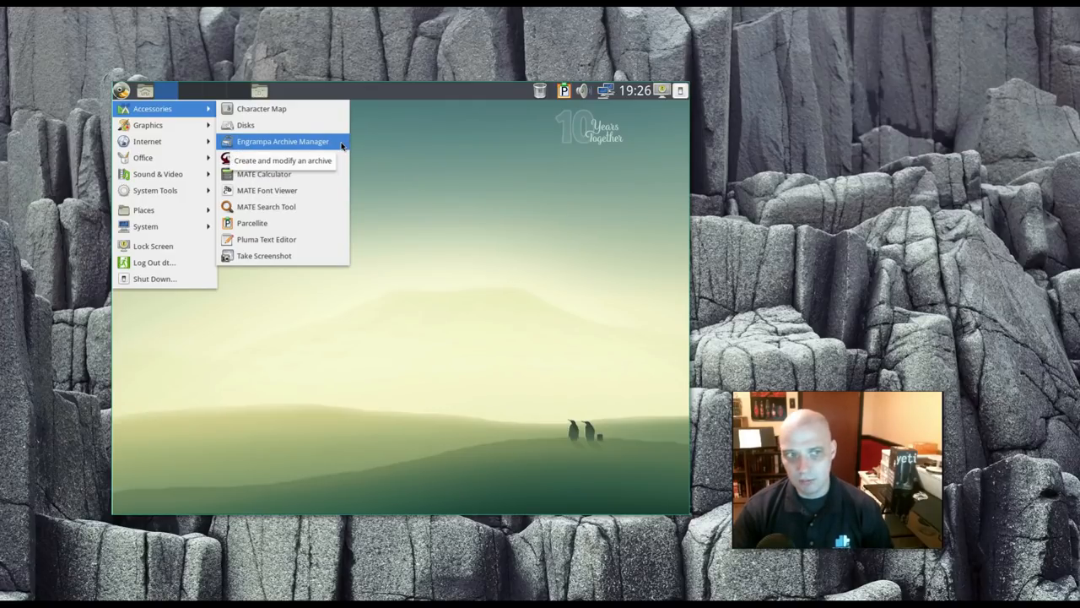
{"action": "mouse_move", "coordinate": [376, 140]}
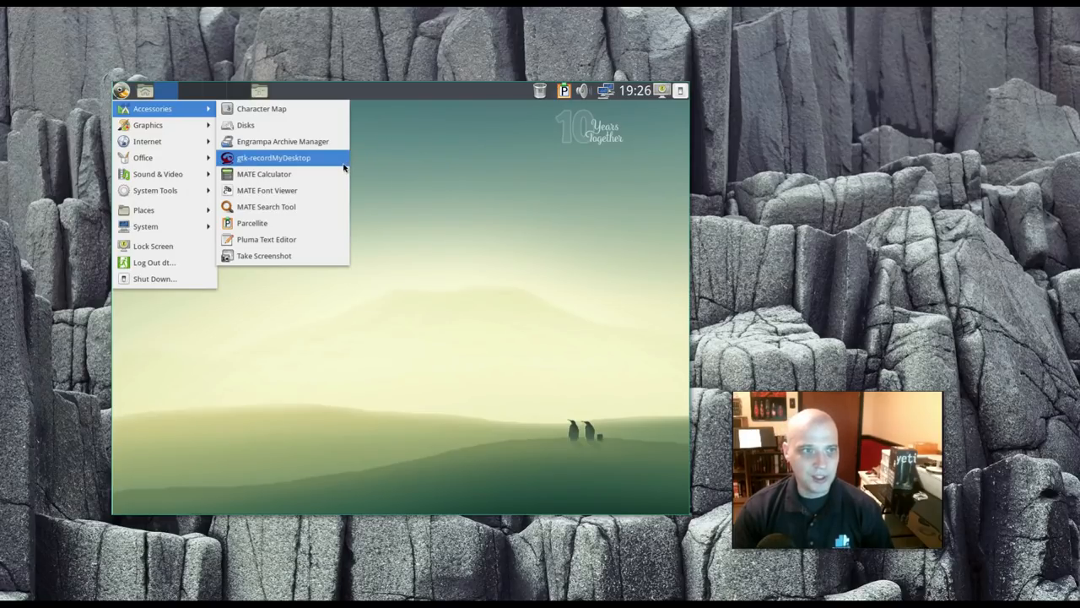
{"action": "mouse_move", "coordinate": [274, 157]}
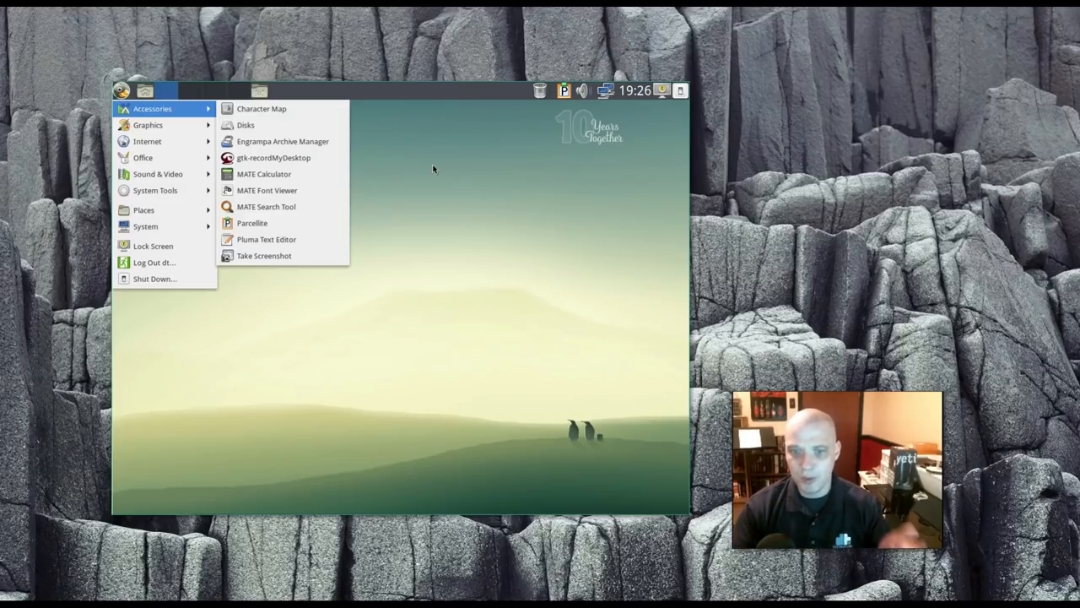
{"action": "mouse_move", "coordinate": [426, 172]}
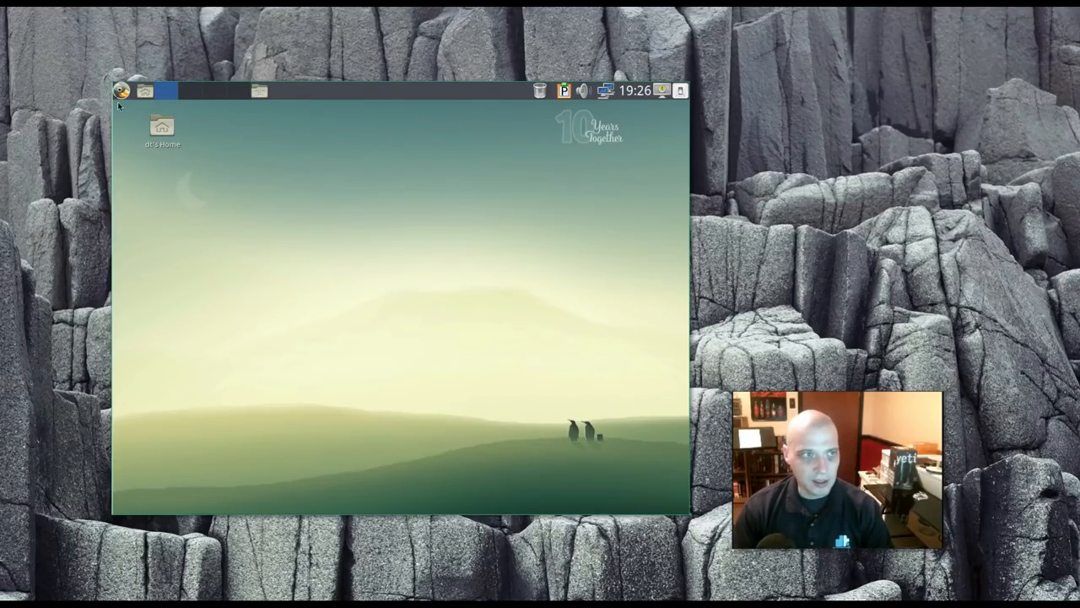
{"action": "left_click", "coordinate": [121, 91]}
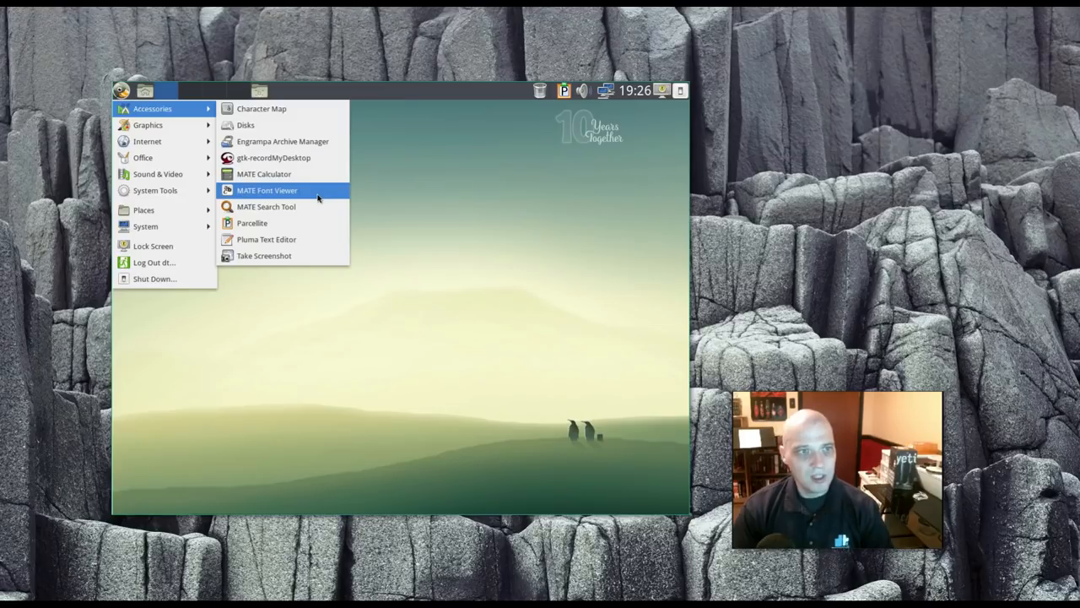
{"action": "mouse_move", "coordinate": [386, 228]}
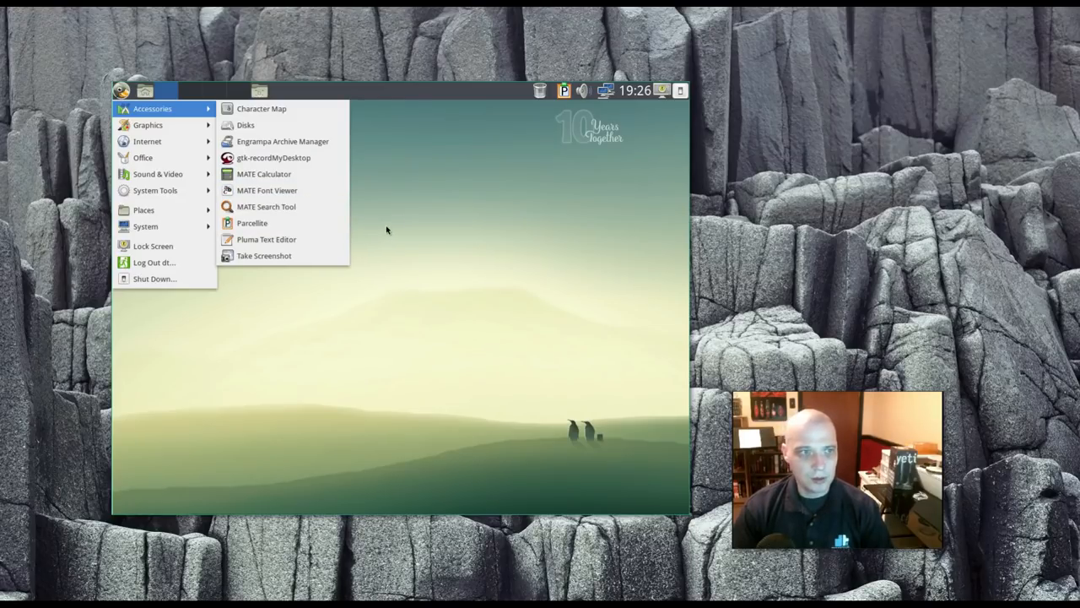
{"action": "left_click", "coordinate": [325, 231]}
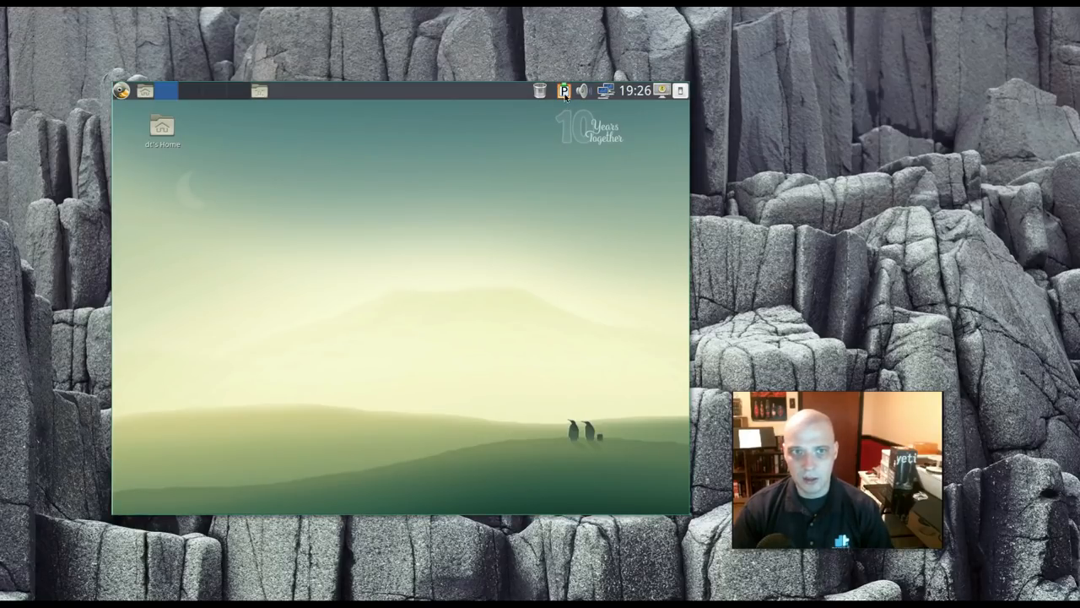
{"action": "mouse_move", "coordinate": [242, 153]}
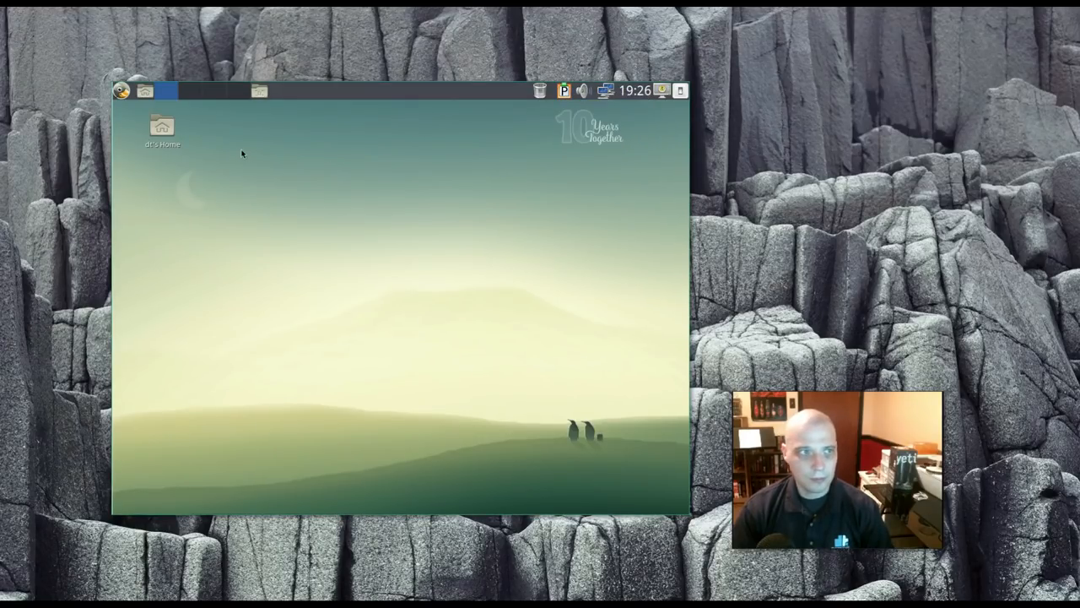
{"action": "left_click", "coordinate": [121, 90]}
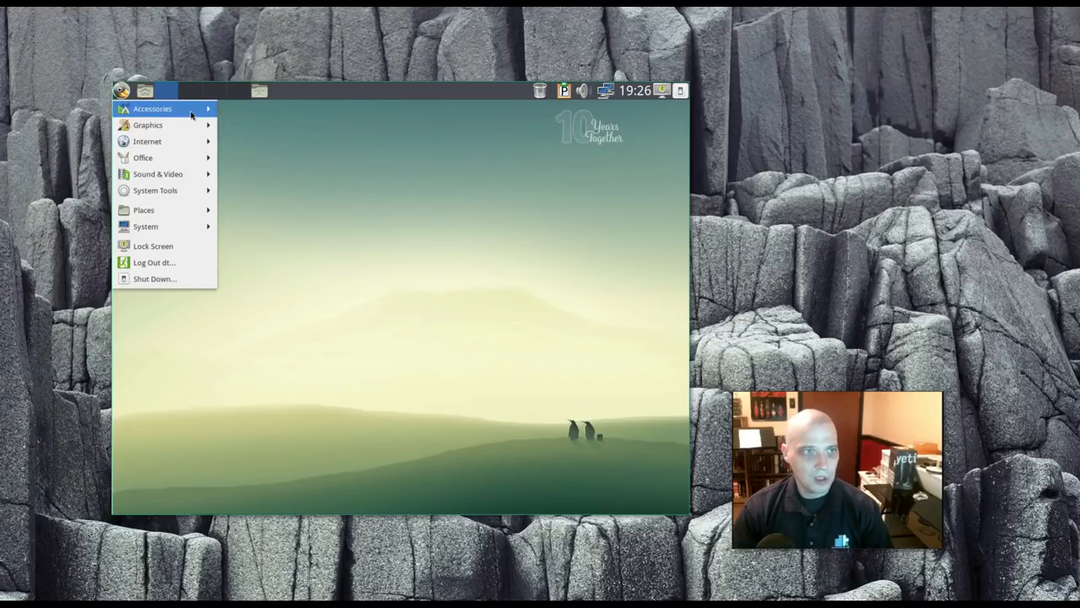
Step: Launch Pluma, confirm version 1.18.3 in Help > About, and close the editor
{"action": "left_click", "coordinate": [331, 244]}
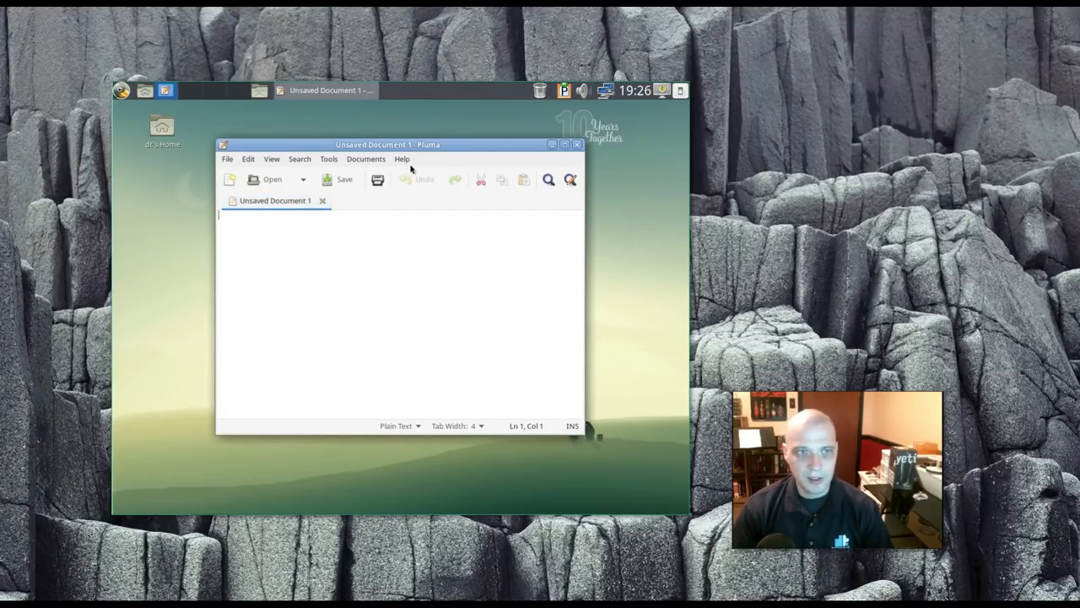
{"action": "left_click", "coordinate": [402, 159]}
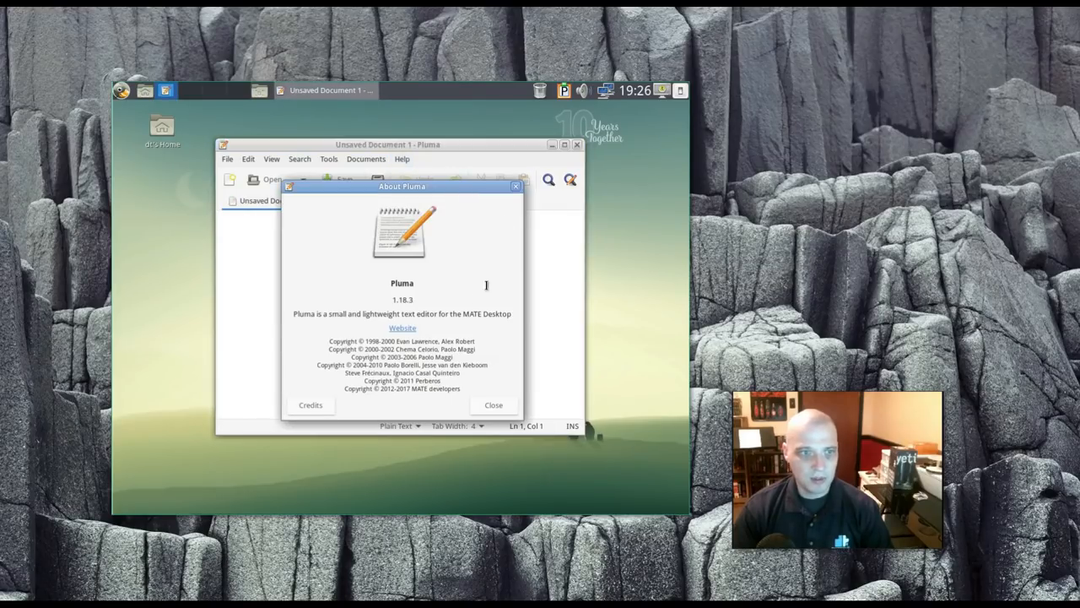
{"action": "mouse_move", "coordinate": [418, 361]}
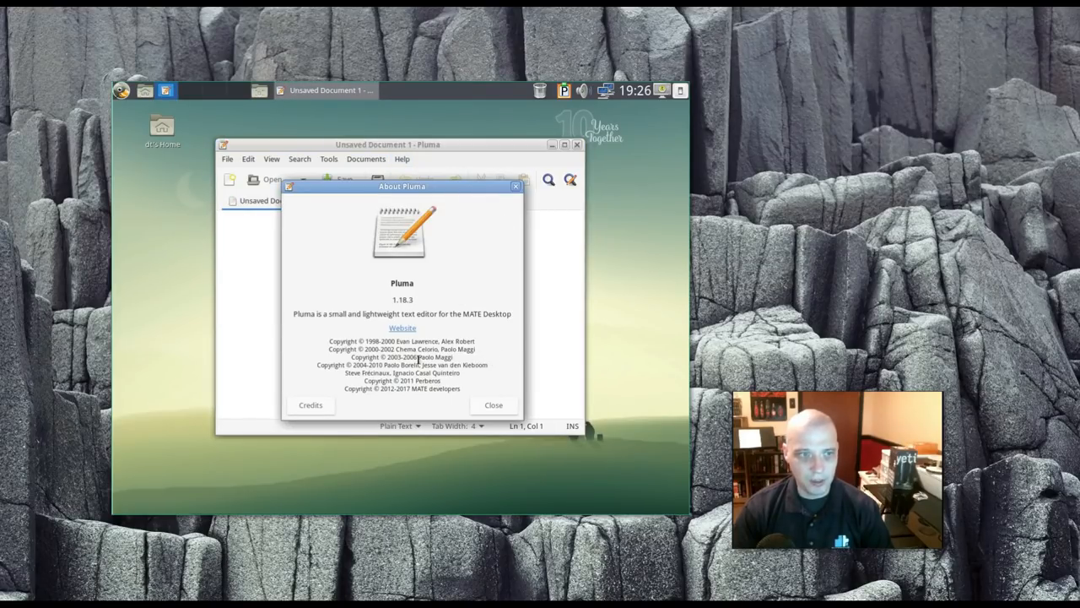
{"action": "mouse_move", "coordinate": [482, 338]}
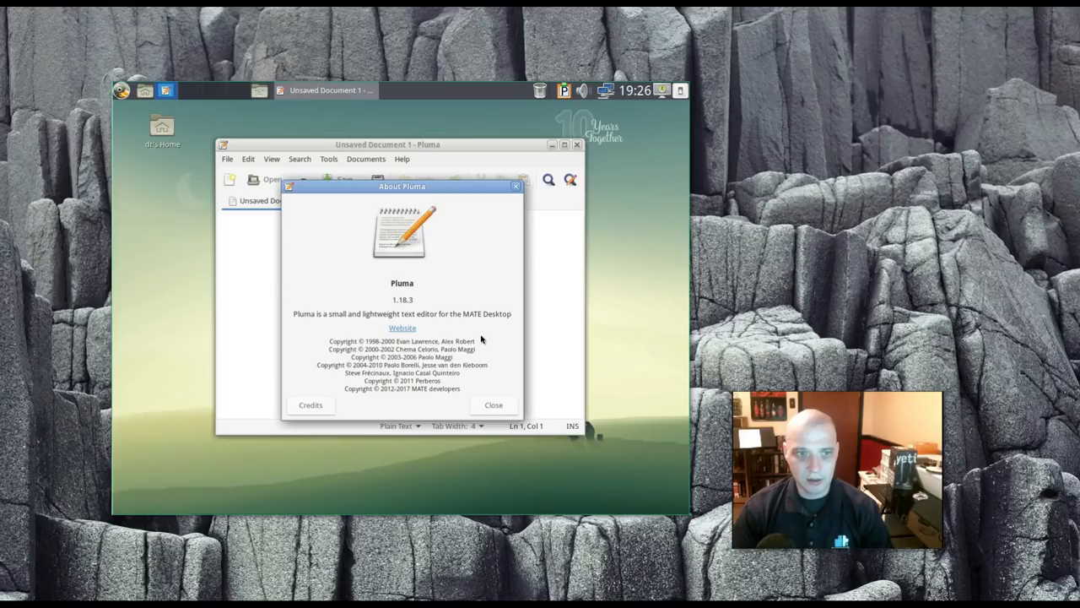
{"action": "left_click", "coordinate": [494, 404]}
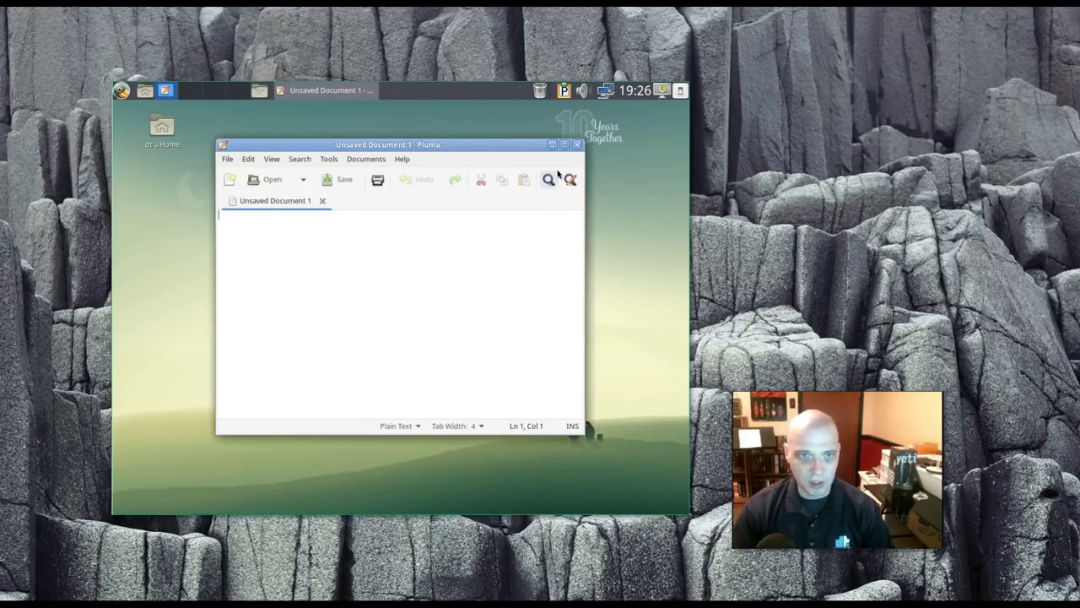
{"action": "left_click", "coordinate": [121, 91]}
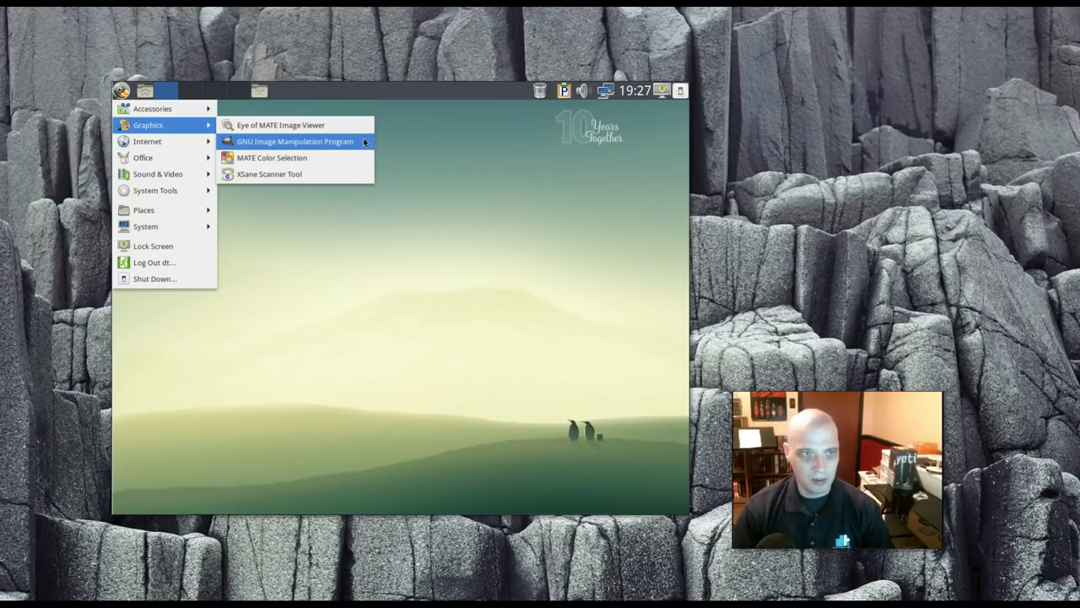
Step: Launch GIMP from the Graphics menu, check its Help menu, then close it
{"action": "left_click", "coordinate": [295, 141]}
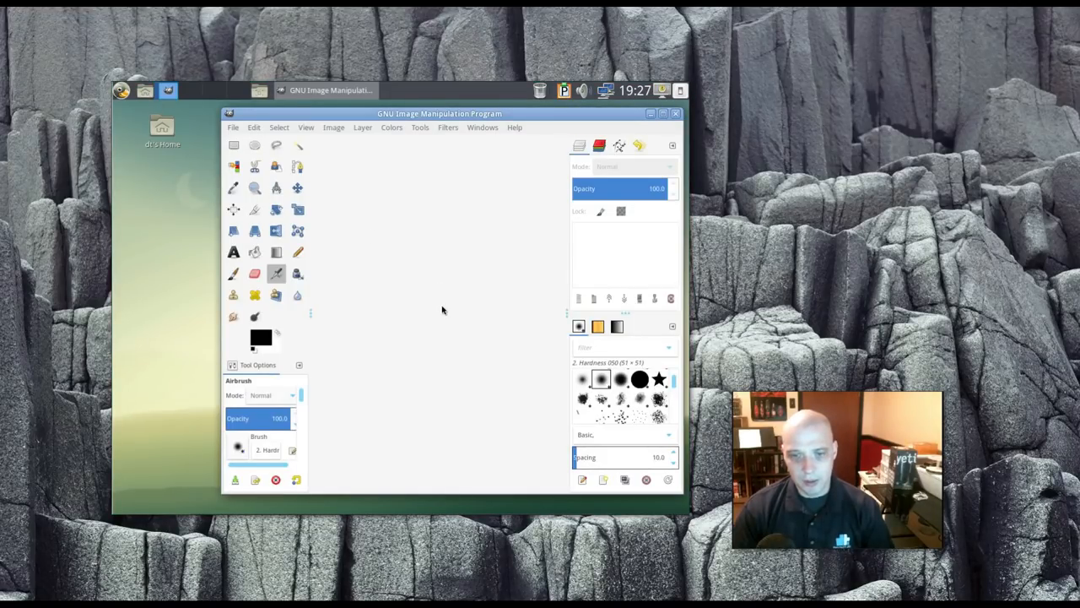
{"action": "mouse_move", "coordinate": [519, 136]}
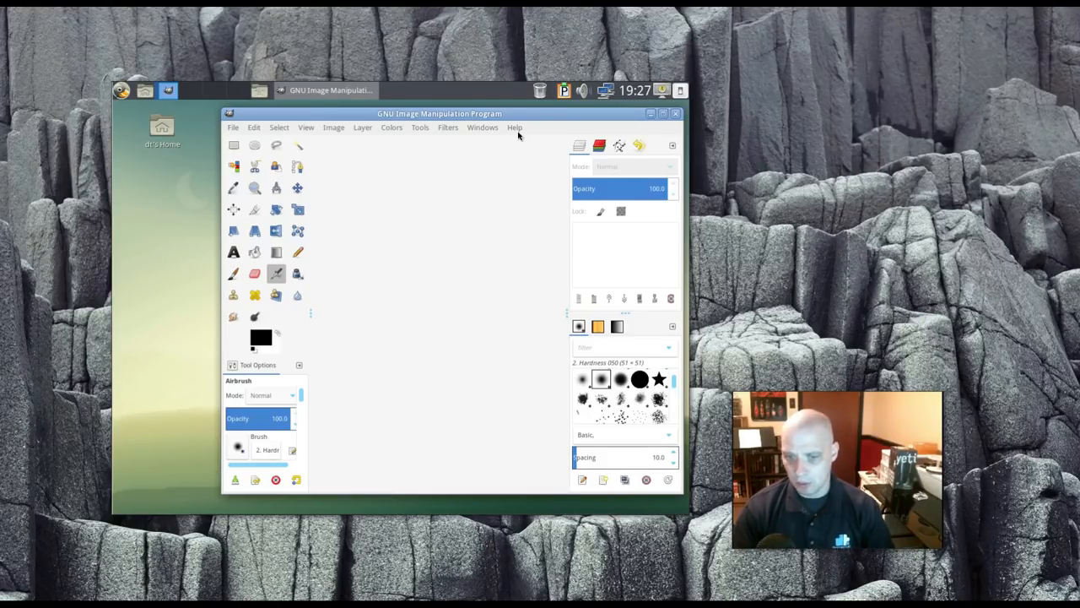
{"action": "left_click", "coordinate": [515, 128]}
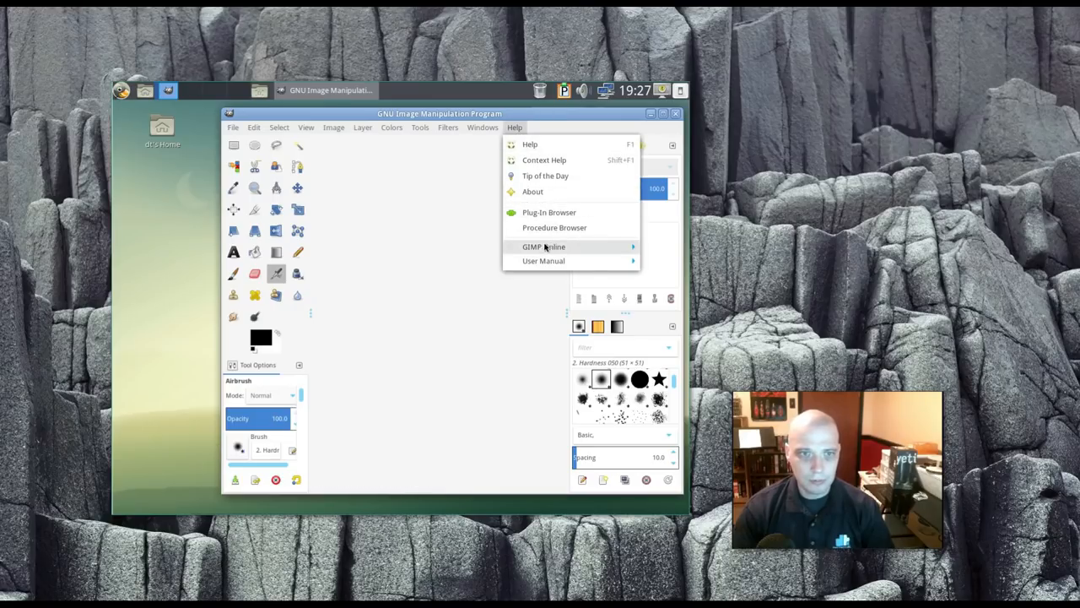
{"action": "left_click", "coordinate": [532, 190]}
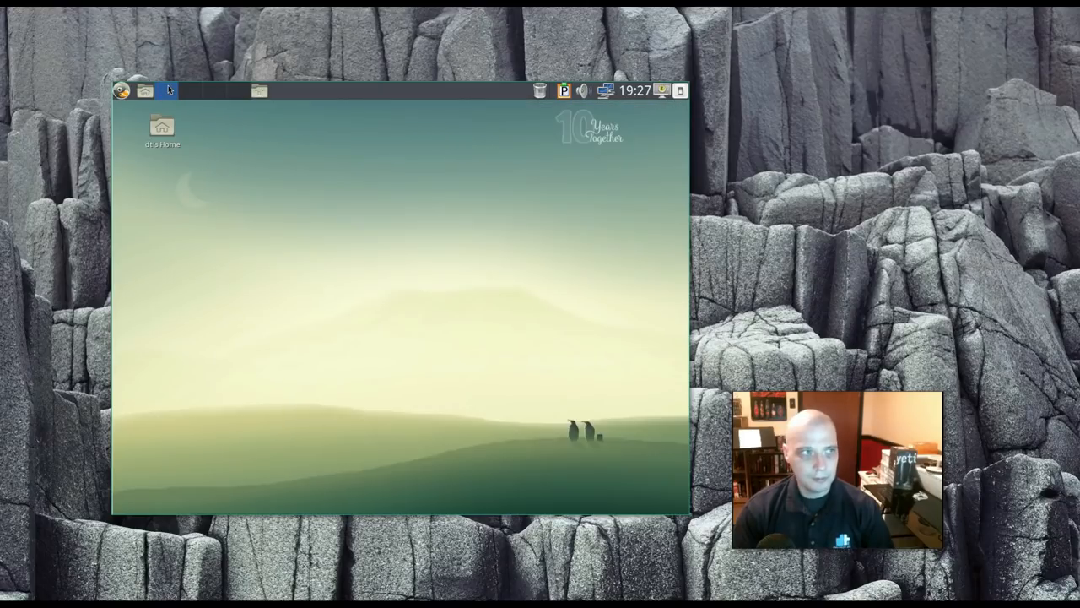
Step: Open the Applications menu to browse the Graphics and Internet submenus
{"action": "left_click", "coordinate": [120, 90]}
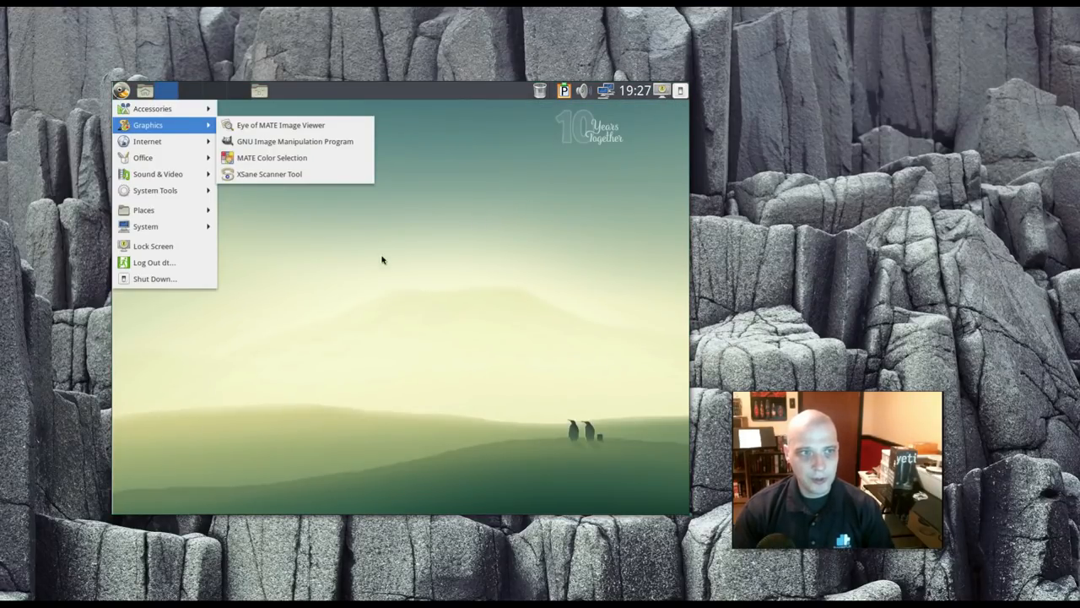
{"action": "mouse_move", "coordinate": [338, 264]}
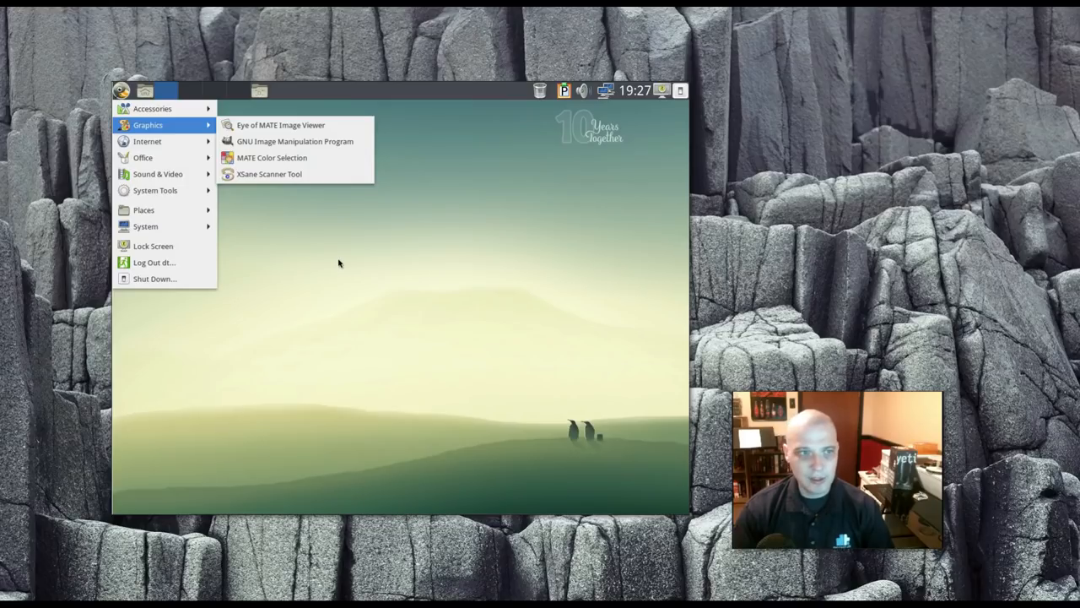
{"action": "mouse_move", "coordinate": [336, 249]}
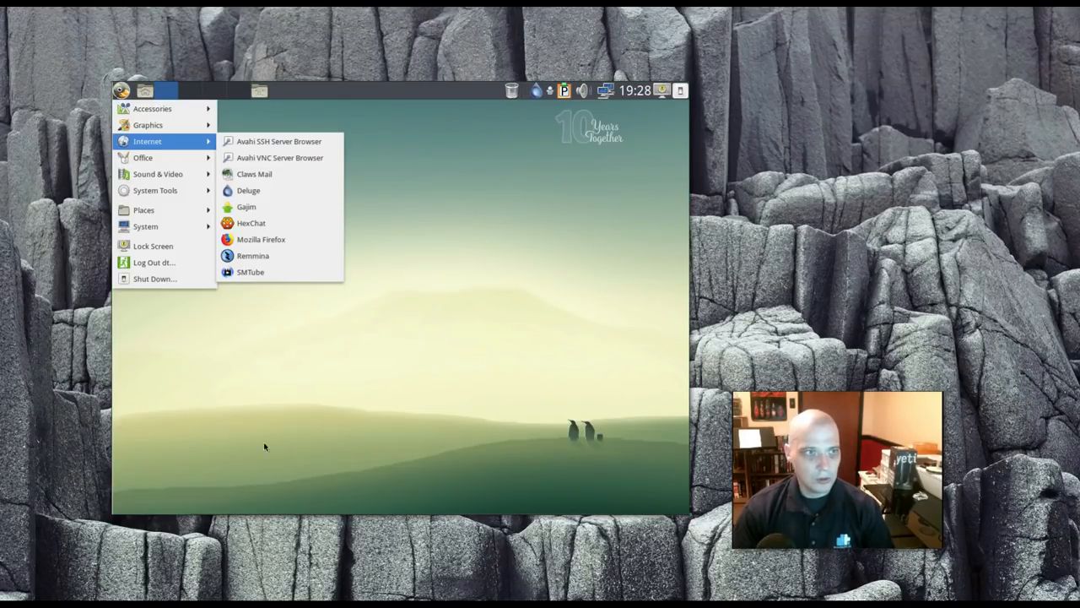
{"action": "mouse_move", "coordinate": [379, 227]}
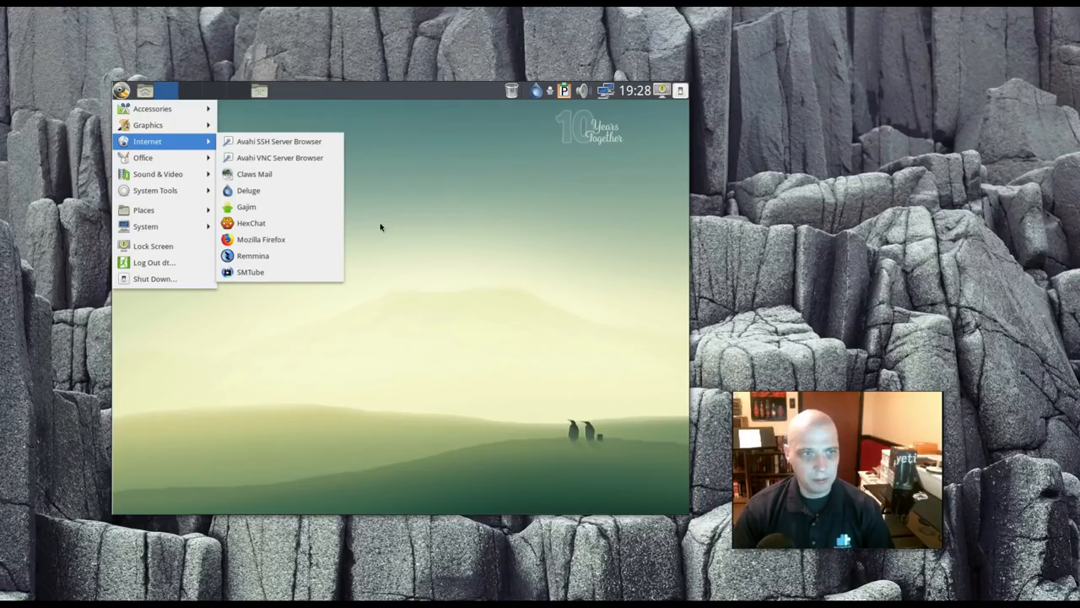
{"action": "mouse_move", "coordinate": [246, 207]}
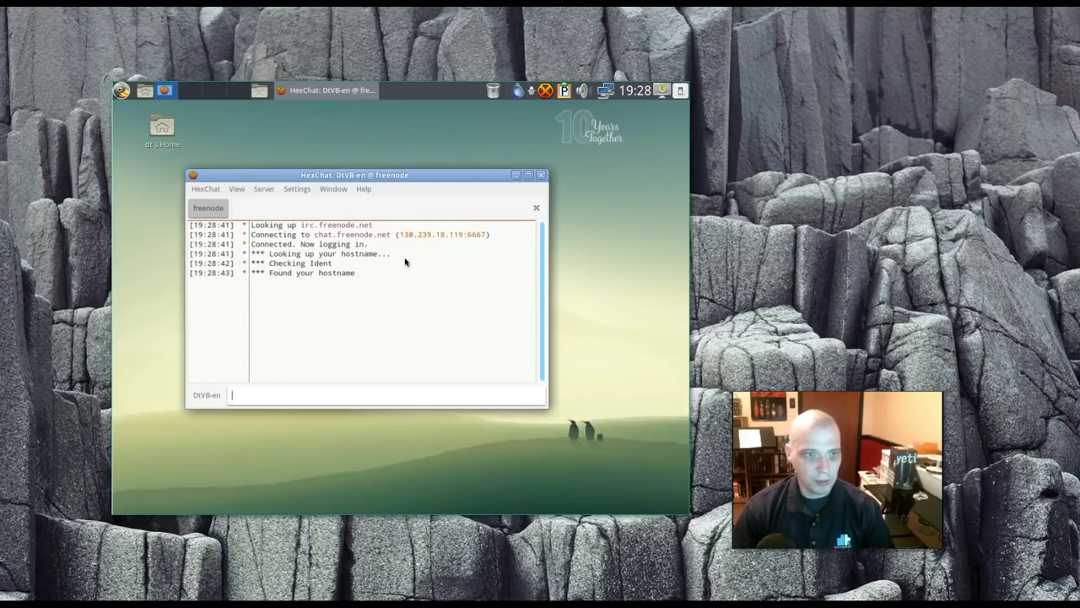
{"action": "mouse_move", "coordinate": [481, 263]}
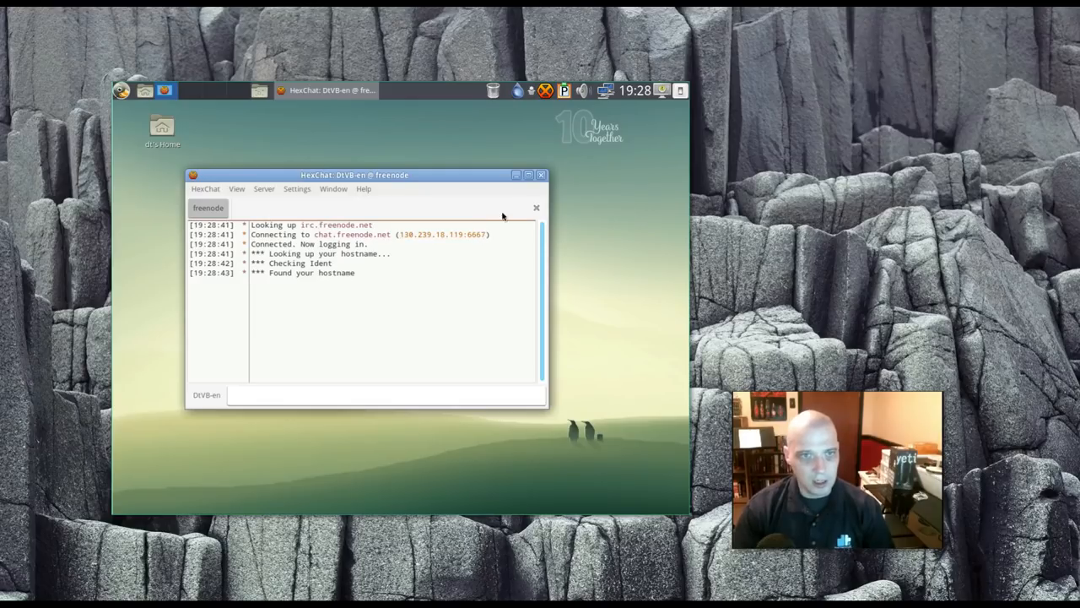
{"action": "mouse_move", "coordinate": [543, 175]}
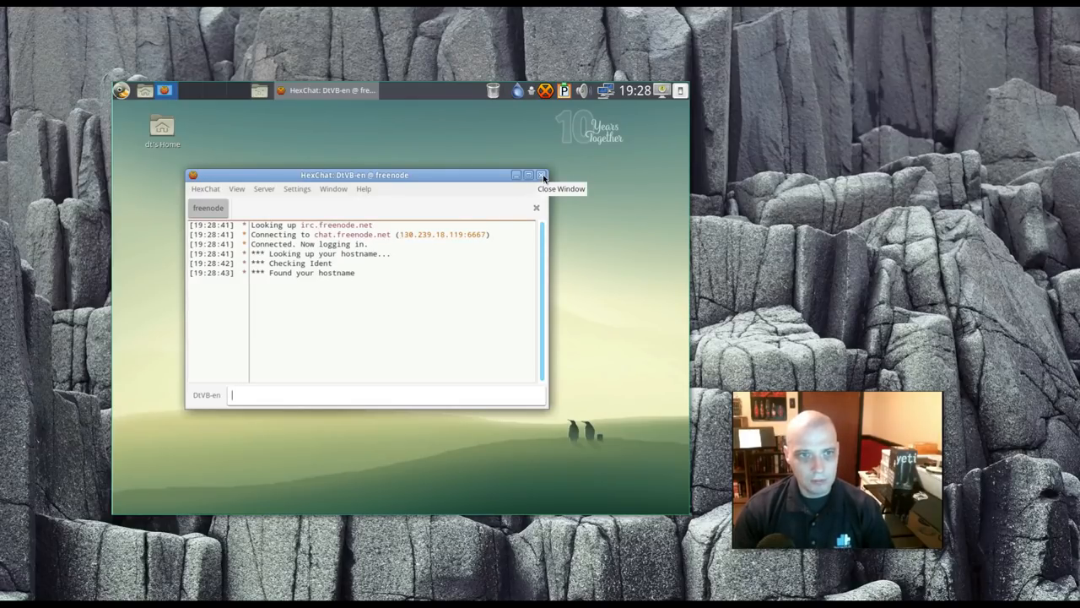
Step: Close HexChat after it connects to freenode as DtVB-en
{"action": "left_click", "coordinate": [542, 175]}
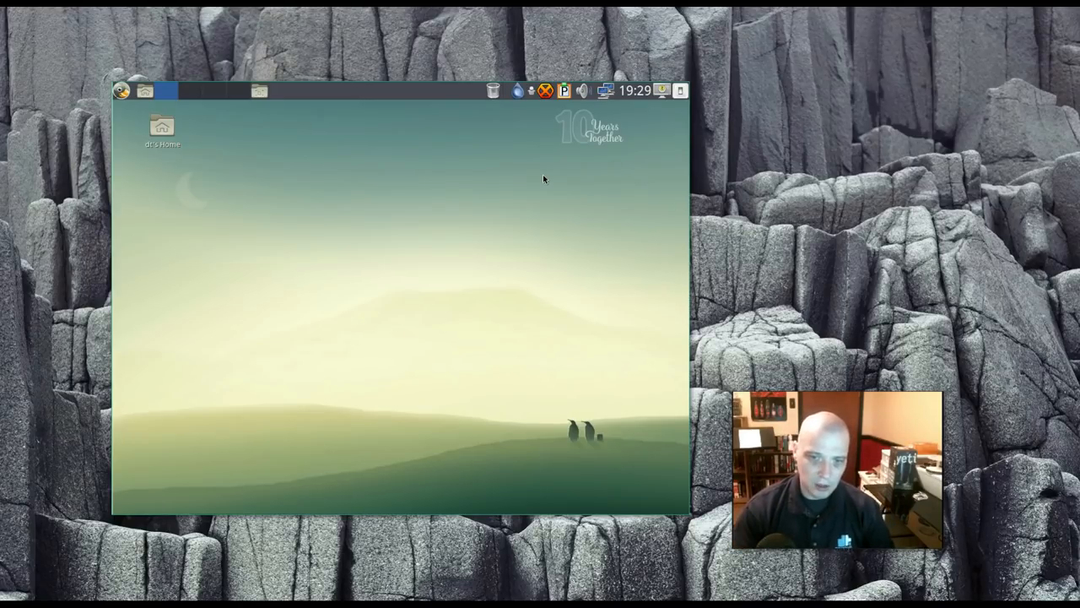
{"action": "mouse_move", "coordinate": [527, 355]}
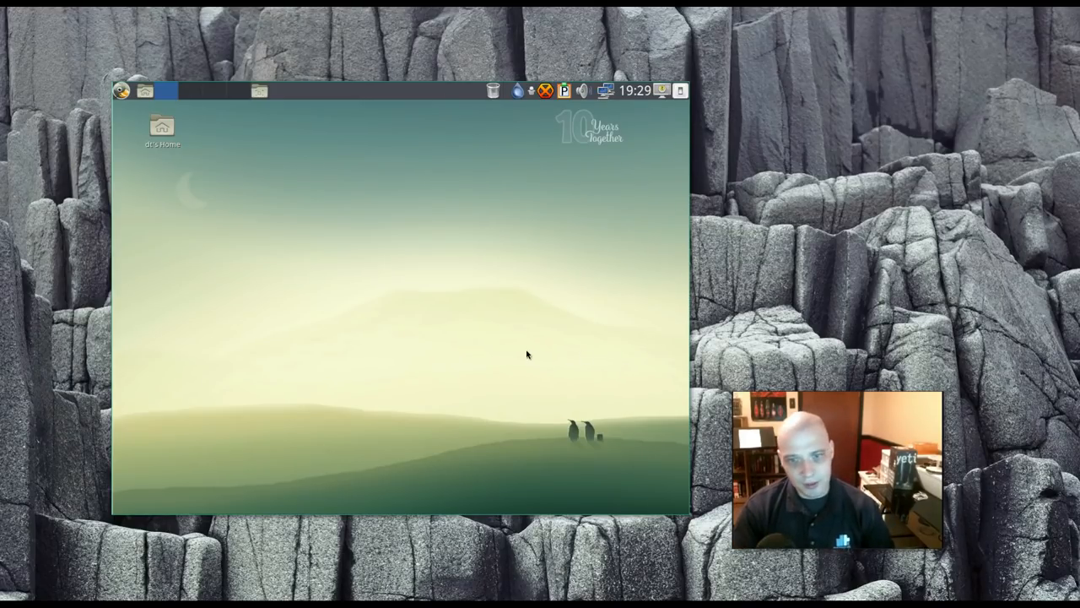
{"action": "mouse_move", "coordinate": [498, 362]}
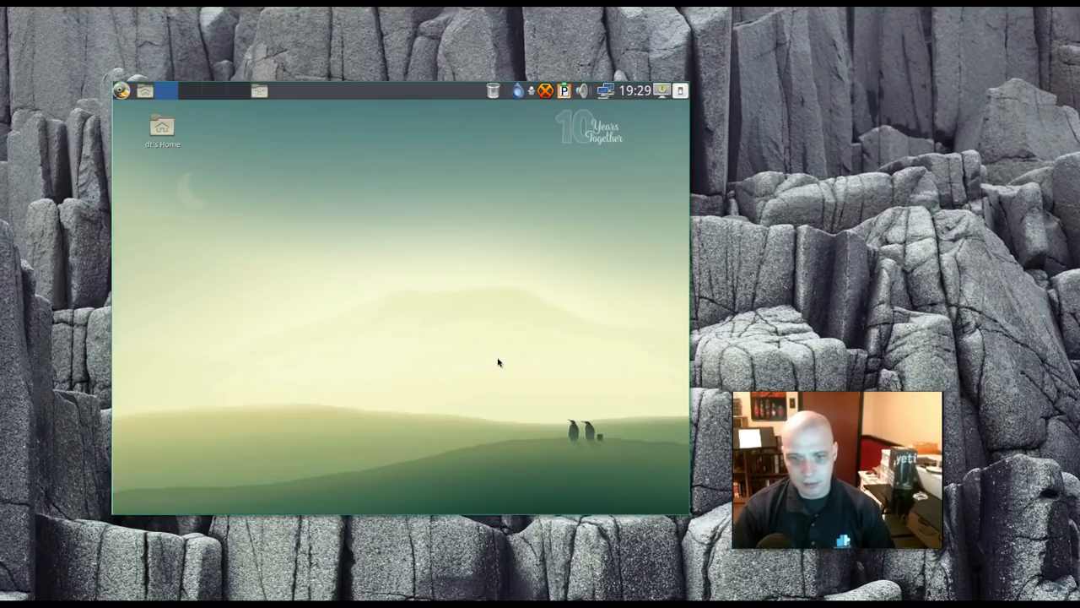
{"action": "mouse_move", "coordinate": [487, 366]}
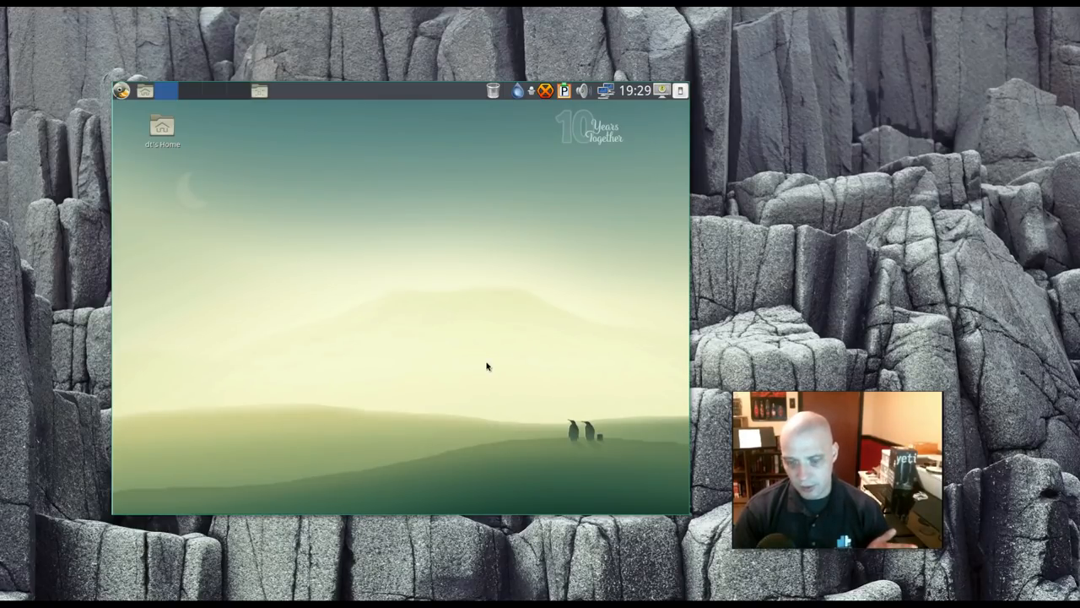
{"action": "mouse_move", "coordinate": [128, 181]}
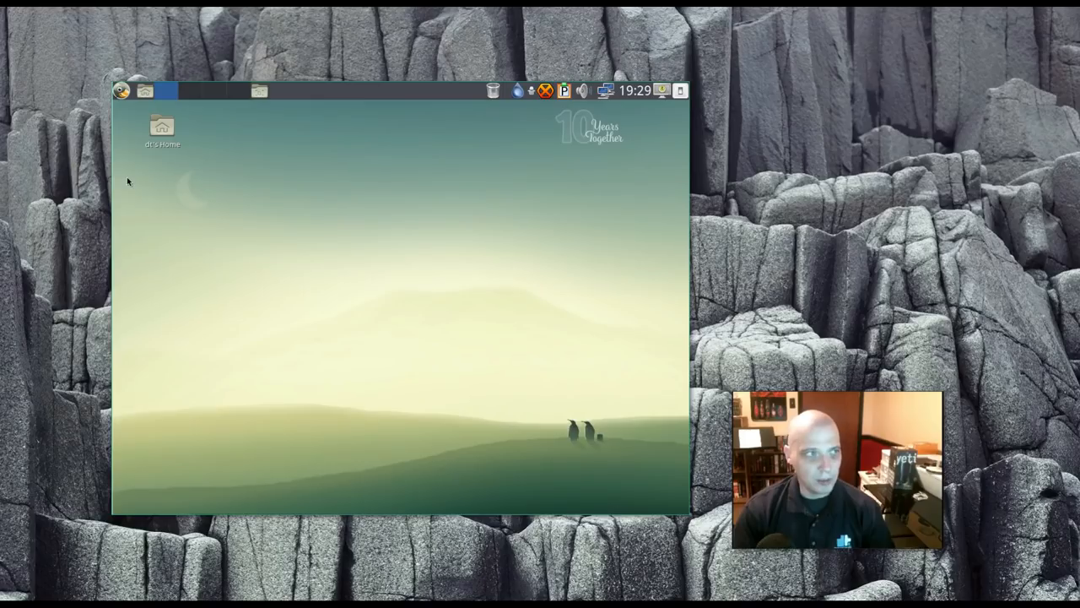
{"action": "left_click", "coordinate": [120, 90]}
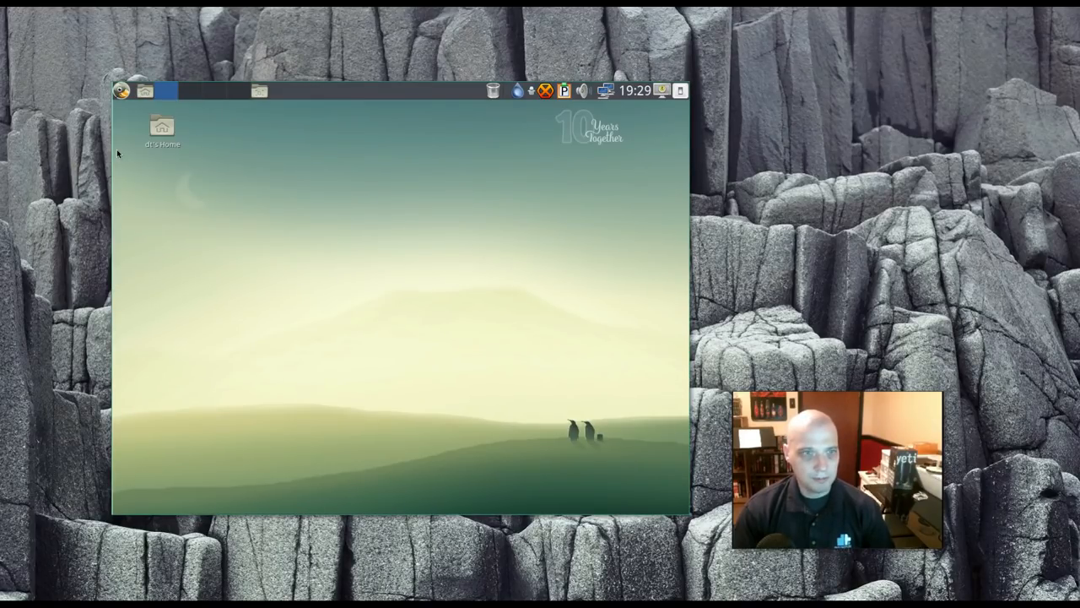
{"action": "left_click", "coordinate": [121, 90]}
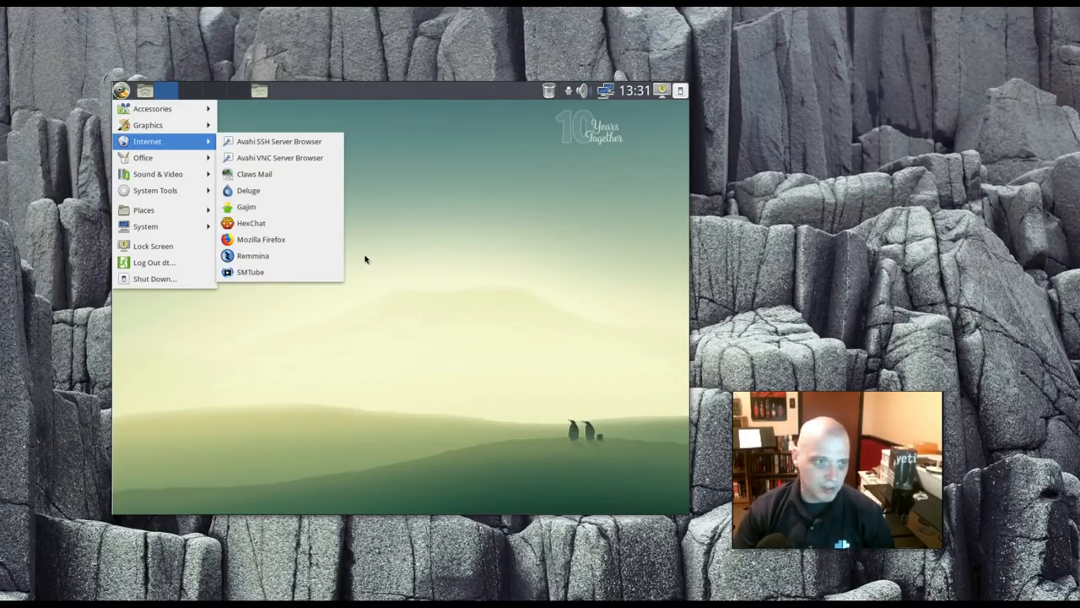
{"action": "mouse_move", "coordinate": [250, 272]}
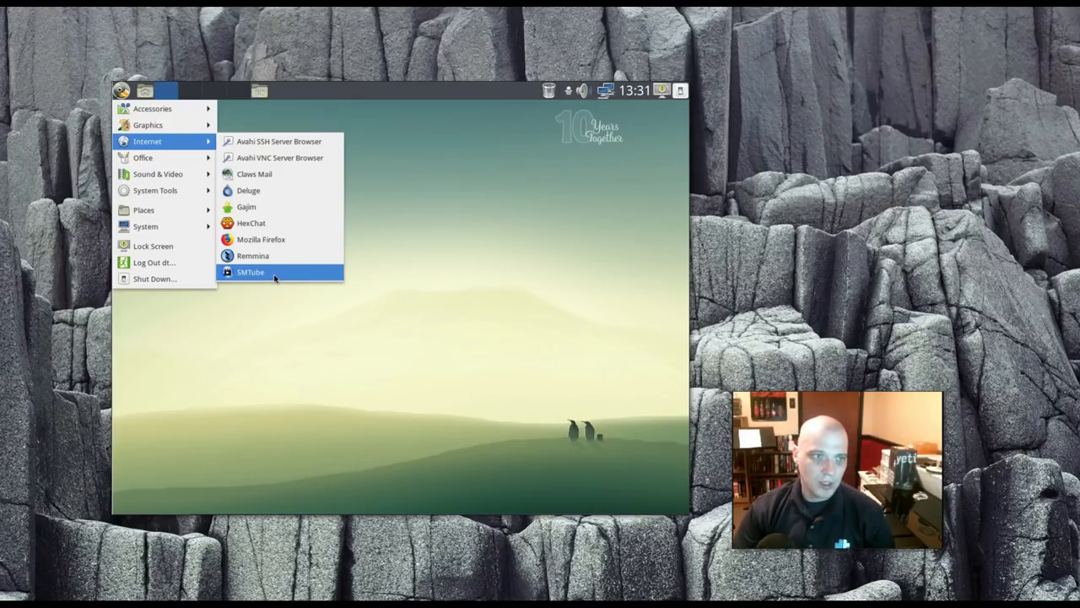
{"action": "mouse_move", "coordinate": [250, 272]}
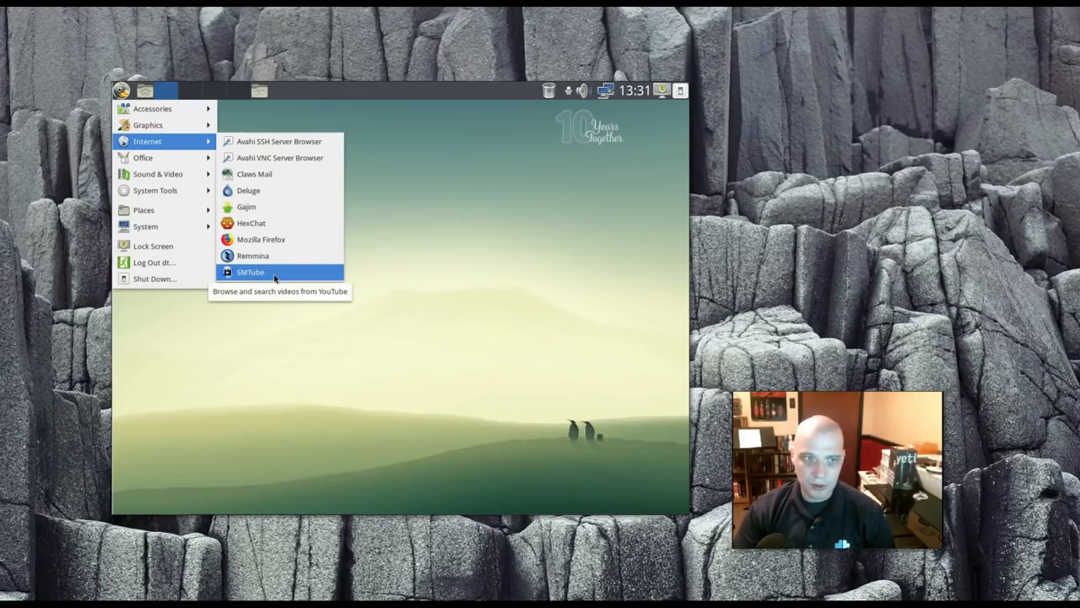
Step: Launch Clementine from Sound & Video, close it, and reopen the Applications menu
{"action": "left_click", "coordinate": [393, 218]}
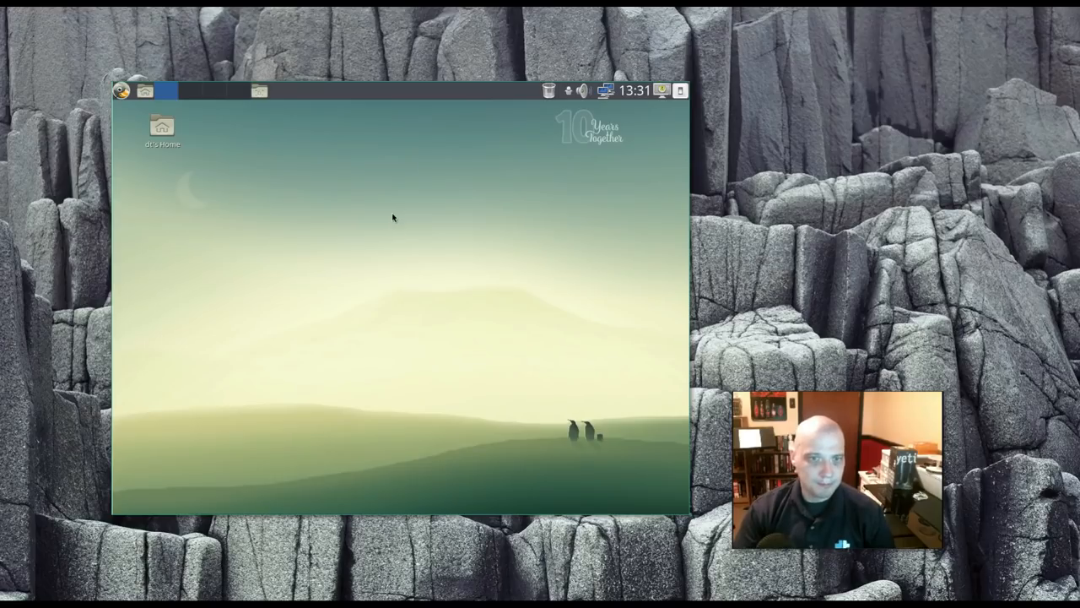
{"action": "left_click", "coordinate": [122, 90]}
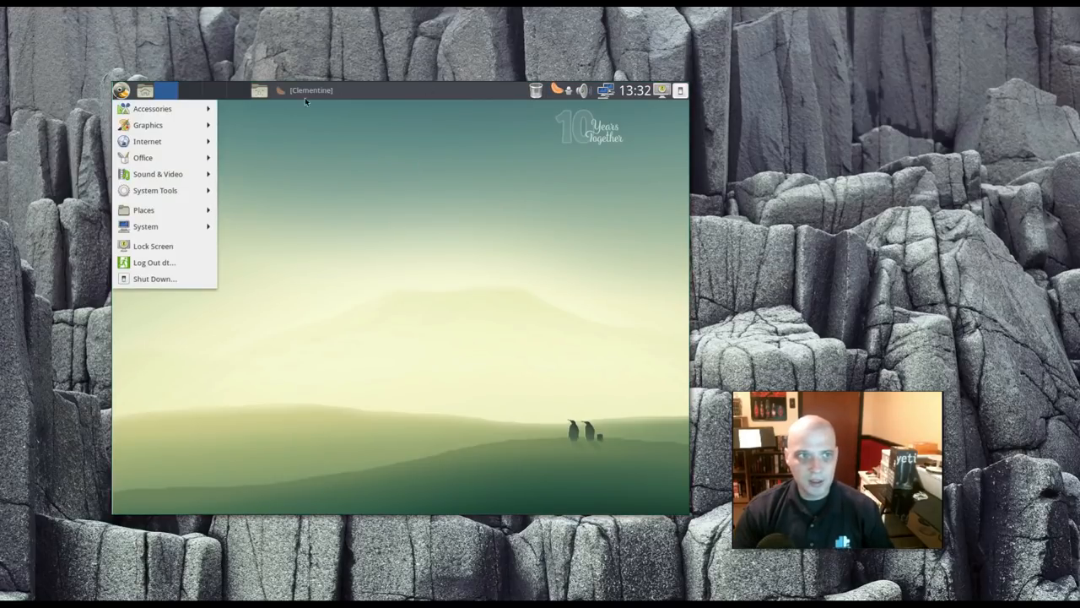
{"action": "mouse_move", "coordinate": [157, 173]}
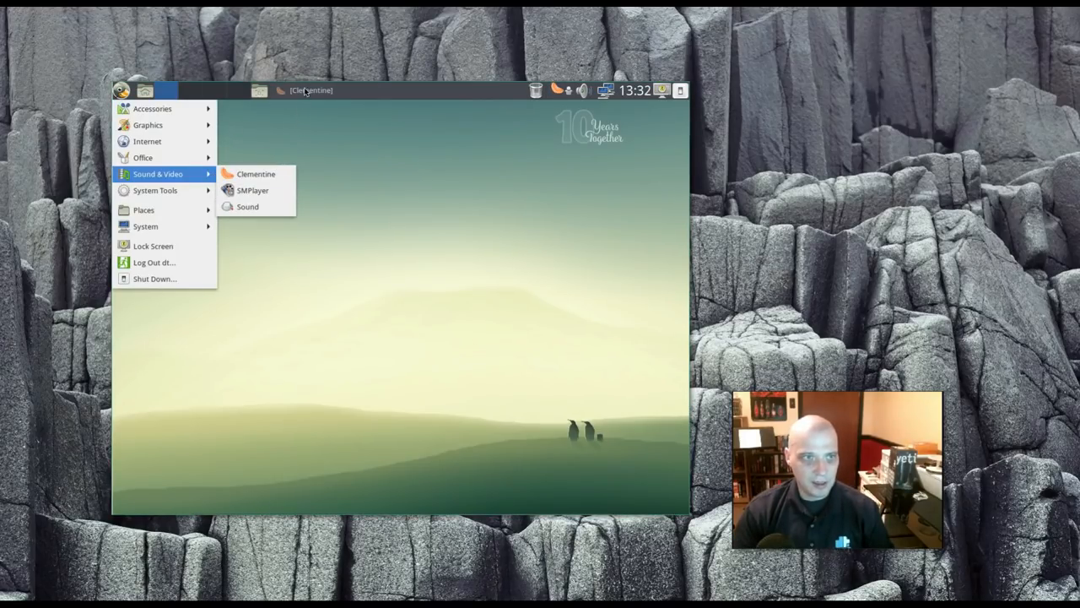
{"action": "left_click", "coordinate": [256, 174]}
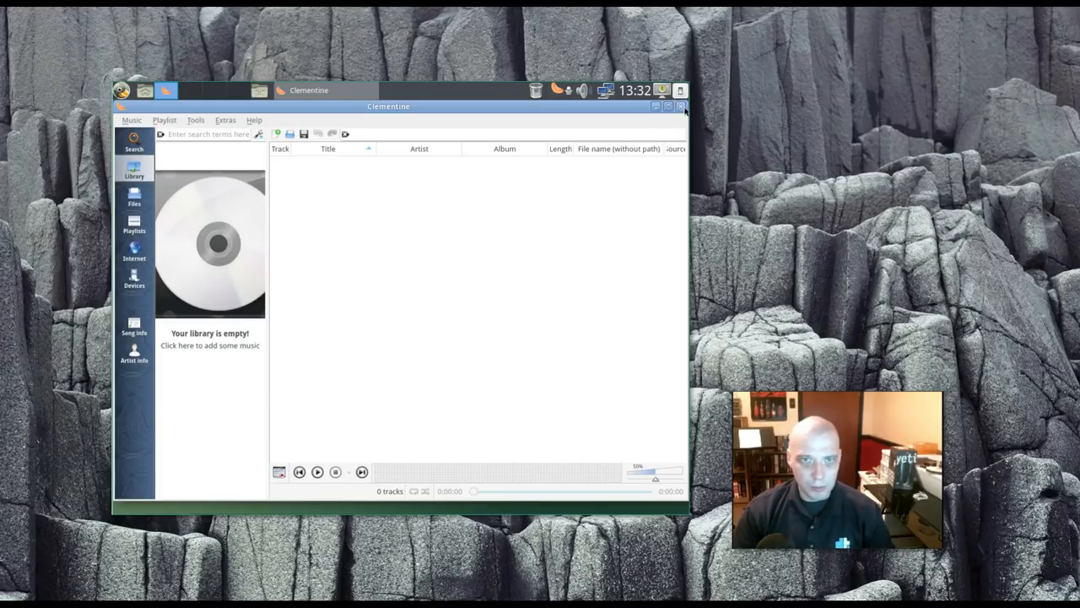
{"action": "left_click", "coordinate": [680, 106]}
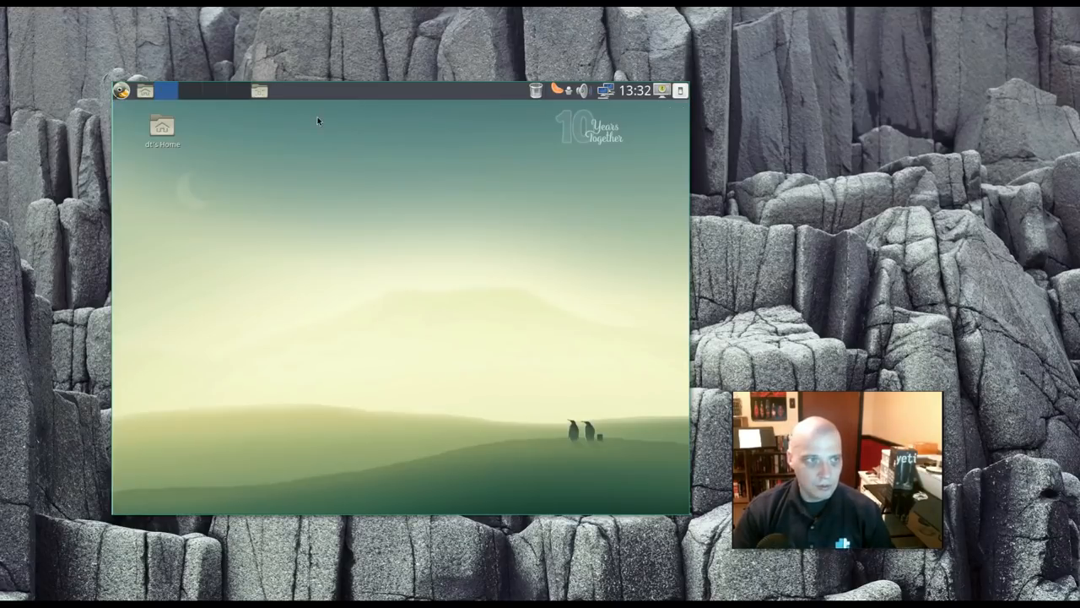
{"action": "left_click", "coordinate": [121, 90]}
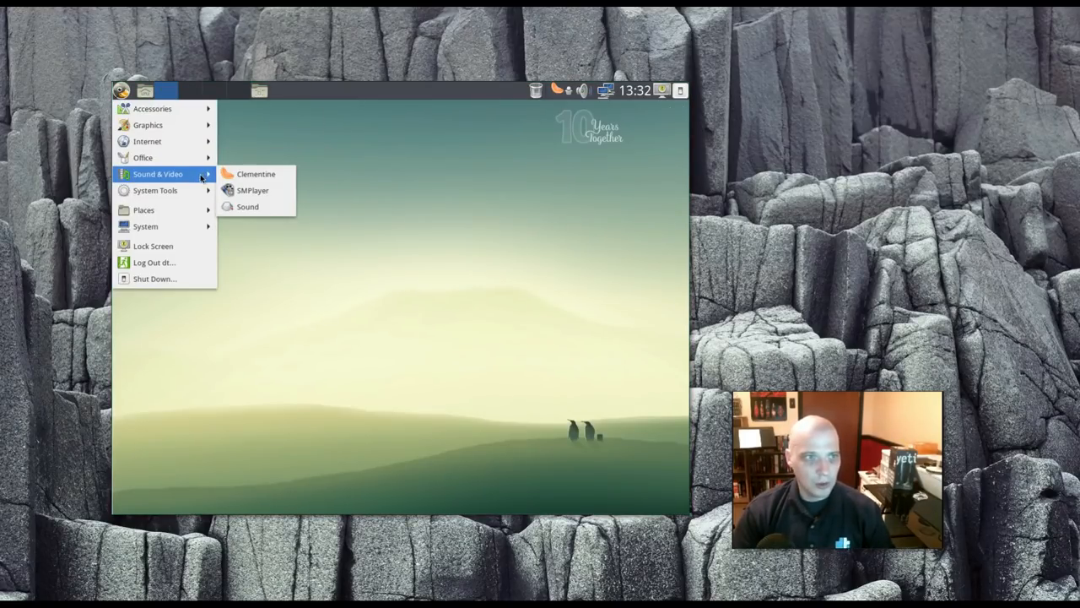
{"action": "mouse_move", "coordinate": [253, 189]}
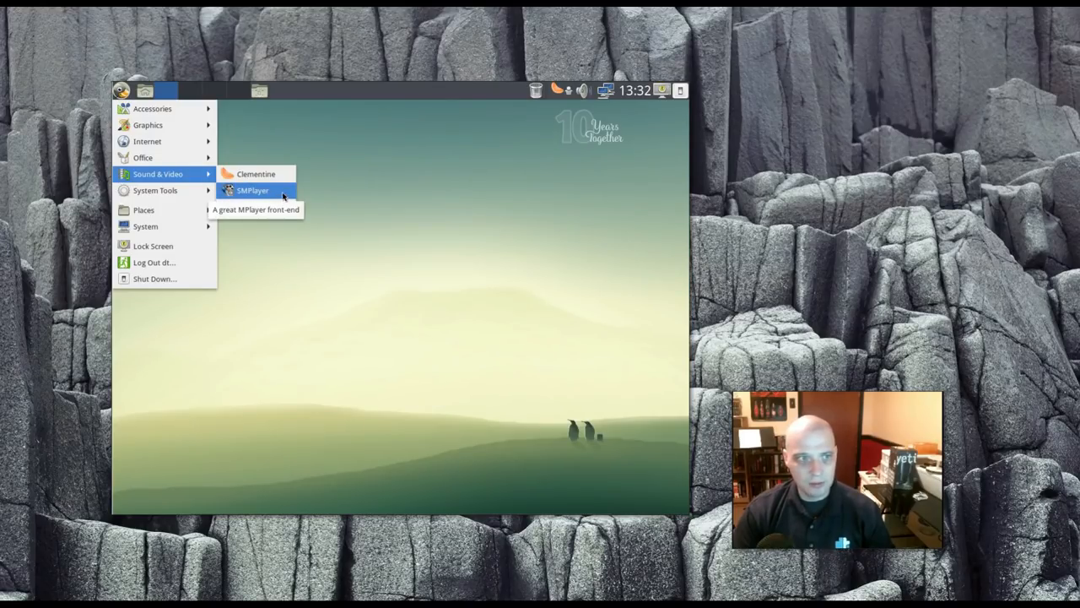
{"action": "mouse_move", "coordinate": [247, 207]}
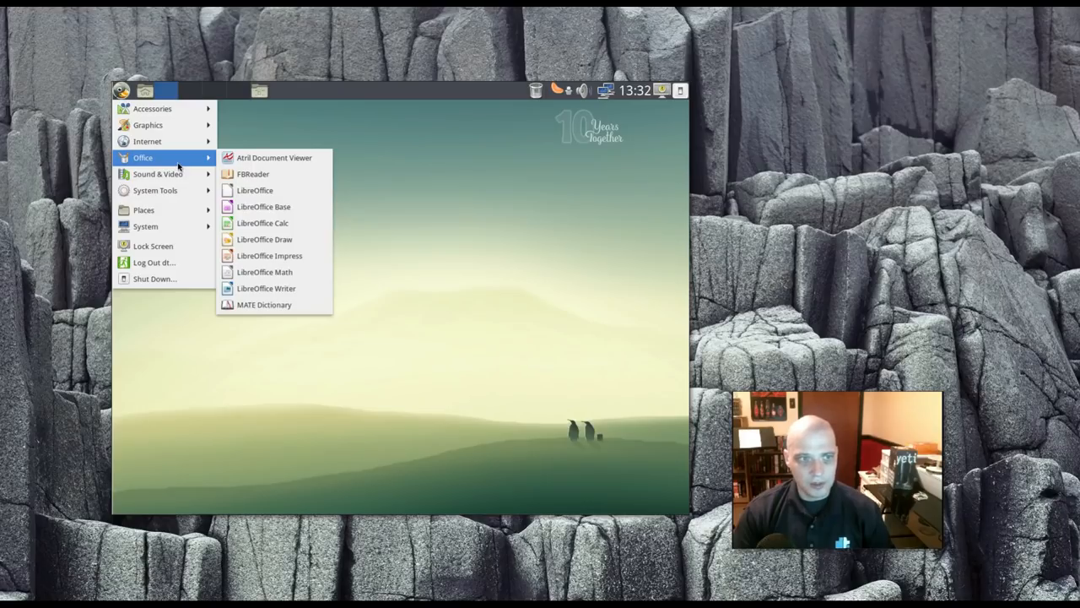
{"action": "mouse_move", "coordinate": [274, 158]}
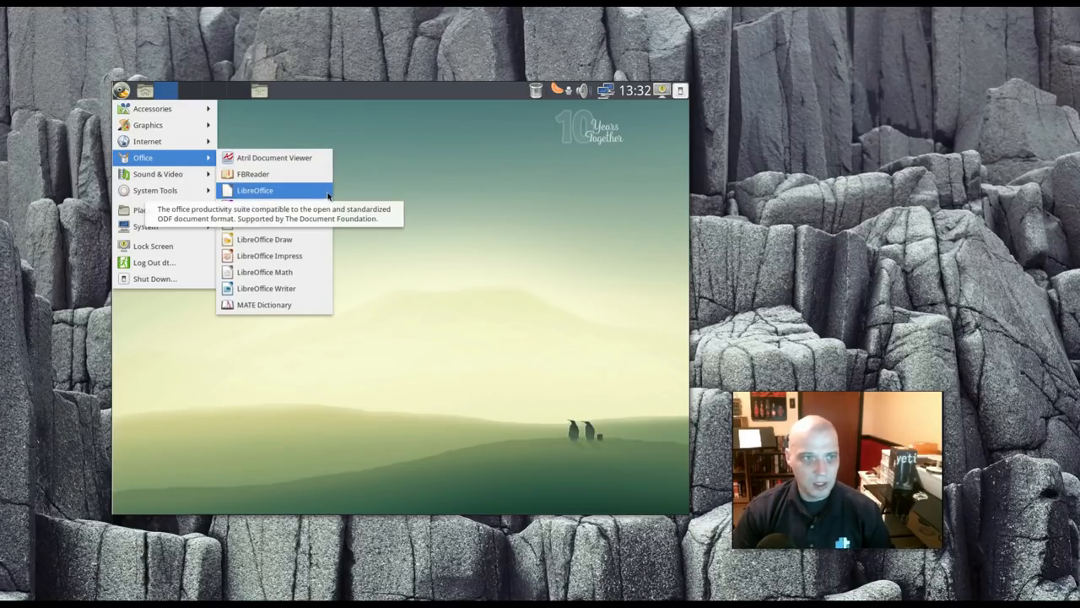
{"action": "mouse_move", "coordinate": [425, 203]}
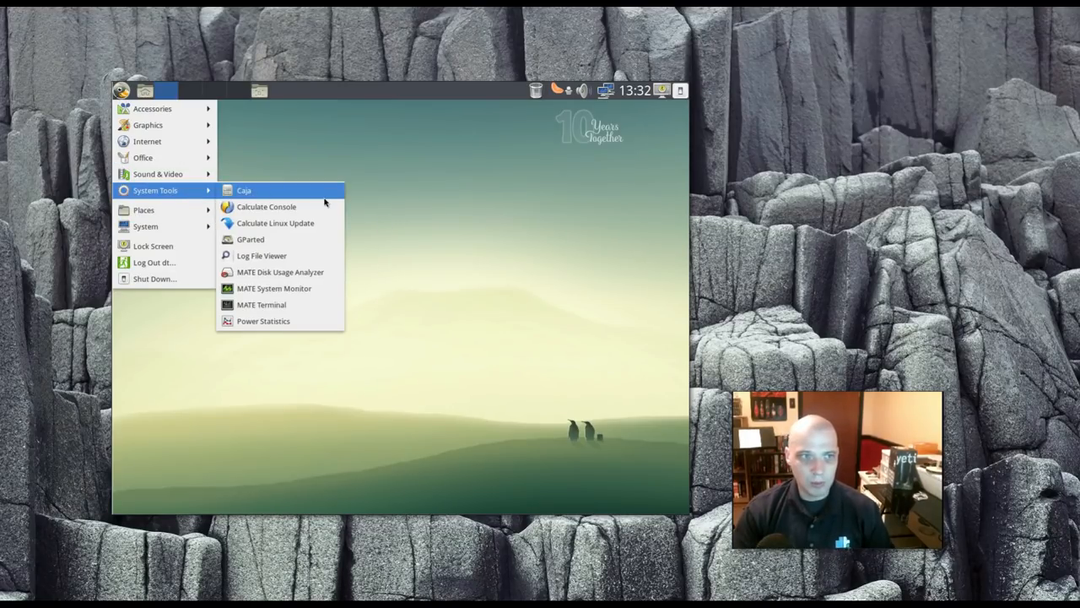
Step: Open Caja on dt's home folder, read version 1.18.5 in About, and close it
{"action": "left_click", "coordinate": [244, 189]}
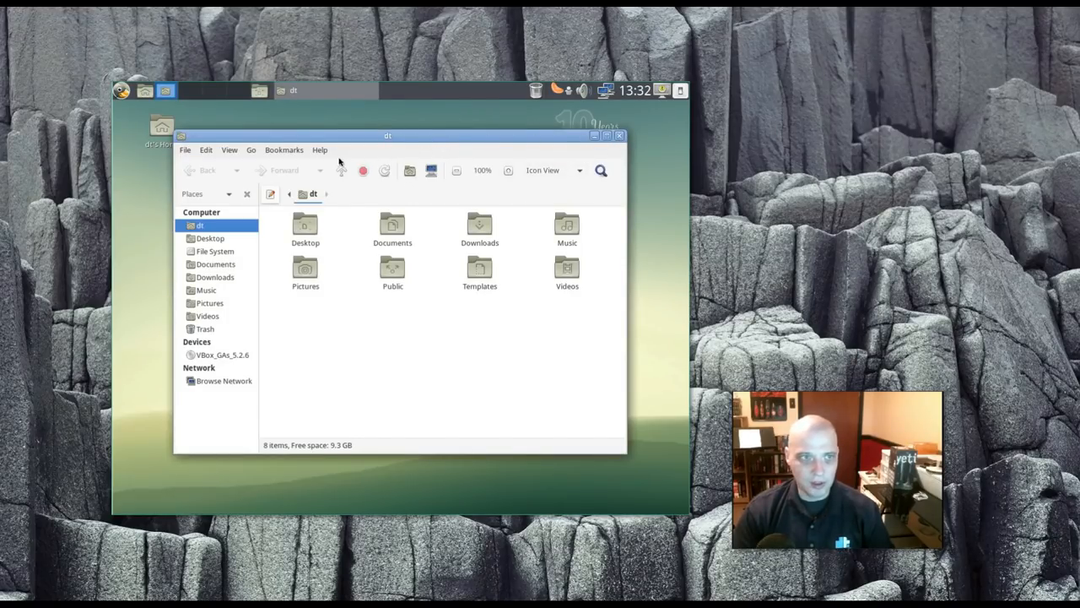
{"action": "left_click", "coordinate": [319, 149]}
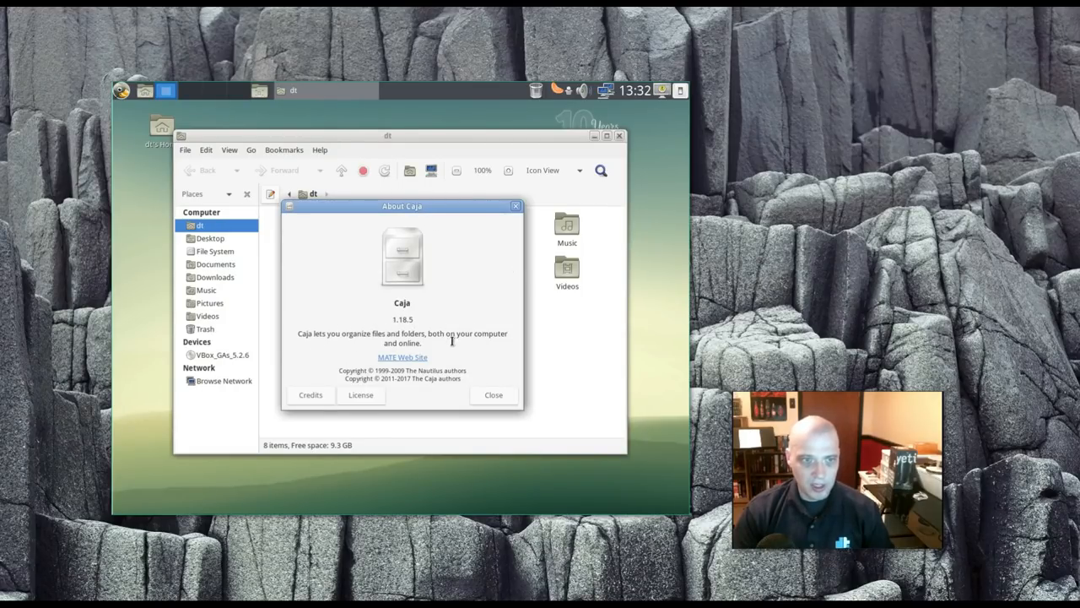
{"action": "mouse_move", "coordinate": [498, 260]}
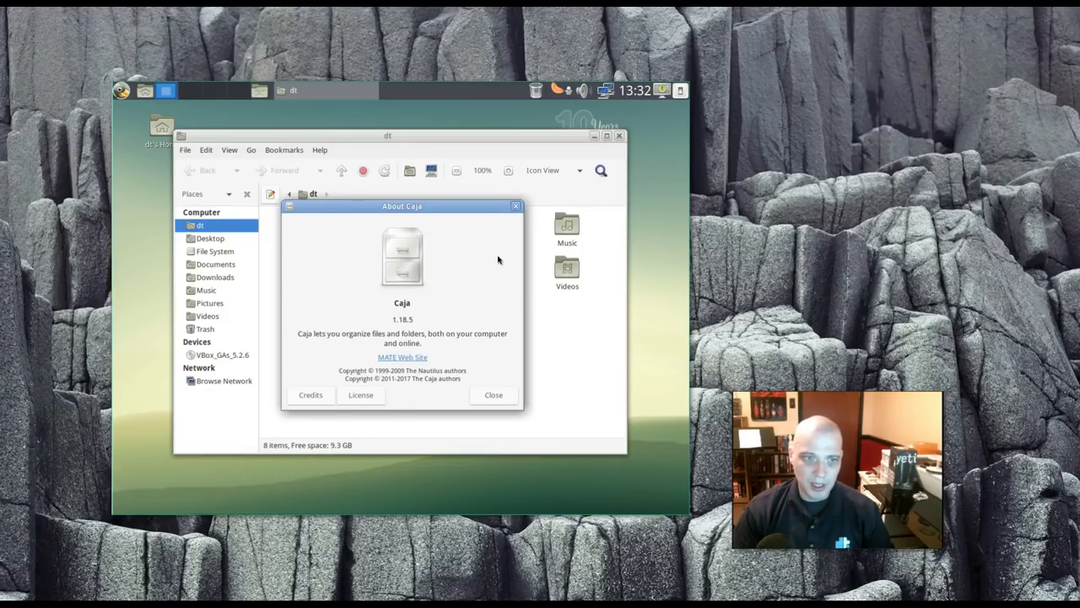
{"action": "left_click", "coordinate": [122, 90]}
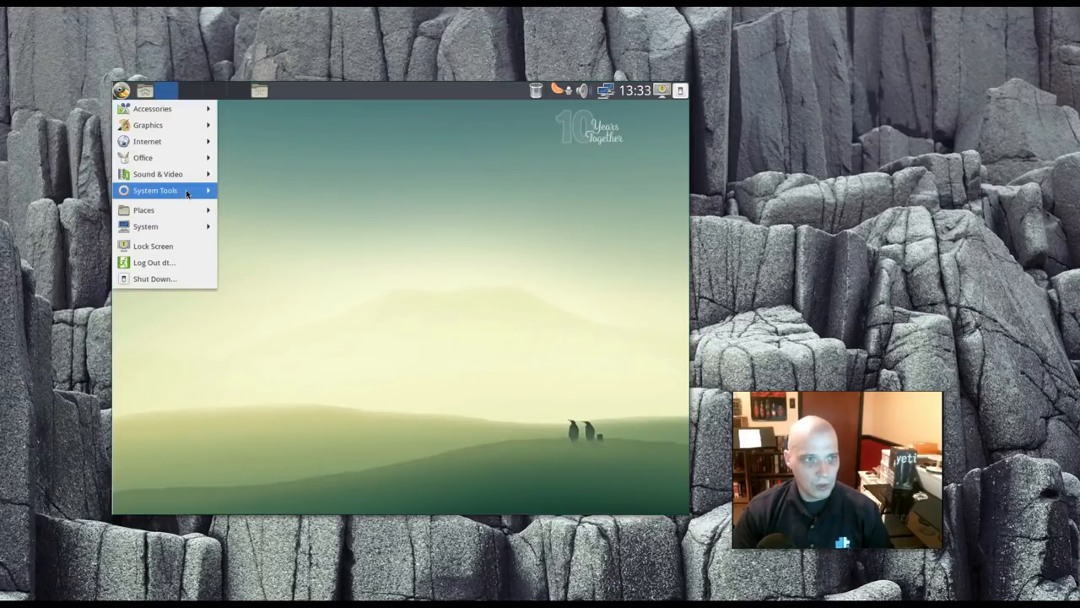
Step: Launch Calculate Console on 127.0.0.1 and view the Backup task's options
{"action": "left_click", "coordinate": [320, 209]}
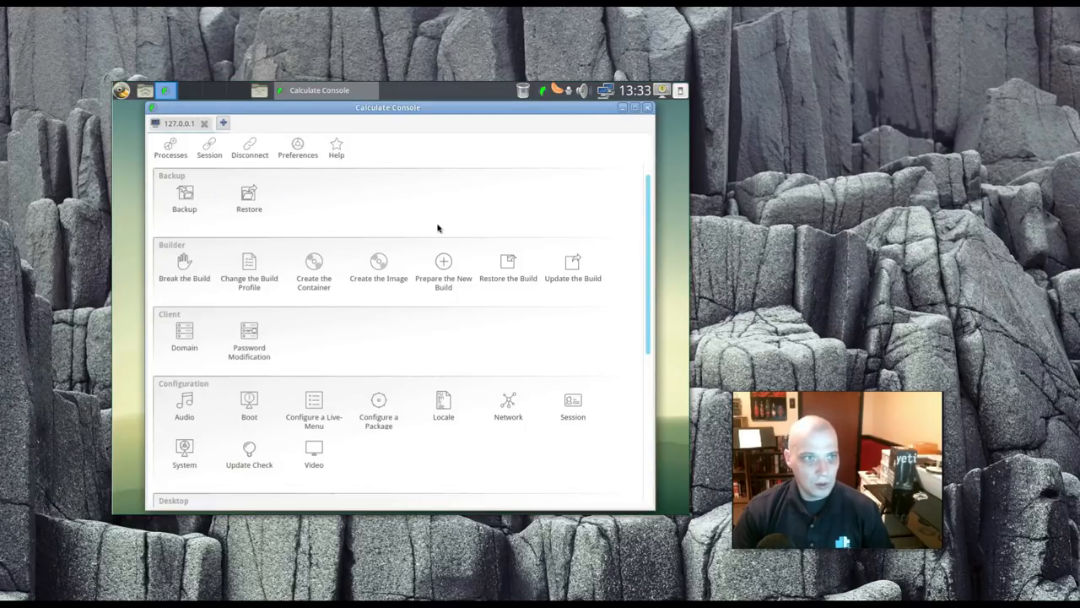
{"action": "mouse_move", "coordinate": [468, 198]}
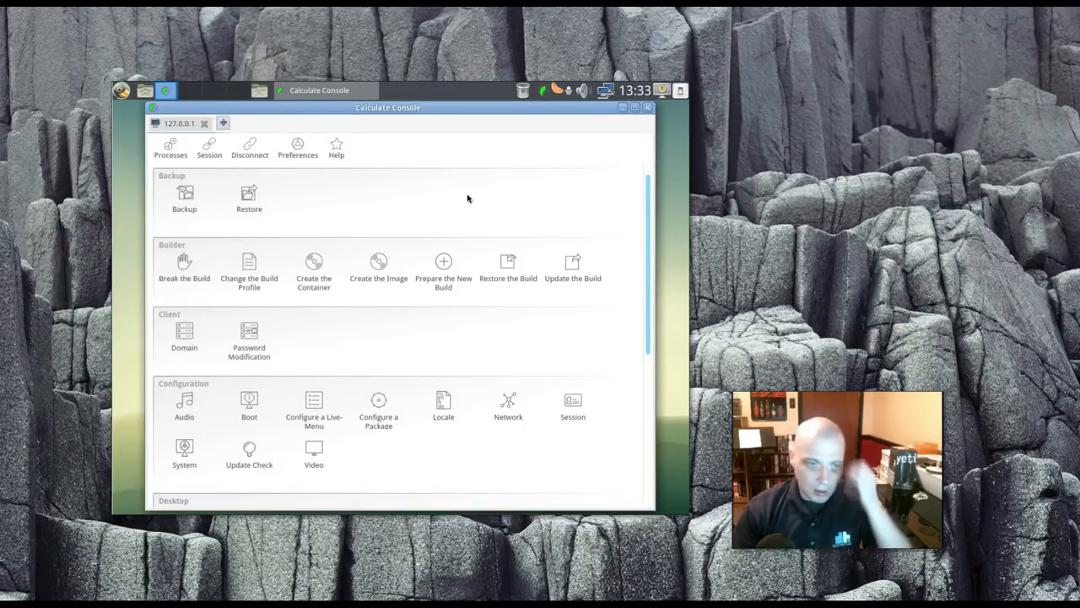
{"action": "mouse_move", "coordinate": [368, 214]}
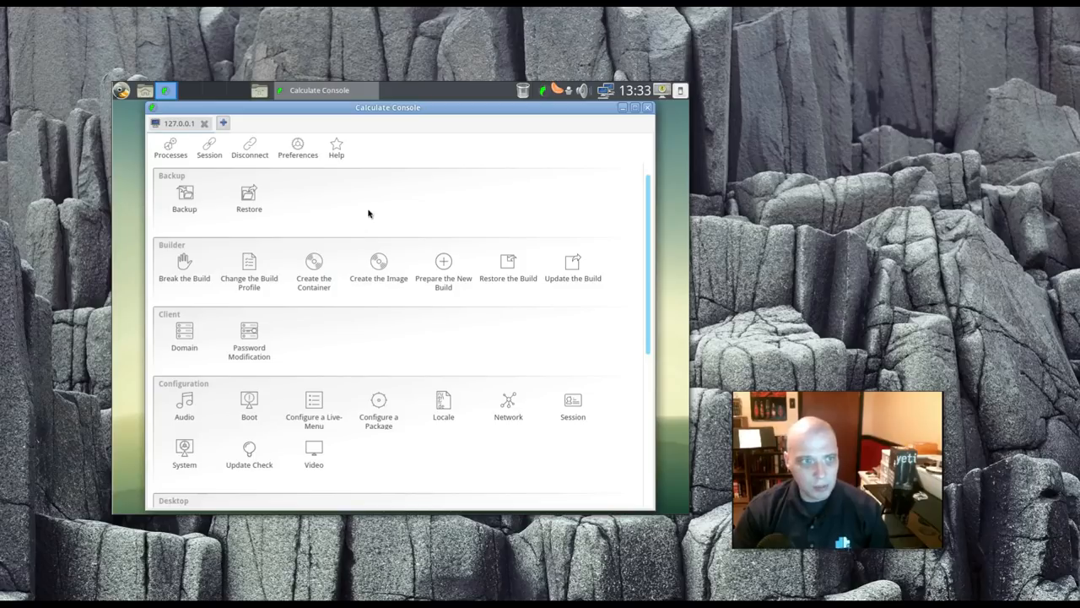
{"action": "mouse_move", "coordinate": [194, 236]}
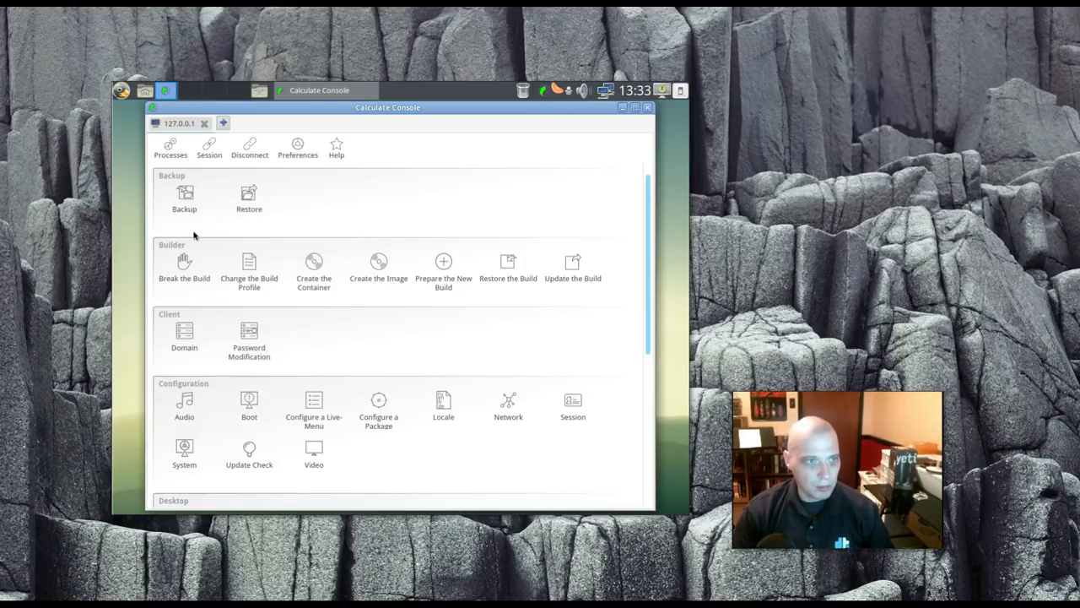
{"action": "left_click", "coordinate": [184, 194]}
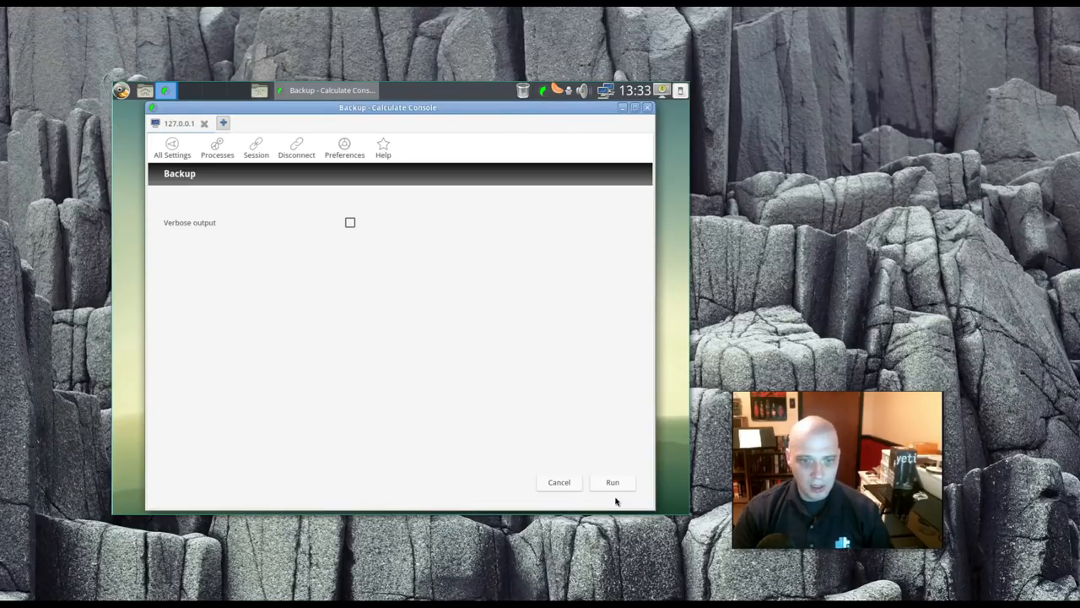
{"action": "mouse_move", "coordinate": [578, 153]}
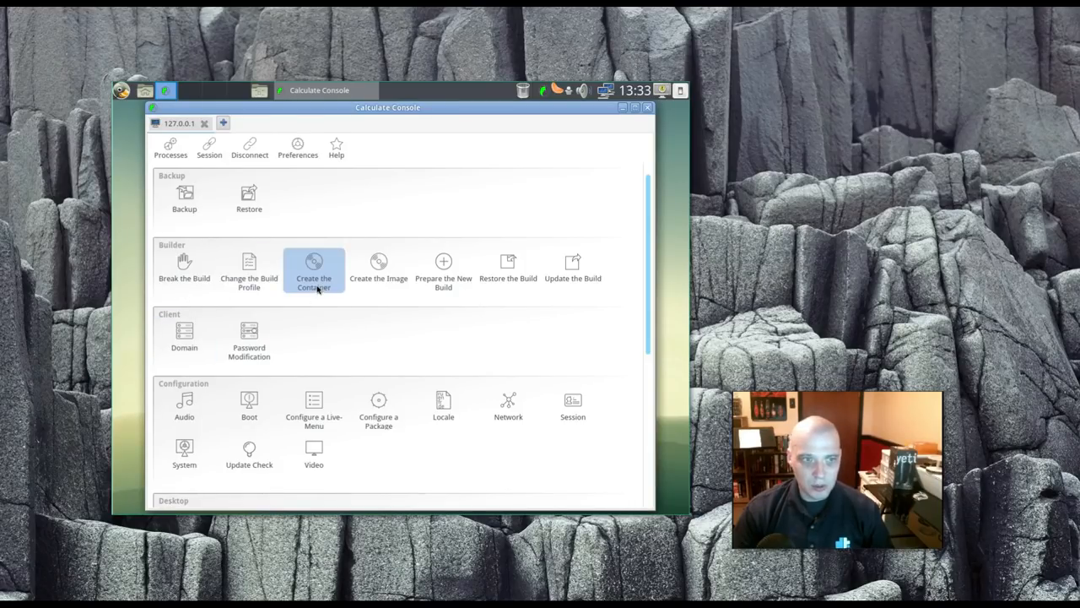
{"action": "mouse_move", "coordinate": [344, 343]}
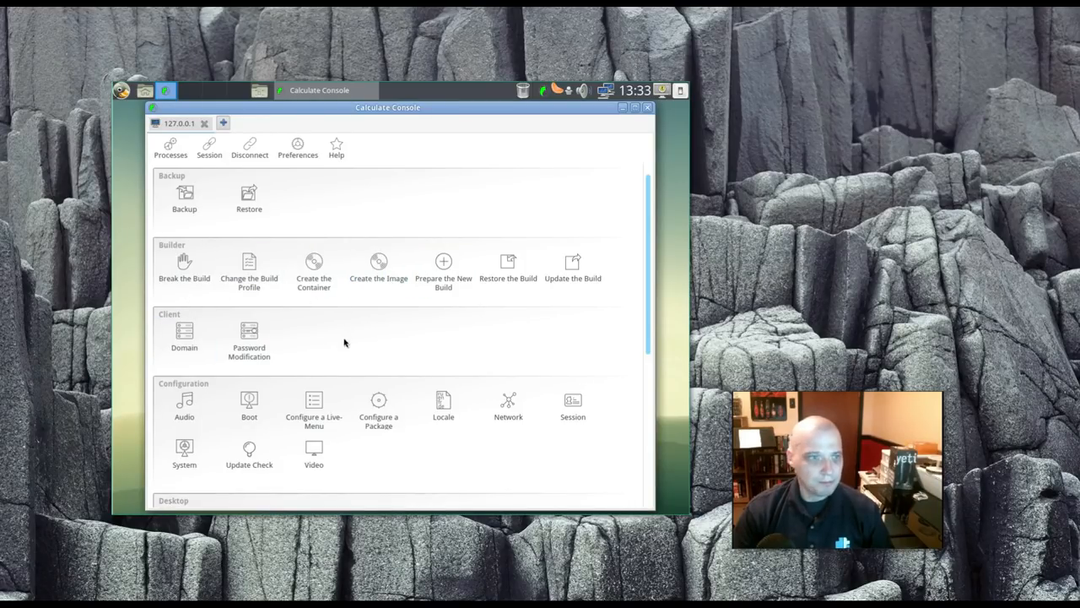
Step: On the Video settings page, set the screen resolution to 1280x1024
{"action": "scroll", "scroll_direction": "down", "scroll_amount": 3}
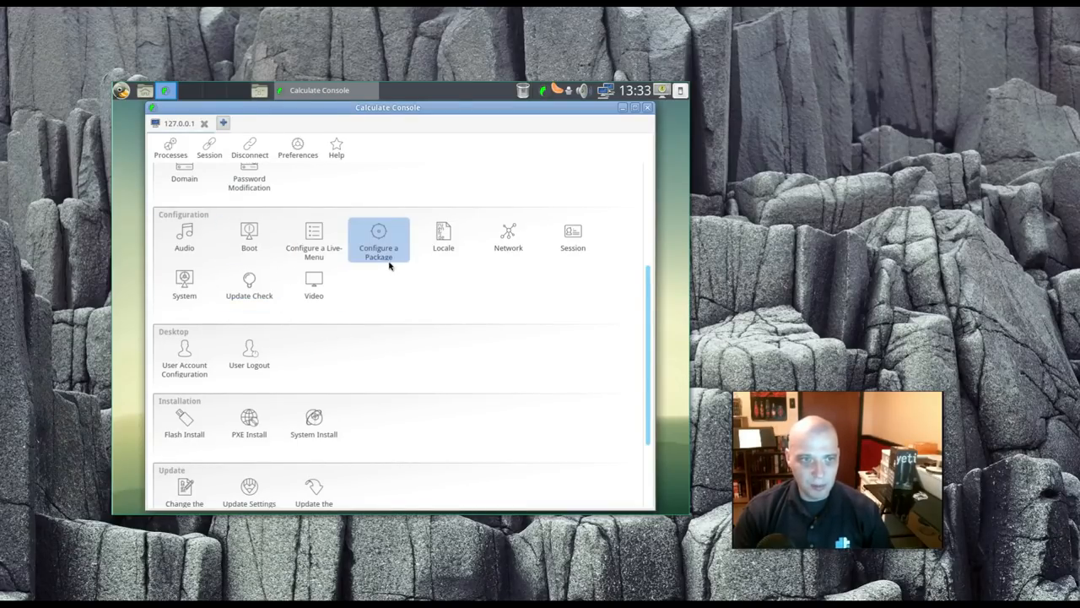
{"action": "mouse_move", "coordinate": [572, 239]}
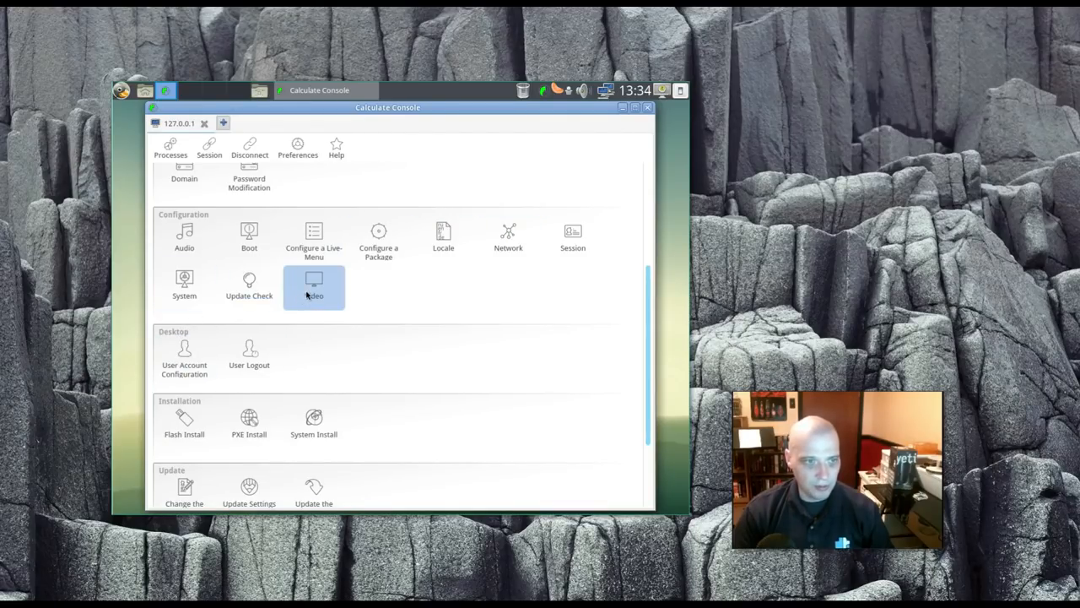
{"action": "left_click", "coordinate": [313, 287]}
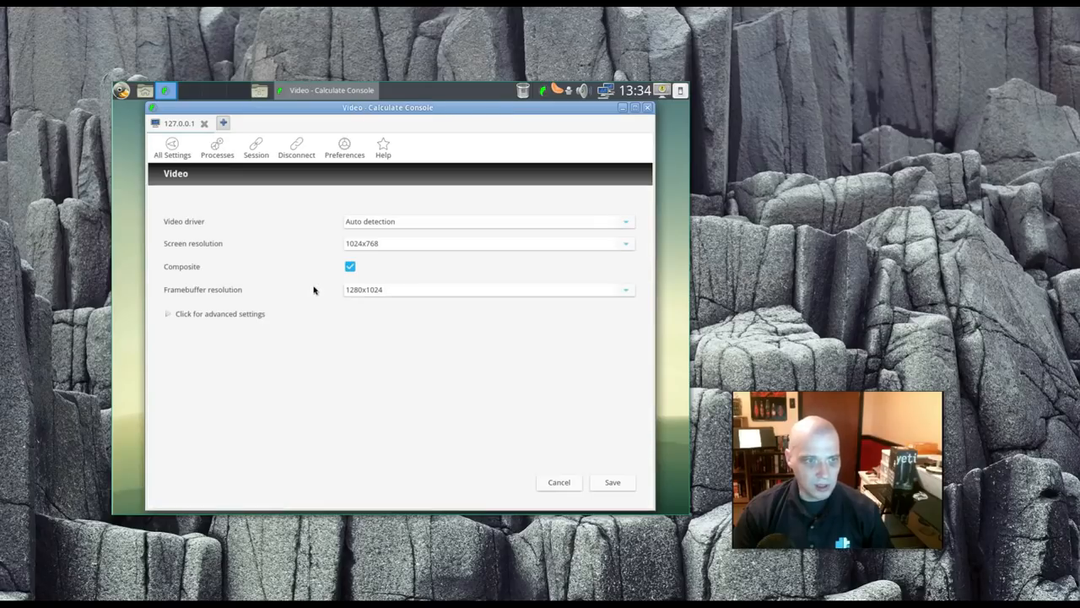
{"action": "mouse_move", "coordinate": [417, 254]}
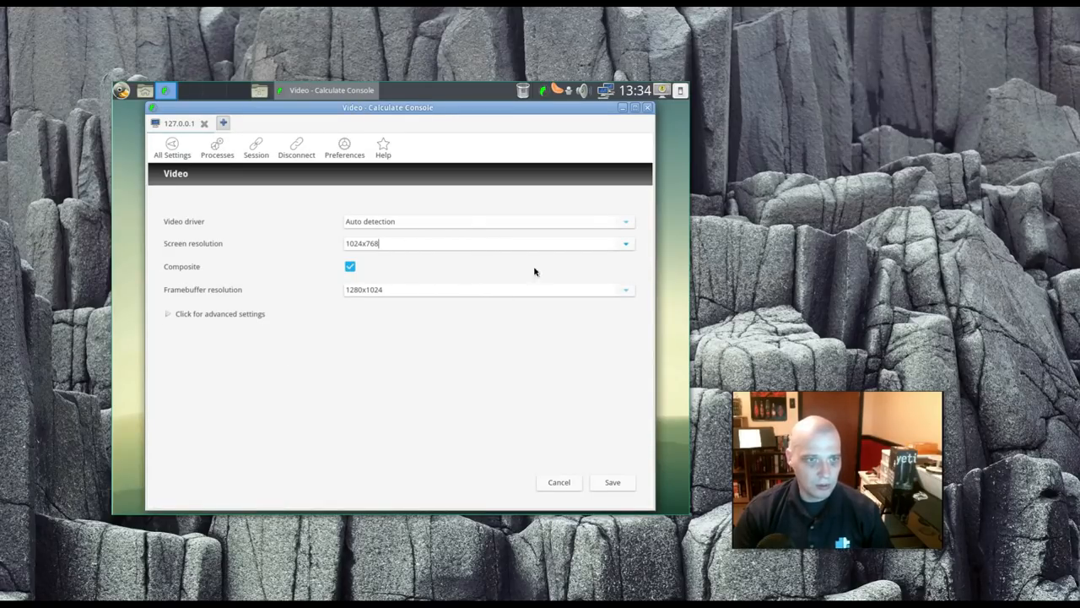
{"action": "left_click", "coordinate": [624, 243]}
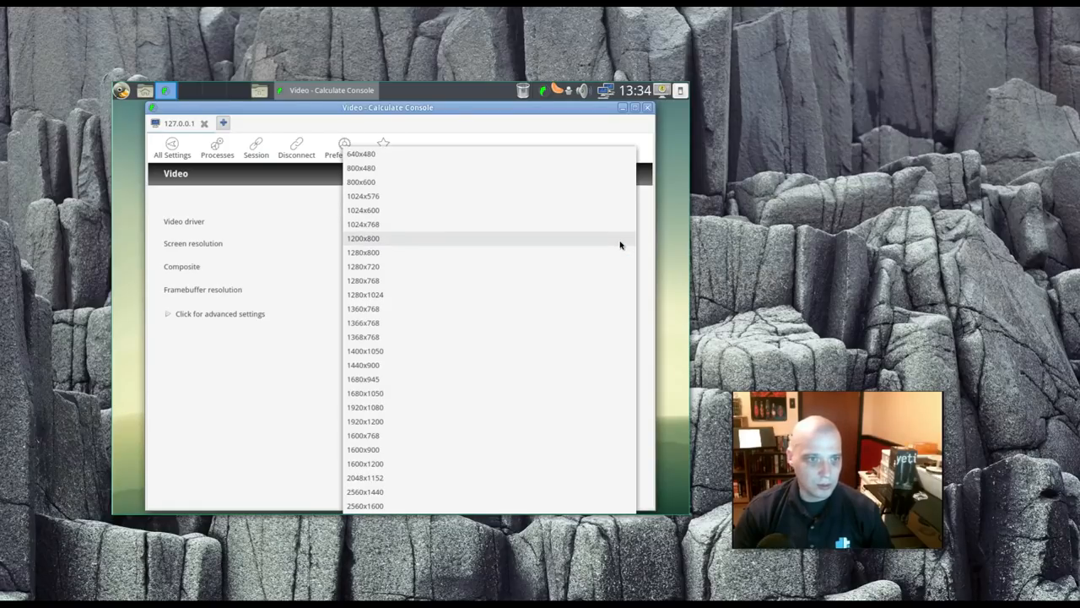
{"action": "left_click", "coordinate": [363, 294]}
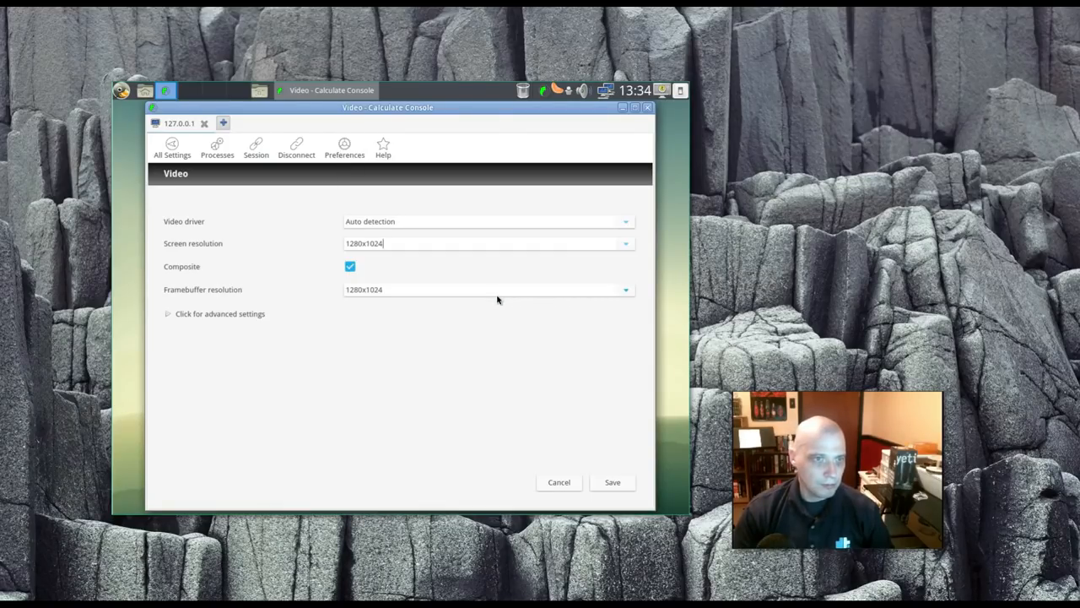
Step: Save the 1280x1024 video settings and let the configuration run
{"action": "left_click", "coordinate": [612, 482]}
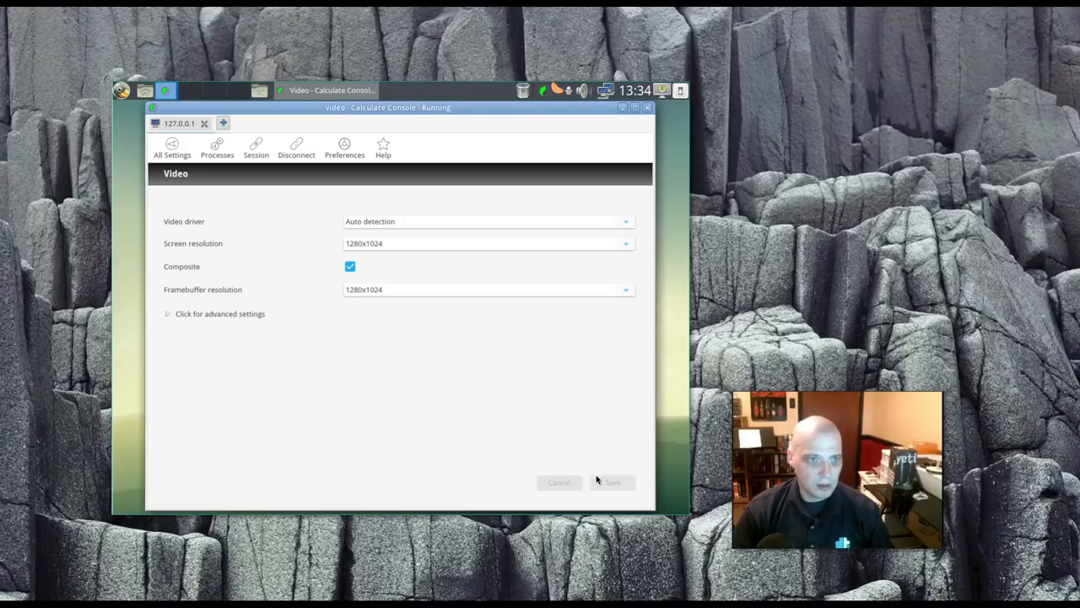
{"action": "left_click", "coordinate": [612, 482]}
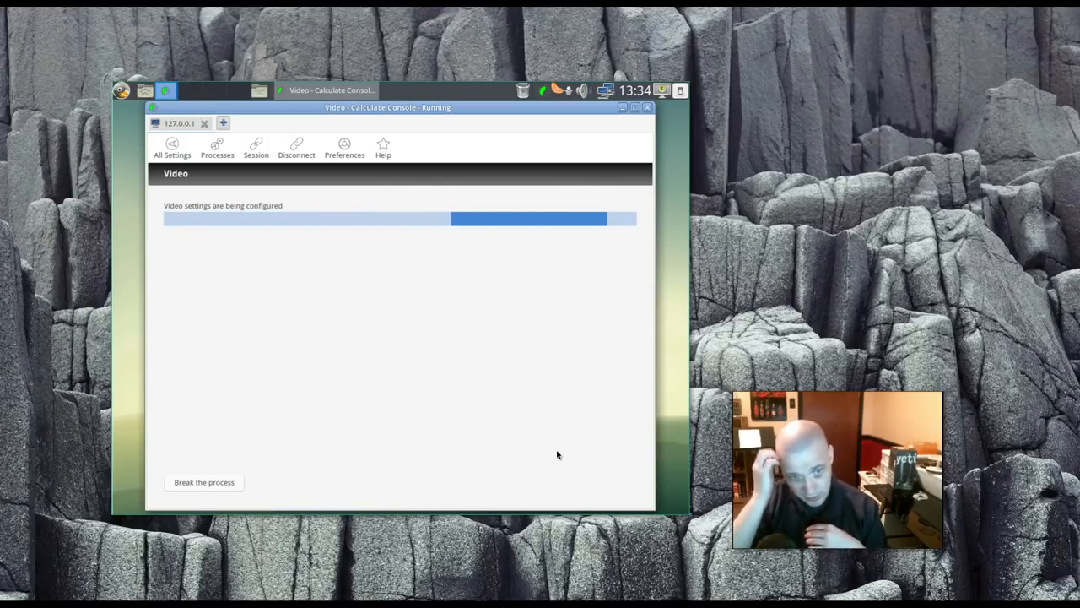
{"action": "mouse_move", "coordinate": [115, 171]}
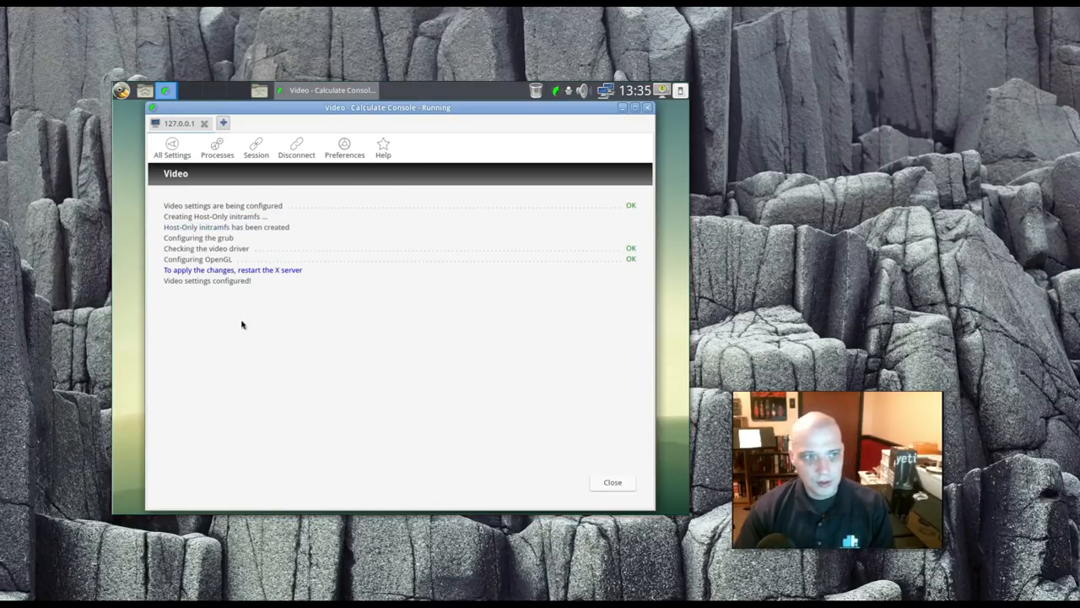
{"action": "mouse_move", "coordinate": [473, 312]}
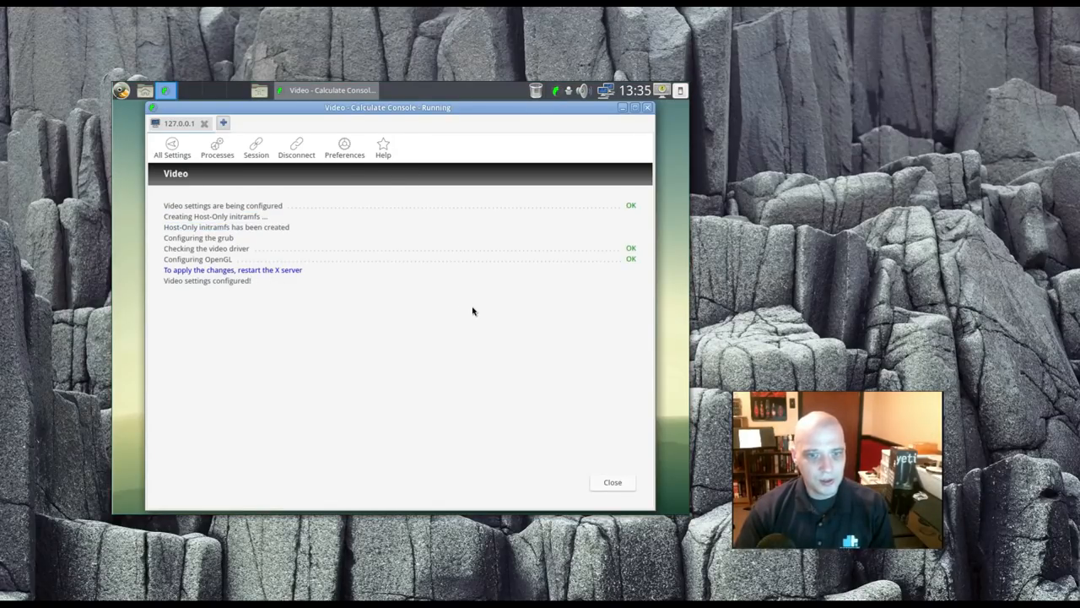
{"action": "mouse_move", "coordinate": [268, 269]}
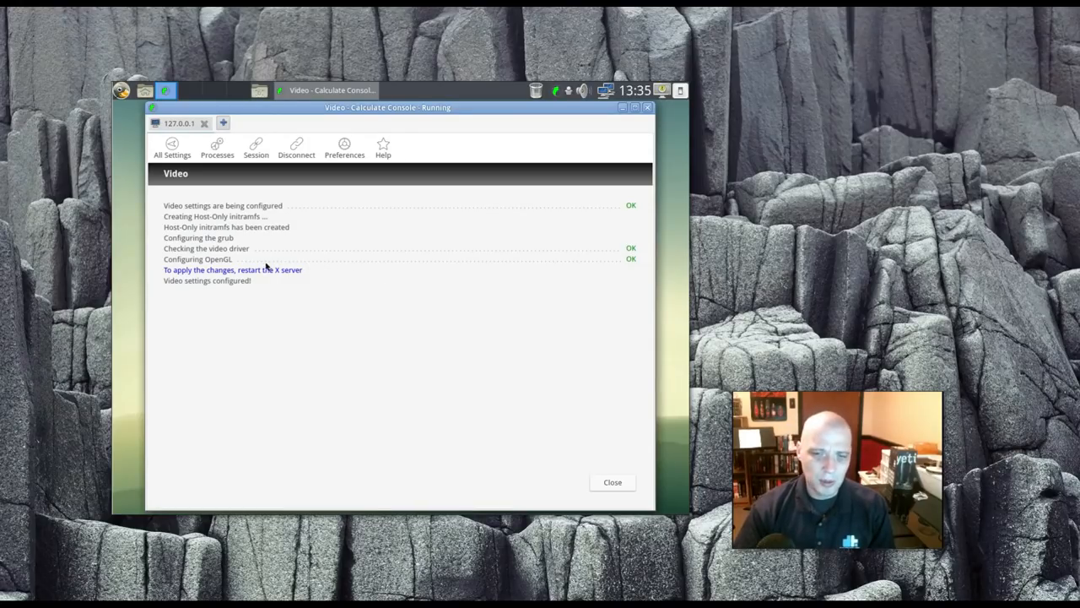
Step: Close Calculate Console after the 1280x1024 video settings were configured successfully
{"action": "left_click", "coordinate": [612, 482]}
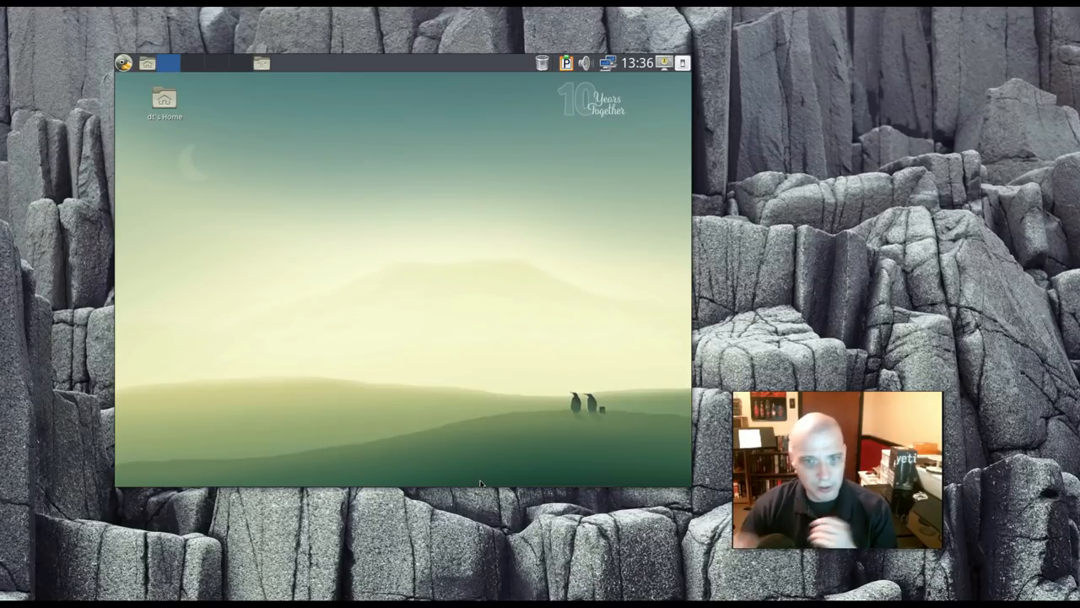
{"action": "mouse_move", "coordinate": [486, 119]}
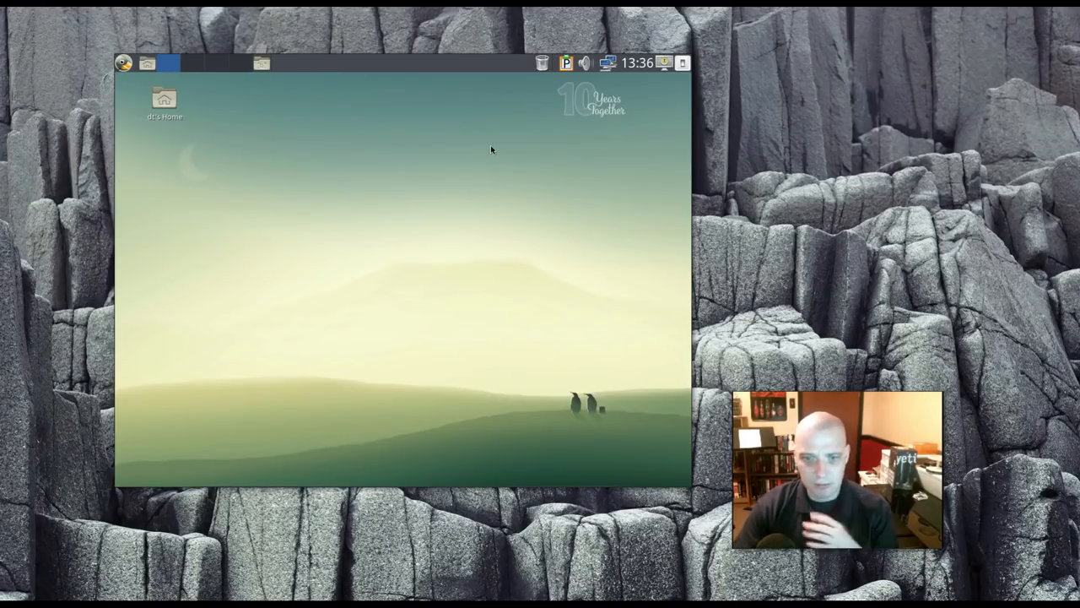
{"action": "mouse_move", "coordinate": [404, 187]}
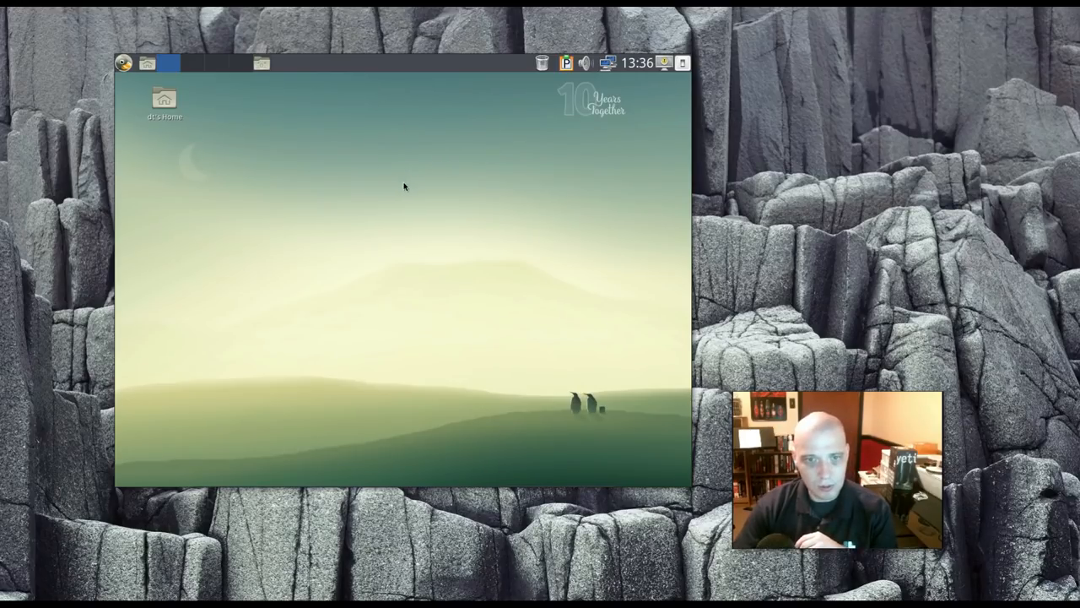
{"action": "mouse_move", "coordinate": [207, 169]}
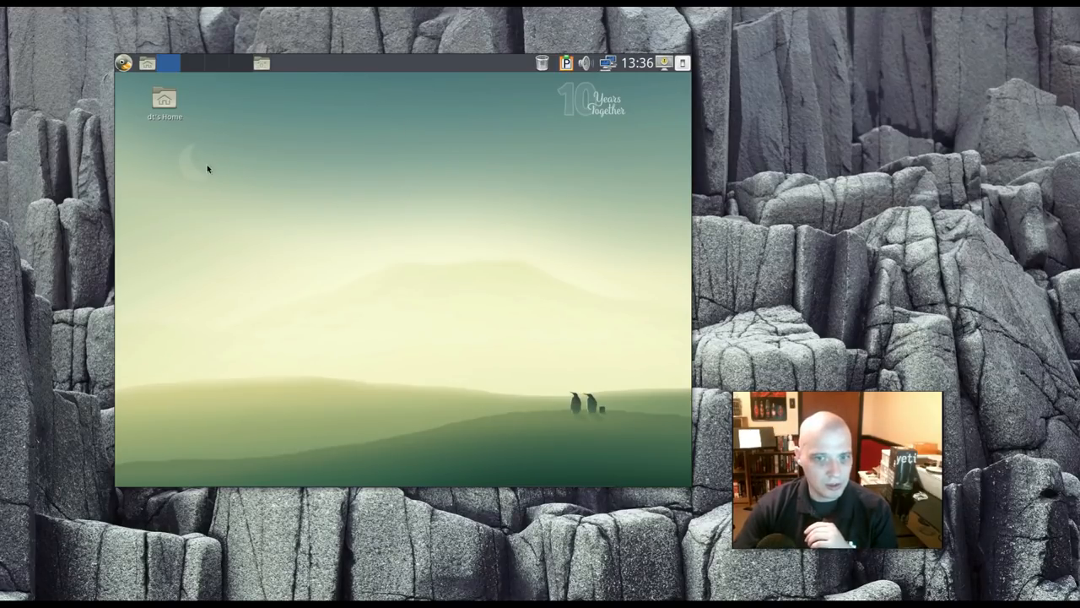
Step: Launch Calculate Linux Update from the Applications menu's System Tools submenu
{"action": "left_click", "coordinate": [123, 63]}
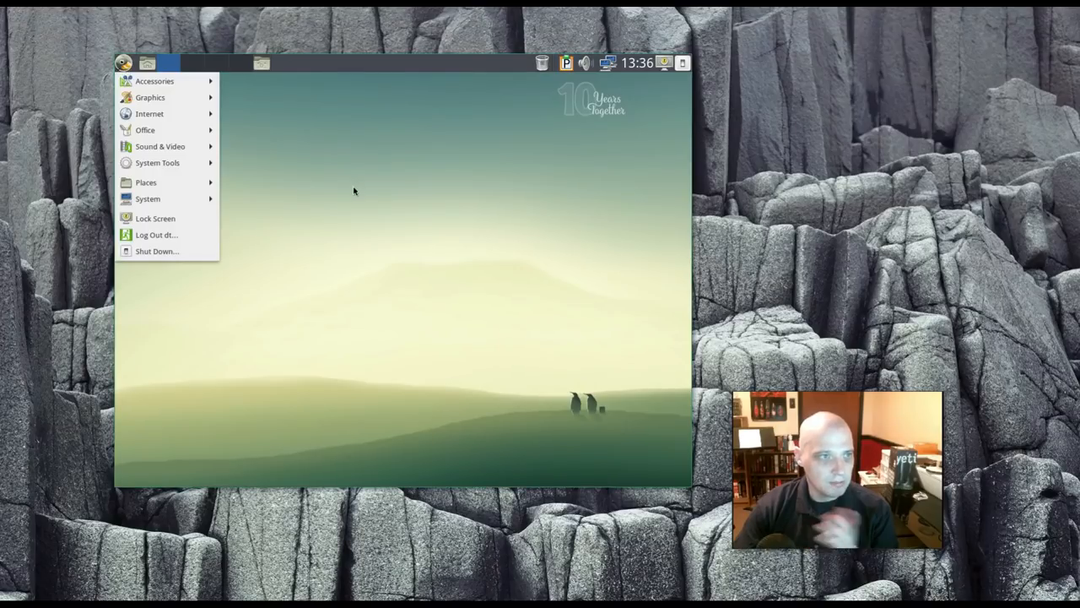
{"action": "left_click", "coordinate": [157, 163]}
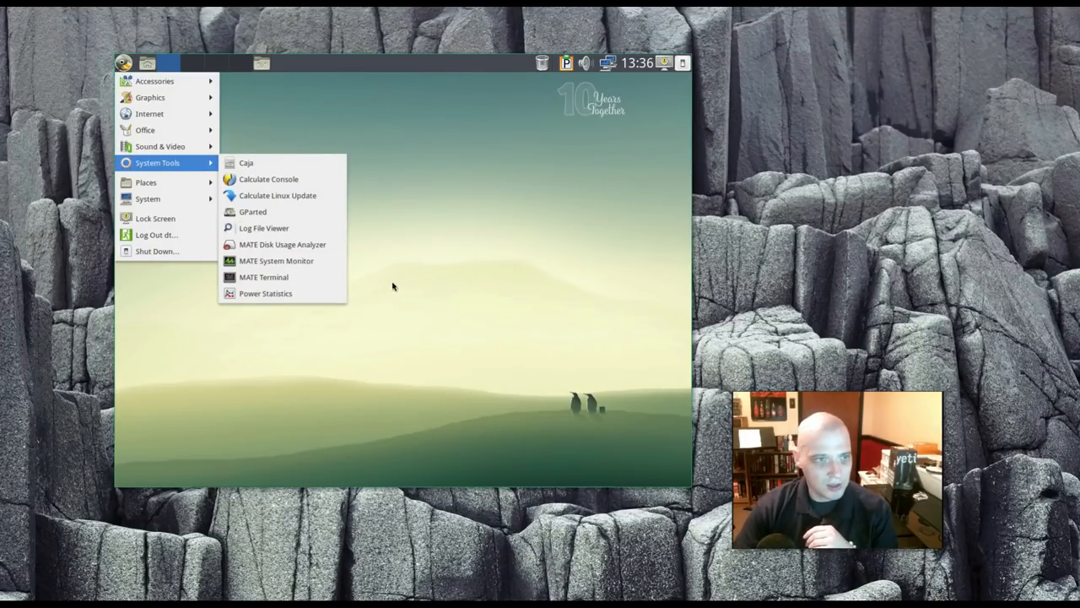
{"action": "mouse_move", "coordinate": [450, 284]}
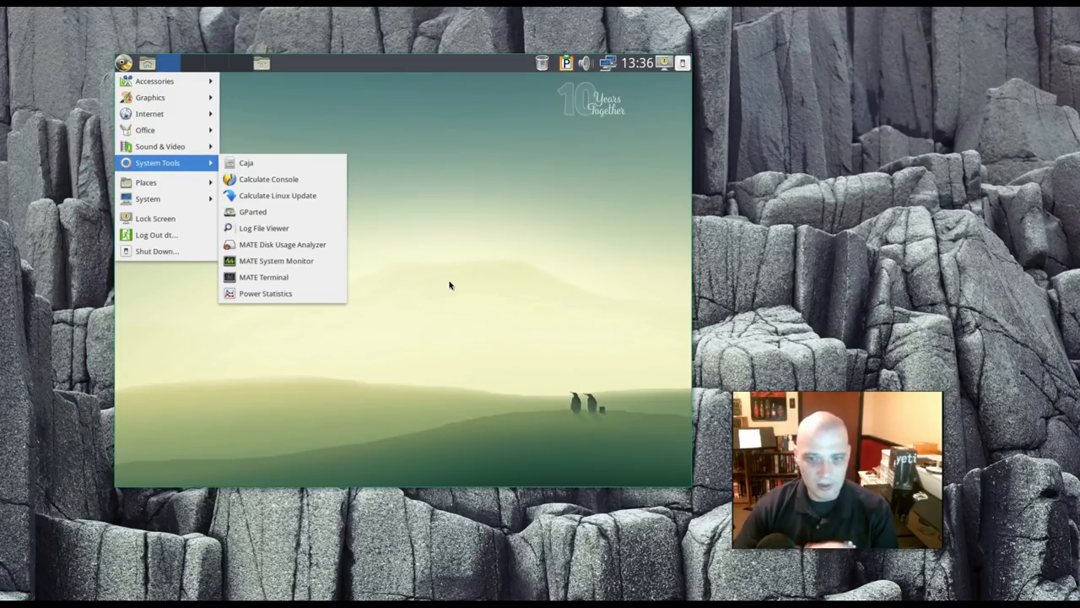
{"action": "mouse_move", "coordinate": [439, 278]}
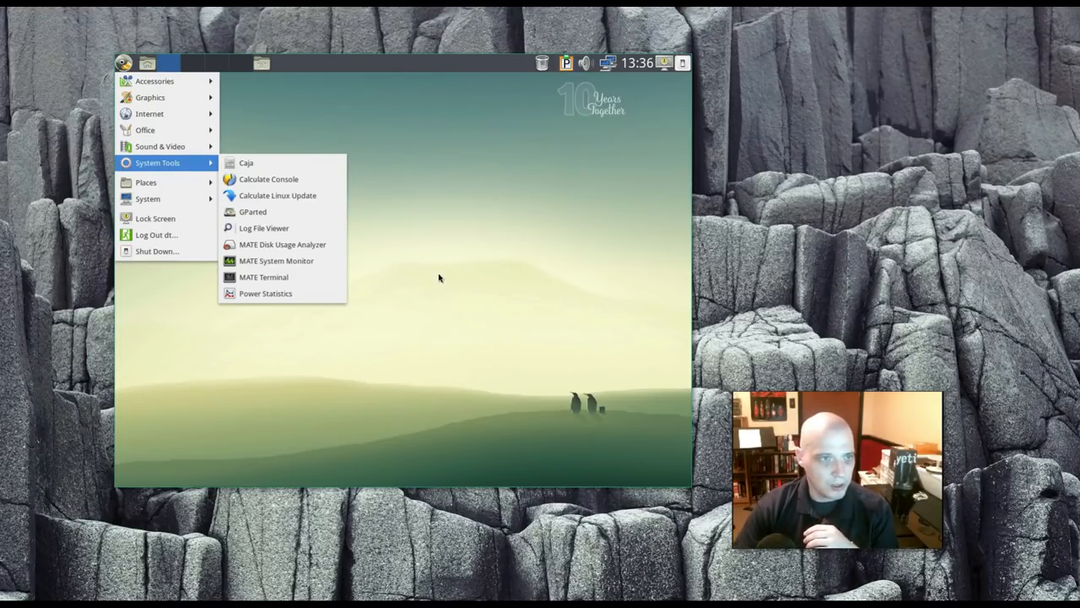
{"action": "mouse_move", "coordinate": [276, 195]}
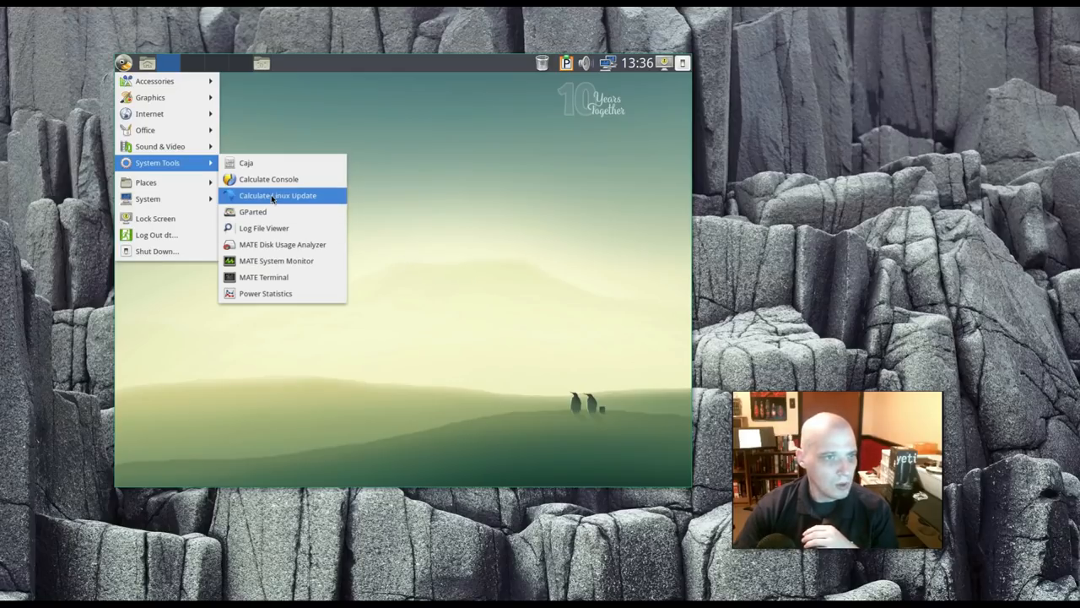
{"action": "mouse_move", "coordinate": [378, 201]}
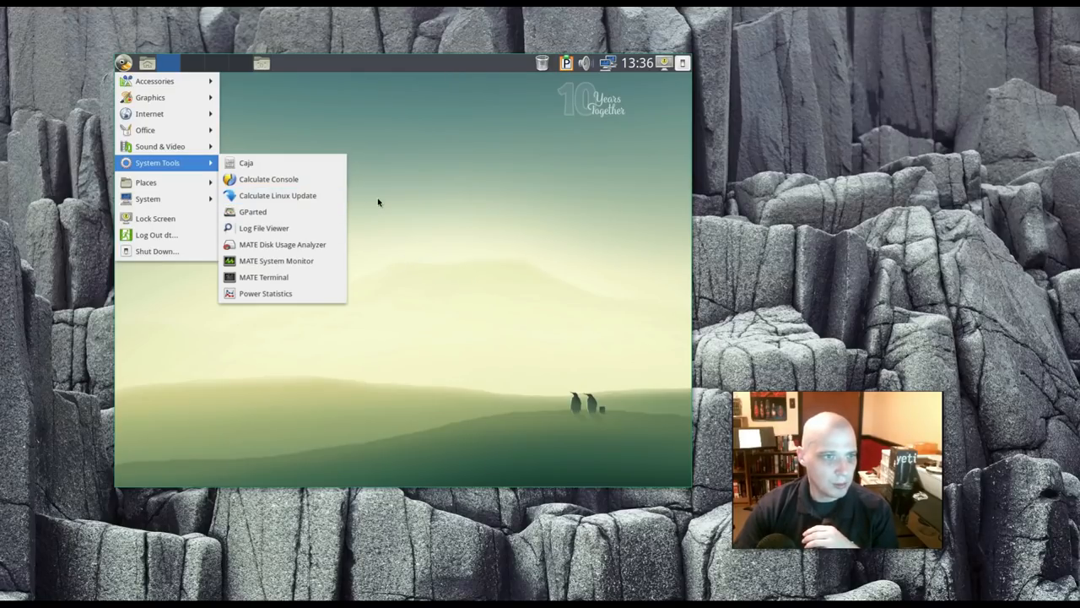
{"action": "left_click", "coordinate": [378, 203]}
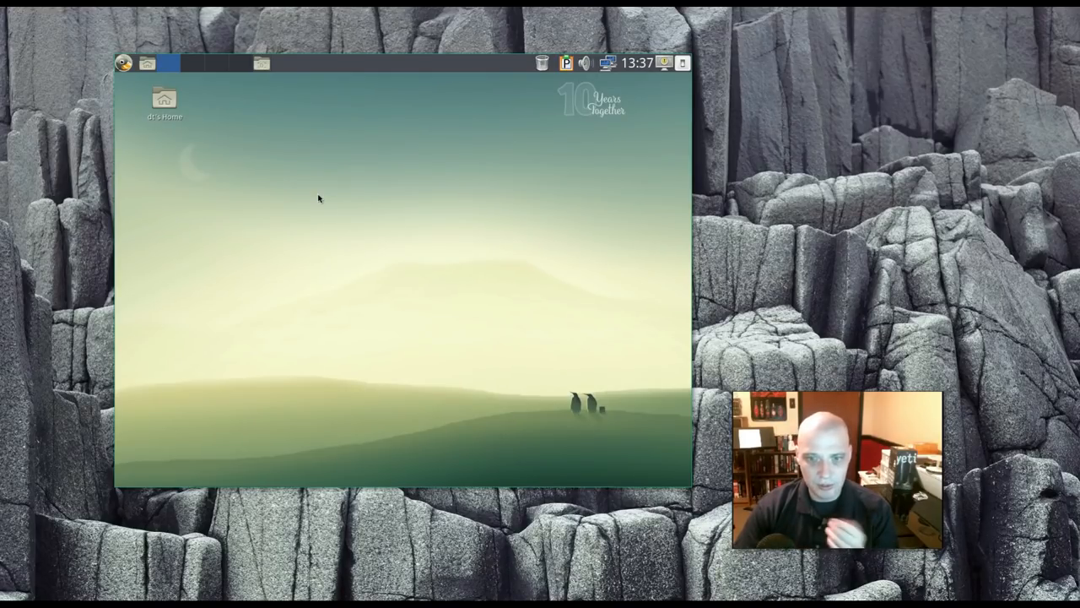
{"action": "mouse_move", "coordinate": [130, 178]}
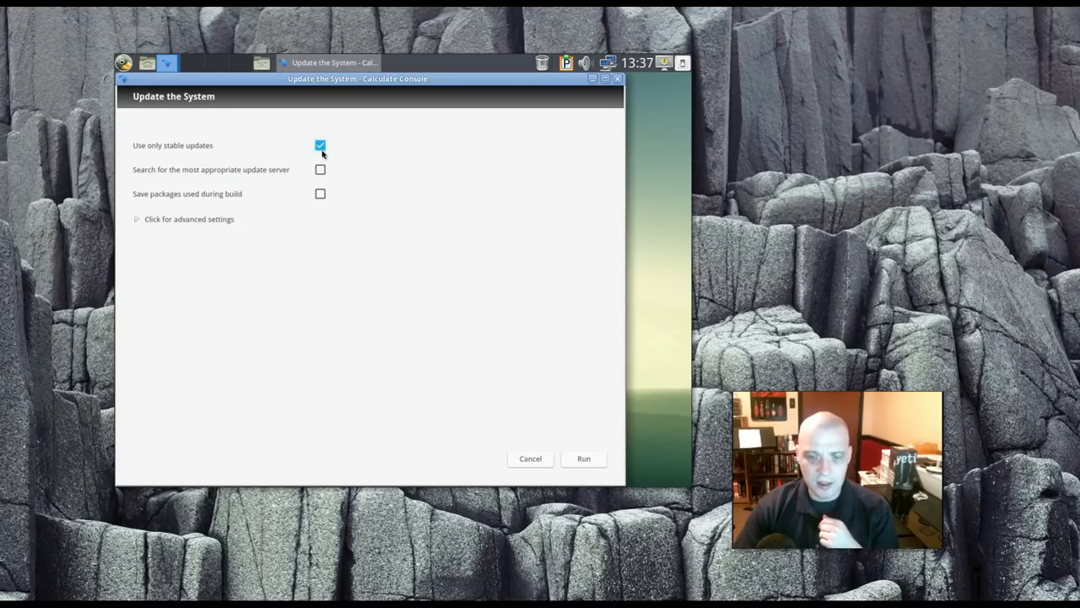
{"action": "mouse_move", "coordinate": [194, 174]}
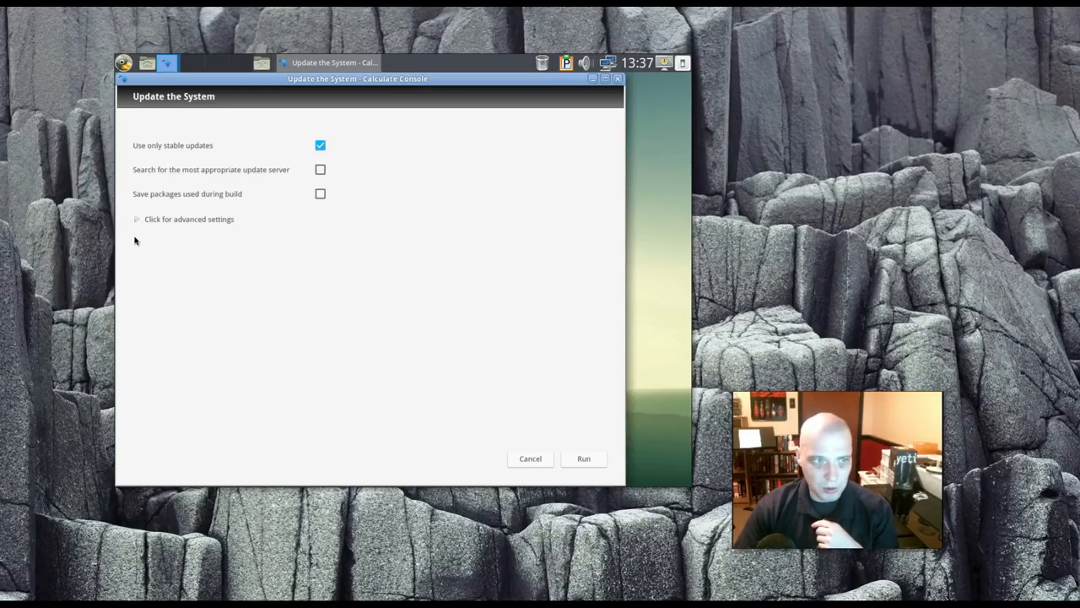
{"action": "mouse_move", "coordinate": [137, 219]}
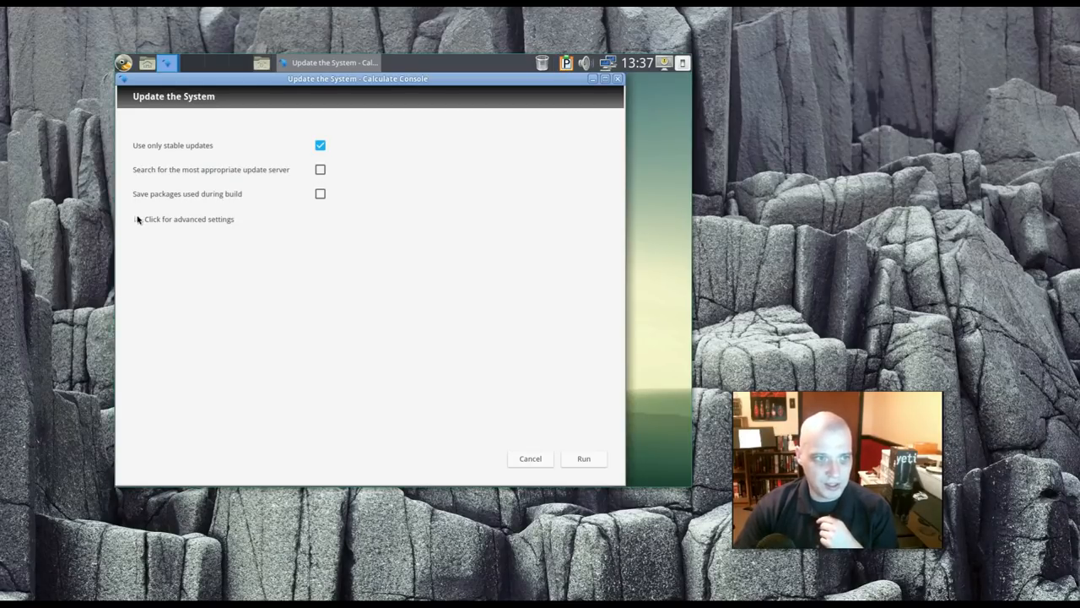
Step: Expand the advanced update settings and scroll through the repository sync and cache options
{"action": "left_click", "coordinate": [188, 218]}
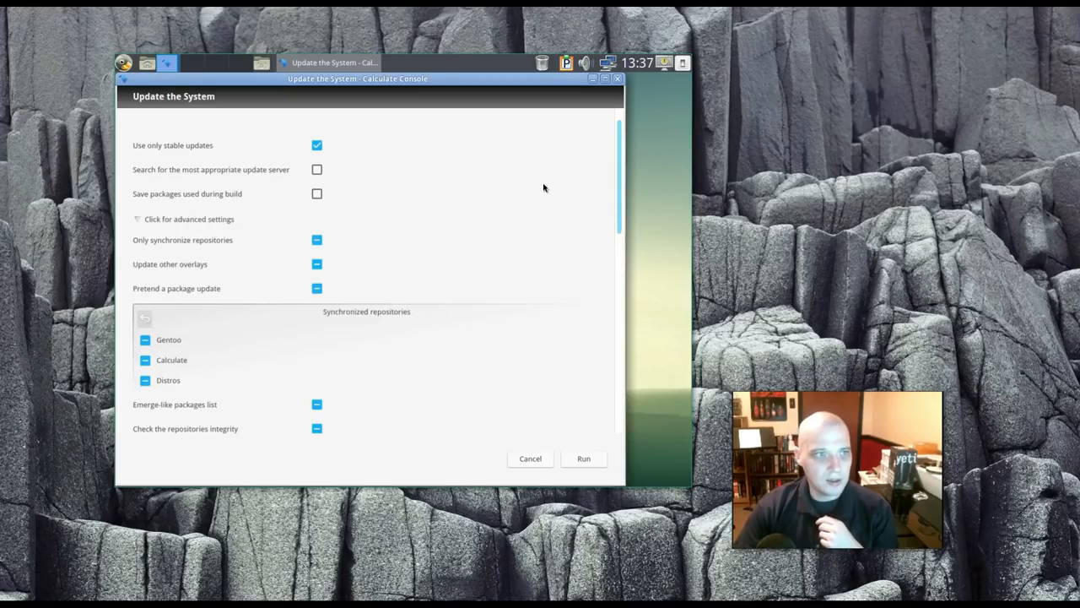
{"action": "scroll", "scroll_direction": "down", "scroll_amount": 3}
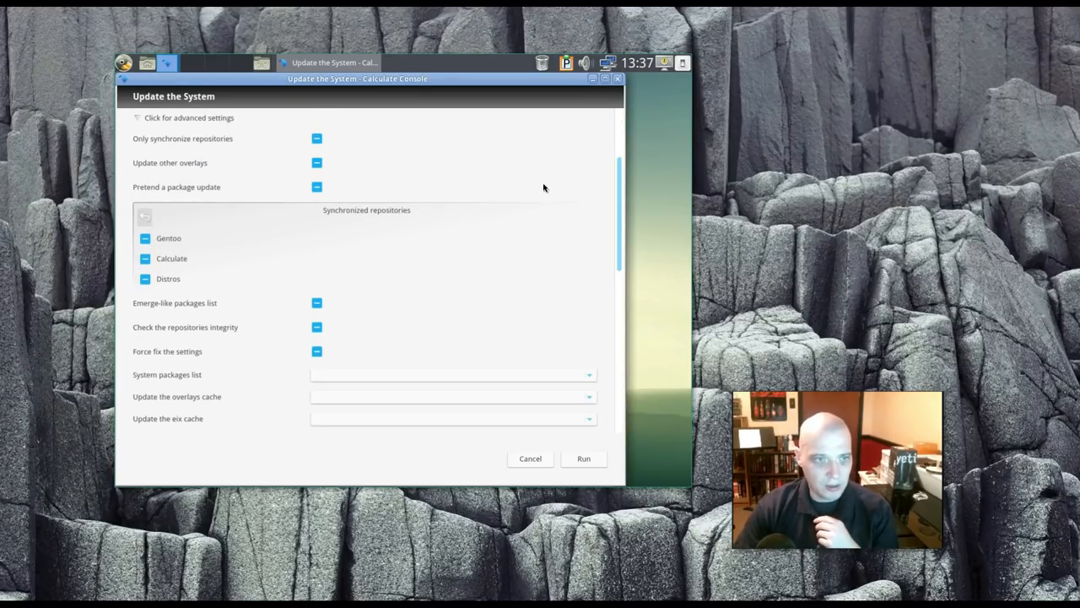
{"action": "mouse_move", "coordinate": [187, 236]}
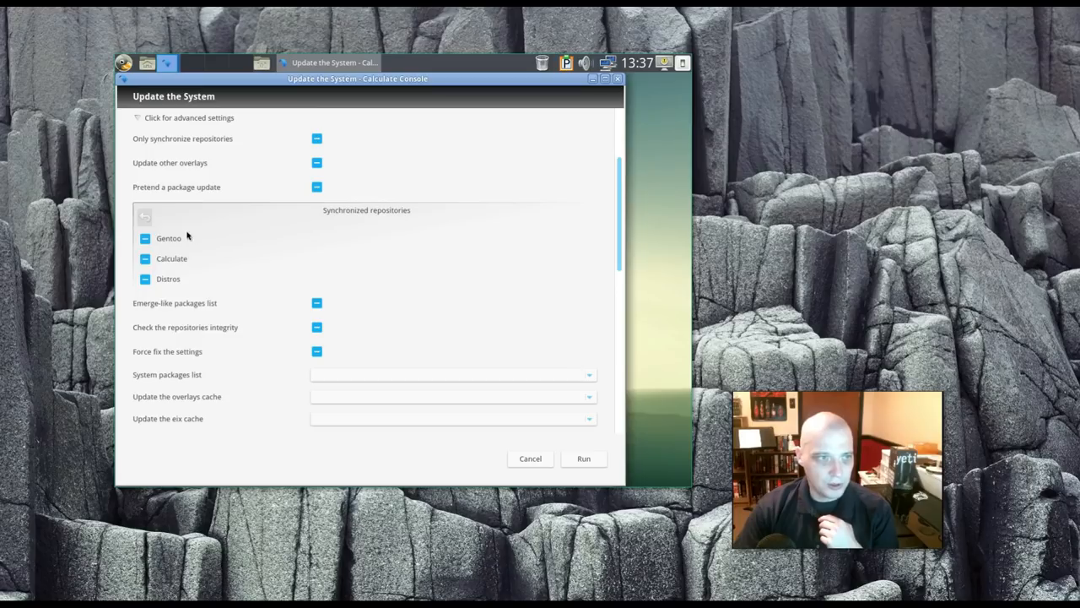
{"action": "scroll", "scroll_direction": "down", "scroll_amount": 3}
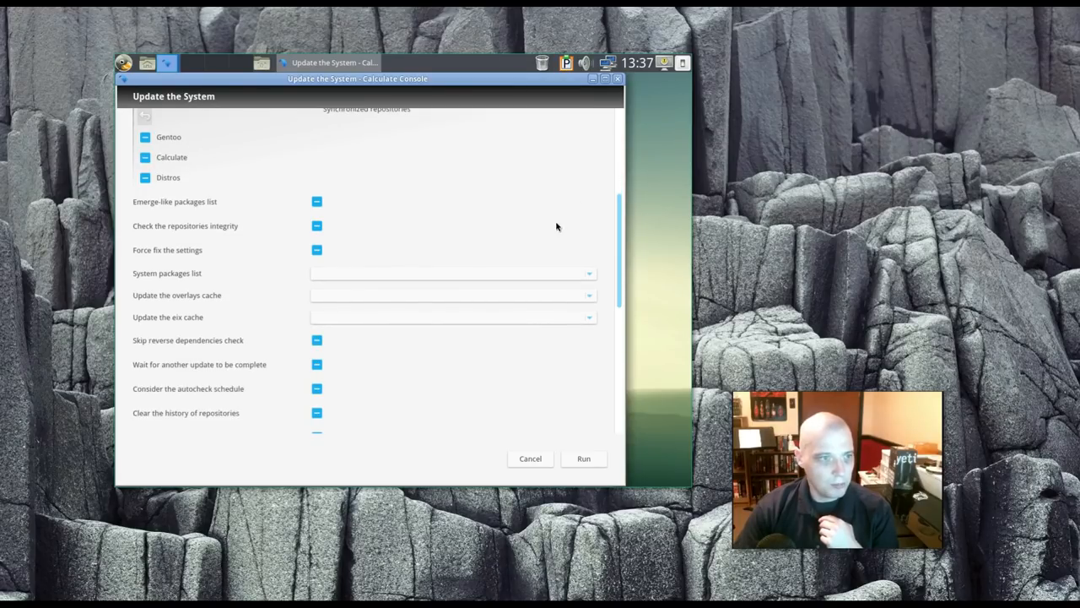
{"action": "scroll", "scroll_direction": "down", "scroll_amount": 3}
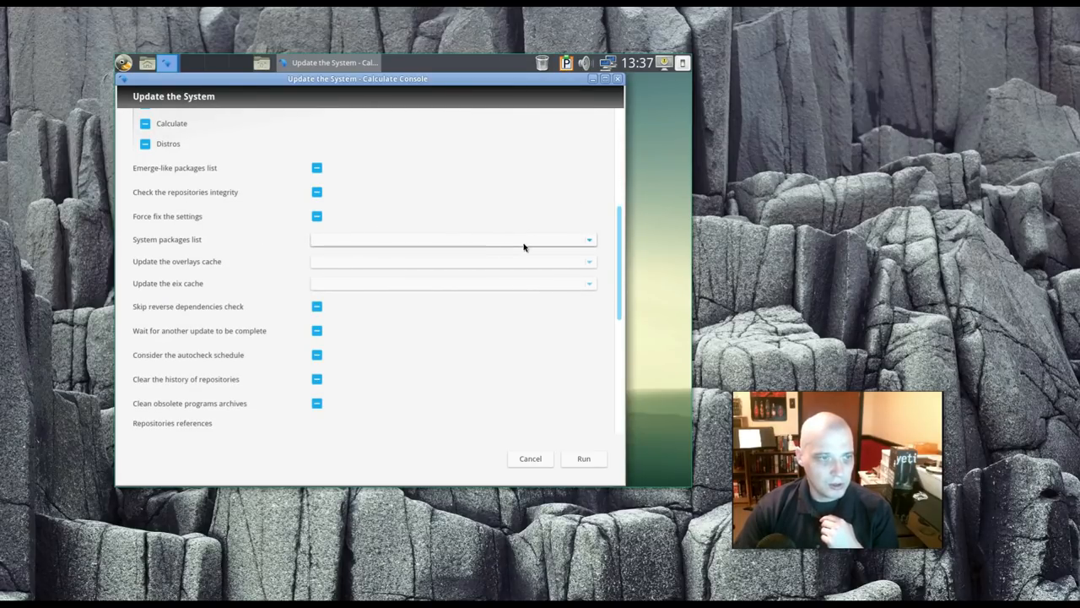
{"action": "scroll", "scroll_direction": "down", "scroll_amount": 3}
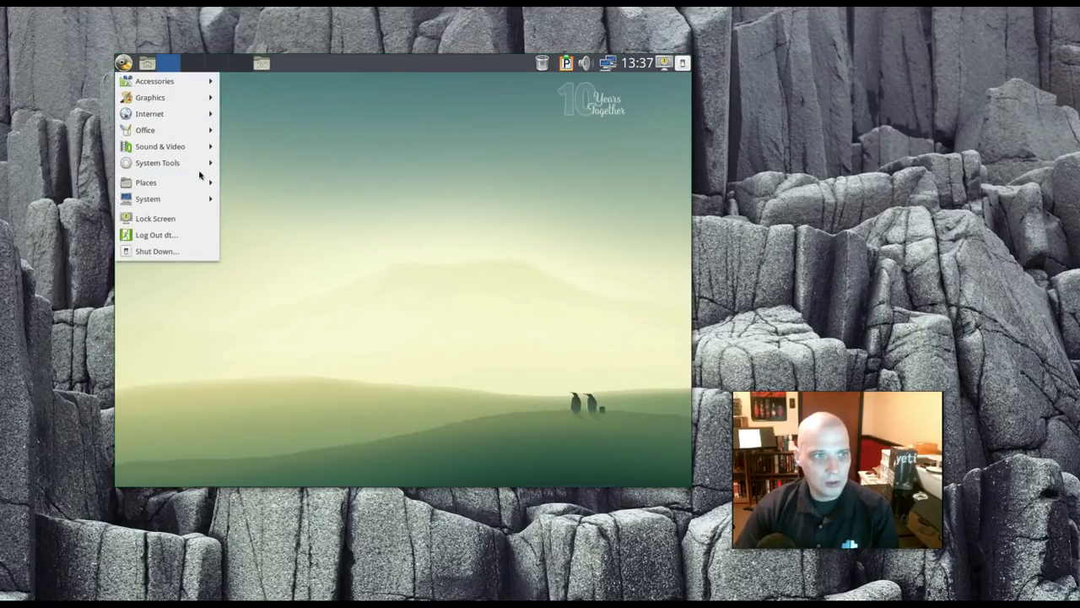
Step: Show the System Tools submenu listing Caja, Calculate Console, GParted and MATE Terminal
{"action": "left_click", "coordinate": [157, 163]}
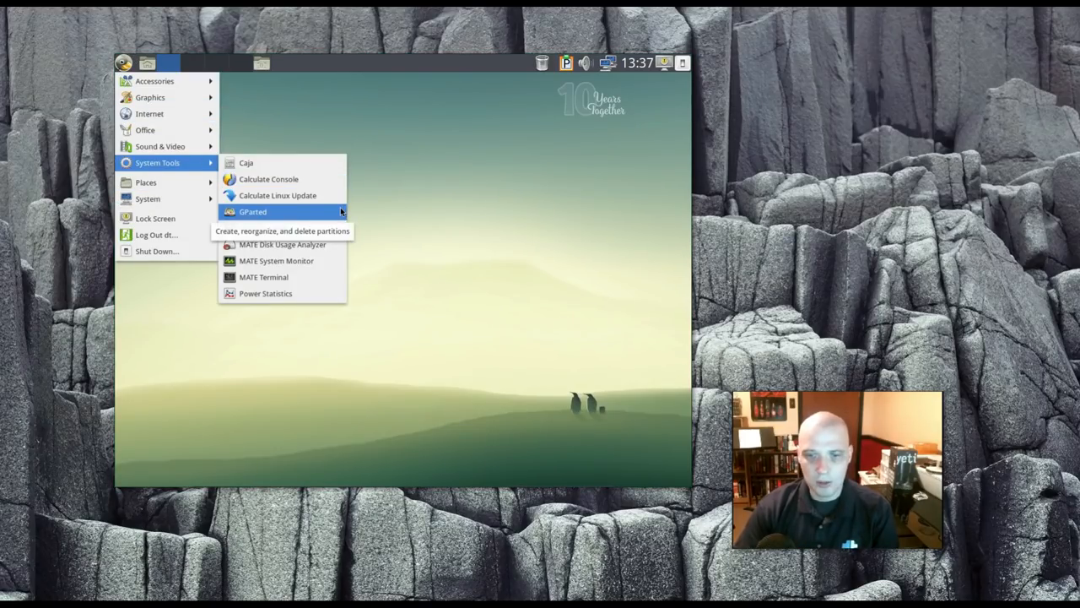
{"action": "mouse_move", "coordinate": [354, 216]}
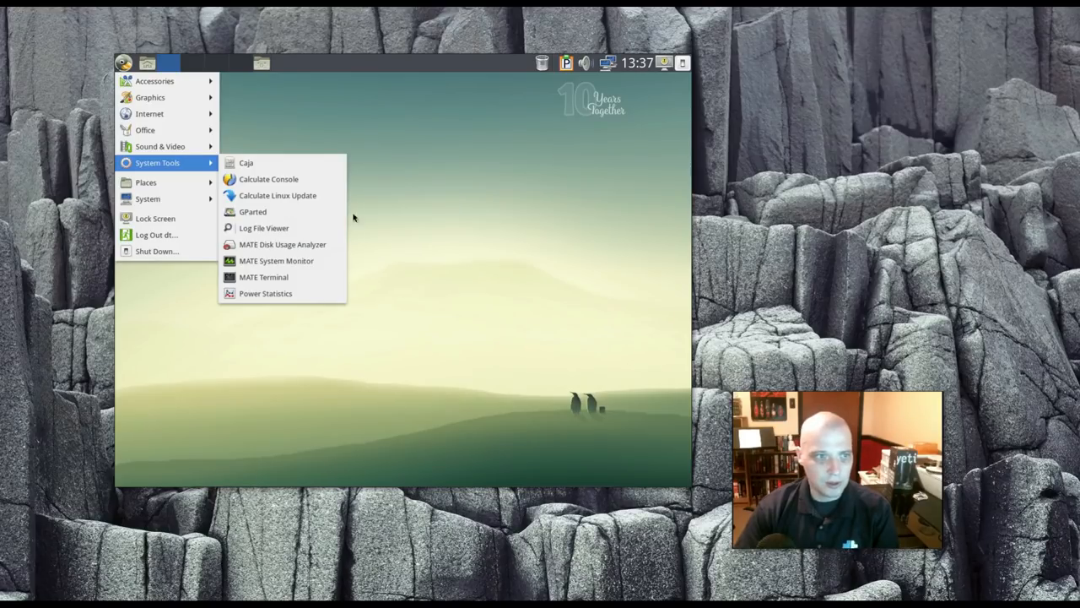
{"action": "mouse_move", "coordinate": [254, 212]}
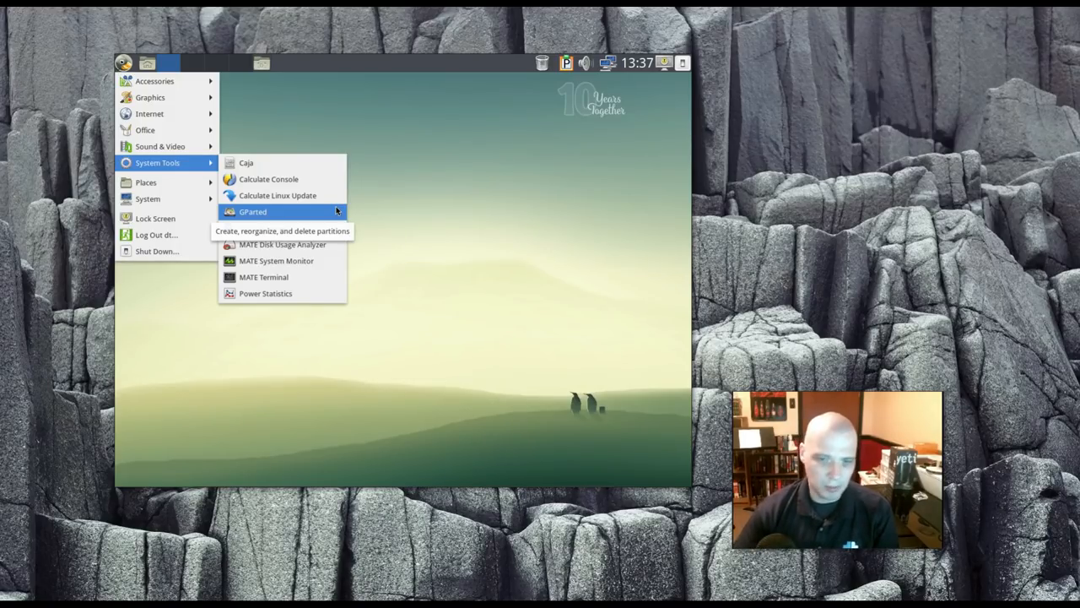
{"action": "mouse_move", "coordinate": [349, 223]}
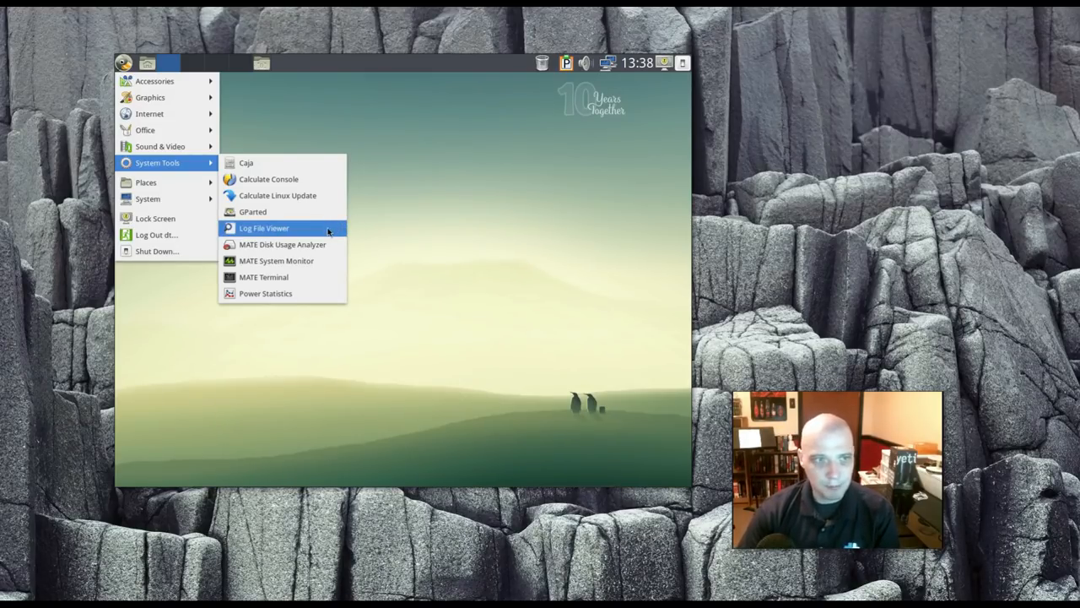
{"action": "mouse_move", "coordinate": [382, 253]}
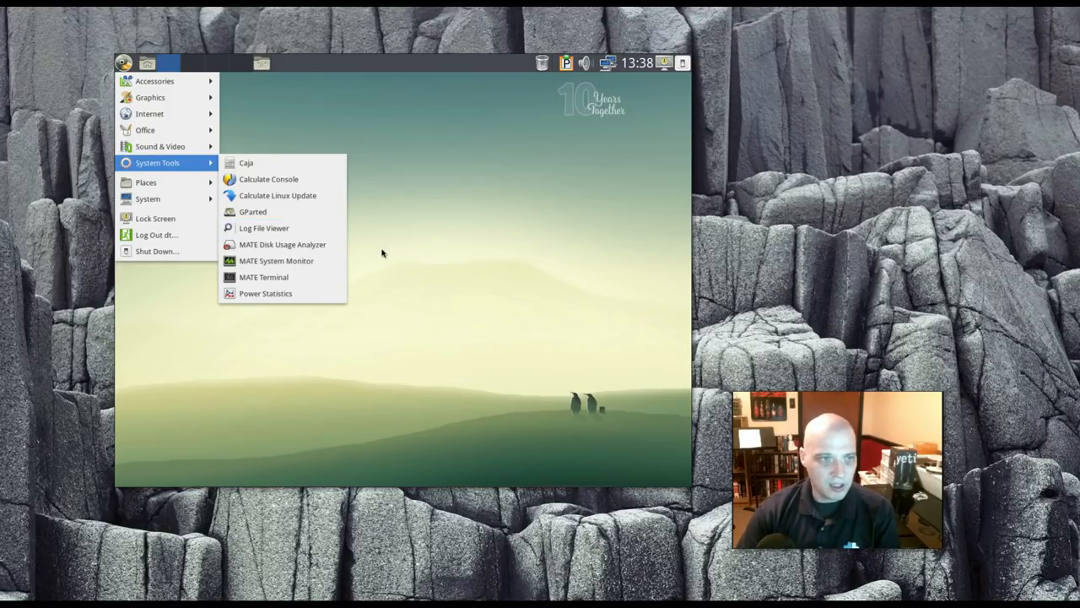
{"action": "mouse_move", "coordinate": [433, 268]}
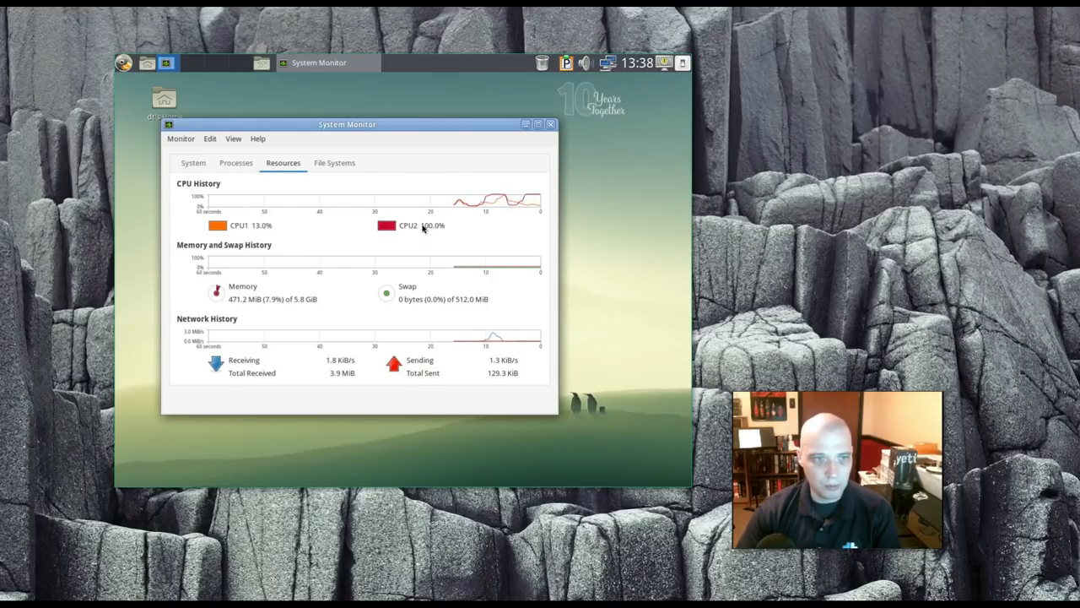
{"action": "mouse_move", "coordinate": [386, 226]}
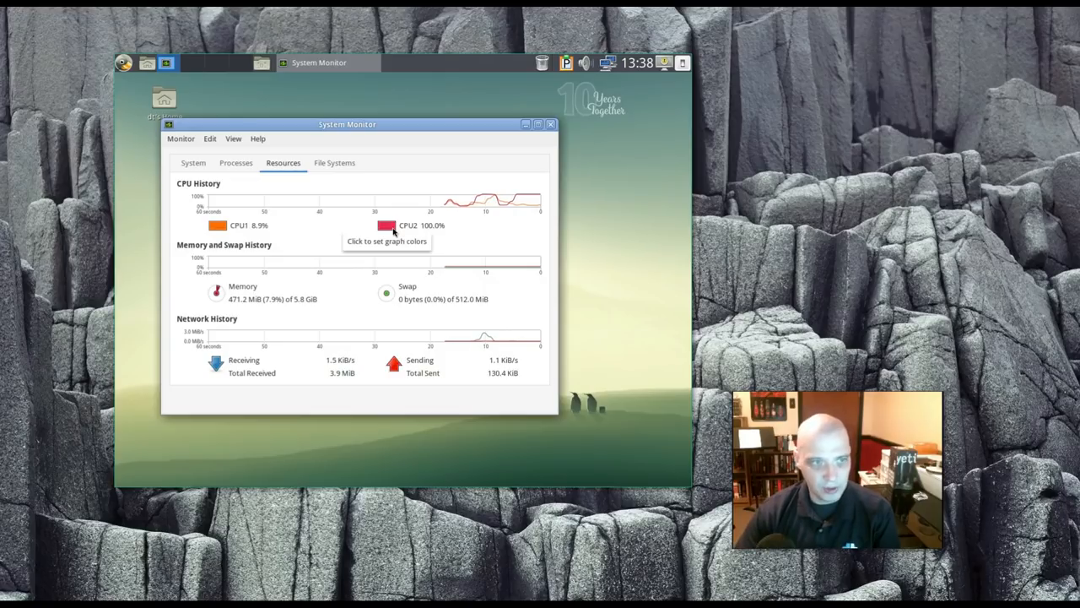
{"action": "mouse_move", "coordinate": [287, 245]}
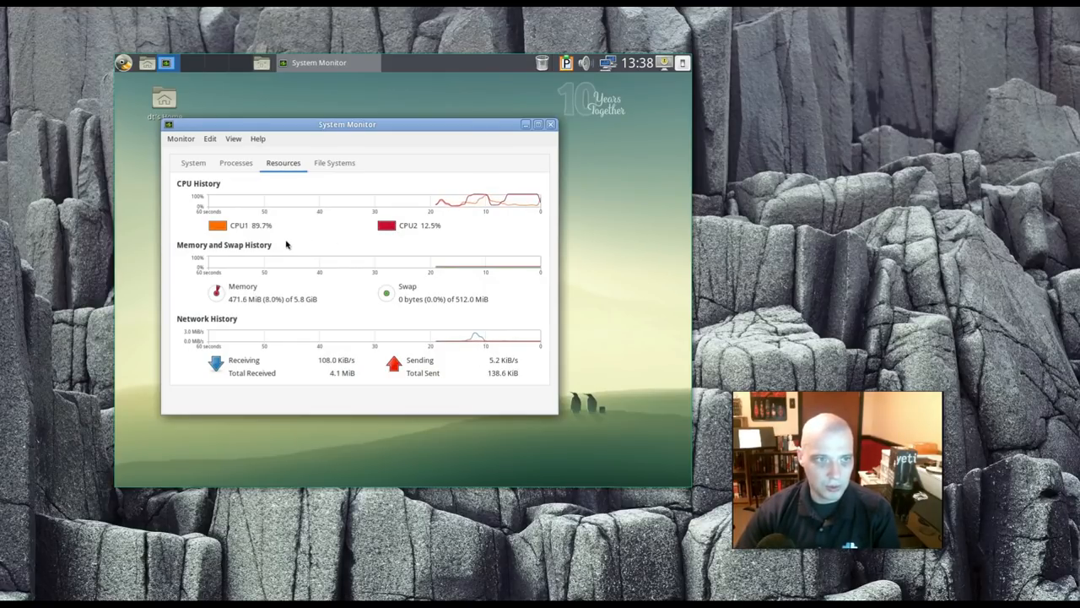
{"action": "mouse_move", "coordinate": [574, 214]}
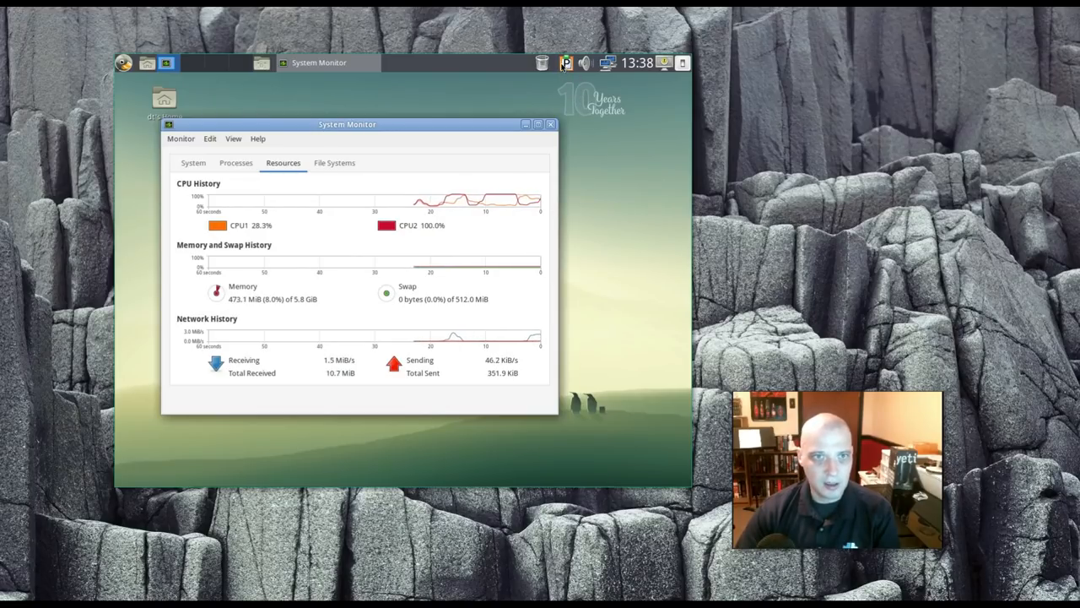
{"action": "mouse_move", "coordinate": [616, 270]}
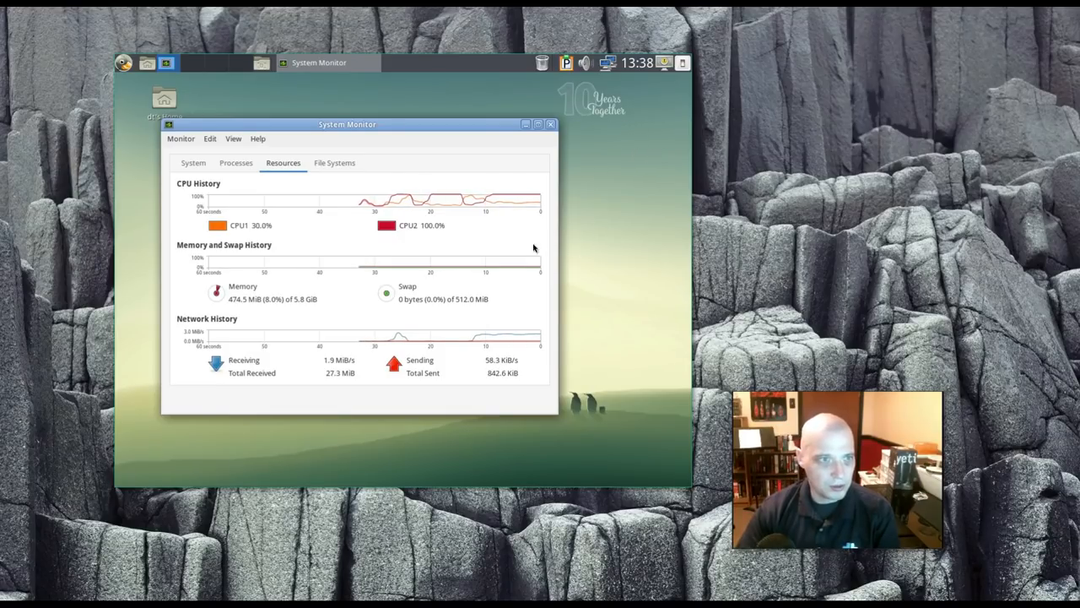
{"action": "mouse_move", "coordinate": [253, 317]}
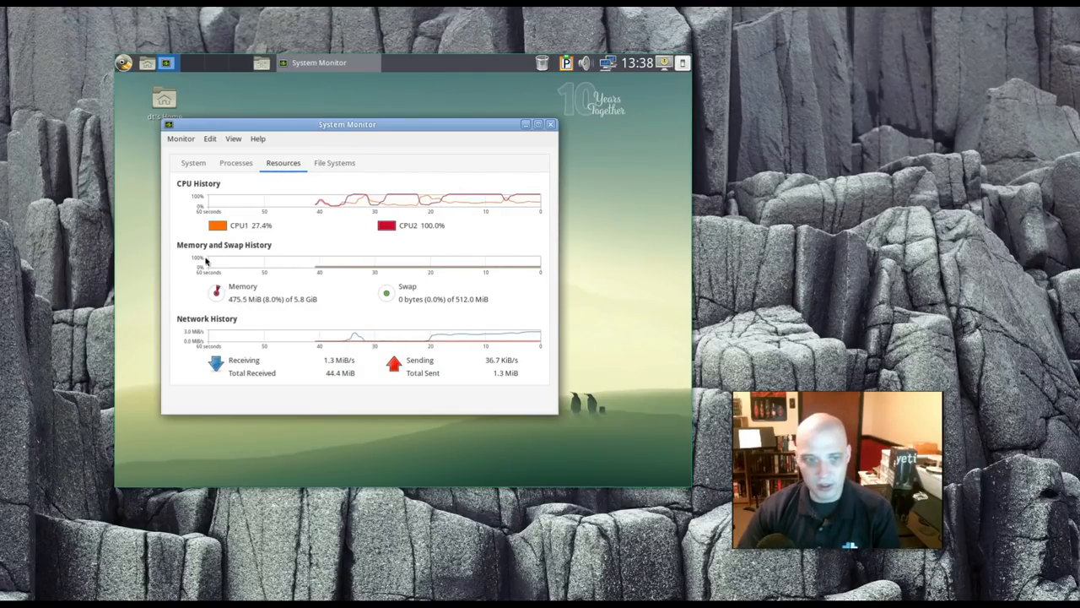
{"action": "mouse_move", "coordinate": [122, 171]}
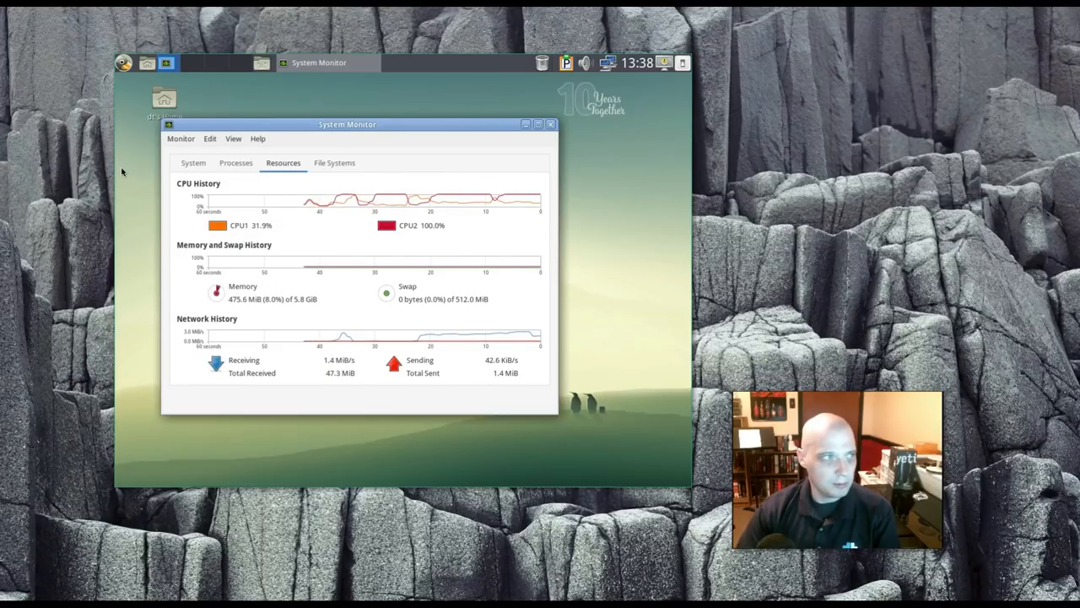
Step: Launch MATE Terminal and check its version 1.18.2 under Help > About
{"action": "left_click", "coordinate": [123, 63]}
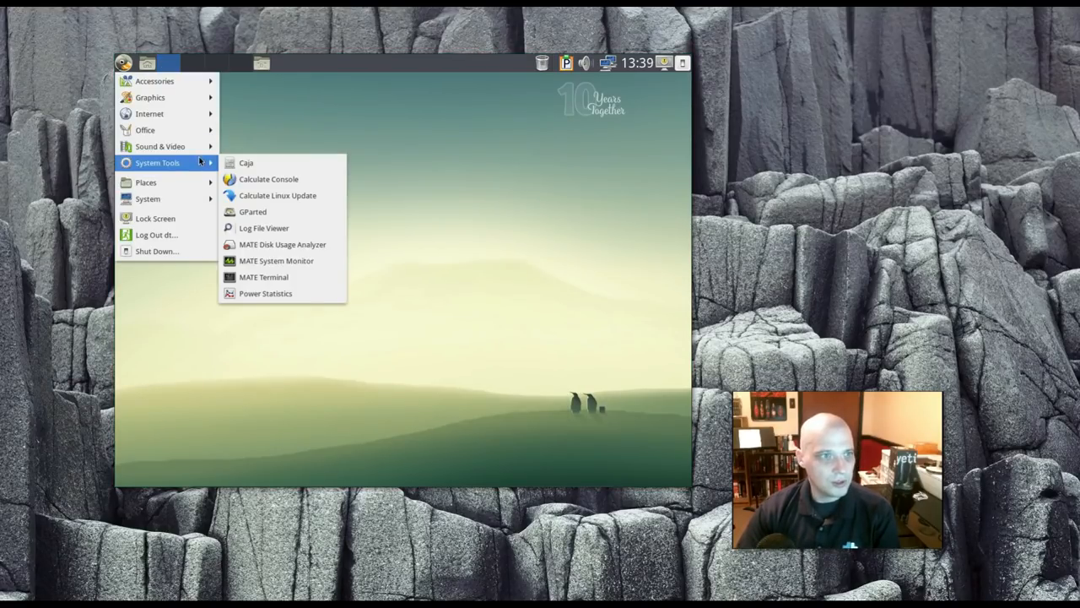
{"action": "left_click", "coordinate": [263, 277]}
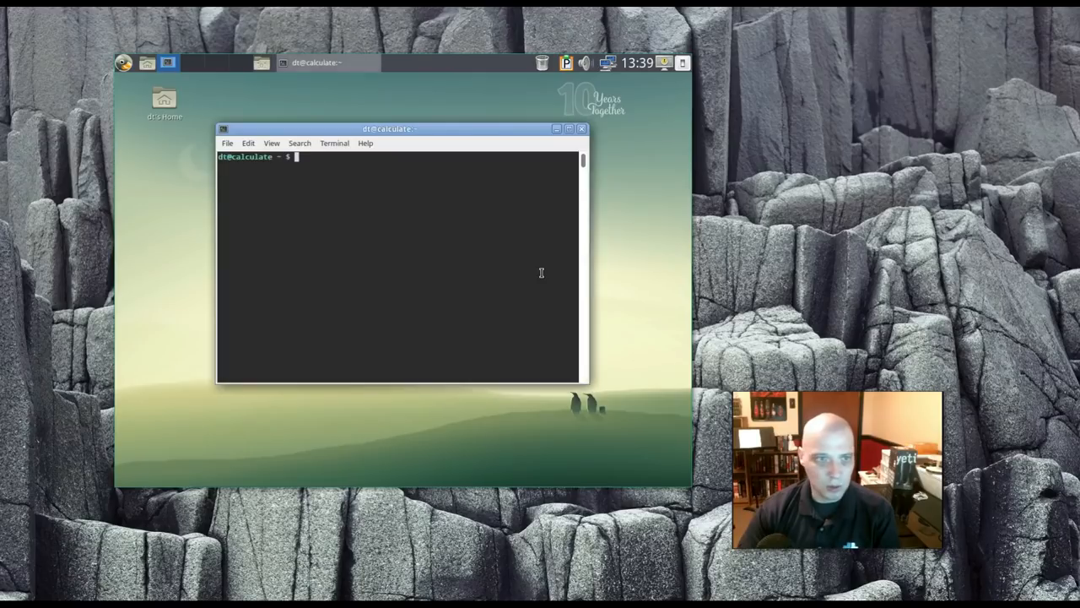
{"action": "left_click", "coordinate": [365, 142]}
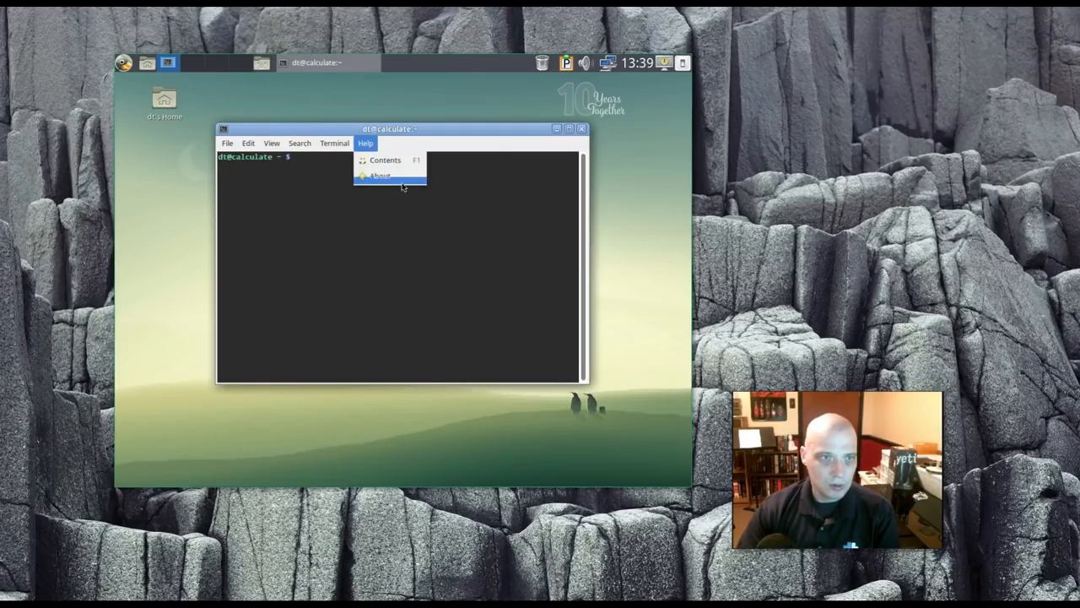
{"action": "left_click", "coordinate": [379, 176]}
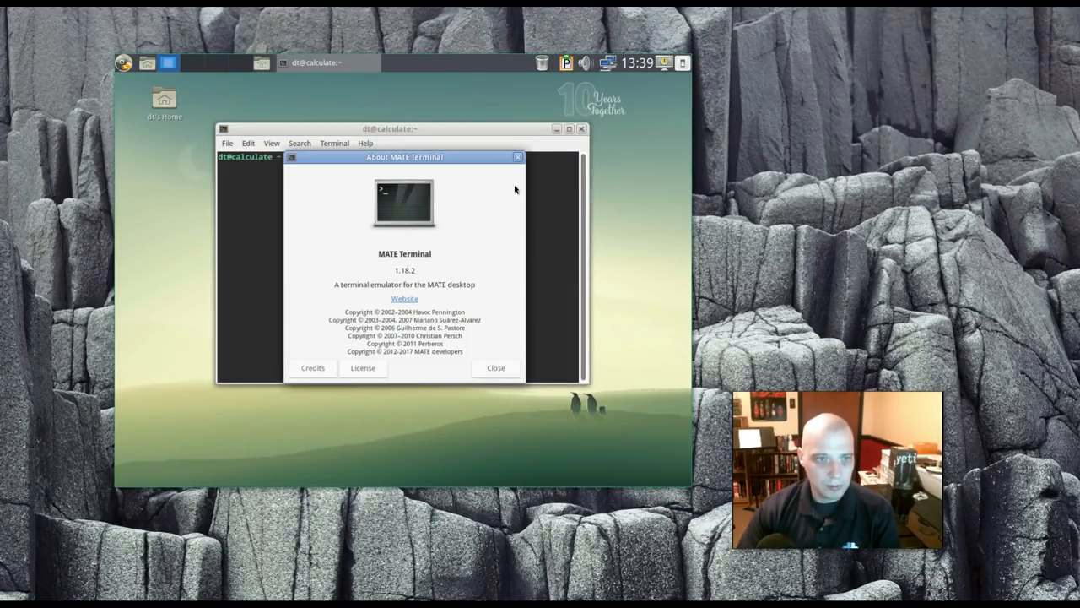
{"action": "left_click", "coordinate": [124, 62]}
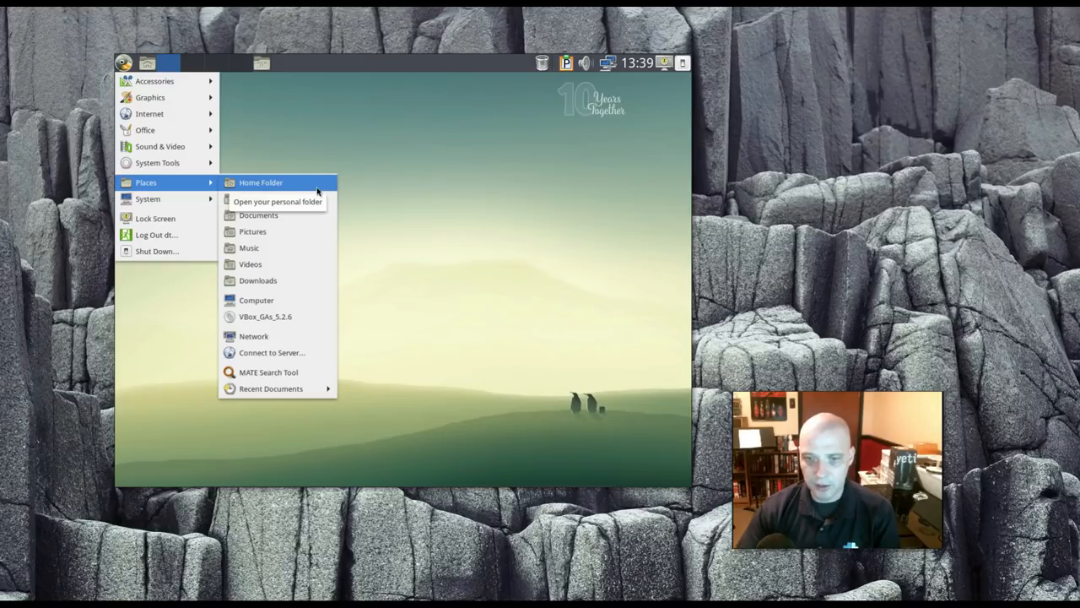
{"action": "mouse_move", "coordinate": [381, 187]}
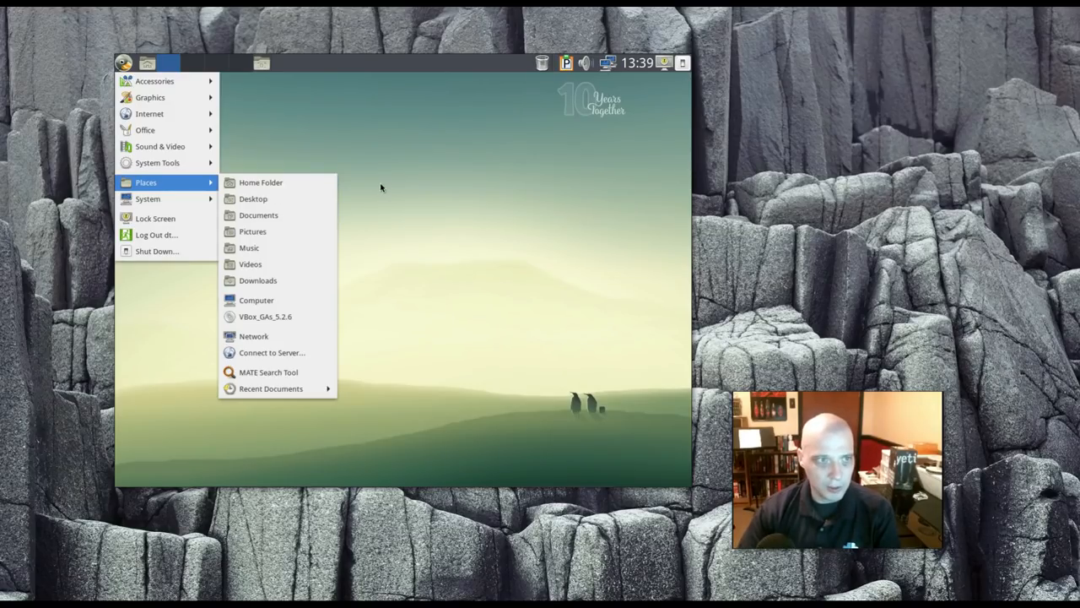
{"action": "mouse_move", "coordinate": [260, 182]}
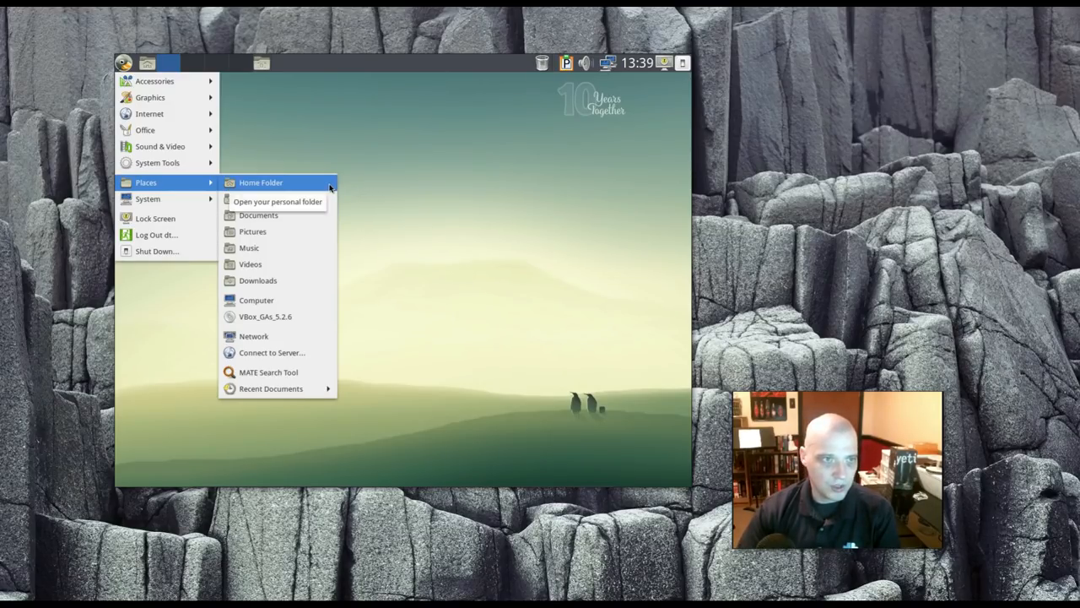
Step: Browse Places, then open Control Center from the System menu
{"action": "left_click", "coordinate": [260, 182]}
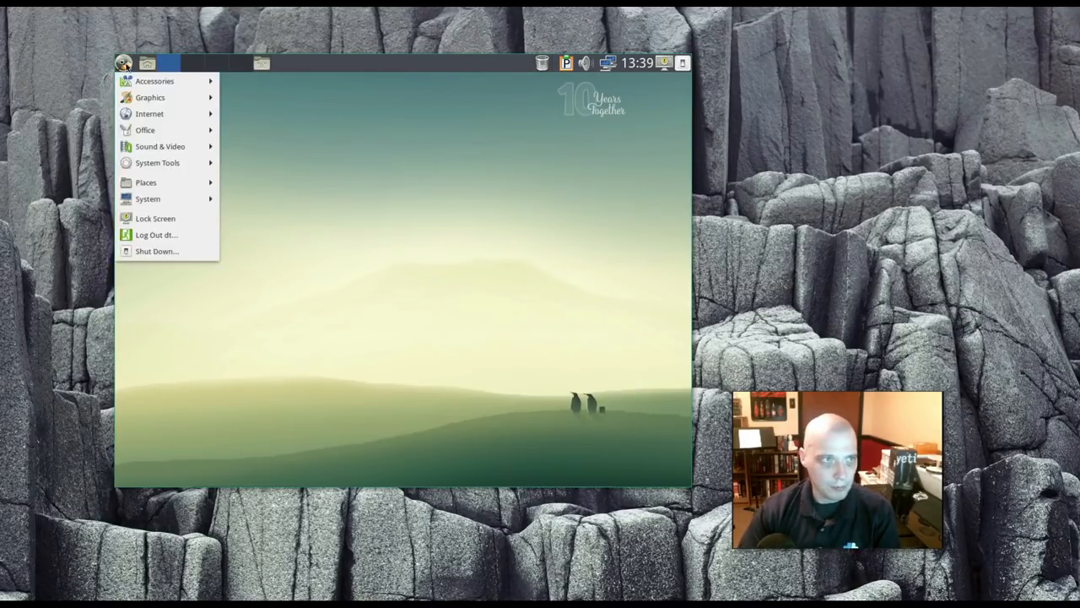
{"action": "mouse_move", "coordinate": [147, 199]}
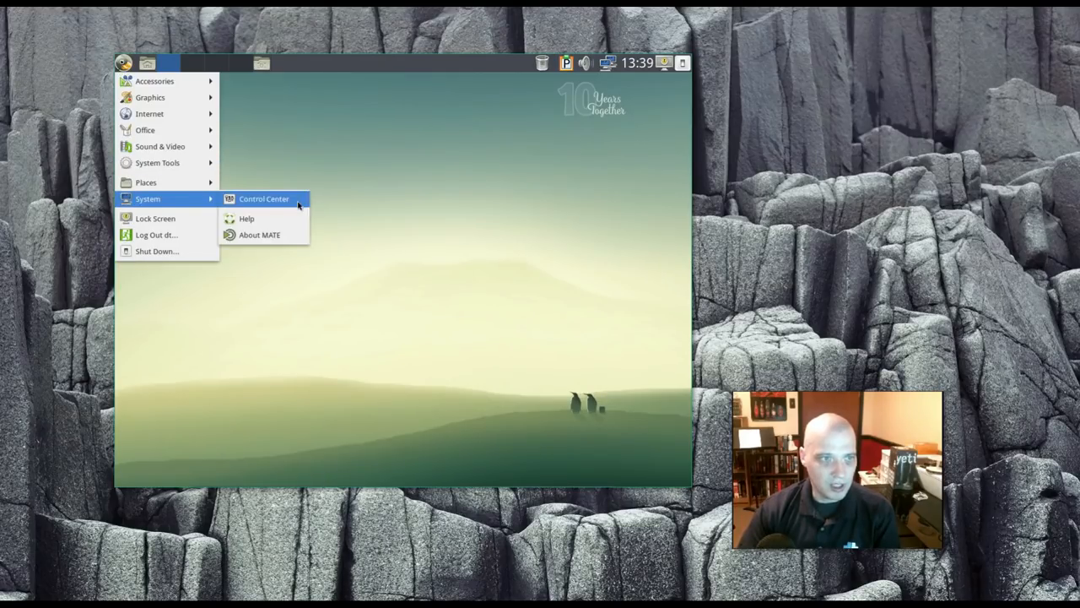
{"action": "left_click", "coordinate": [264, 199]}
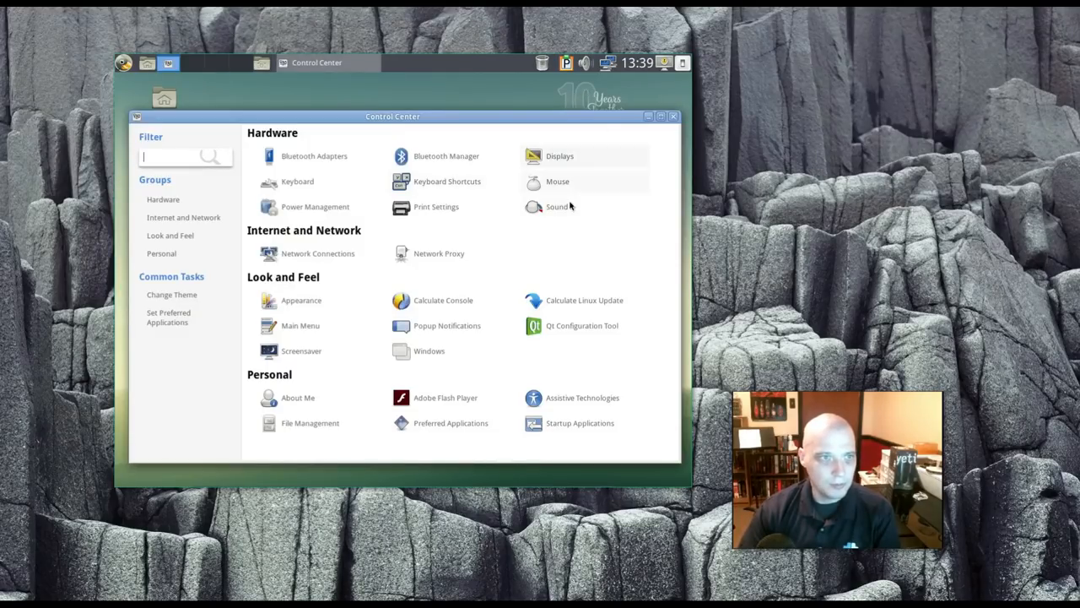
{"action": "mouse_move", "coordinate": [660, 231]}
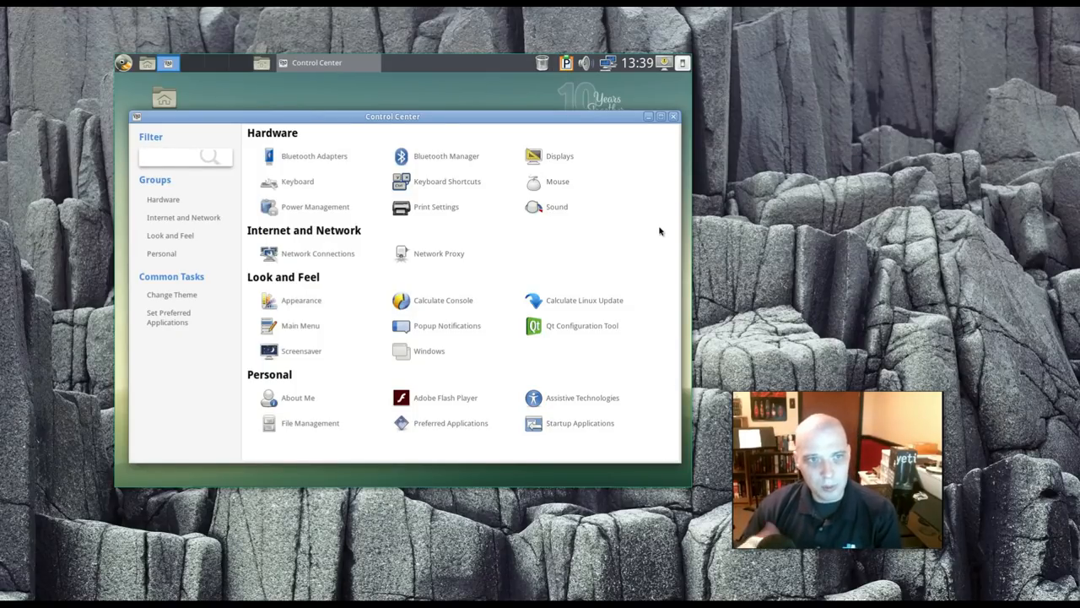
{"action": "left_click", "coordinate": [173, 157]}
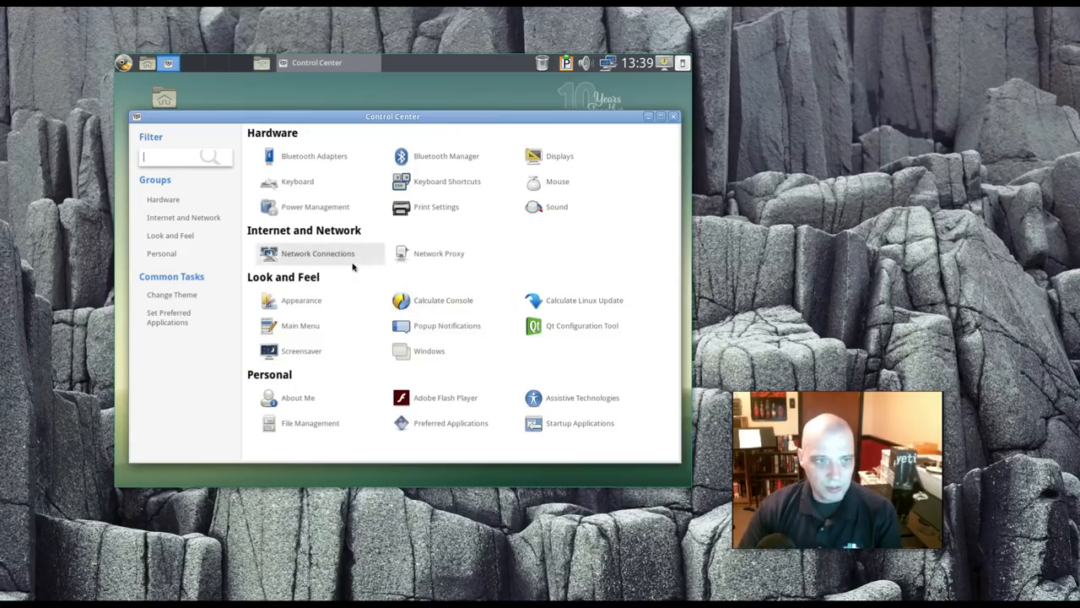
{"action": "mouse_move", "coordinate": [301, 299]}
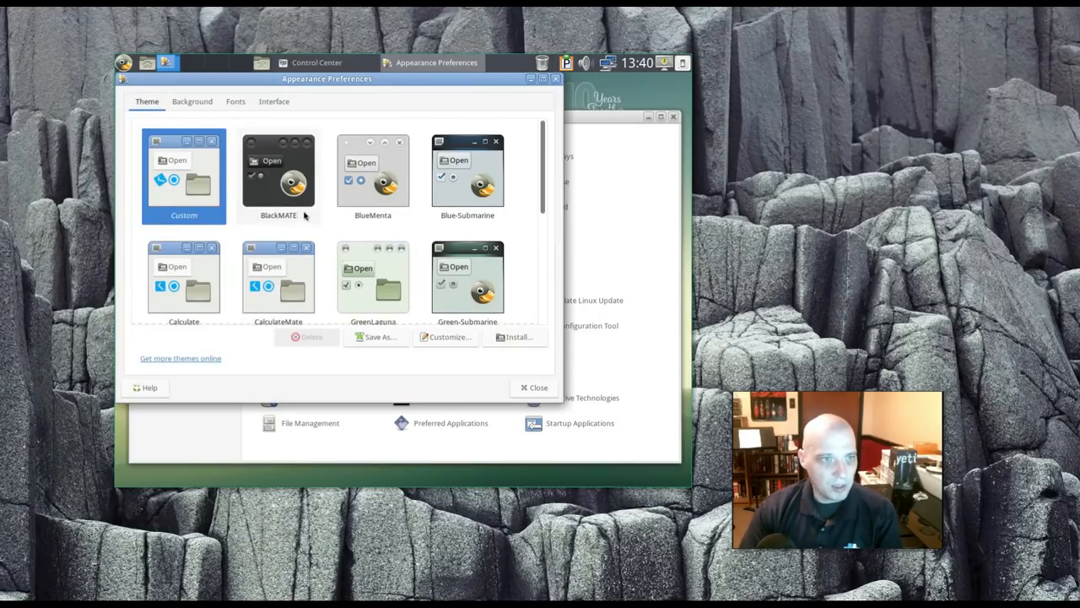
{"action": "mouse_move", "coordinate": [198, 209]}
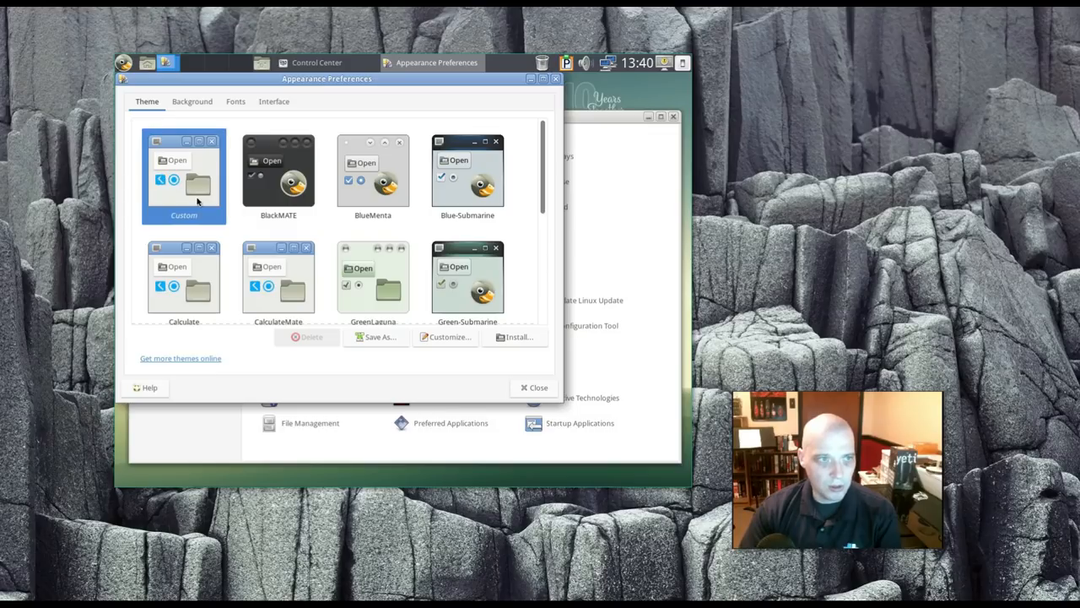
{"action": "mouse_move", "coordinate": [283, 198]}
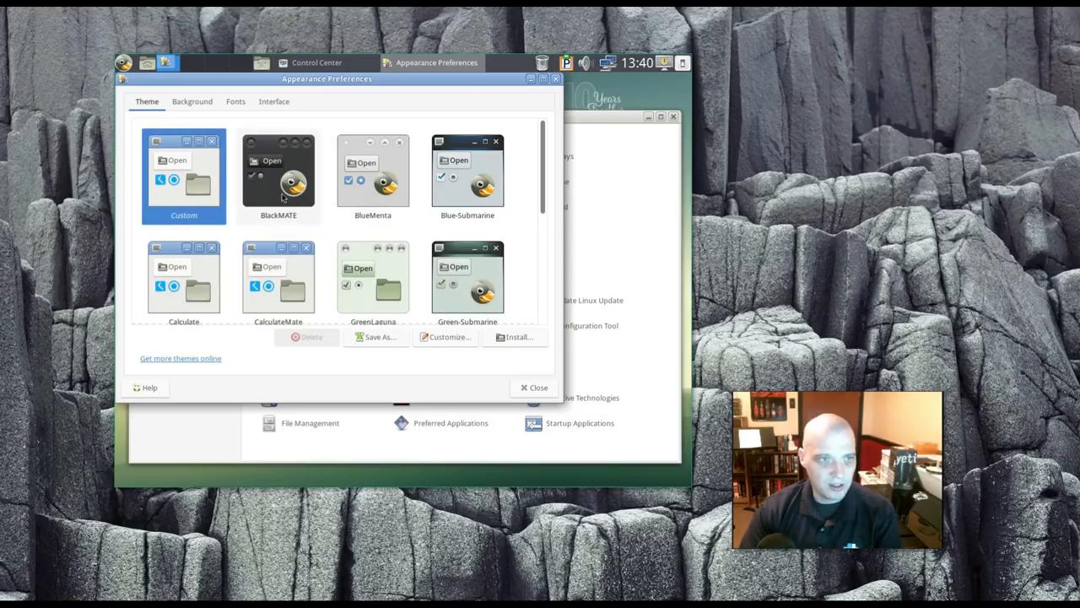
Step: Select the BlackMATE theme on the Theme tab, then close Appearance Preferences
{"action": "left_click", "coordinate": [279, 175]}
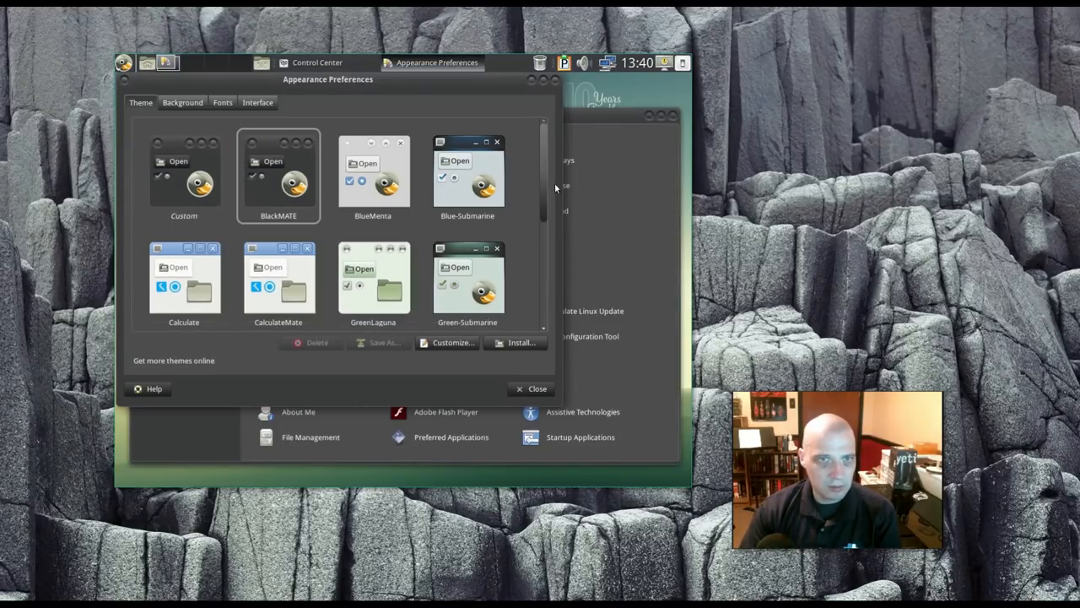
{"action": "scroll", "scroll_direction": "down", "scroll_amount": 3}
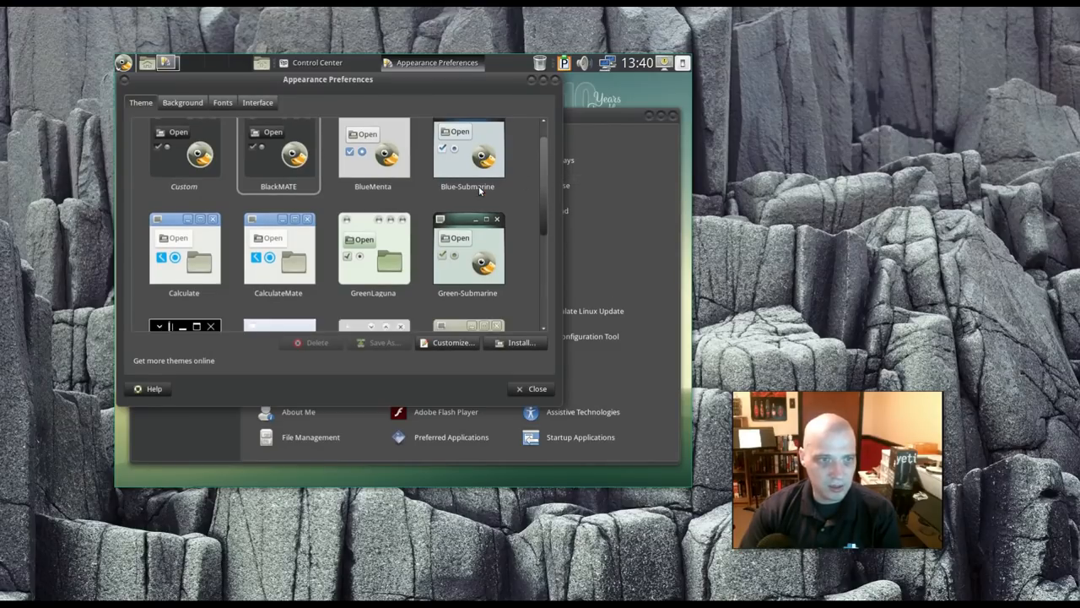
{"action": "scroll", "scroll_direction": "down", "scroll_amount": 3}
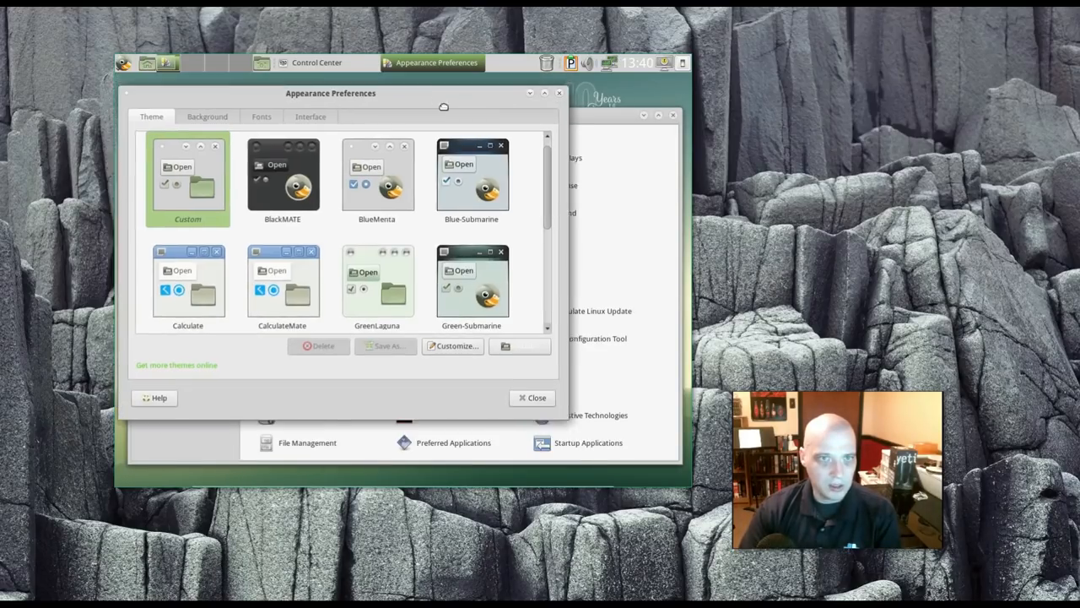
{"action": "left_click_drag", "start_coordinate": [330, 93], "coordinate": [391, 105]}
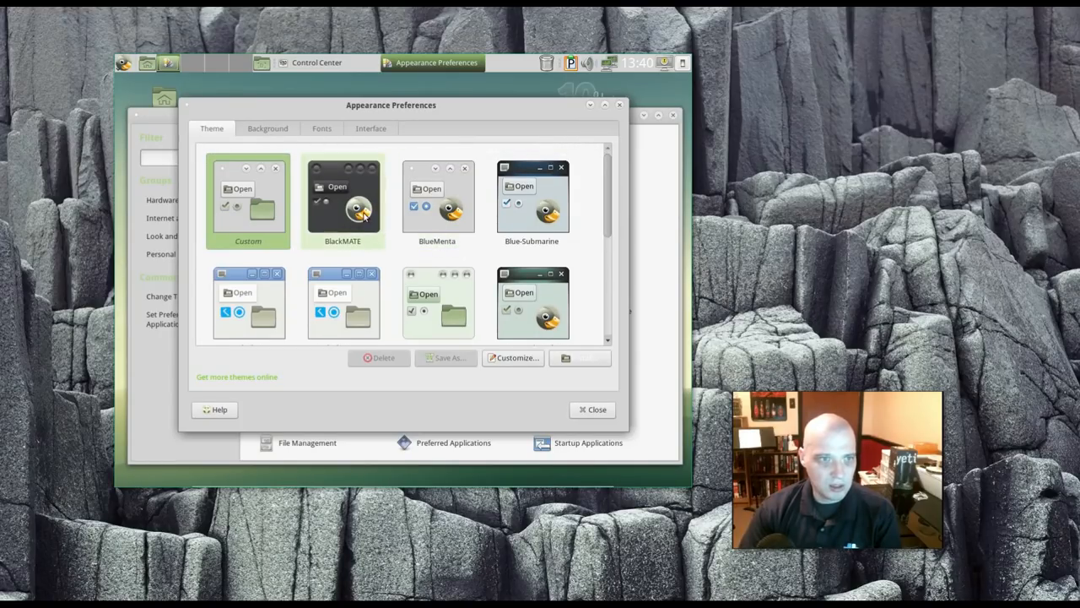
{"action": "left_click", "coordinate": [343, 200]}
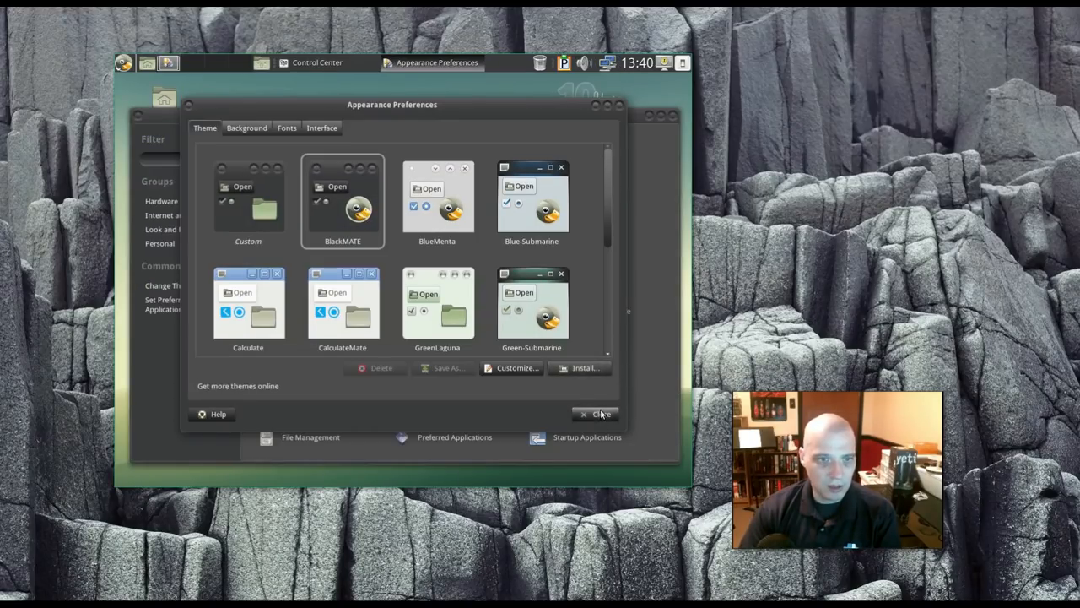
{"action": "left_click", "coordinate": [598, 414]}
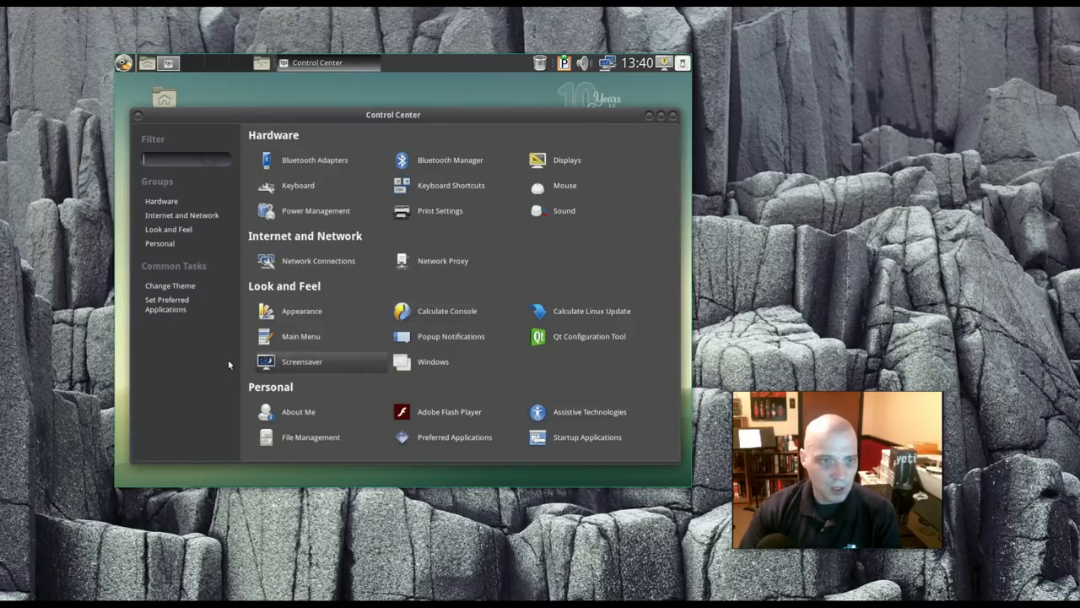
{"action": "mouse_move", "coordinate": [639, 365]}
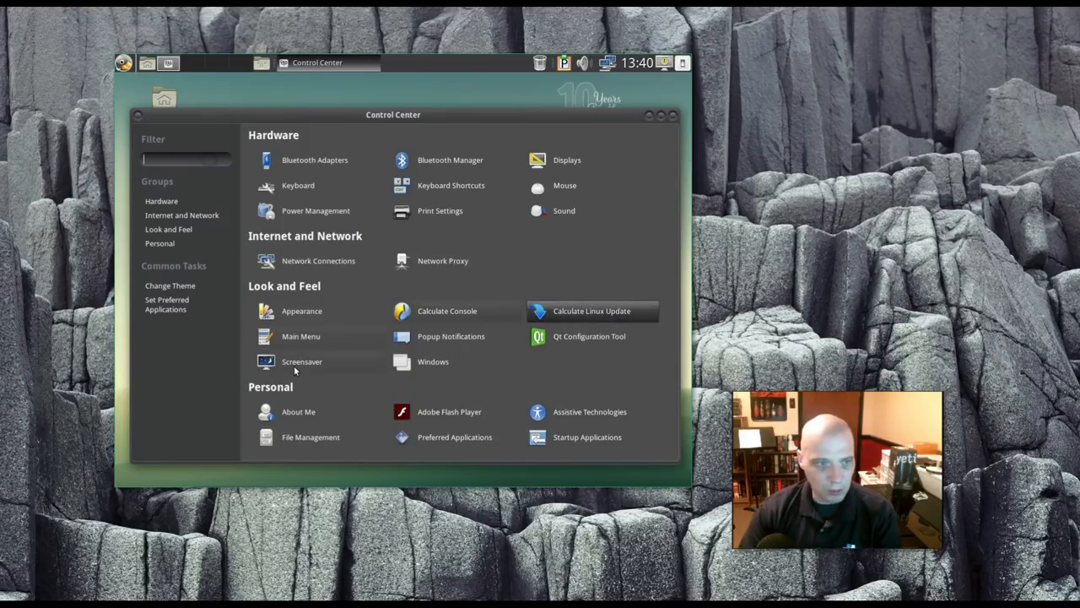
{"action": "mouse_move", "coordinate": [433, 361]}
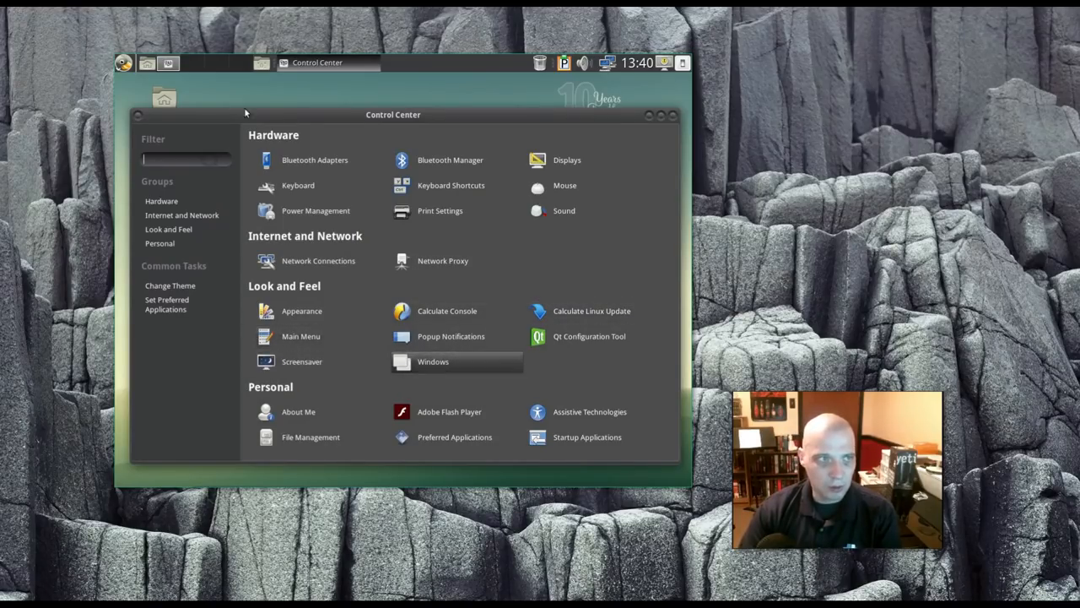
Step: Open Startup Applications under Personal in Control Center
{"action": "left_click", "coordinate": [124, 62]}
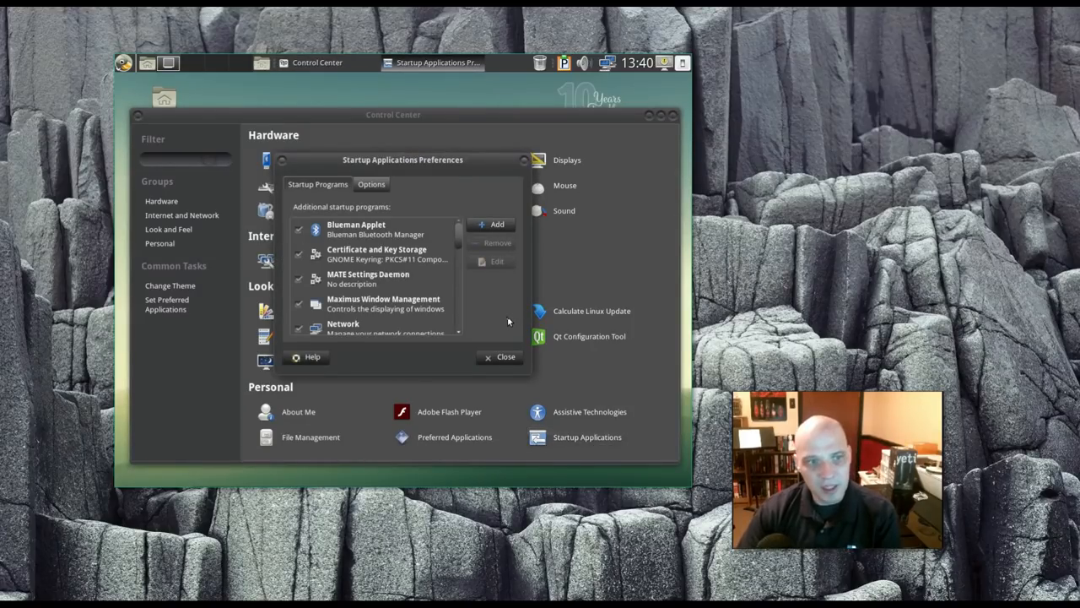
{"action": "mouse_move", "coordinate": [482, 328]}
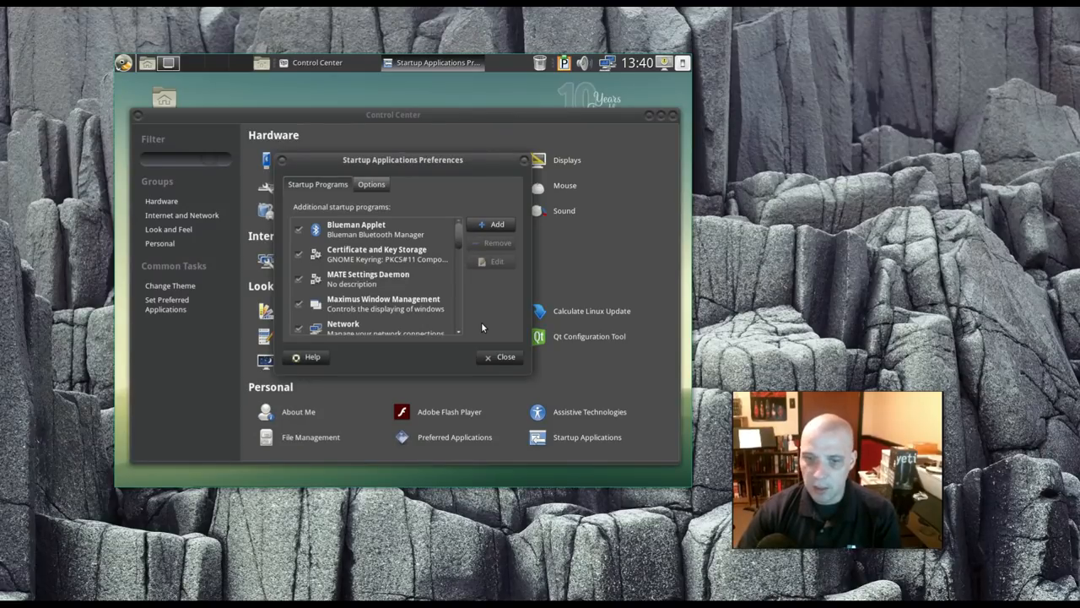
{"action": "mouse_move", "coordinate": [523, 184]}
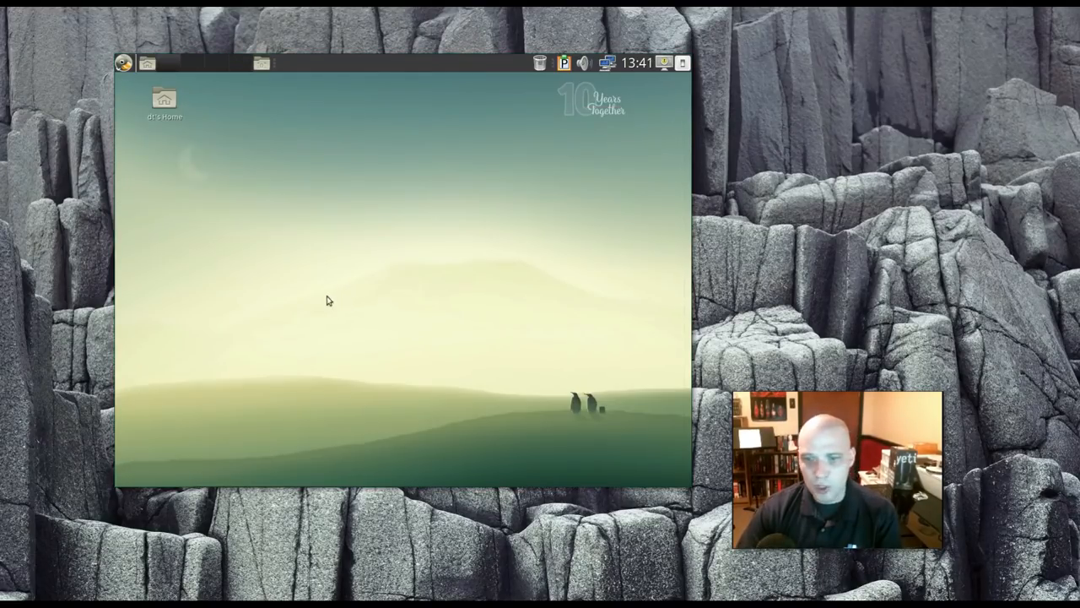
Step: Choose Change Desktop Background from the desktop's right-click menu
{"action": "right_click", "coordinate": [329, 302]}
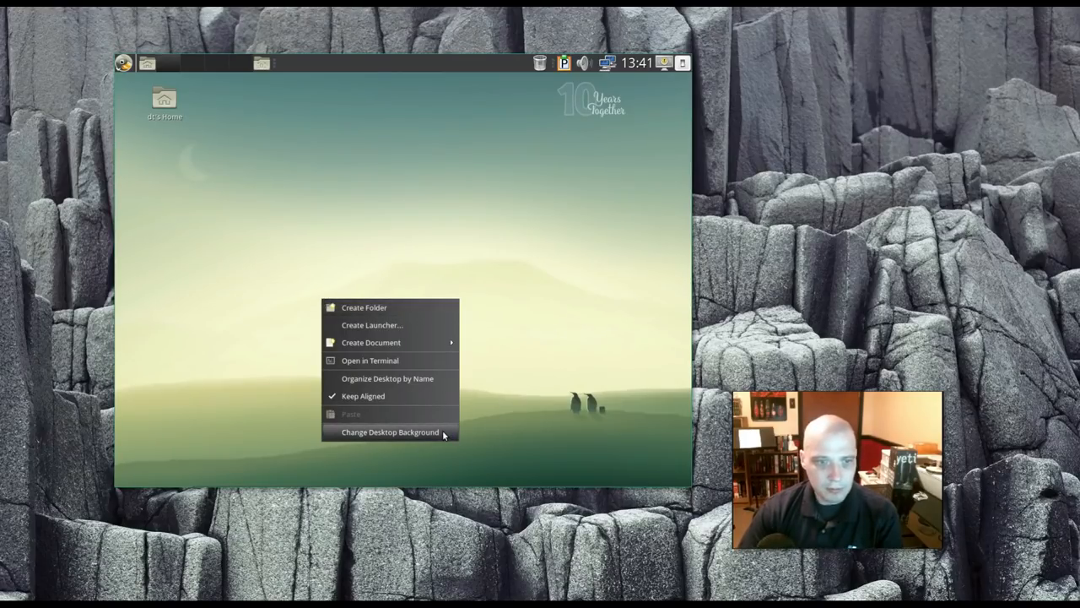
{"action": "left_click", "coordinate": [389, 432]}
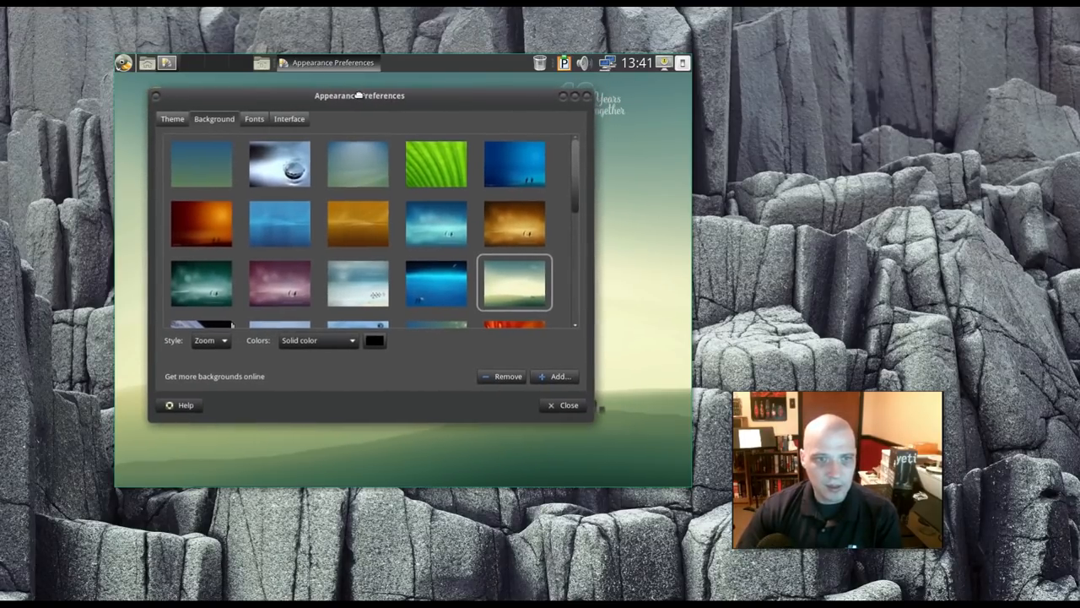
Step: Try the penguin and orange sunset wallpapers, settle on the blue MATE logo, and close
{"action": "left_click_drag", "start_coordinate": [360, 95], "coordinate": [345, 90]}
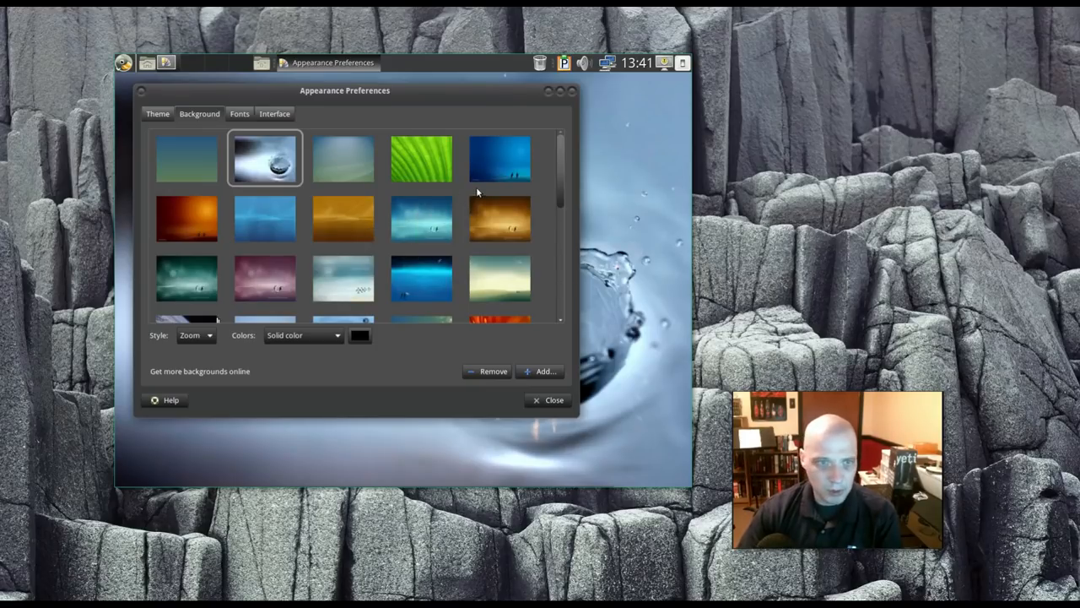
{"action": "left_click", "coordinate": [498, 158]}
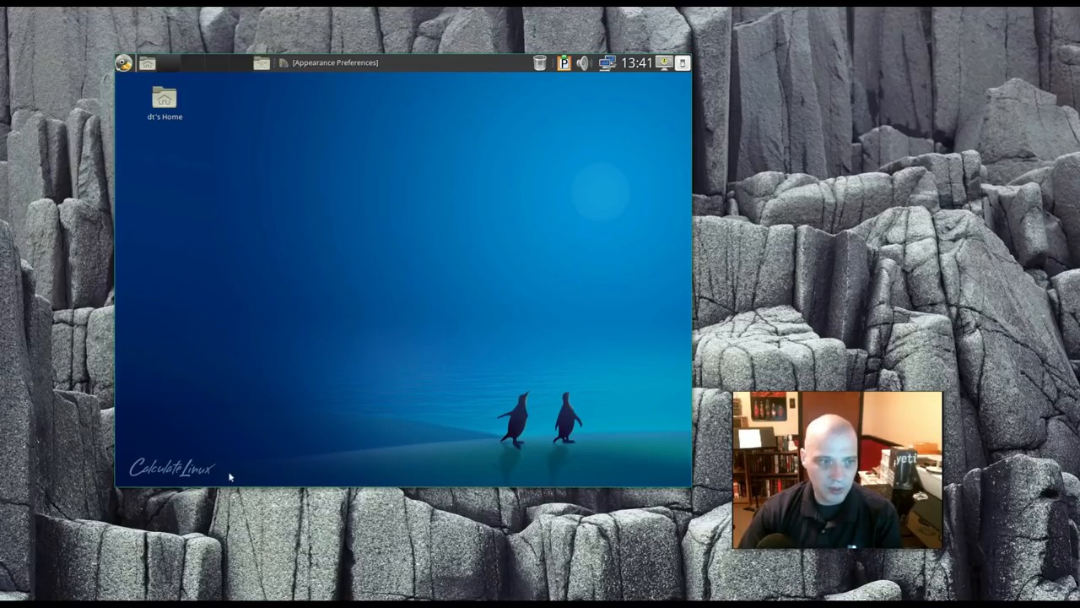
{"action": "mouse_move", "coordinate": [336, 66]}
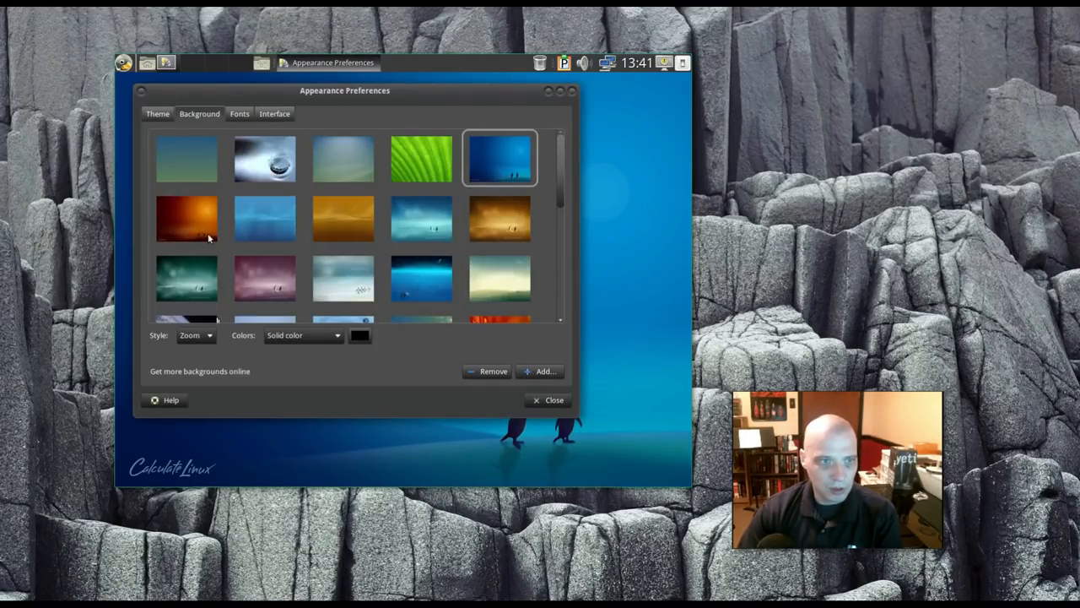
{"action": "left_click", "coordinate": [186, 217]}
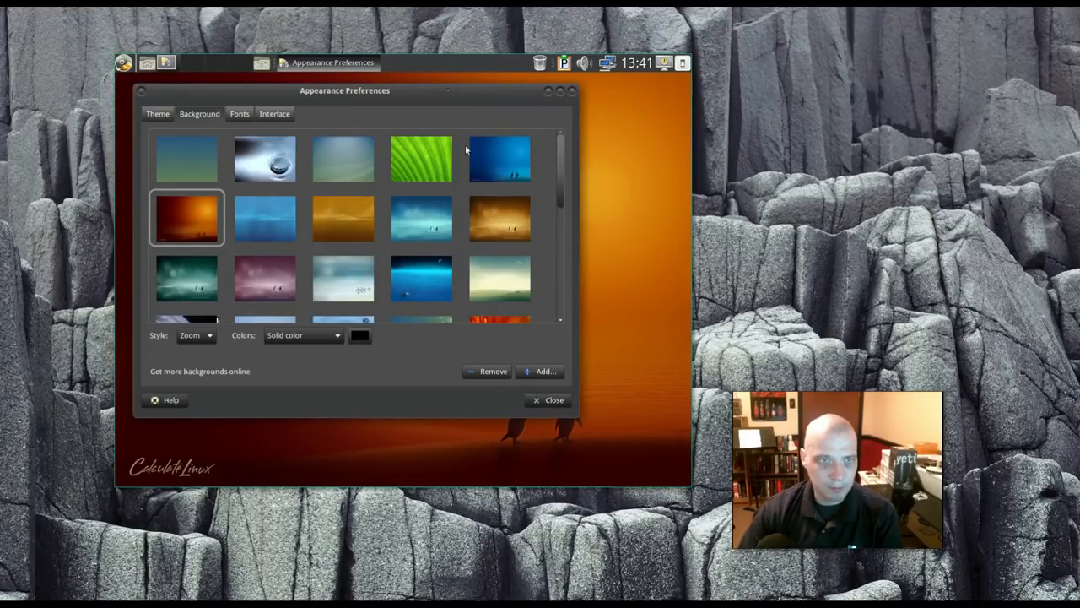
{"action": "left_click", "coordinate": [549, 400]}
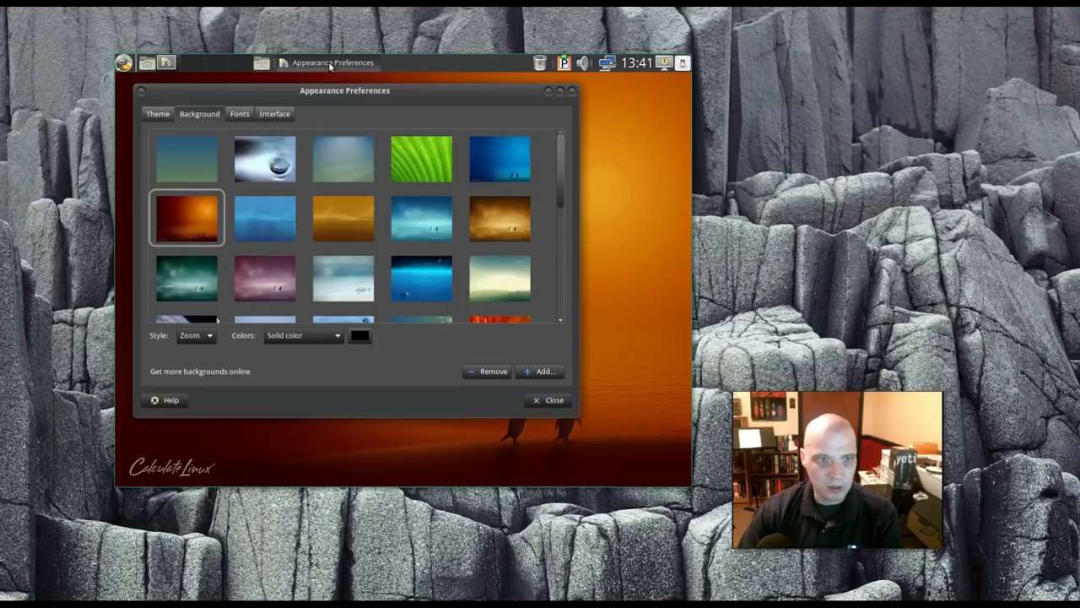
{"action": "scroll", "scroll_direction": "down", "scroll_amount": 3}
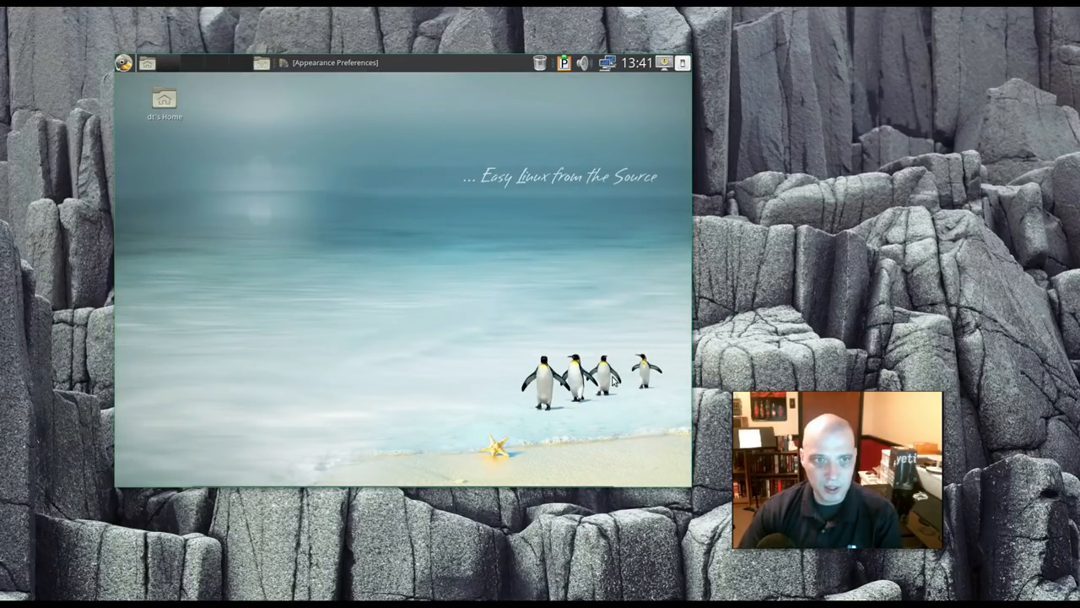
{"action": "mouse_move", "coordinate": [486, 196]}
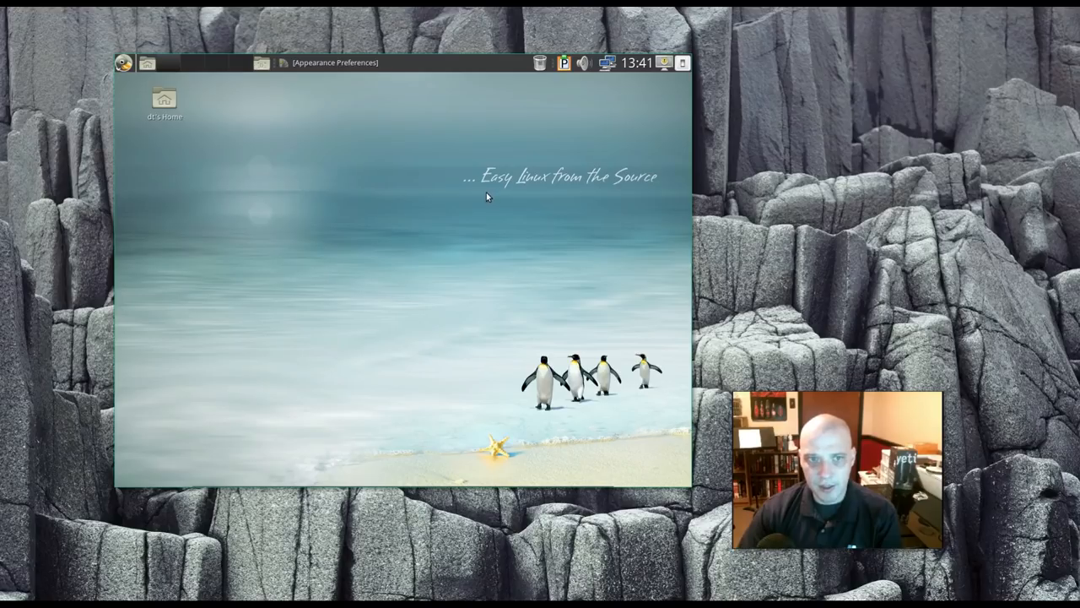
{"action": "mouse_move", "coordinate": [541, 384]}
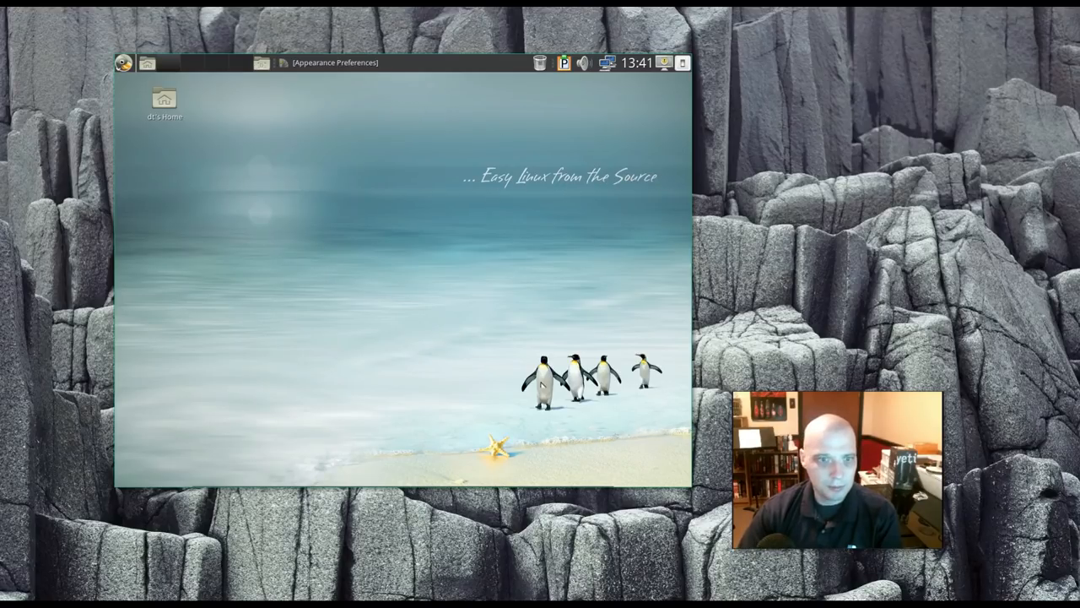
{"action": "left_click", "coordinate": [333, 61]}
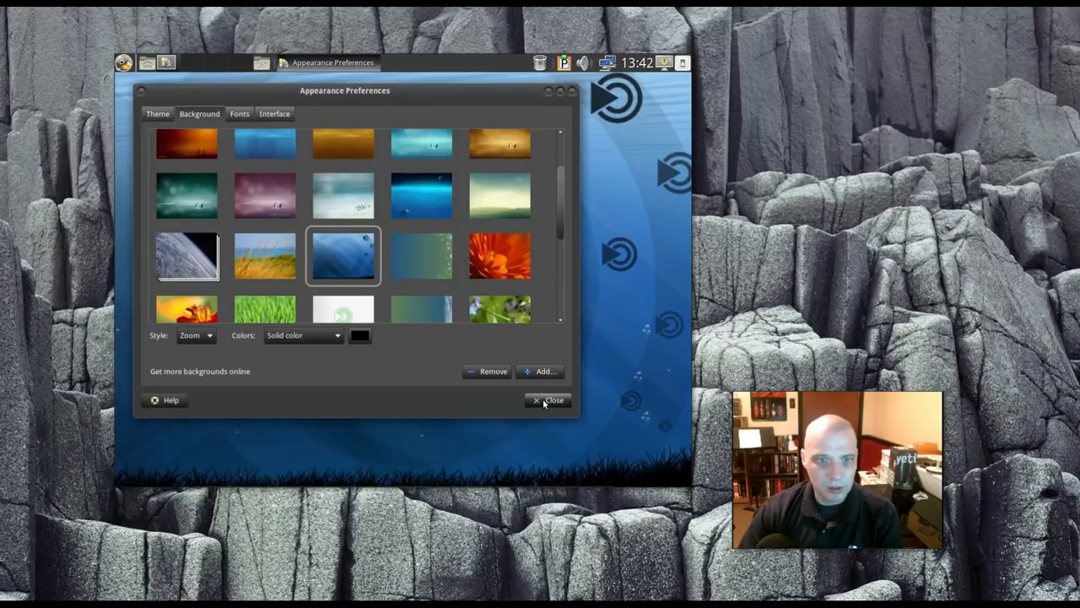
{"action": "left_click", "coordinate": [549, 400]}
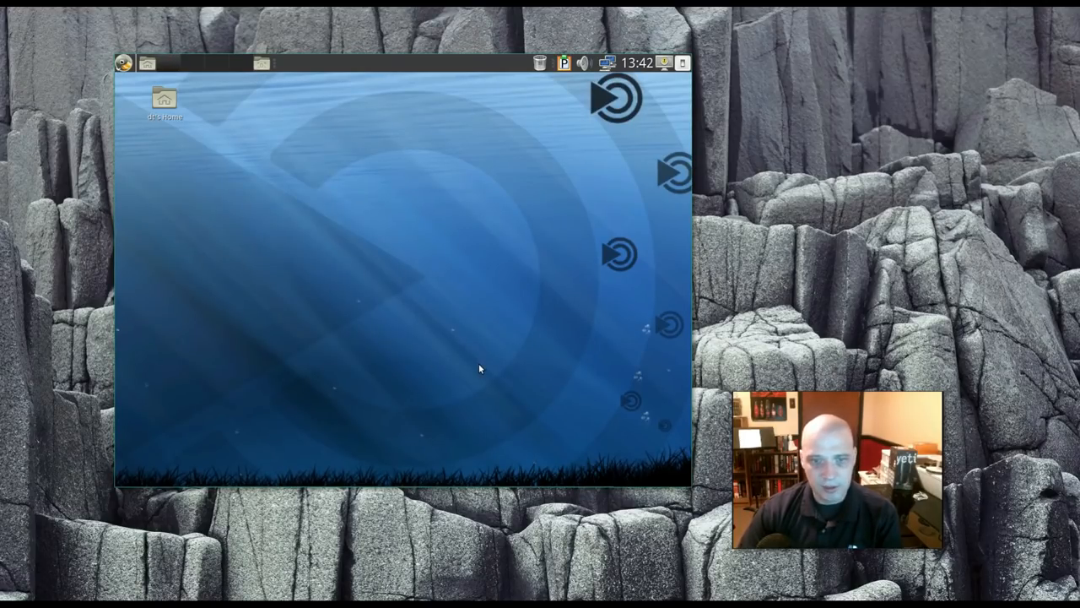
{"action": "mouse_move", "coordinate": [404, 314]}
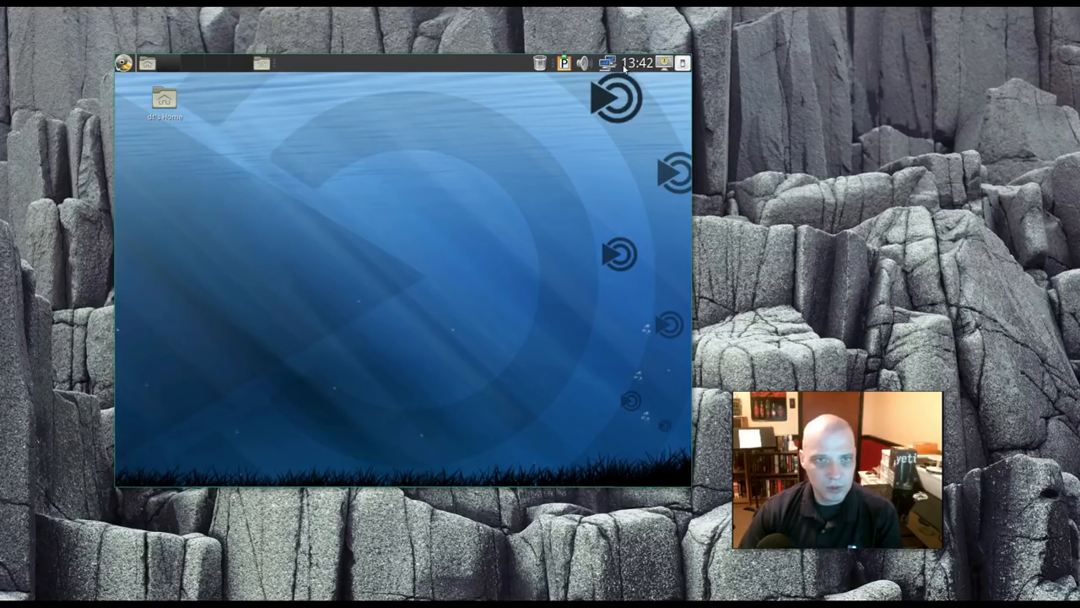
{"action": "mouse_move", "coordinate": [243, 114]}
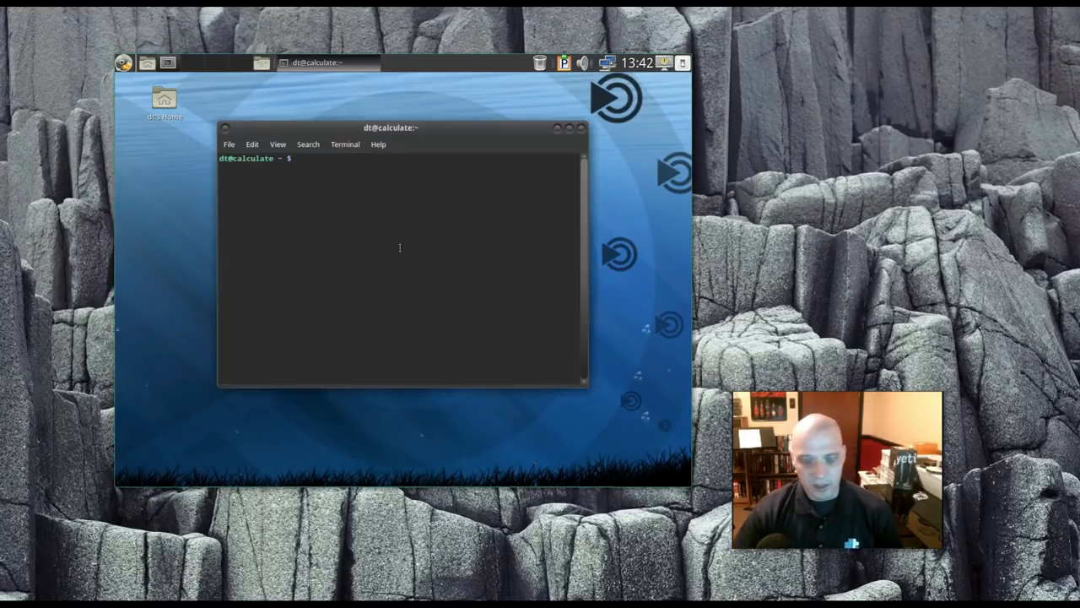
Step: Run uname -r to show kernel 4.14.19-calculate, then close the terminal
{"action": "type", "text": "uane"}
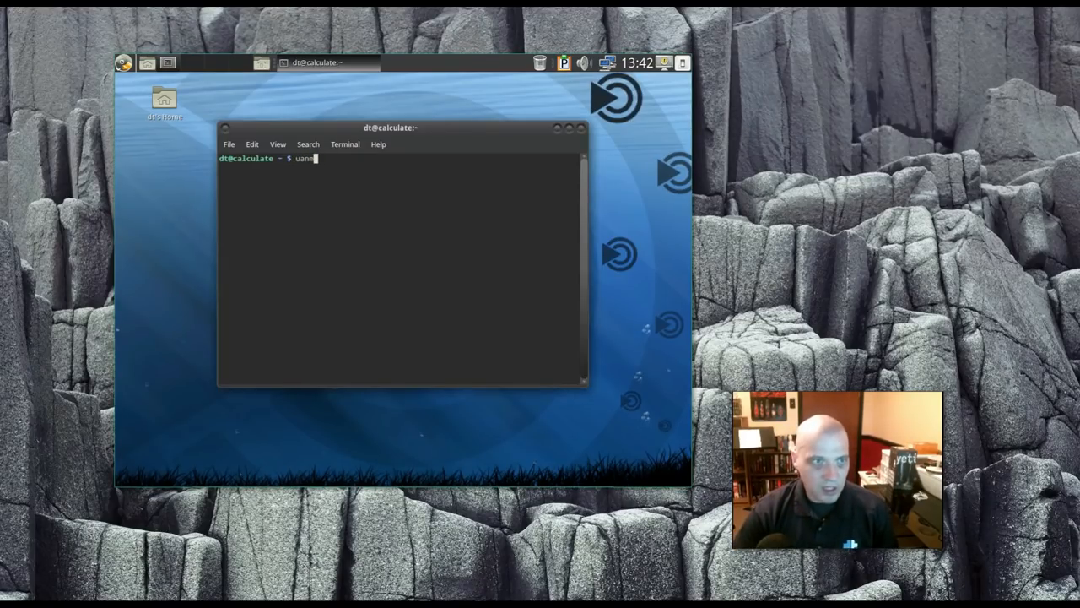
{"action": "type", "text": "m"}
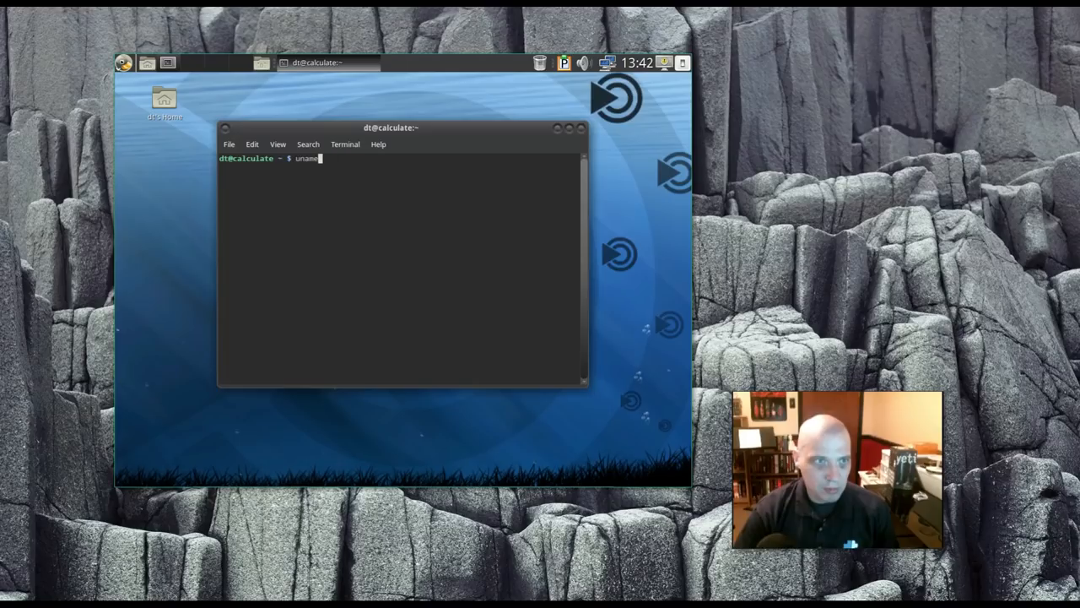
{"action": "type", "text": " -r"}
{"action": "key", "text": "Return"}
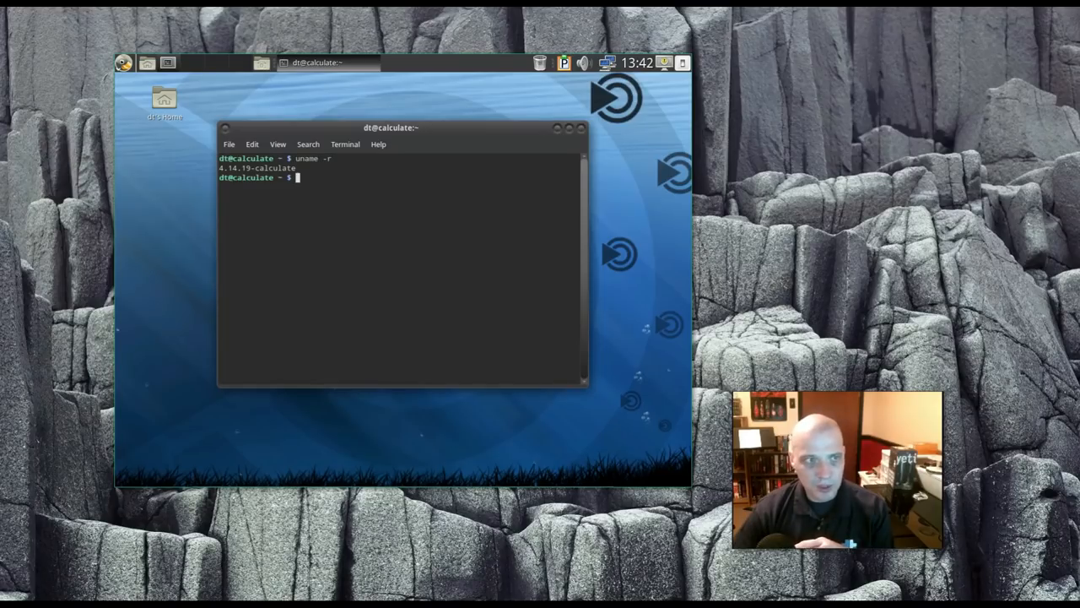
{"action": "mouse_move", "coordinate": [116, 144]}
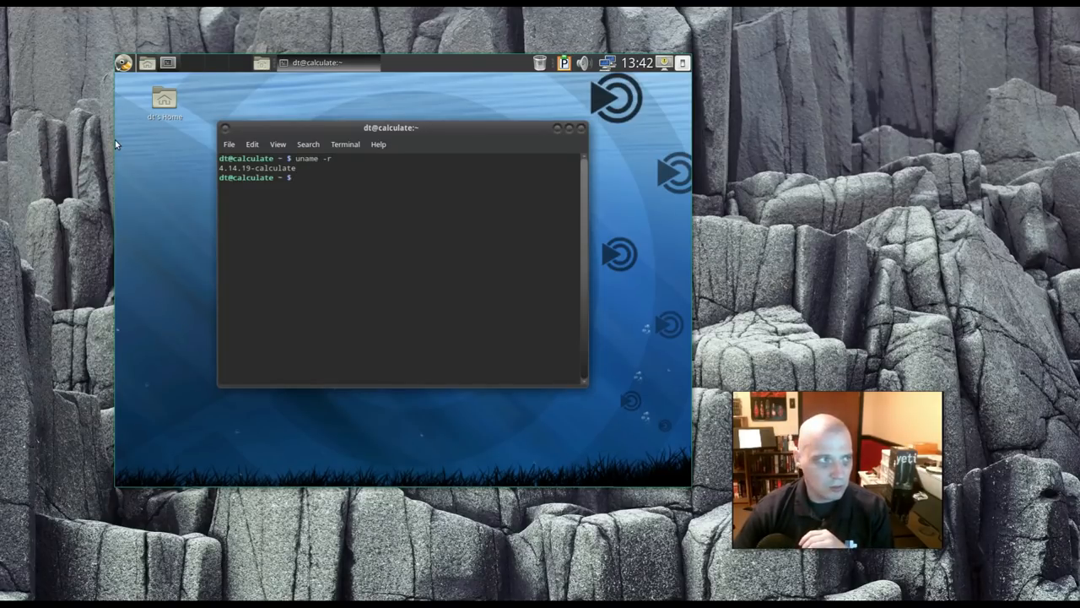
{"action": "left_click", "coordinate": [581, 128]}
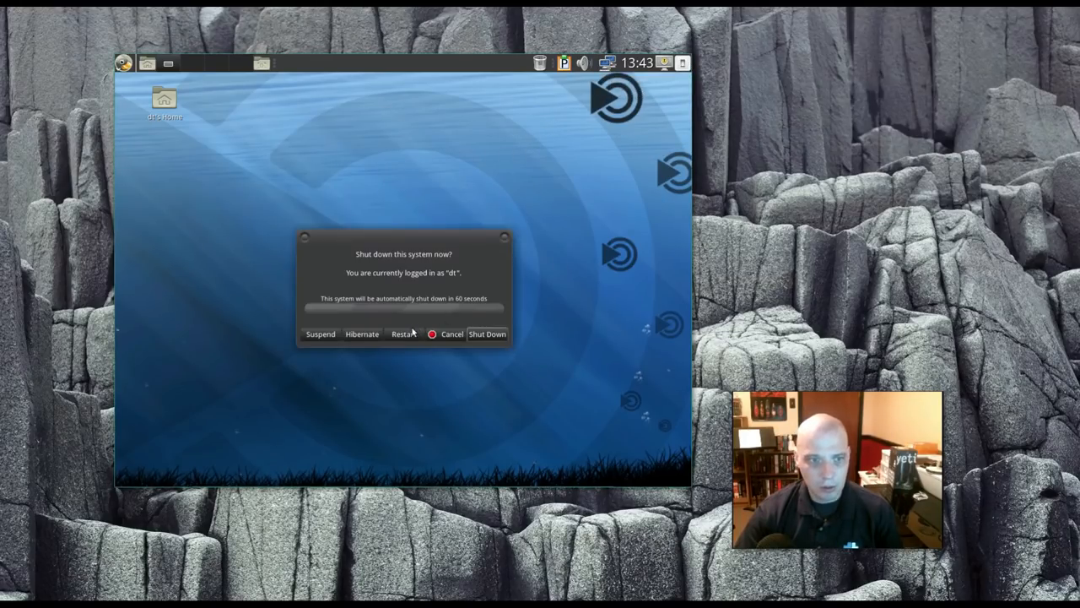
{"action": "mouse_move", "coordinate": [379, 363]}
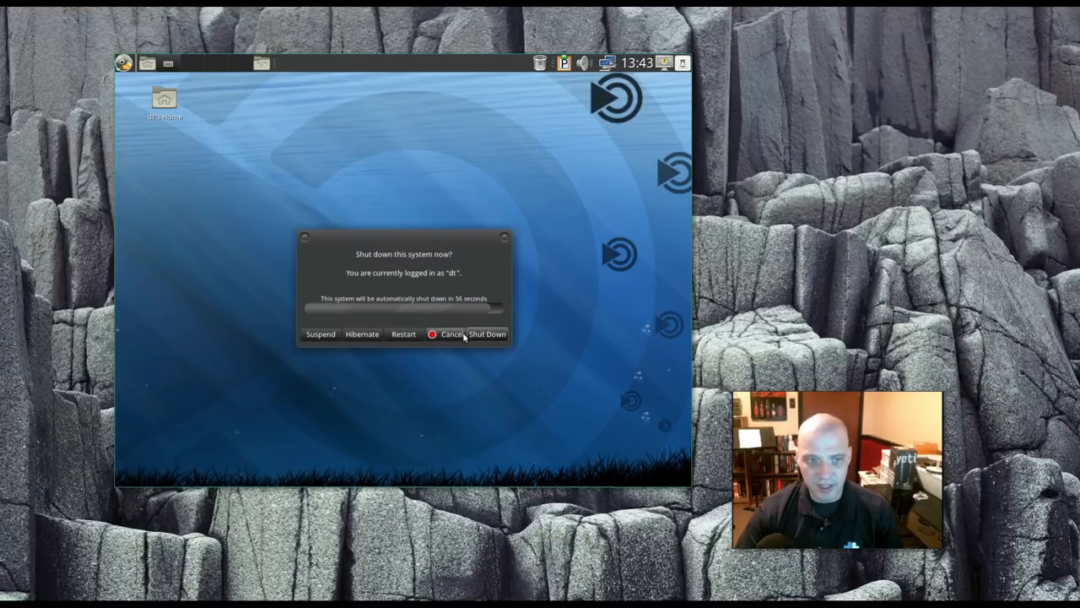
Step: Cancel the shutdown prompt so the system keeps running on the empty desktop
{"action": "left_click", "coordinate": [452, 334]}
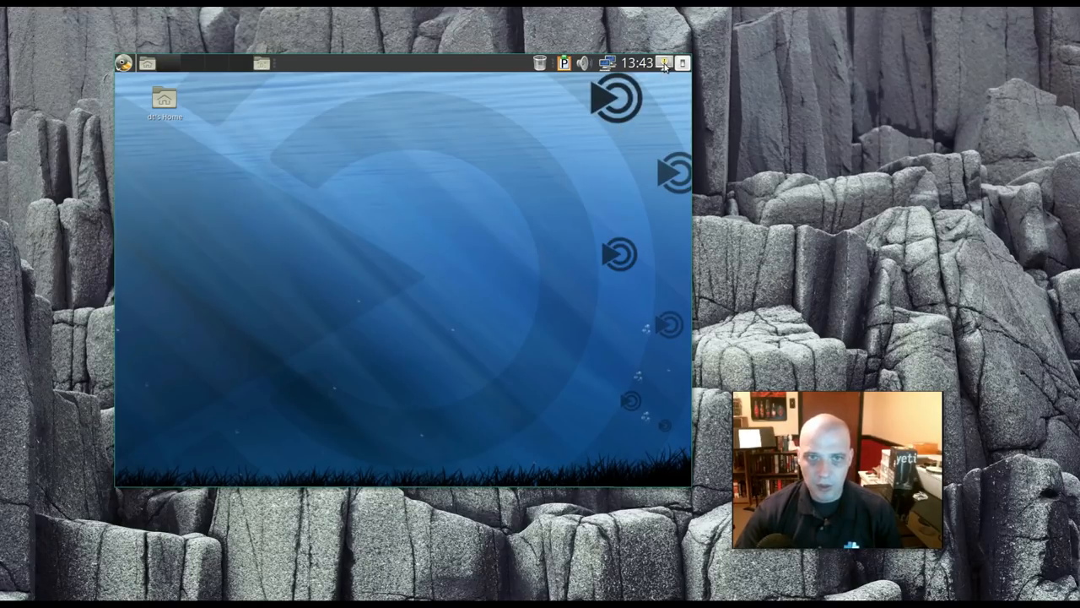
{"action": "mouse_move", "coordinate": [664, 63]}
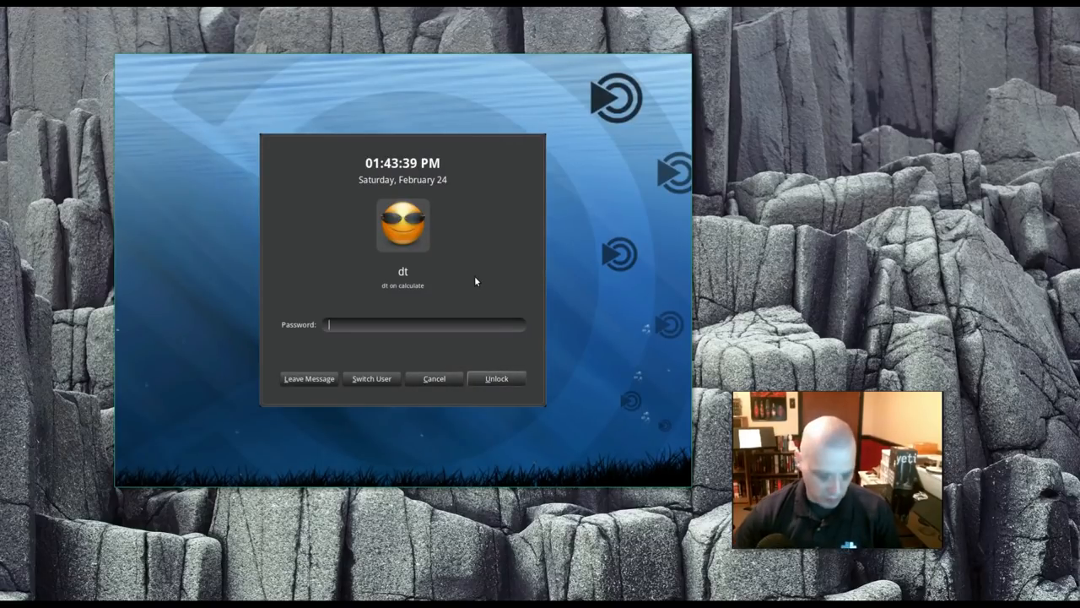
Step: Dismiss the lock prompt and show the network menu listing eth0 and VPN connections
{"action": "left_click", "coordinate": [497, 378]}
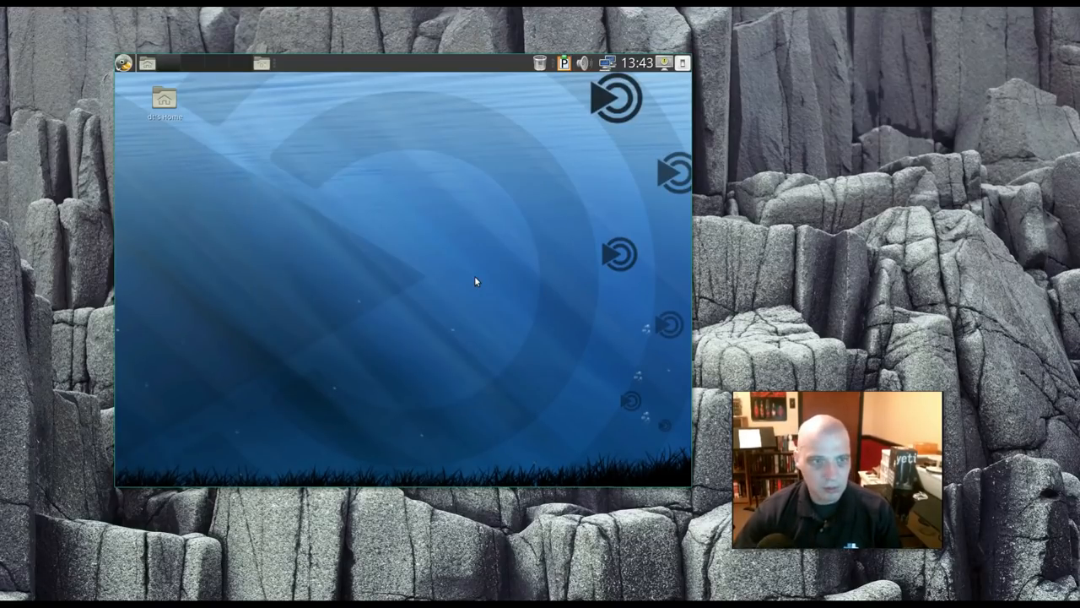
{"action": "left_click", "coordinate": [636, 62]}
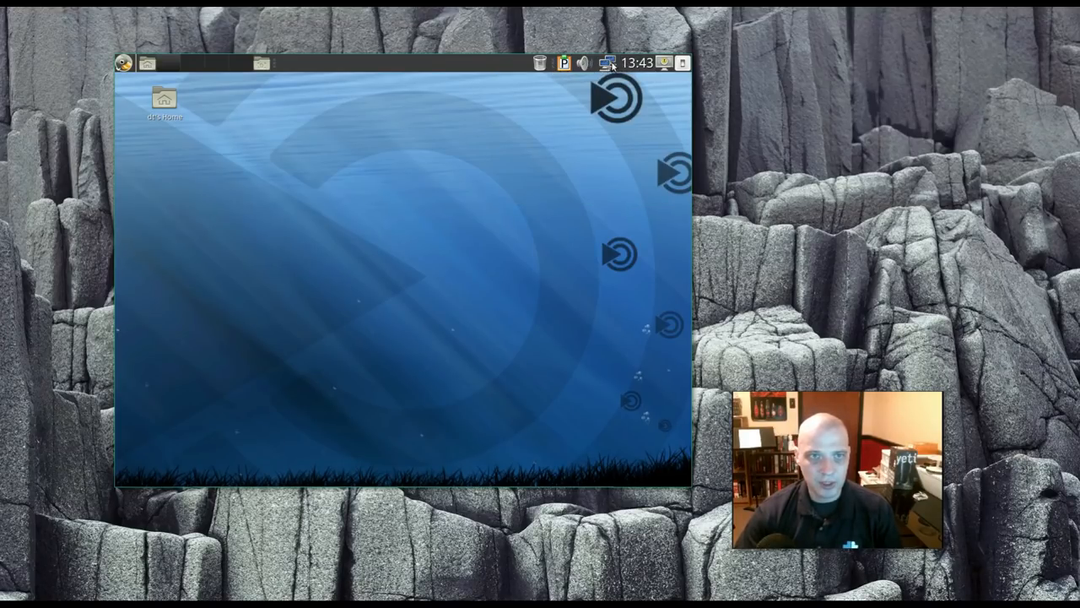
{"action": "left_click", "coordinate": [565, 62]}
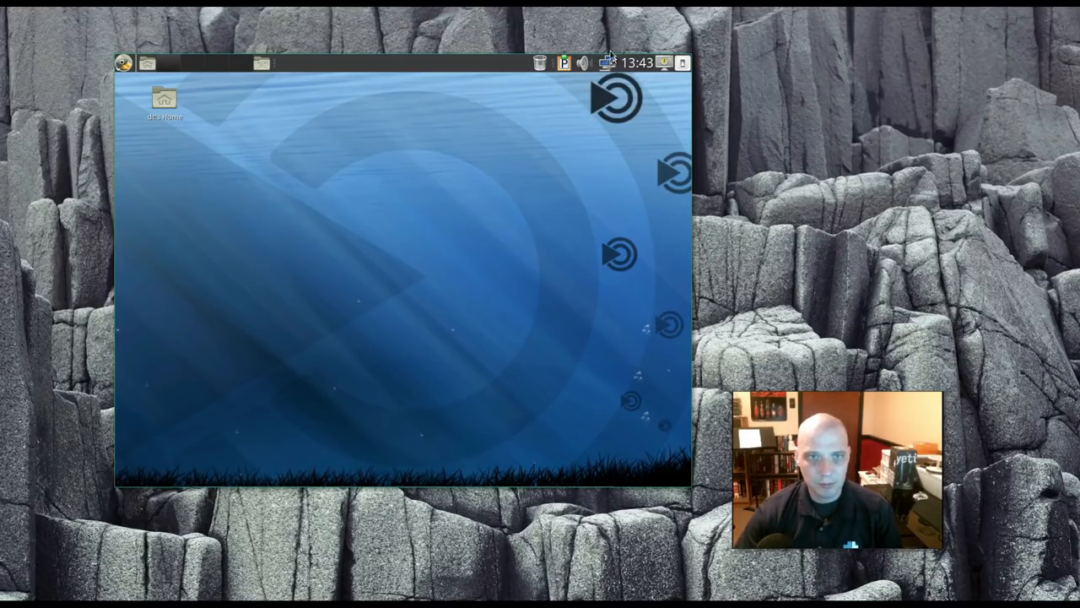
{"action": "left_click", "coordinate": [608, 62]}
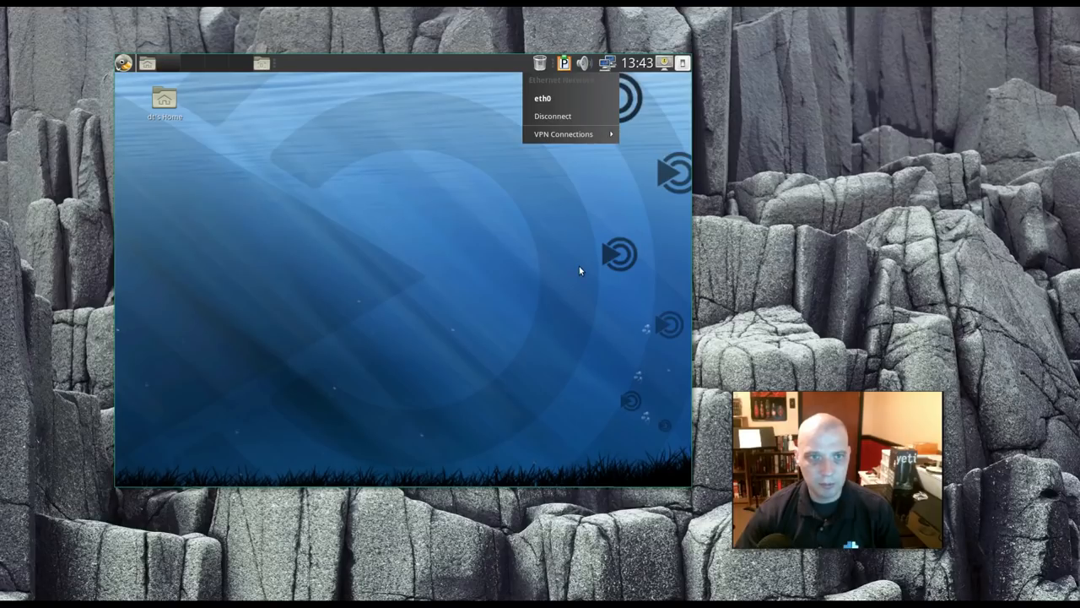